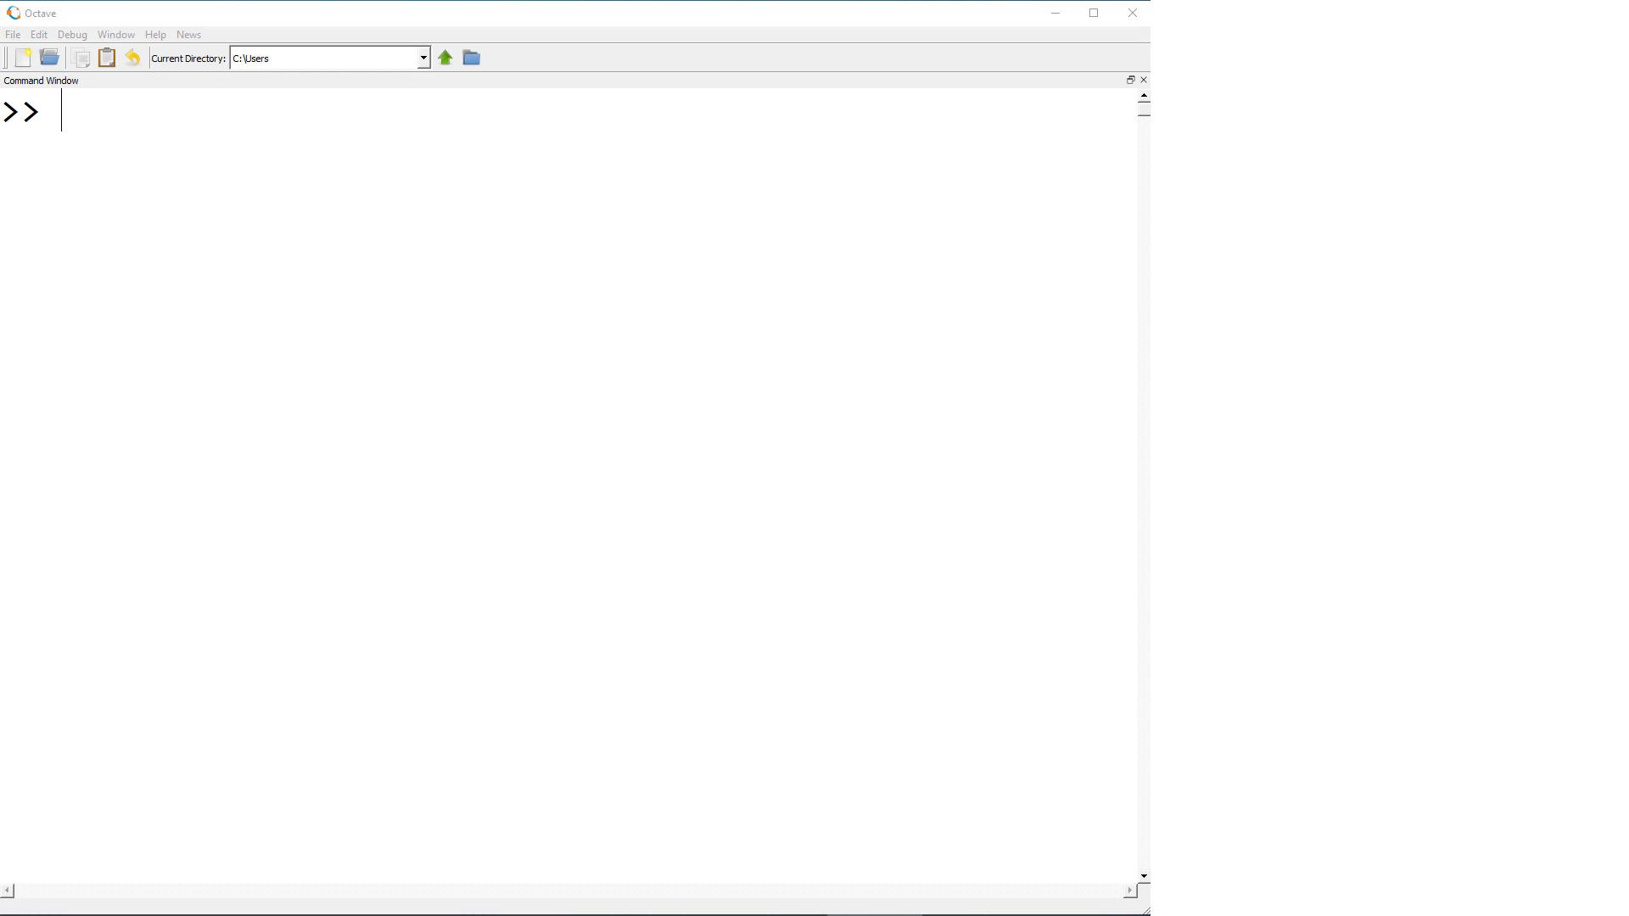
mouse_move(528, 545)
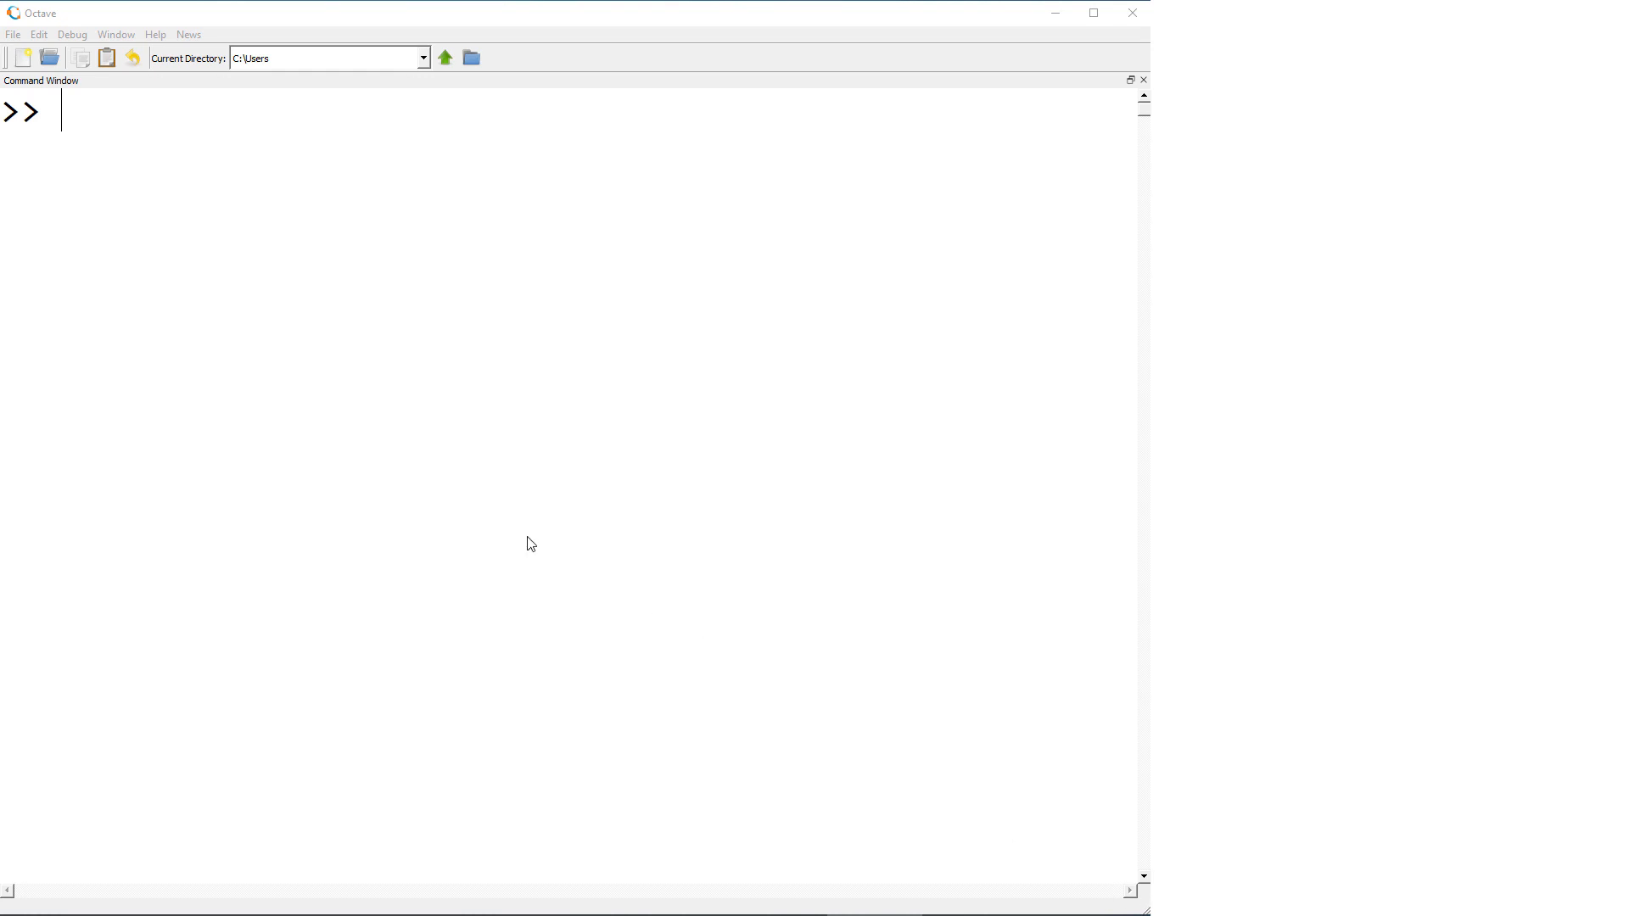
- Assign x=1 and y=2, then run plot(x,y)
text(X=)
text(pl)
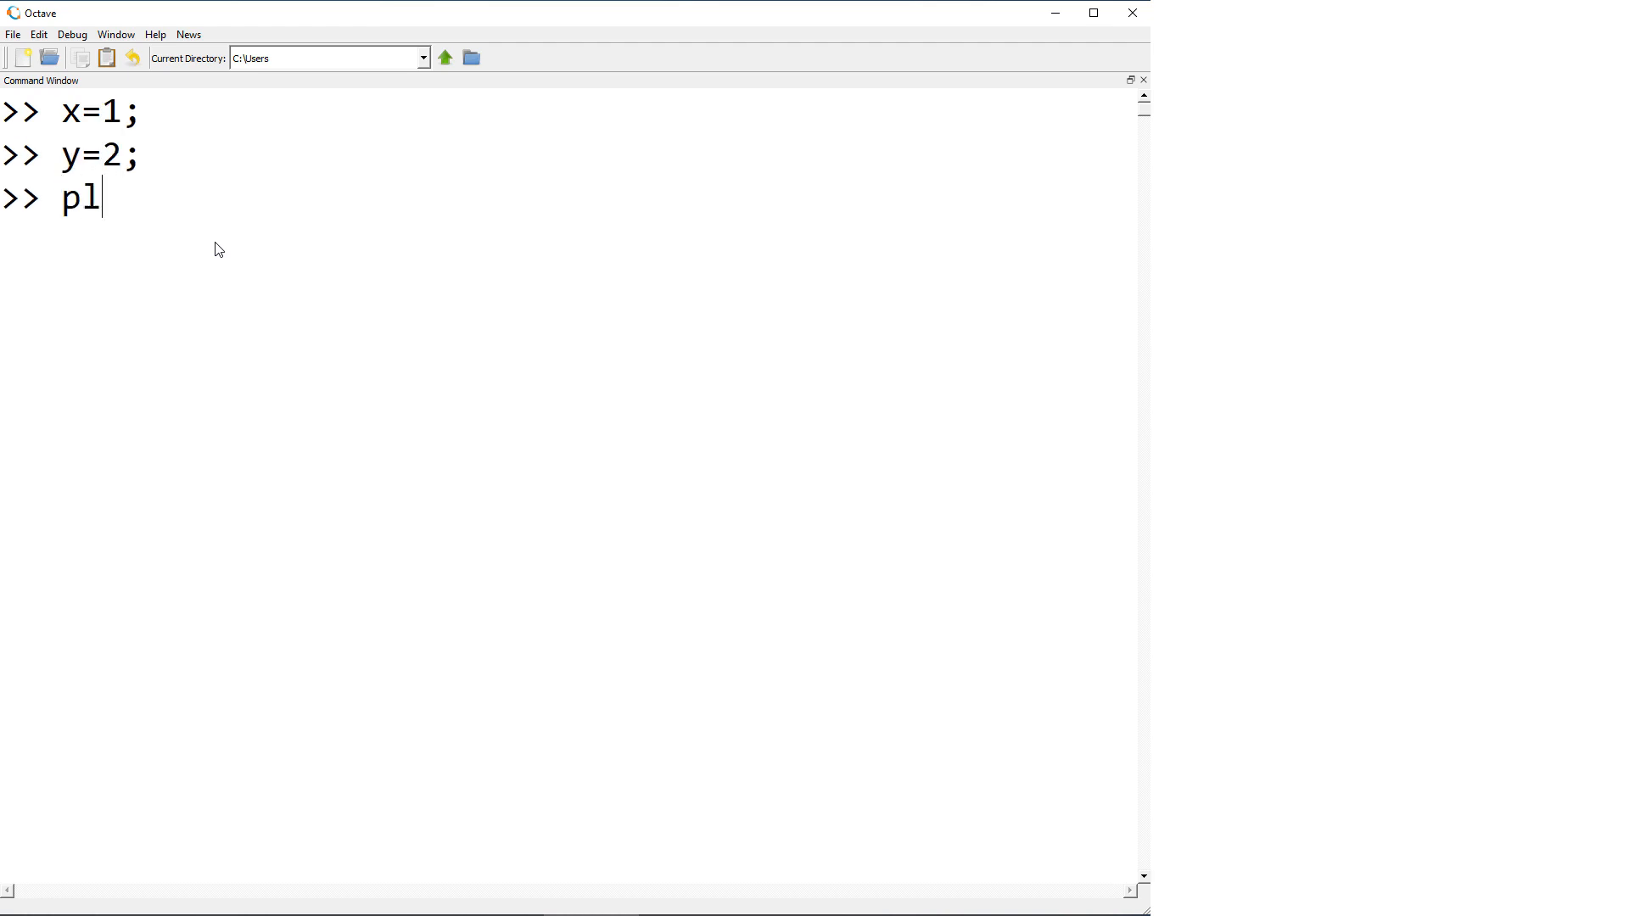
text(ot(x,y))
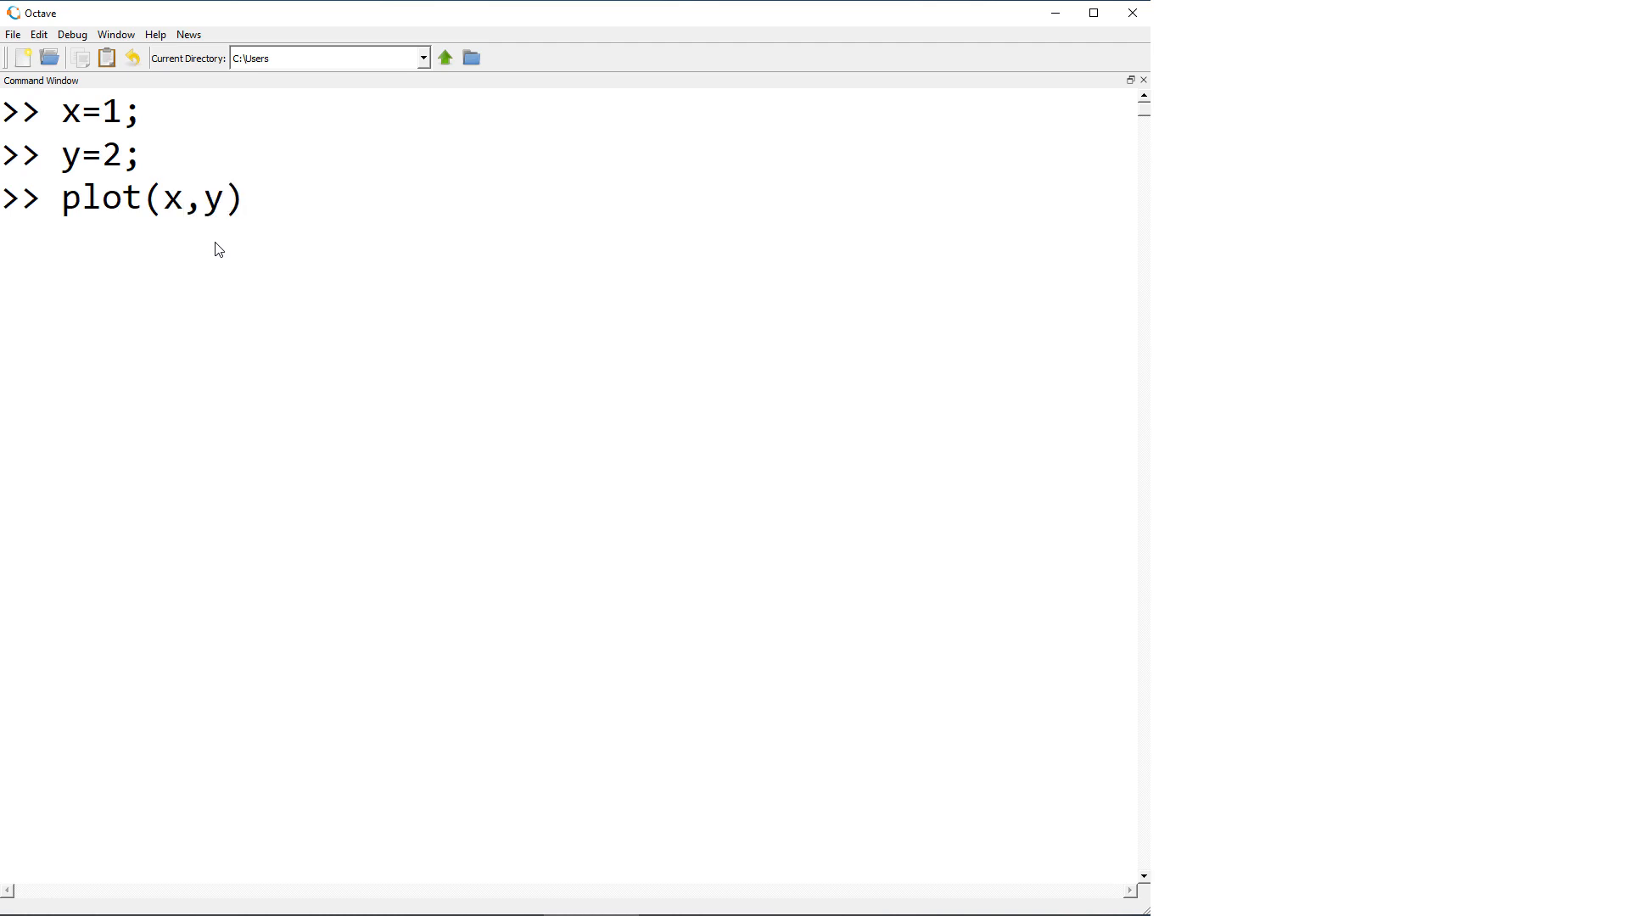
key(Return)
text(plot(x,y)
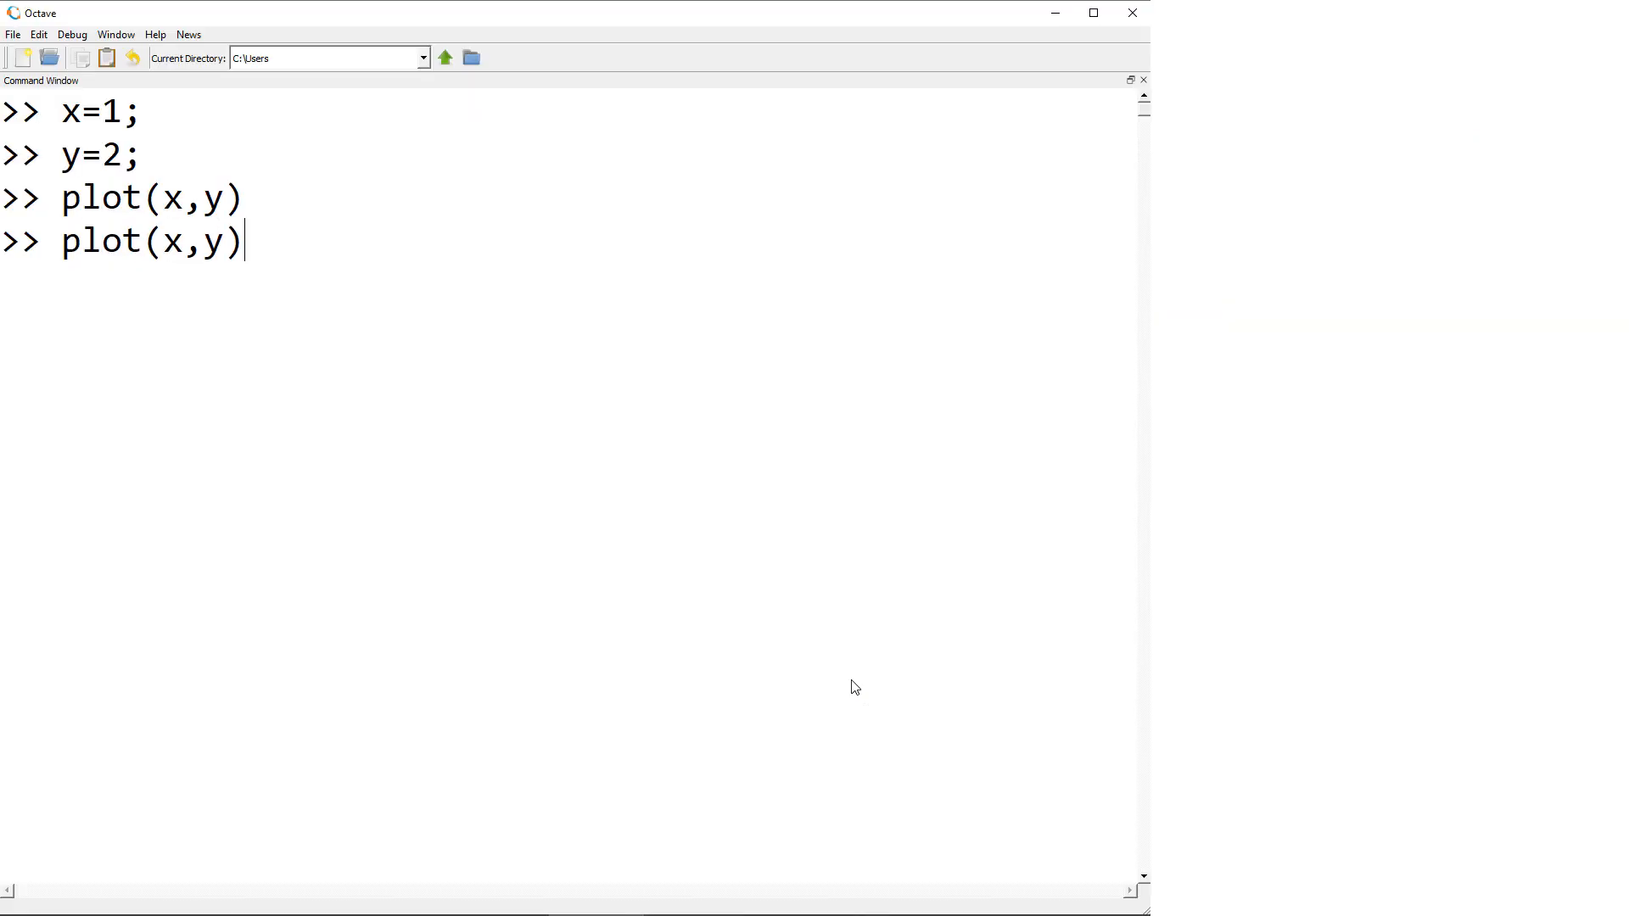
text(,')
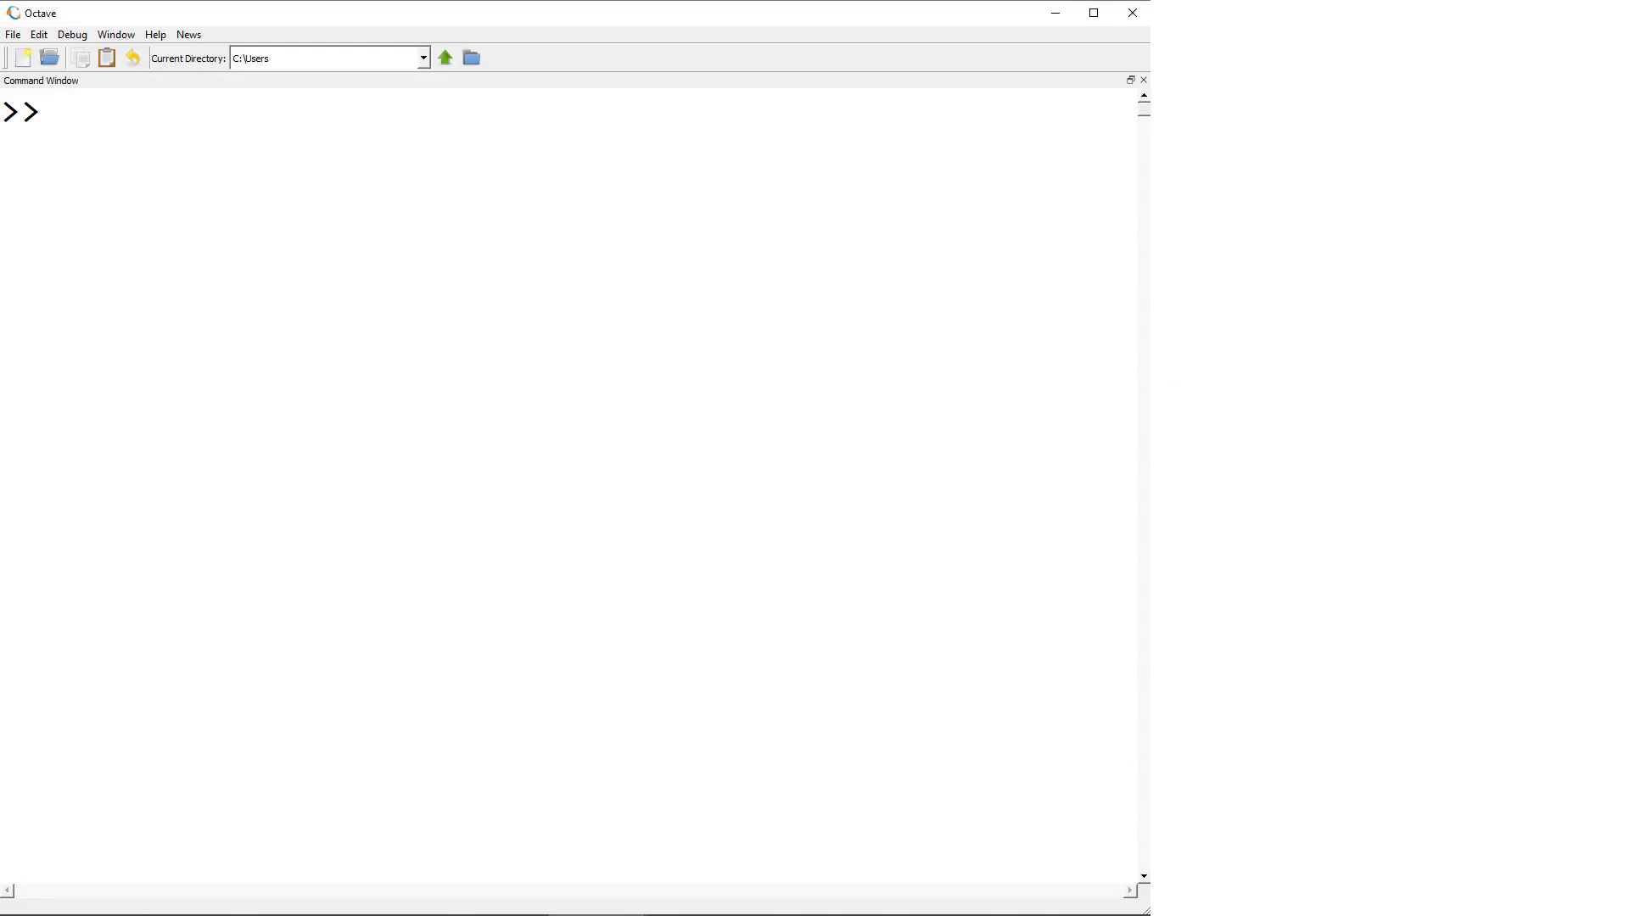
- Enter x=[1 3 6] and y=[2 4 1] and plot them as red circles with 'or'
text(x=[1  3)
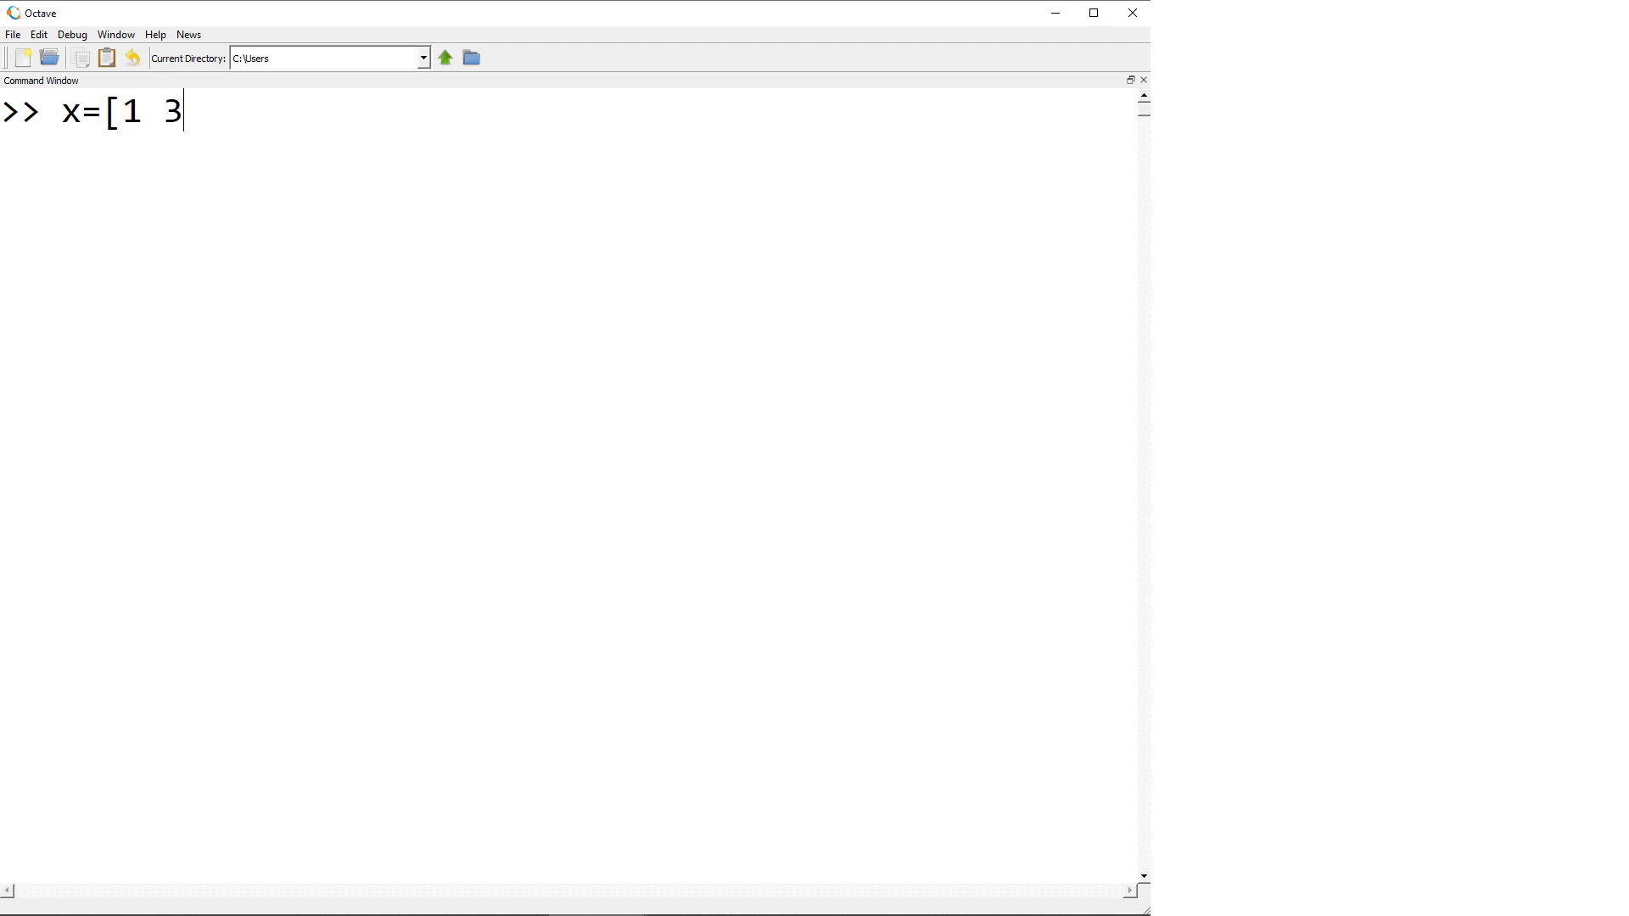
text(6];)
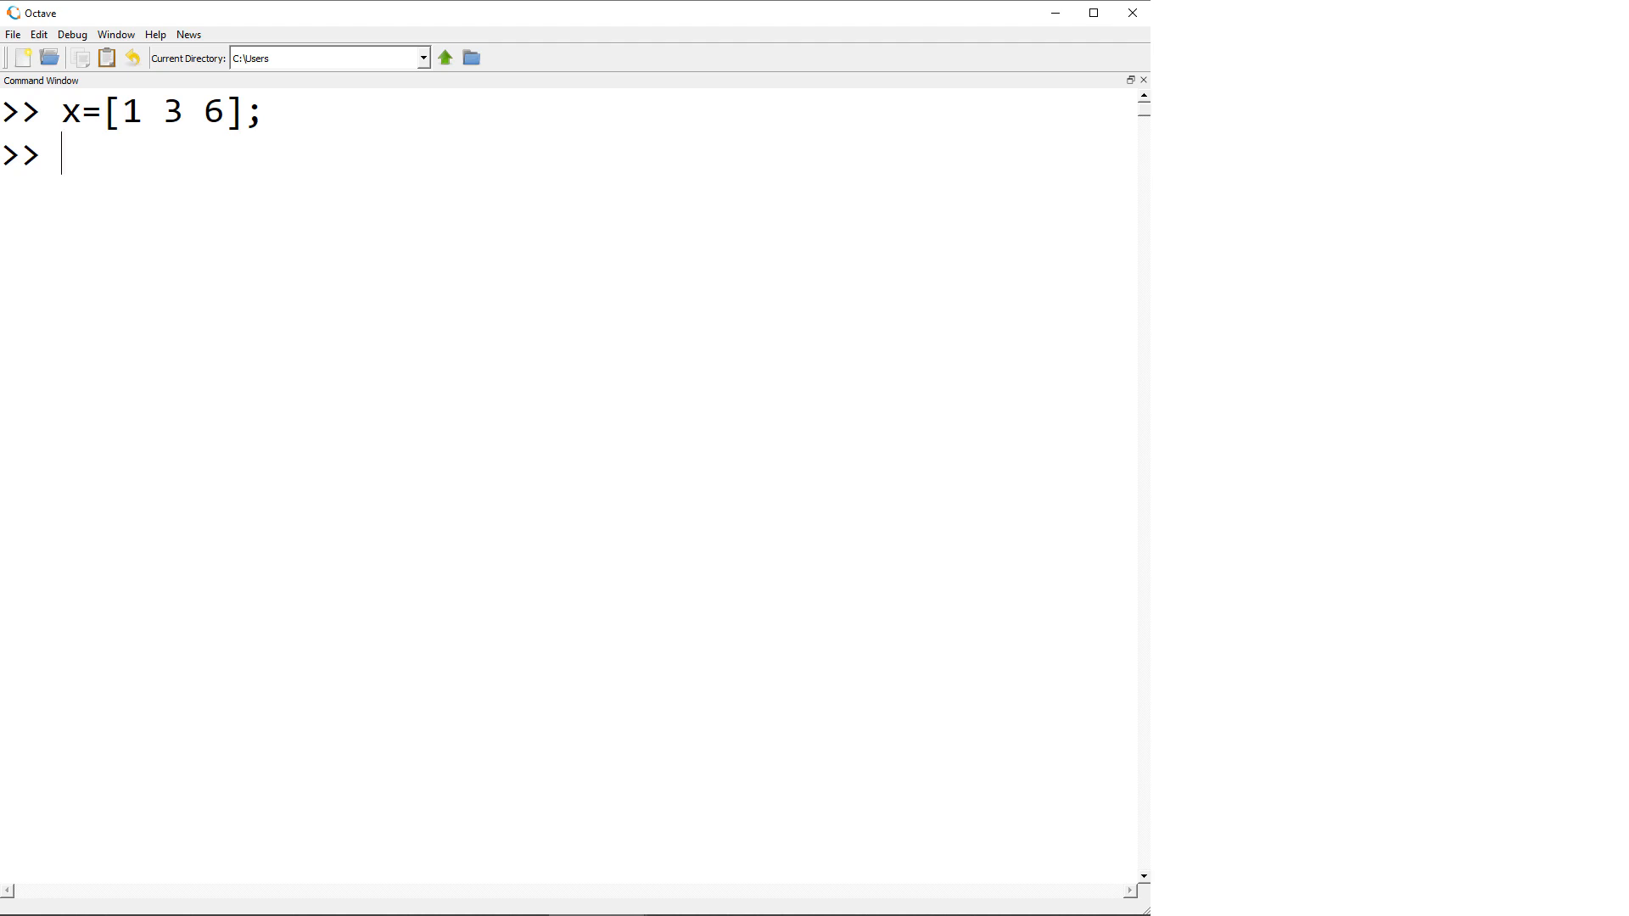
text(y=[2 4 1];)
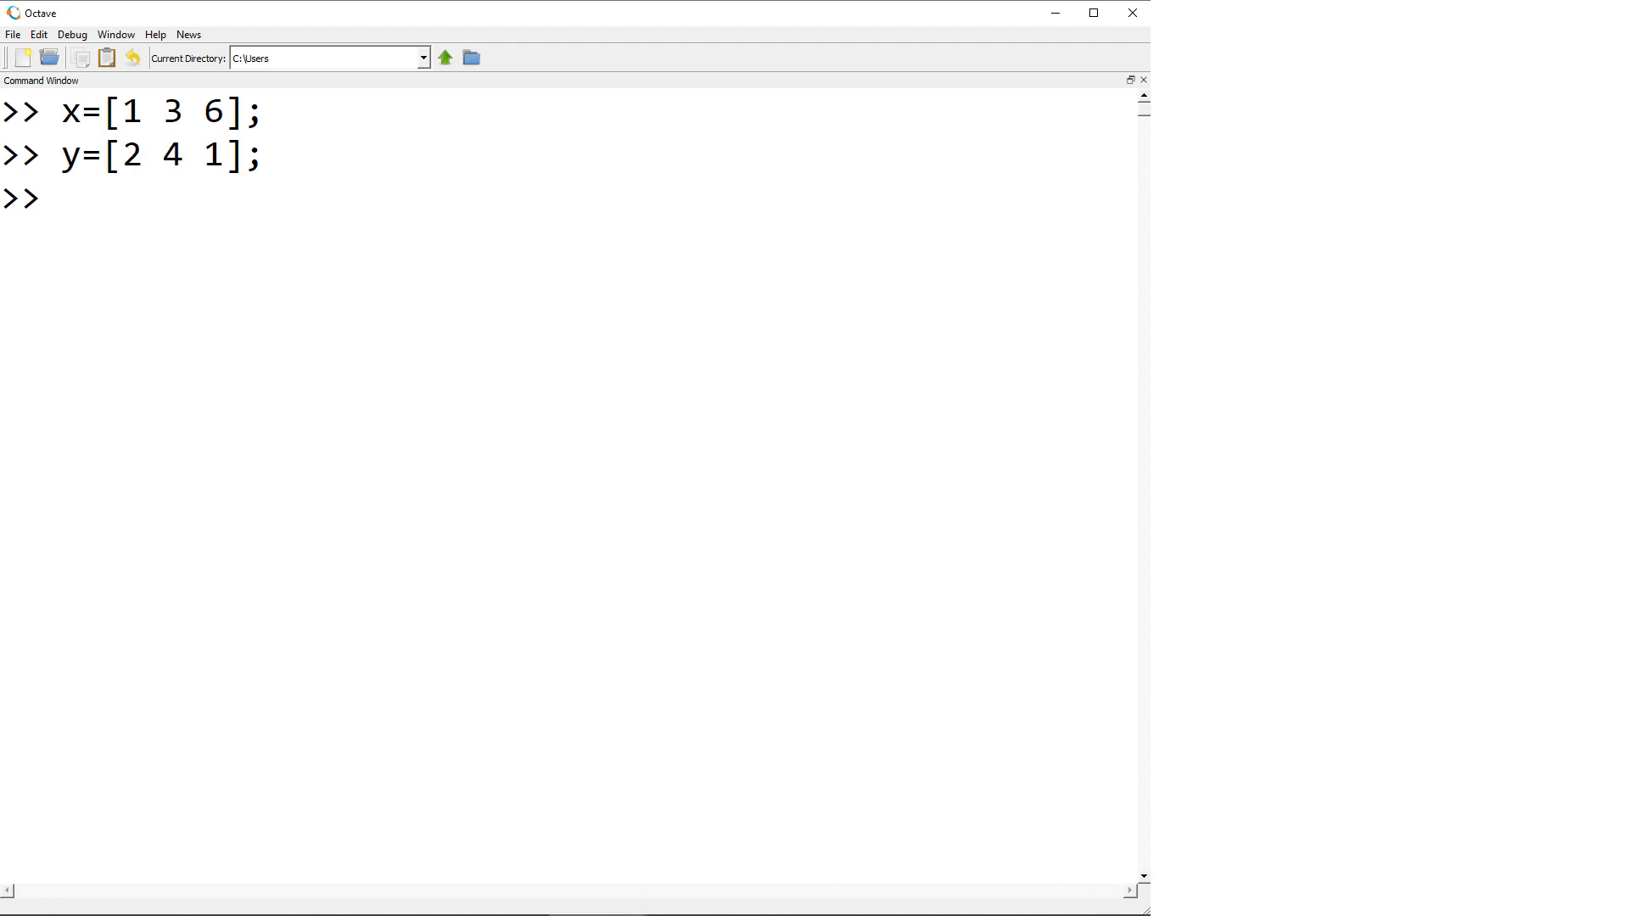
text(plot(x,y)
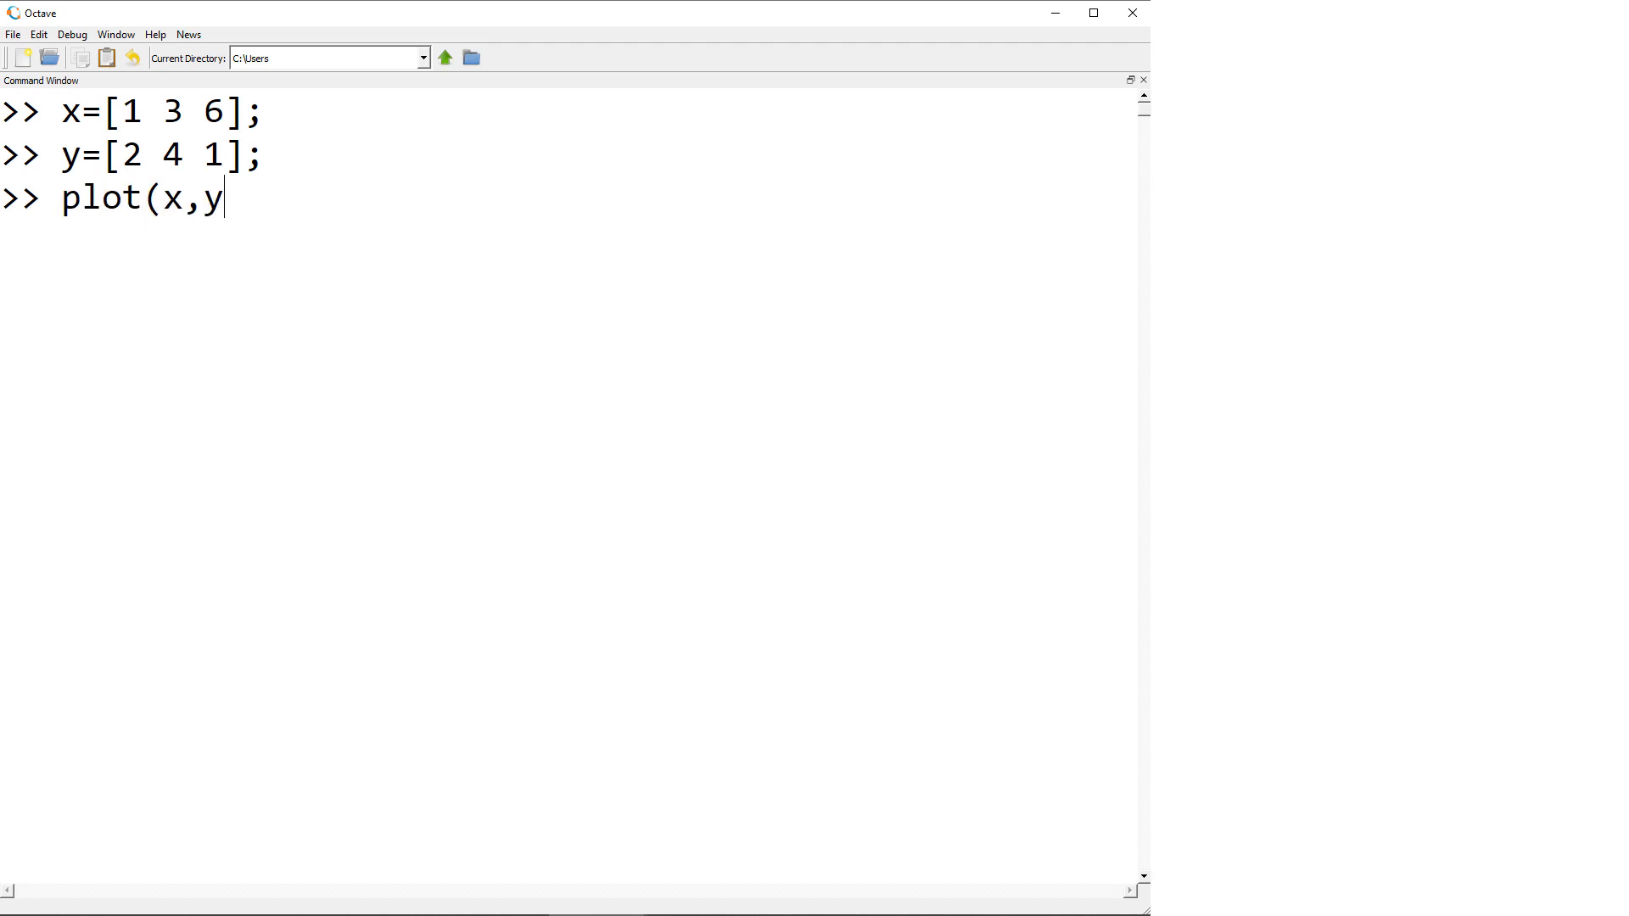
text(,'or'))
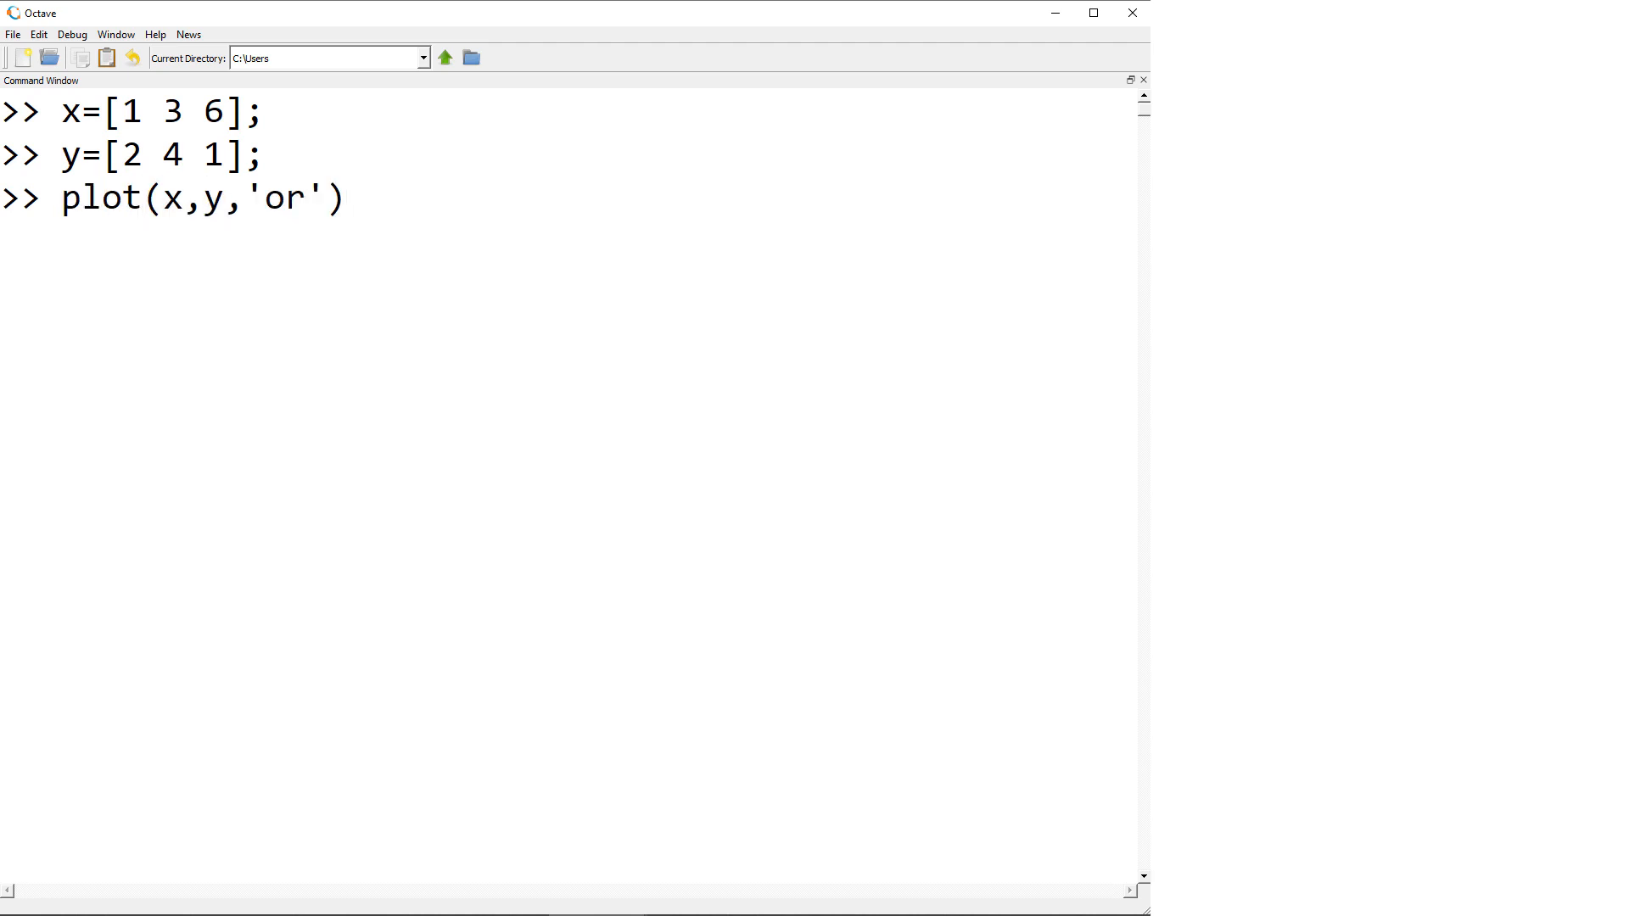
key(Return)
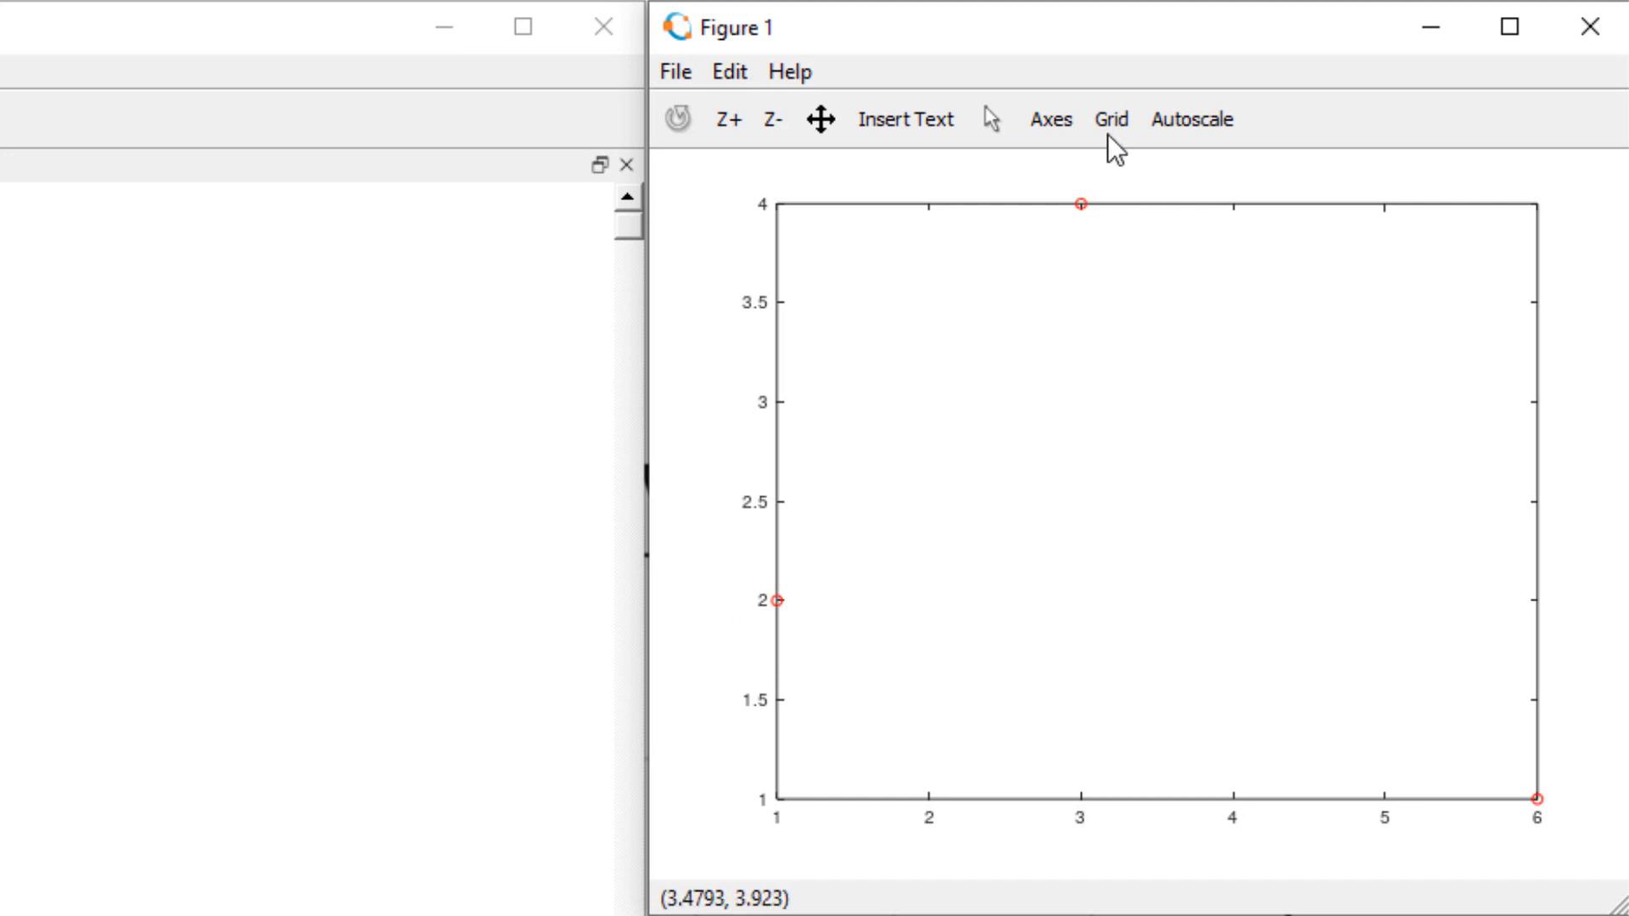
mouse_move(1490, 880)
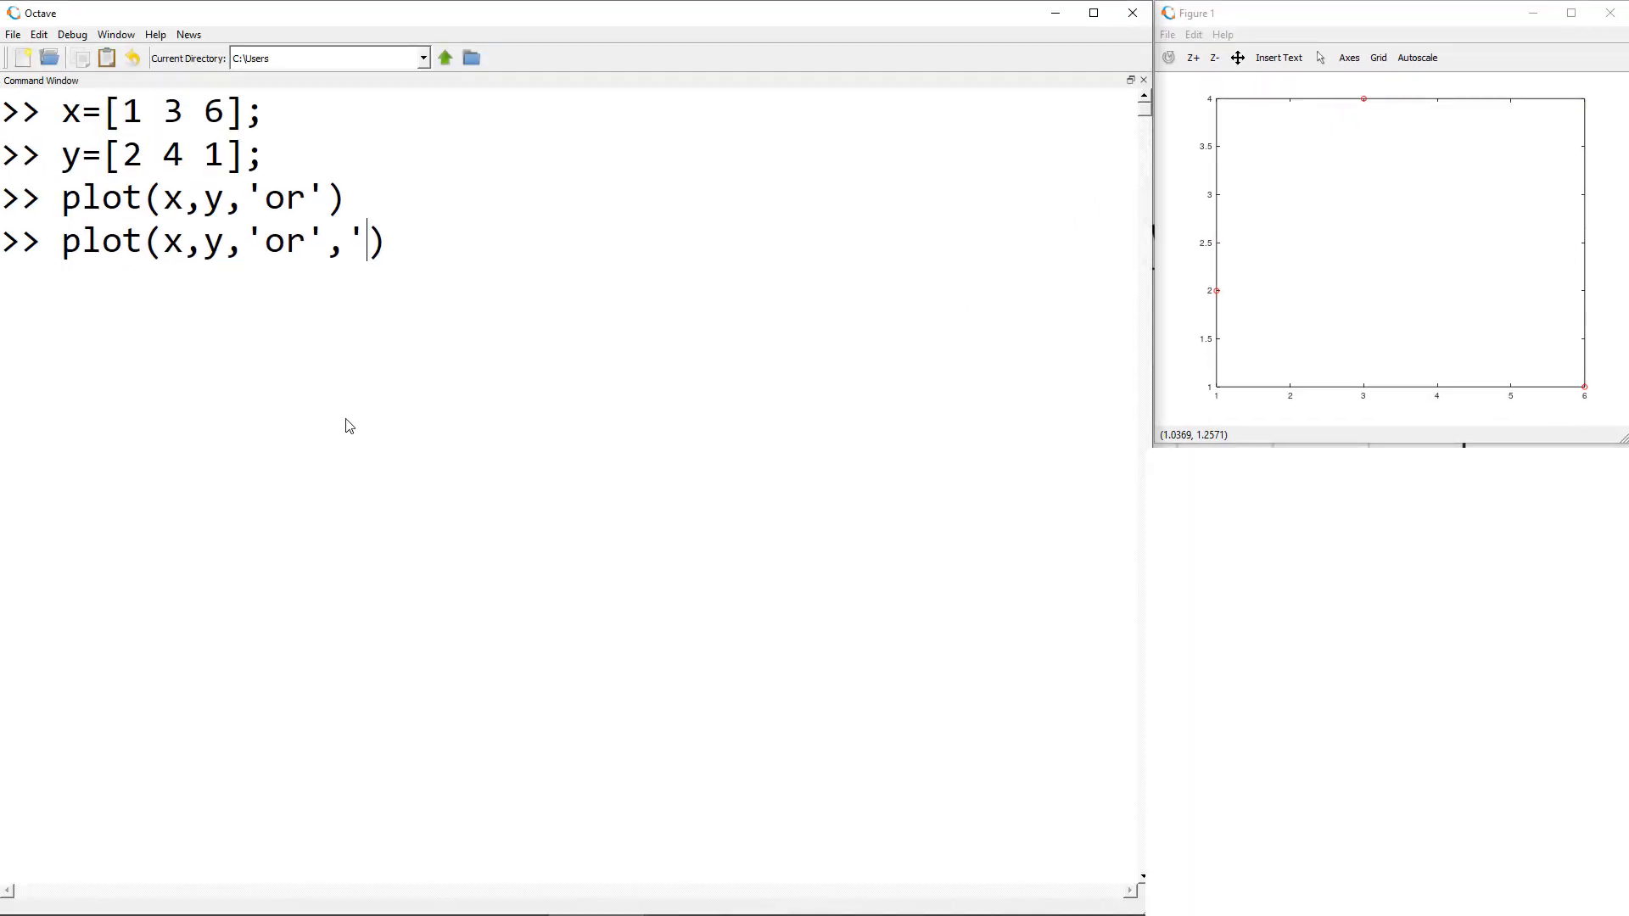
- Redraw the red circles at MarkerSize 12 and toggle the grid, leaving it on
text(Mar)
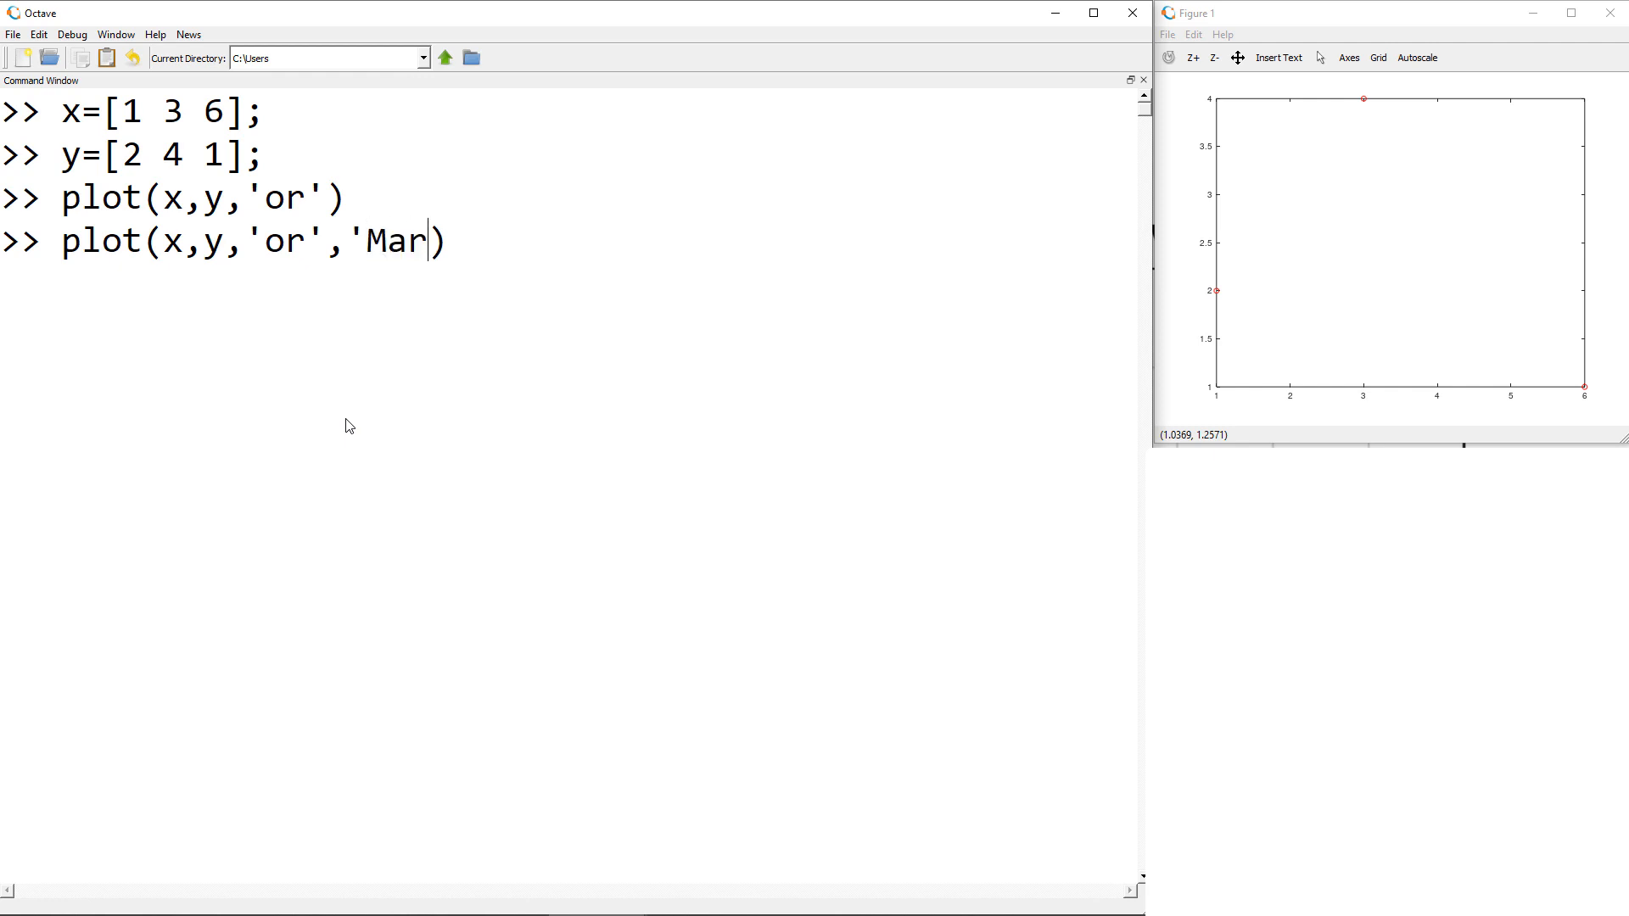
text(kerSize',12)
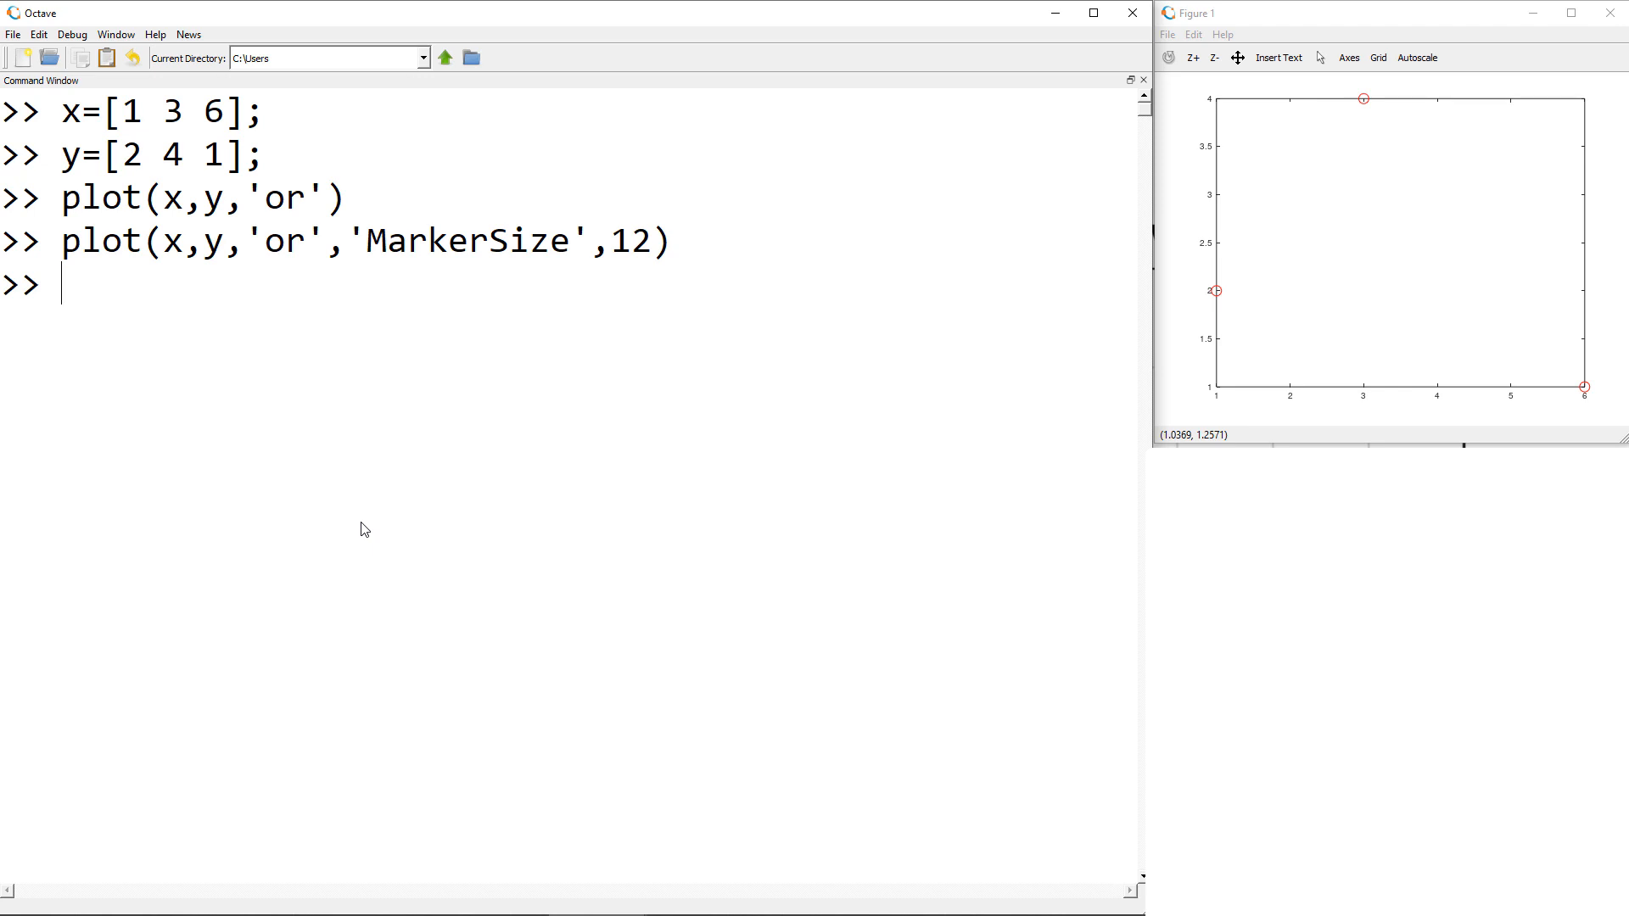
text(g)
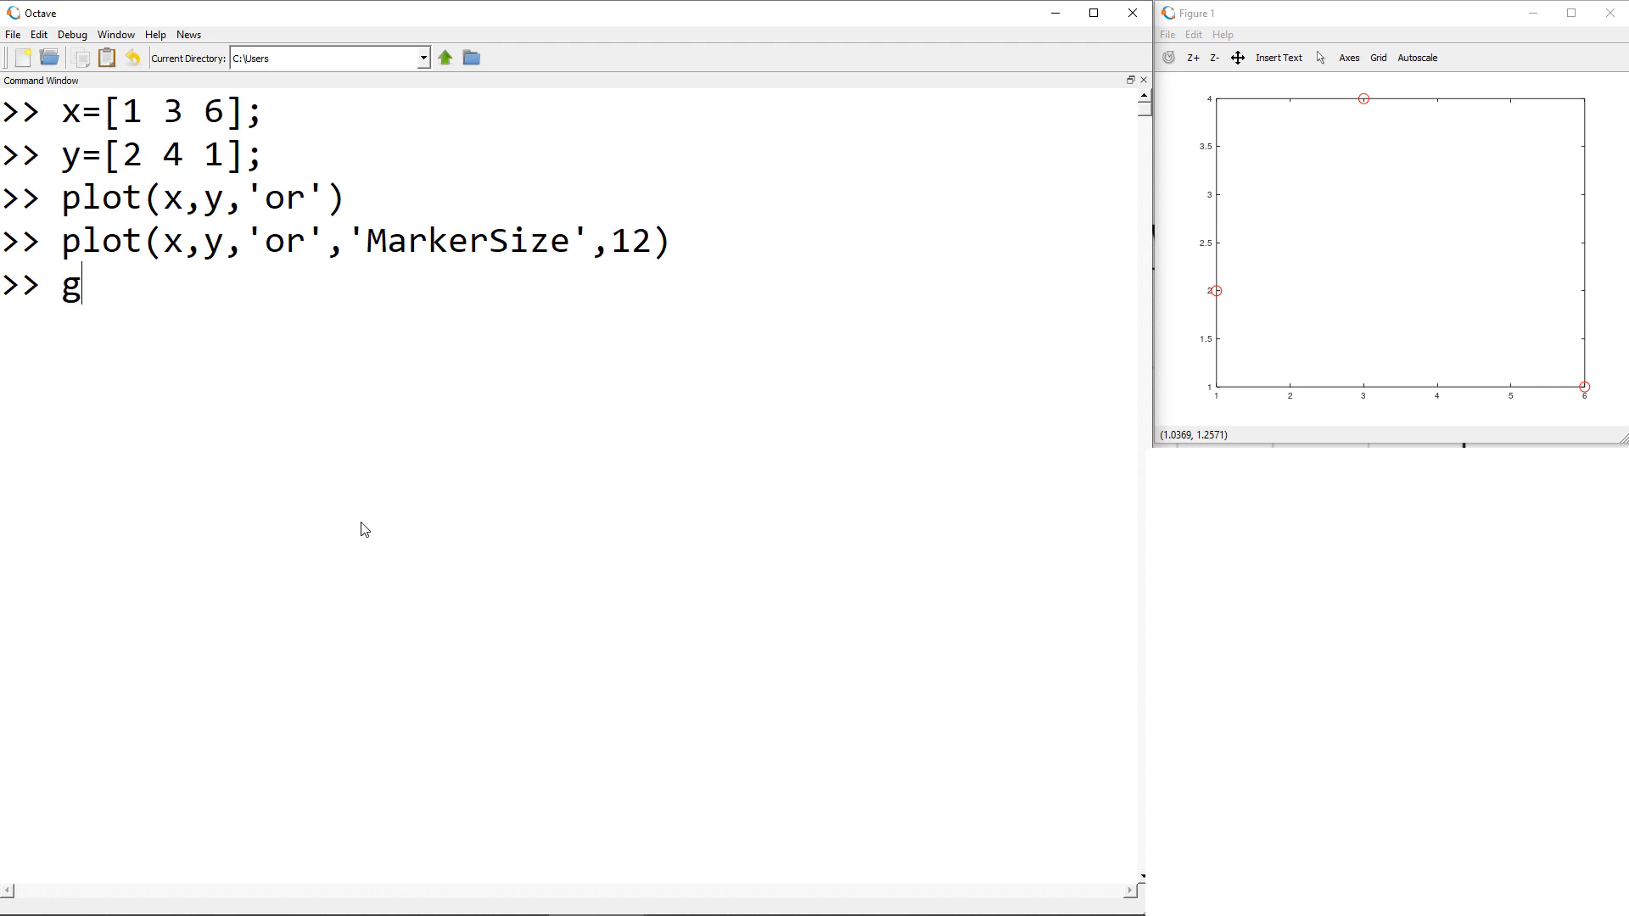
key(Return)
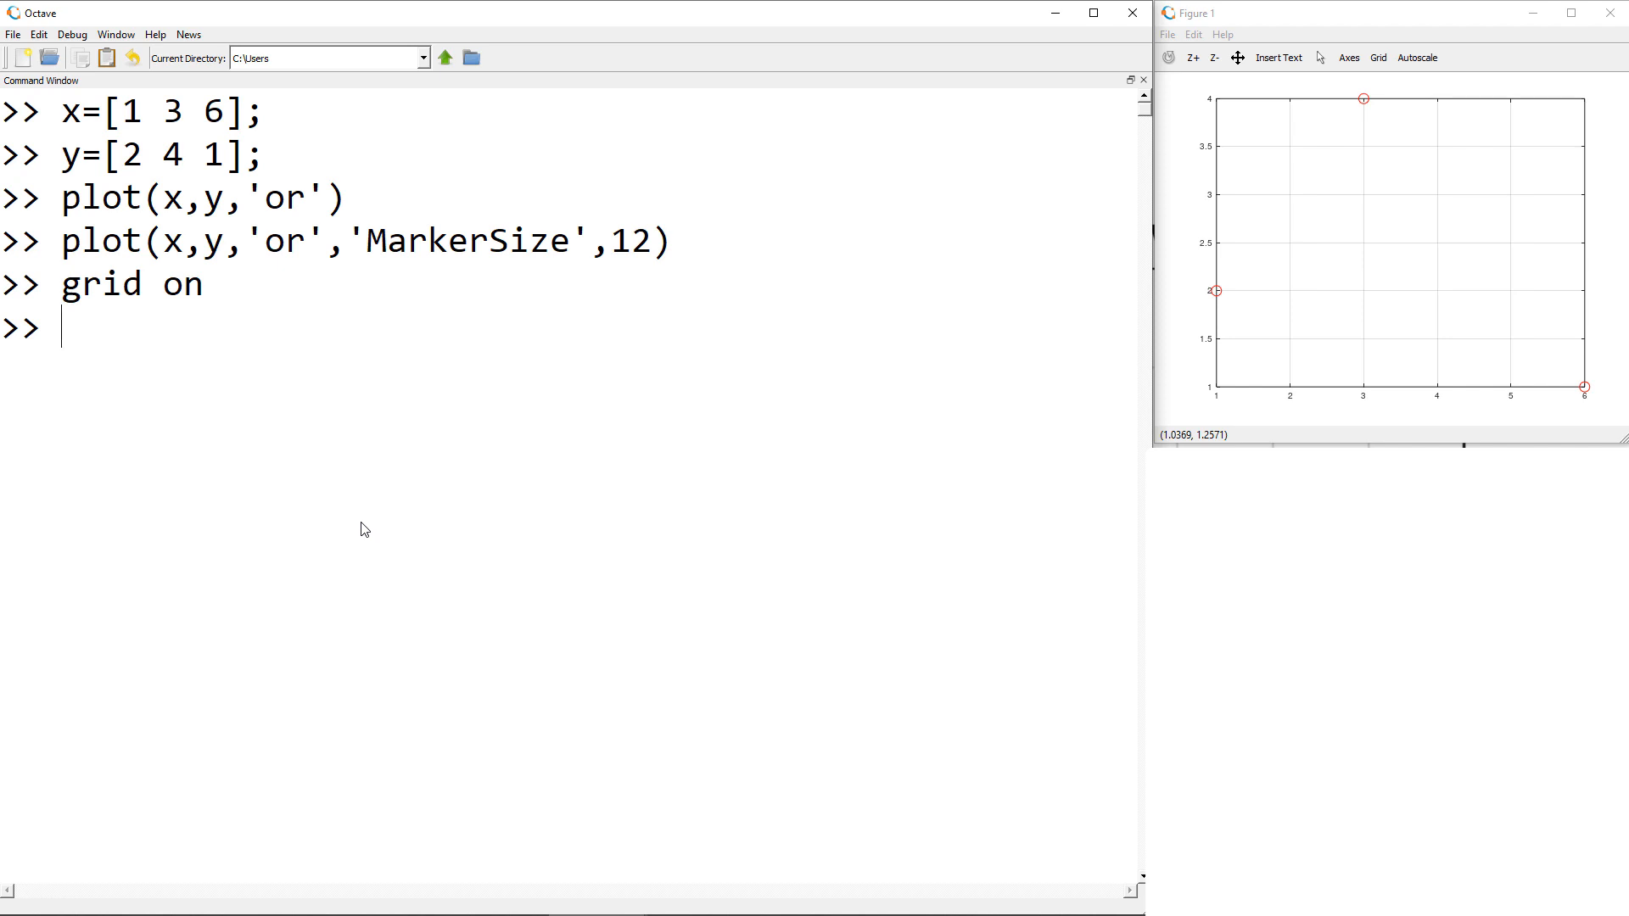
text(gir)
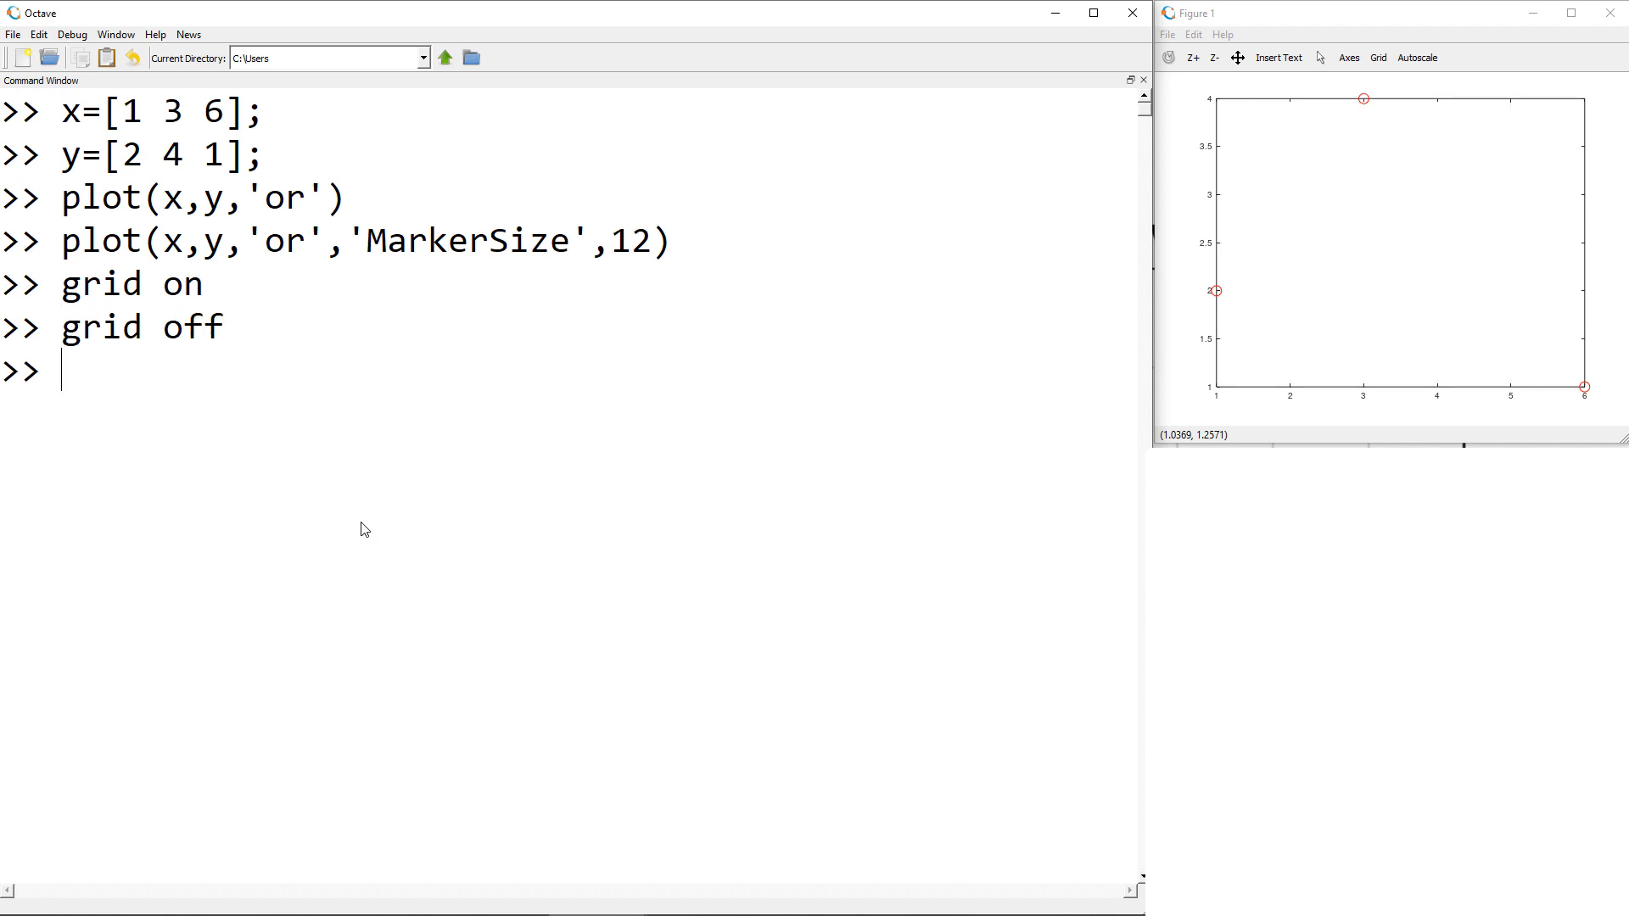
text(gri)
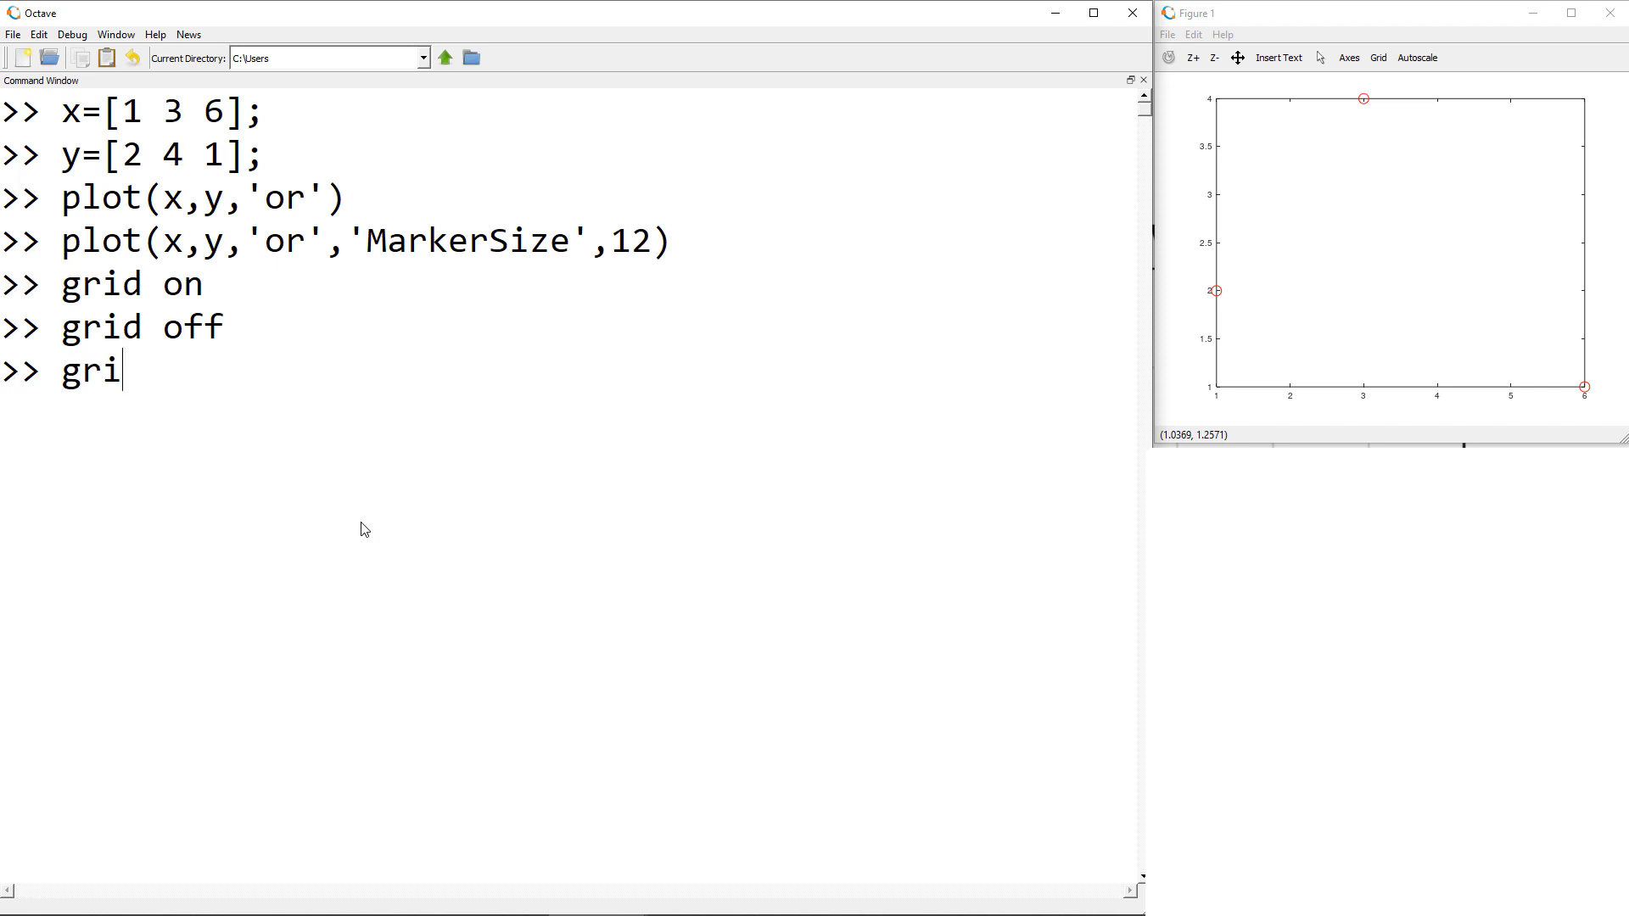
key(Return)
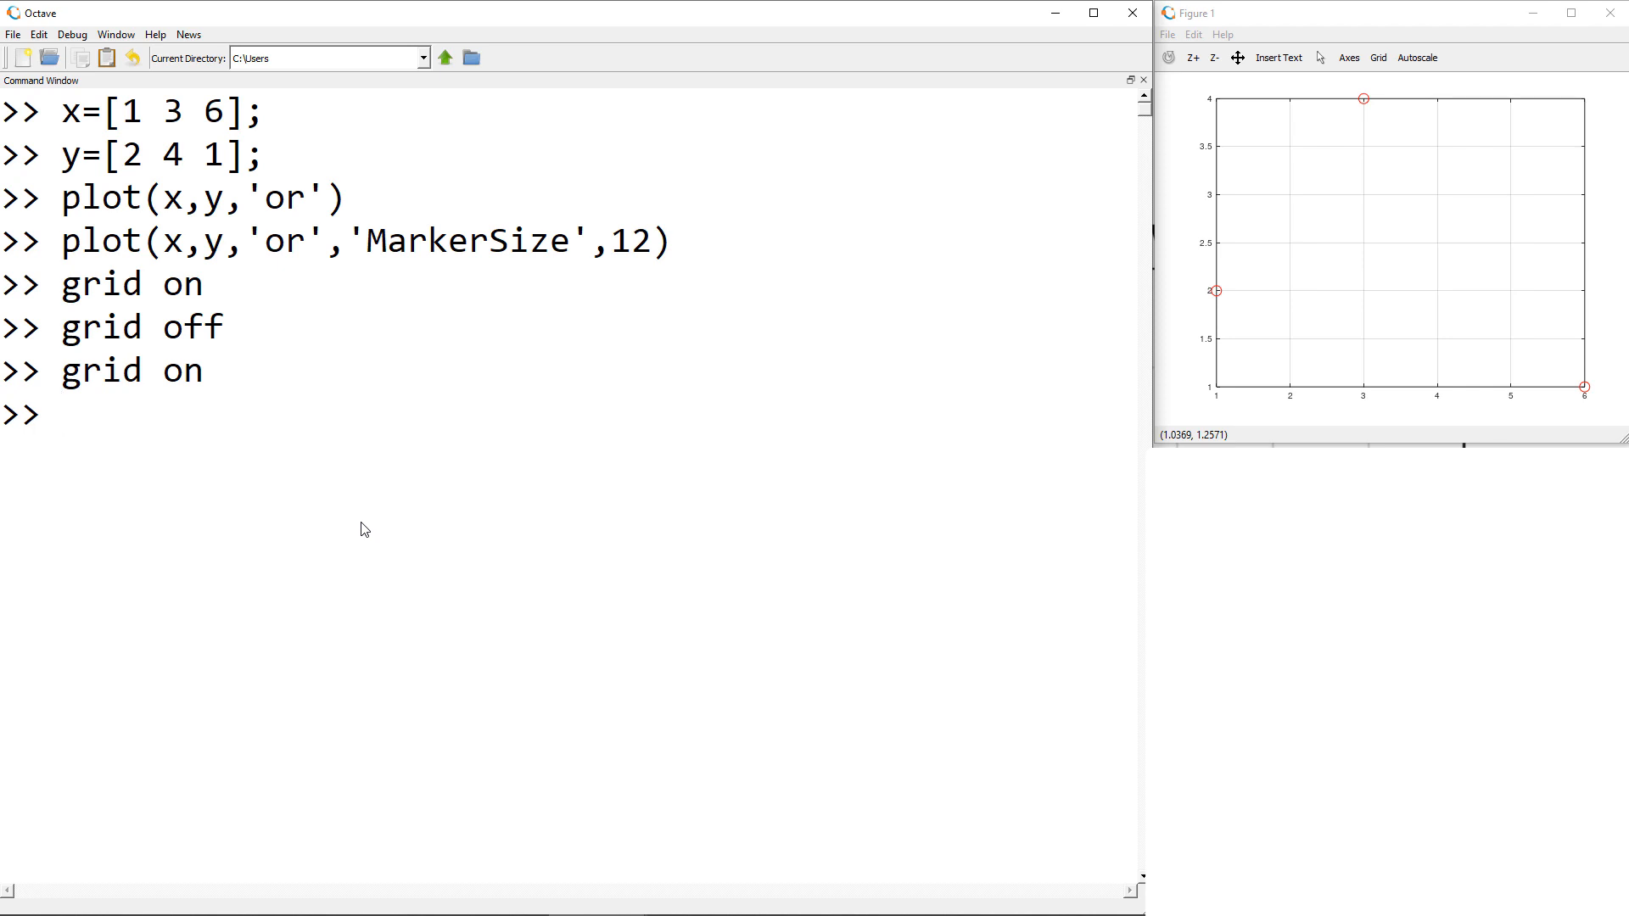
- Run title('plot y vs x') to title the figure
text(title)
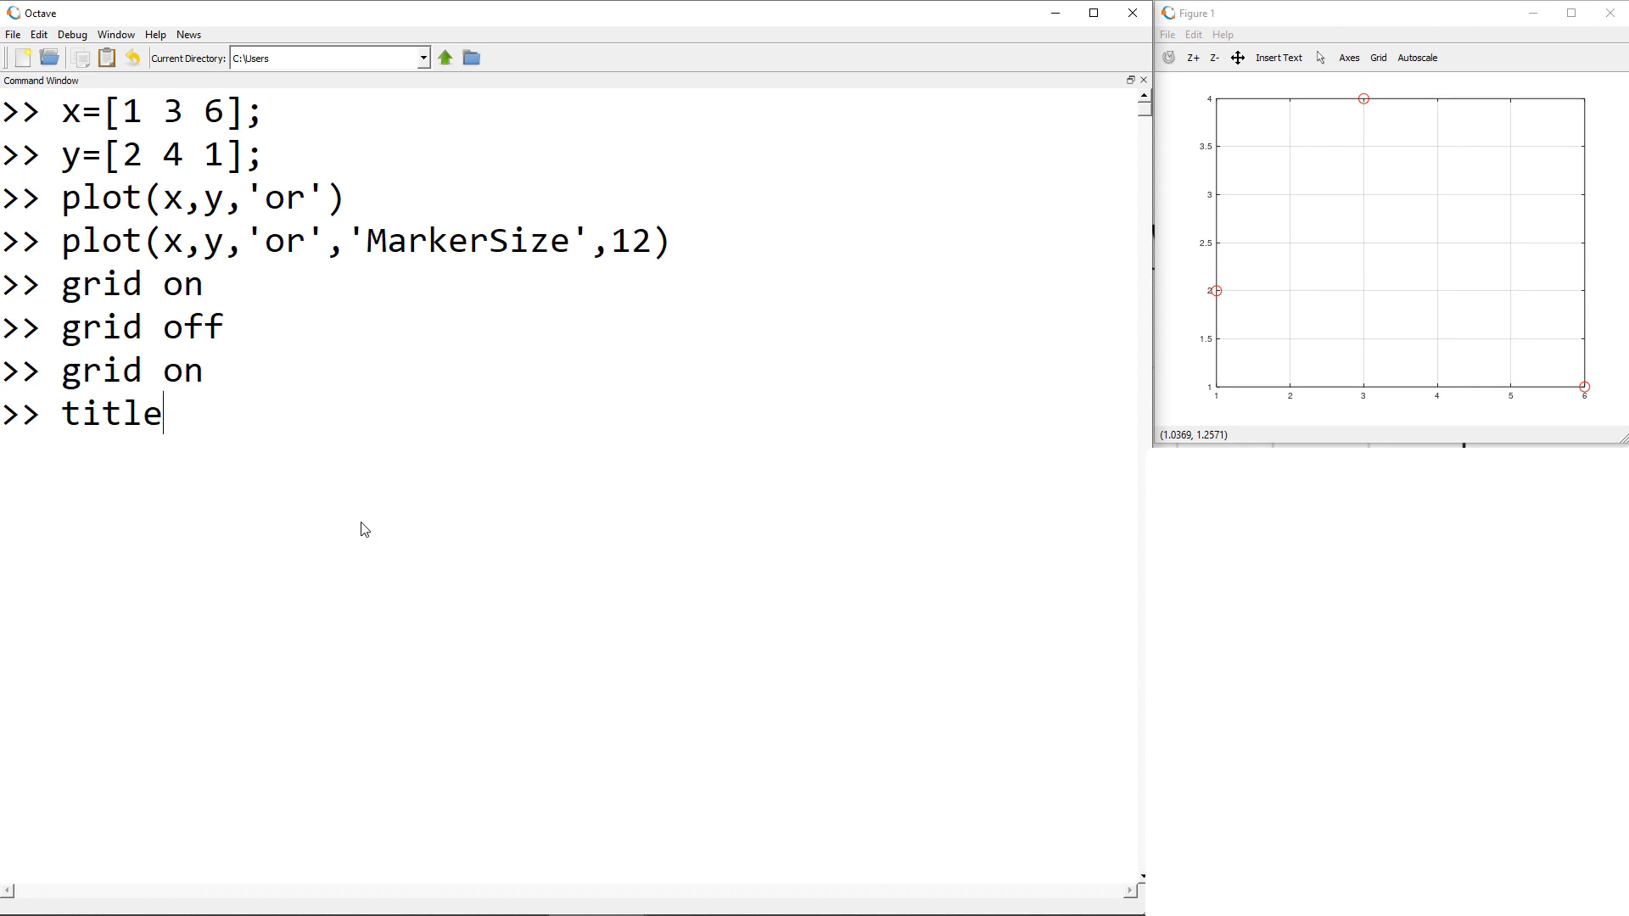
text((')
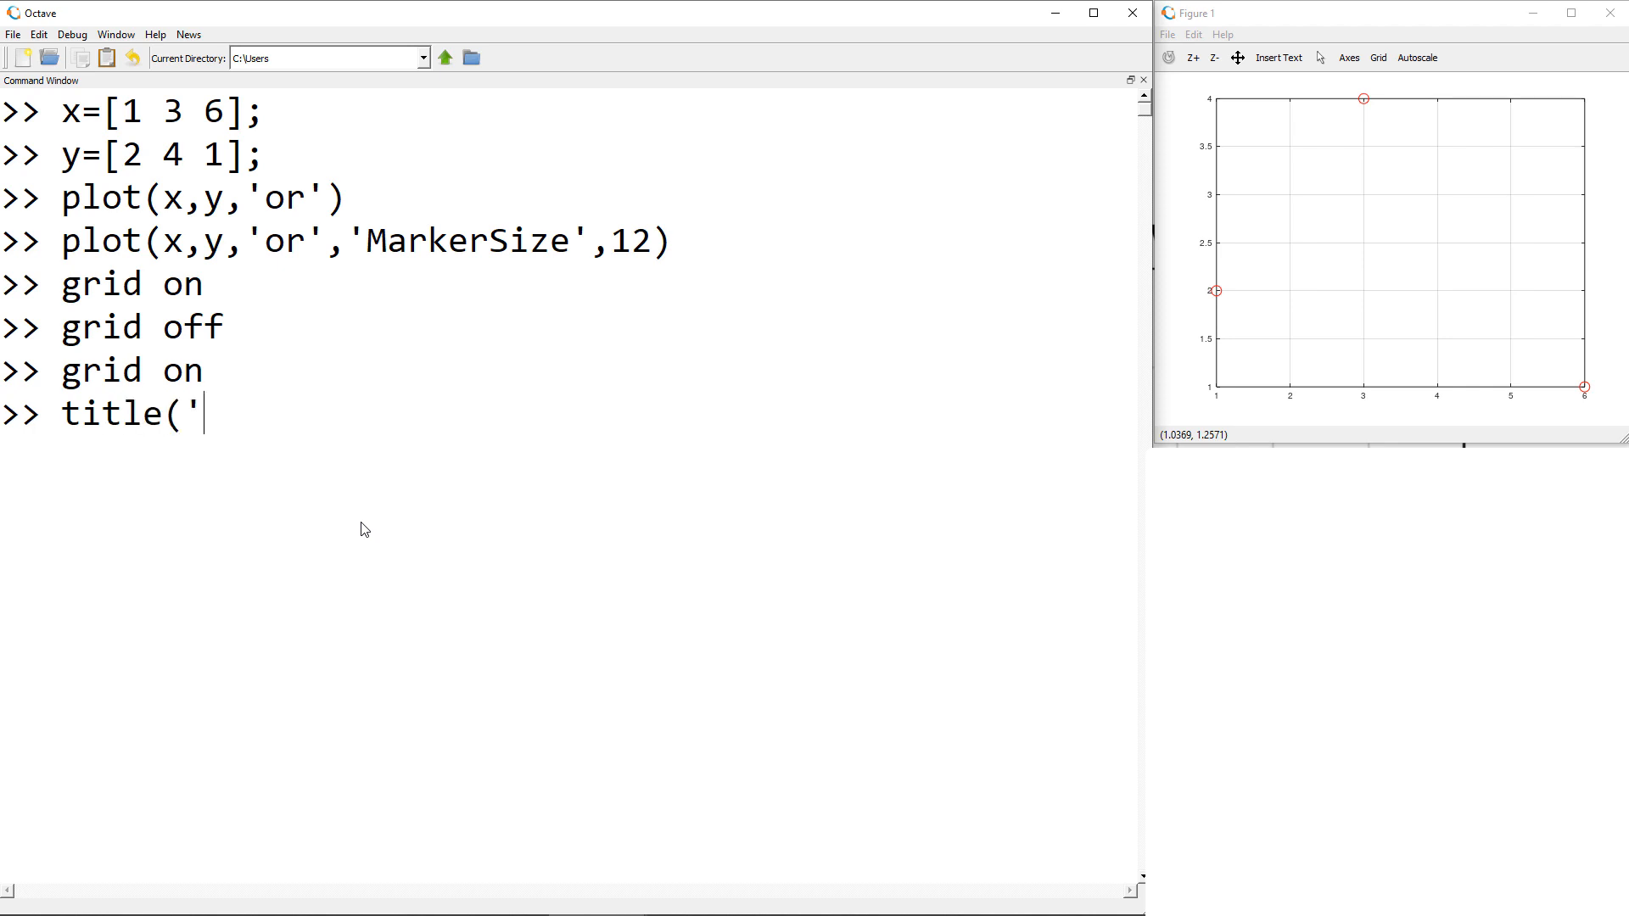
text(plot y)
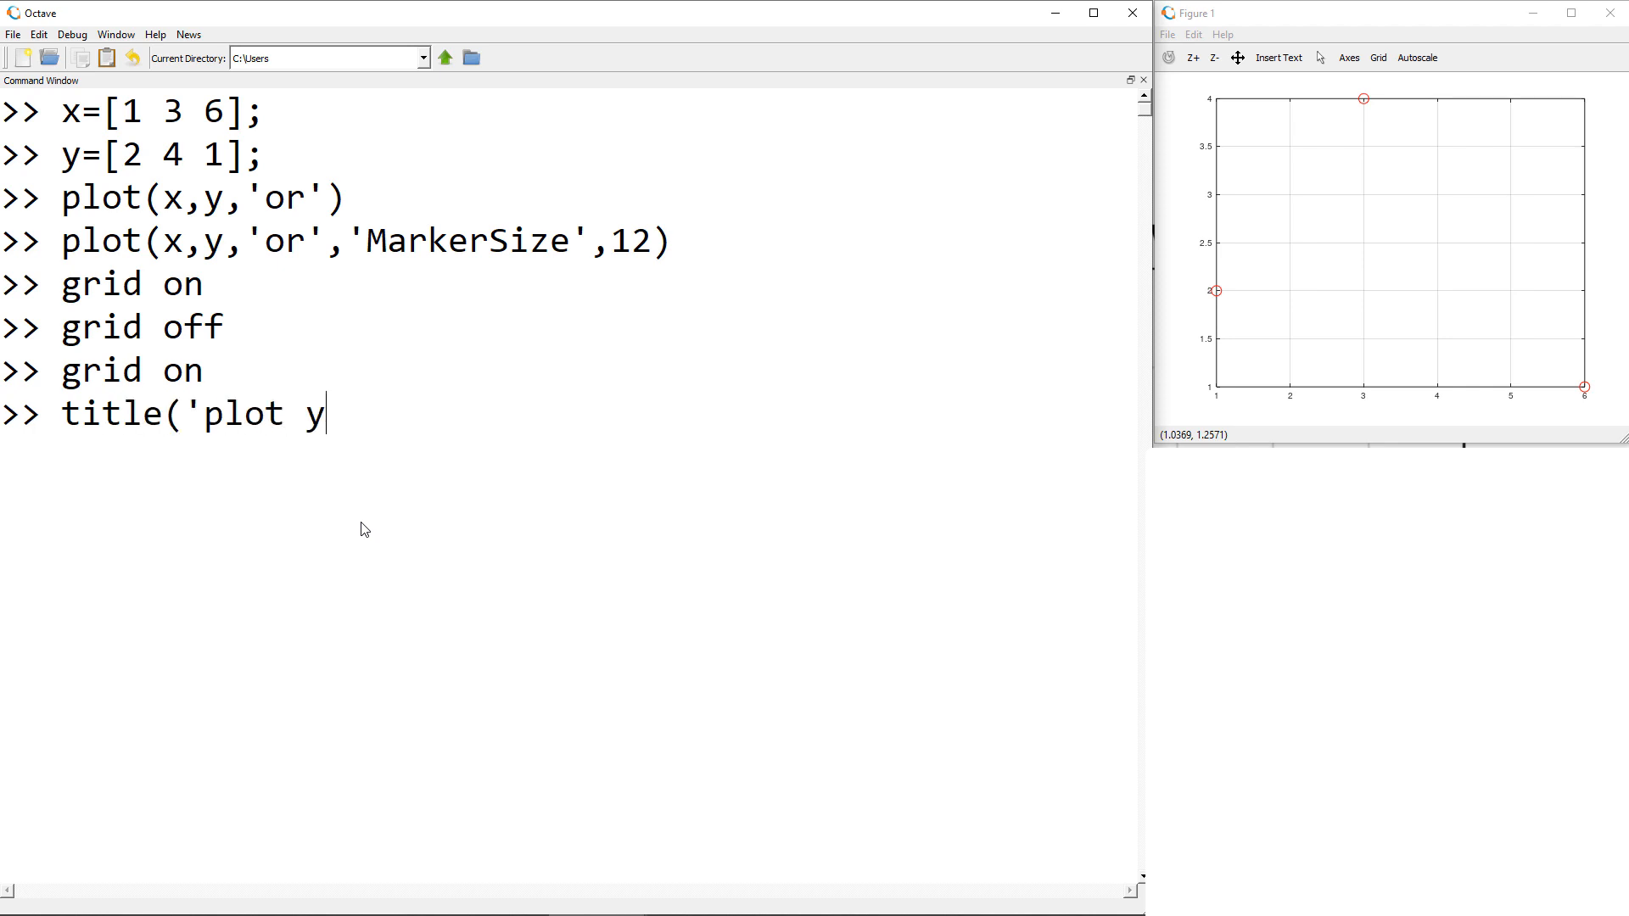
text(vs x')
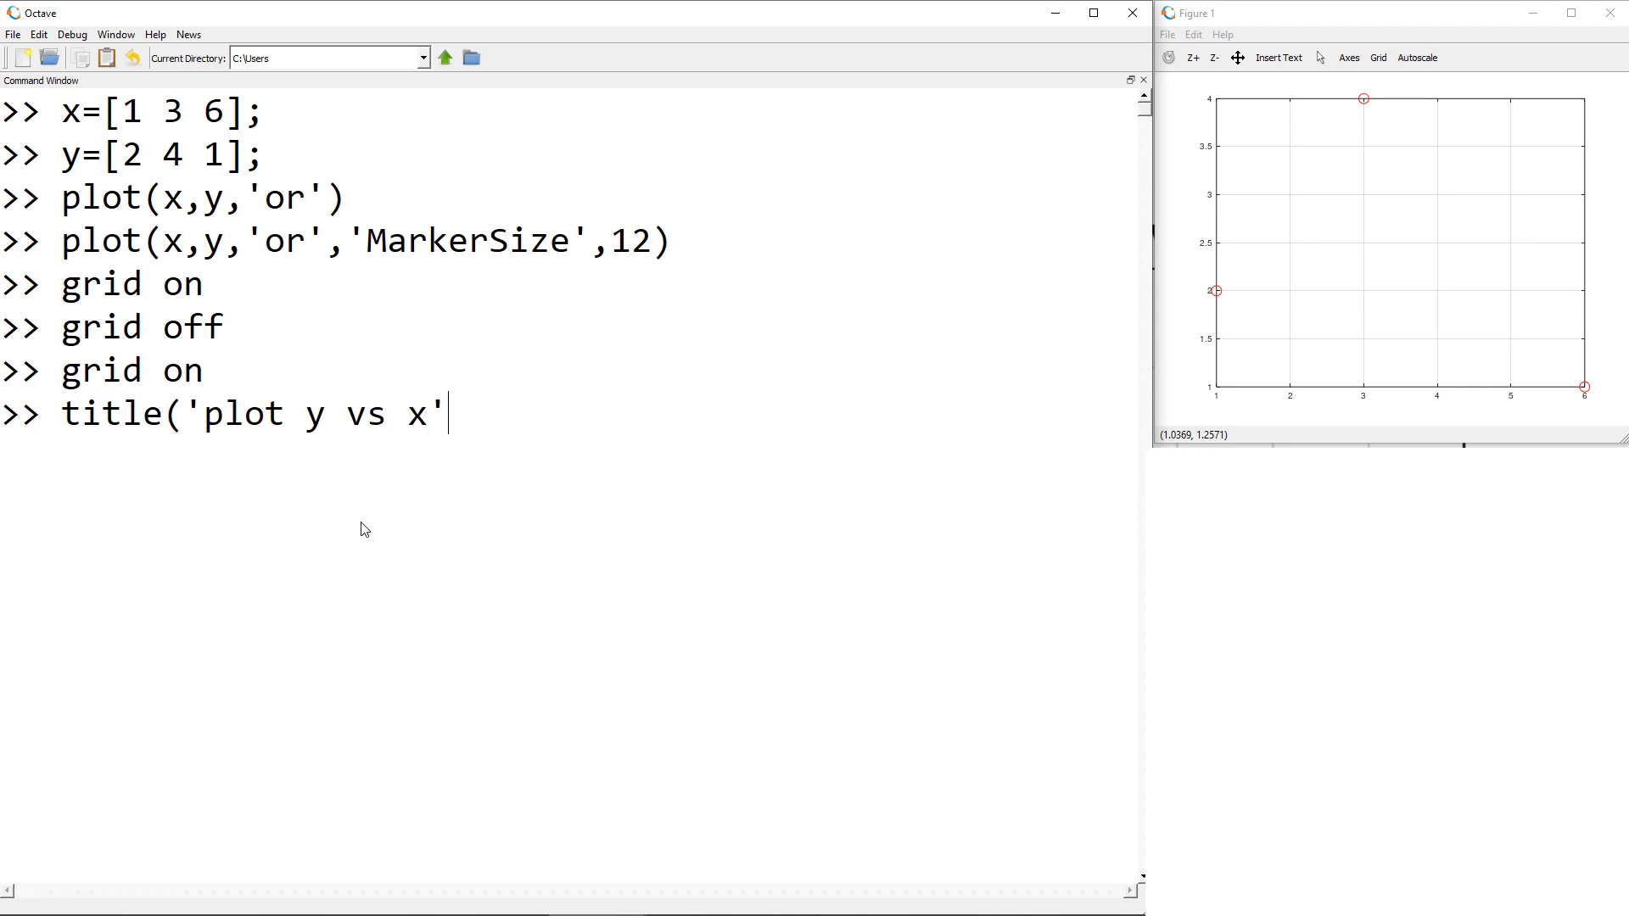
text())
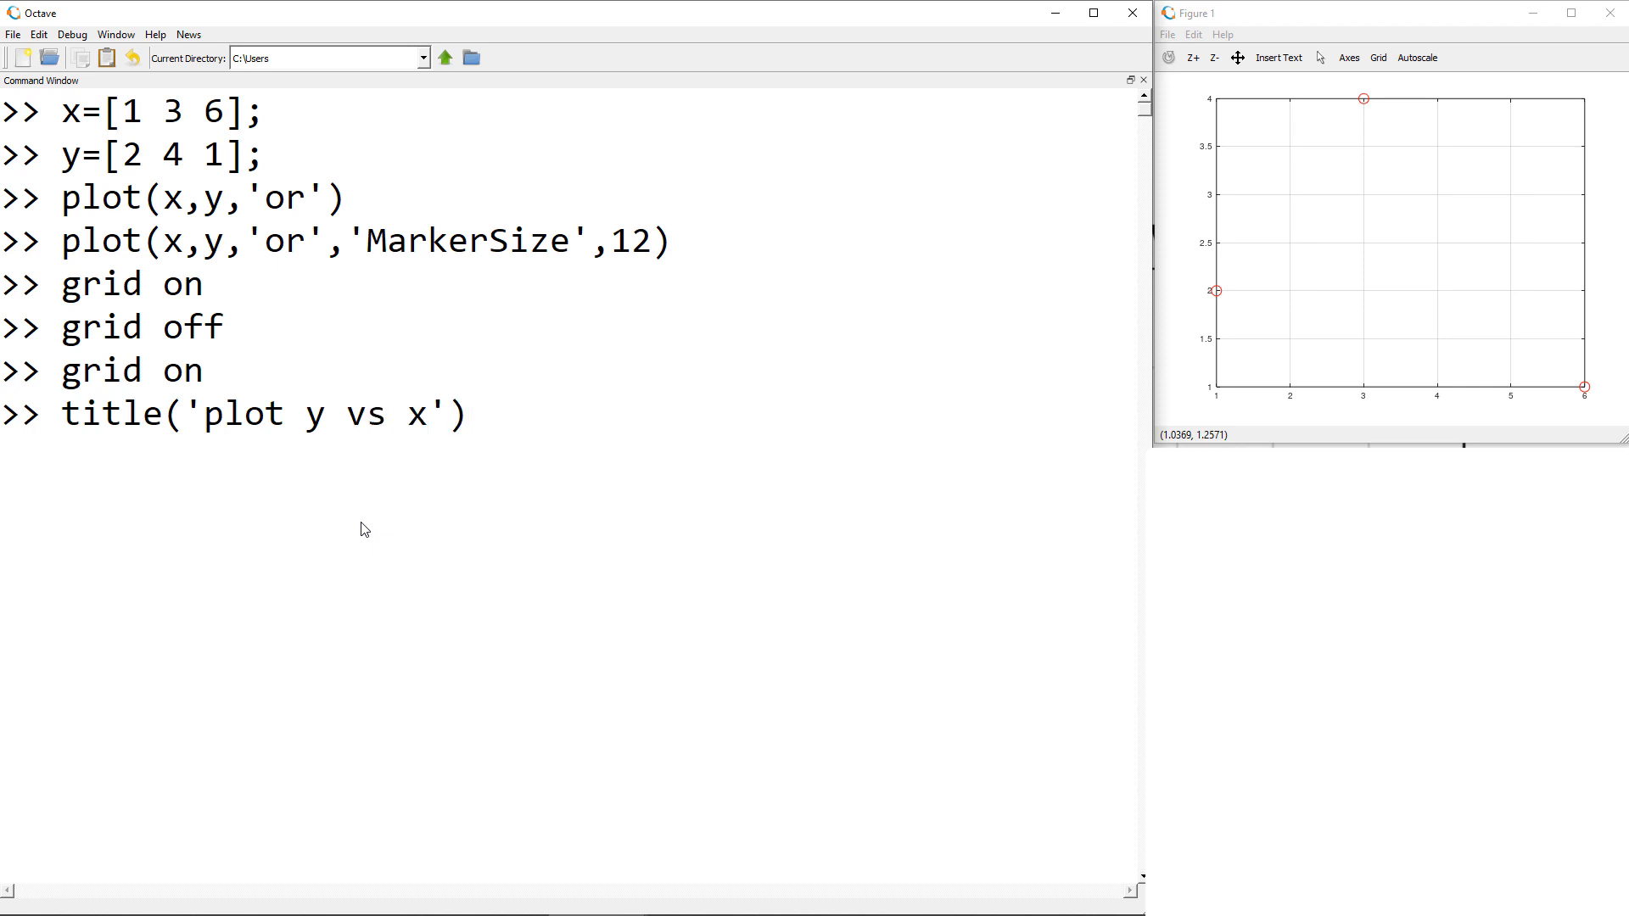
key(Return)
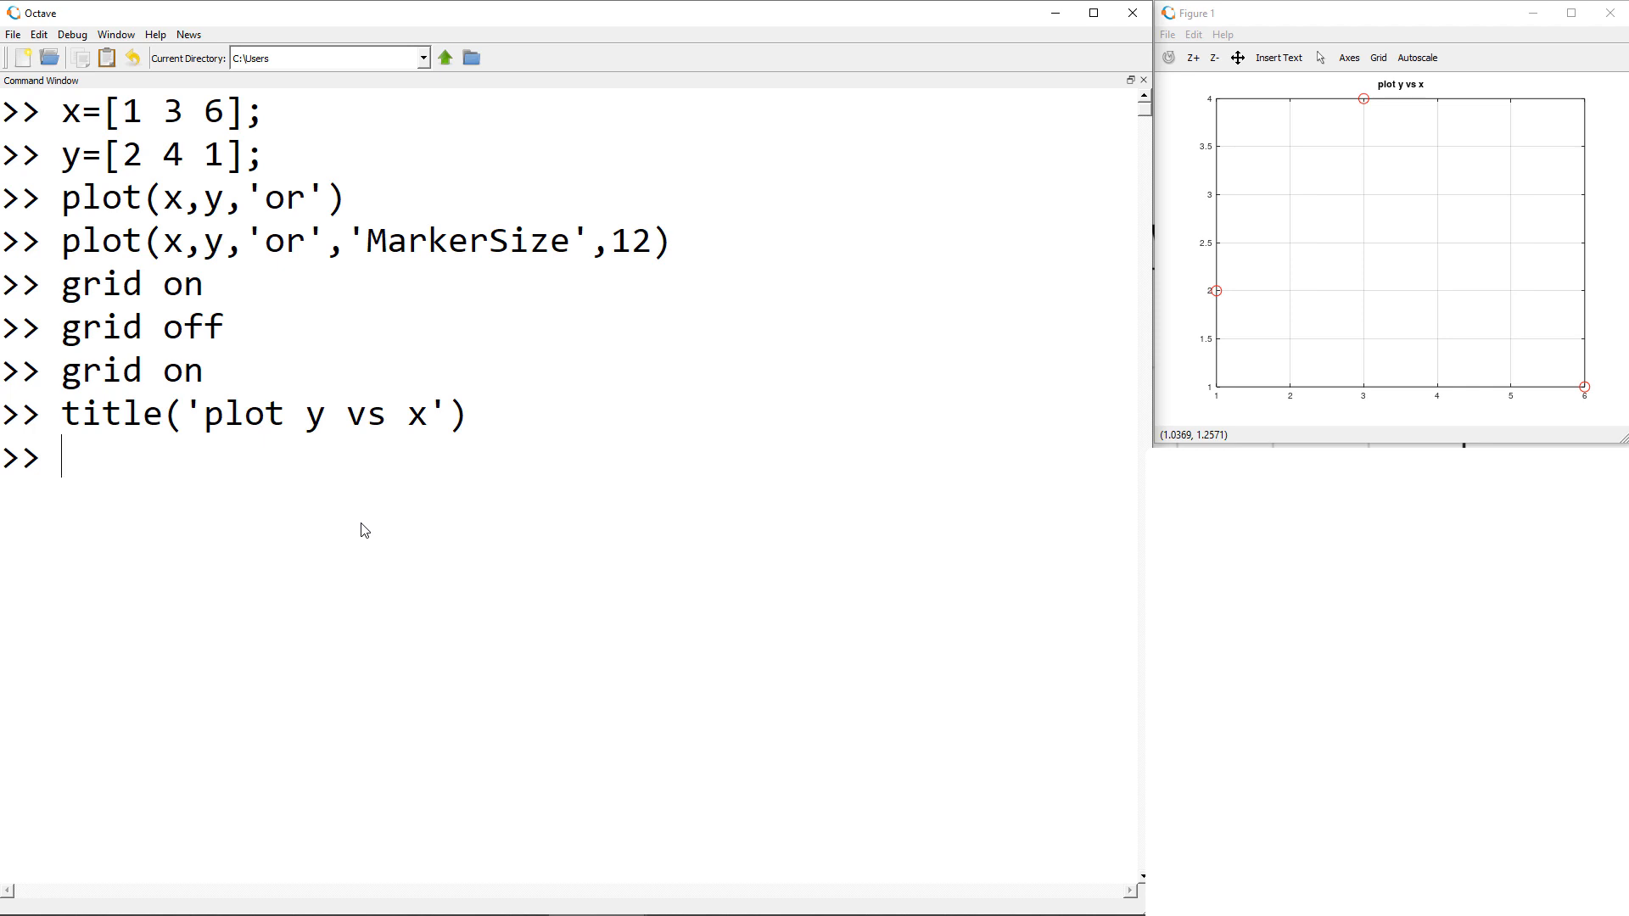
- Enlarge the axis font size to 24 with set(gca,'fontsize',24)
text(se)
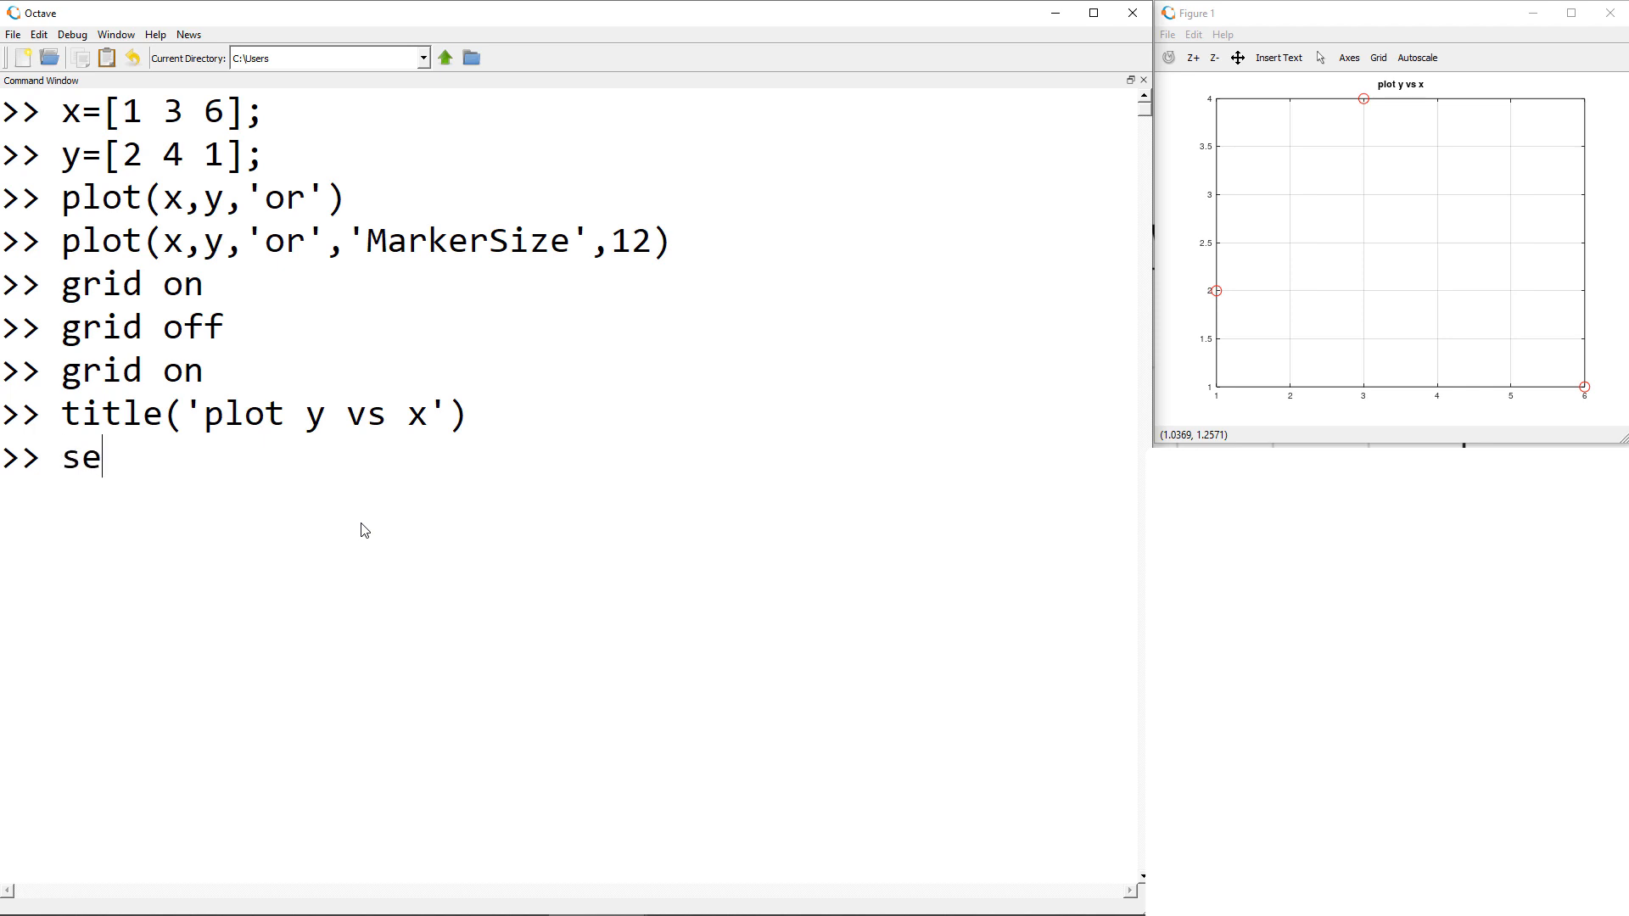
text(t(gca)
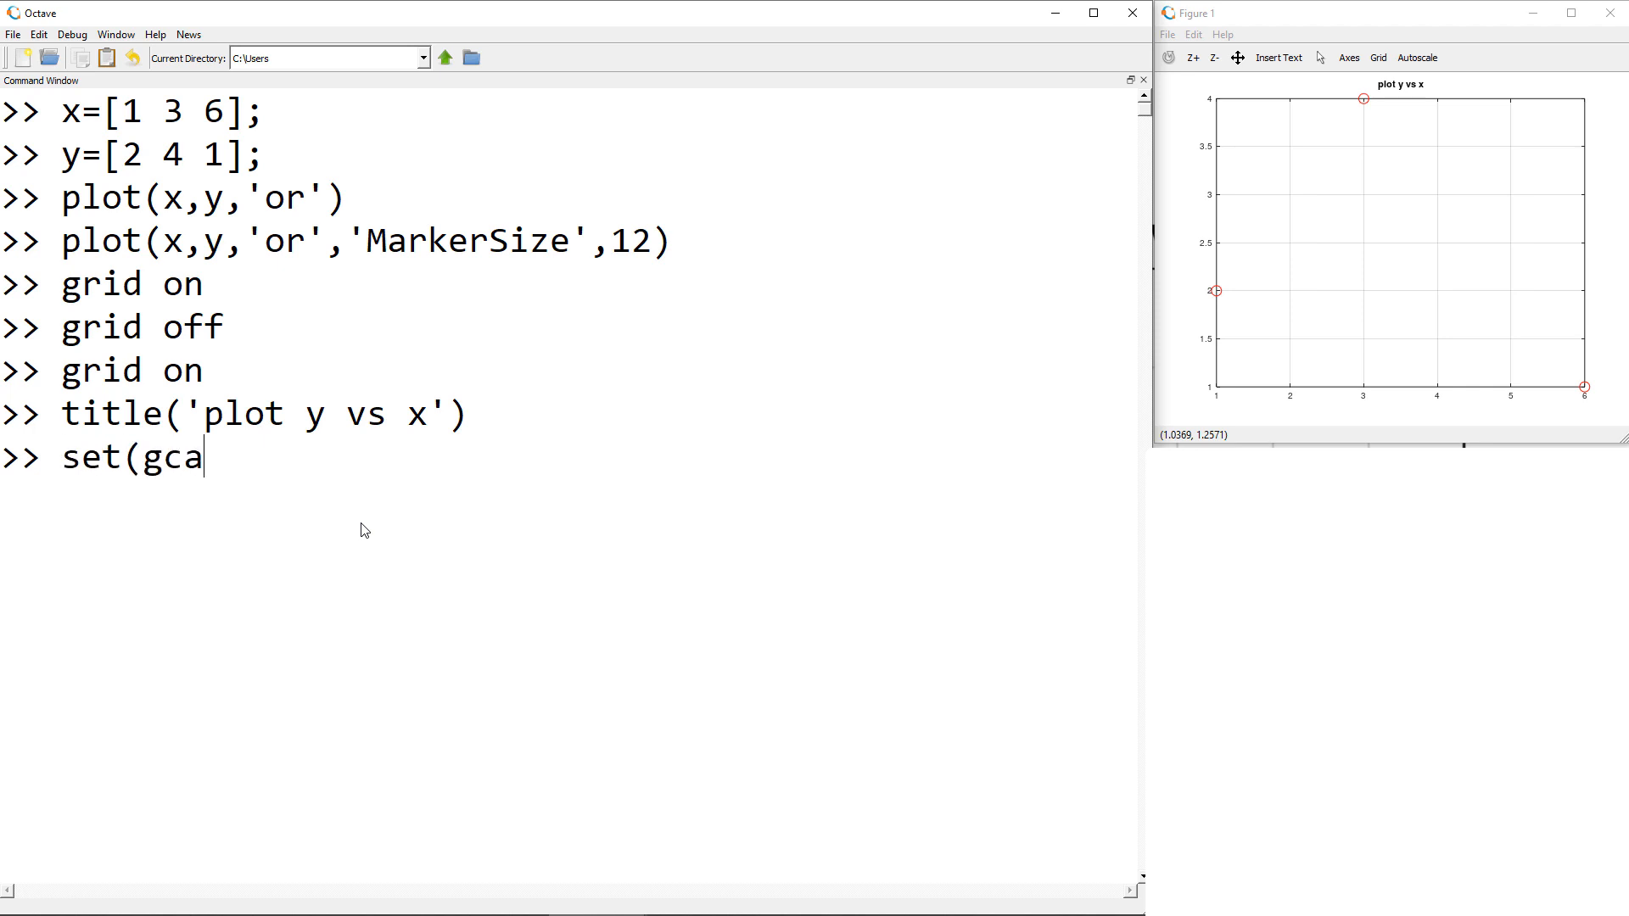
text(,'font)
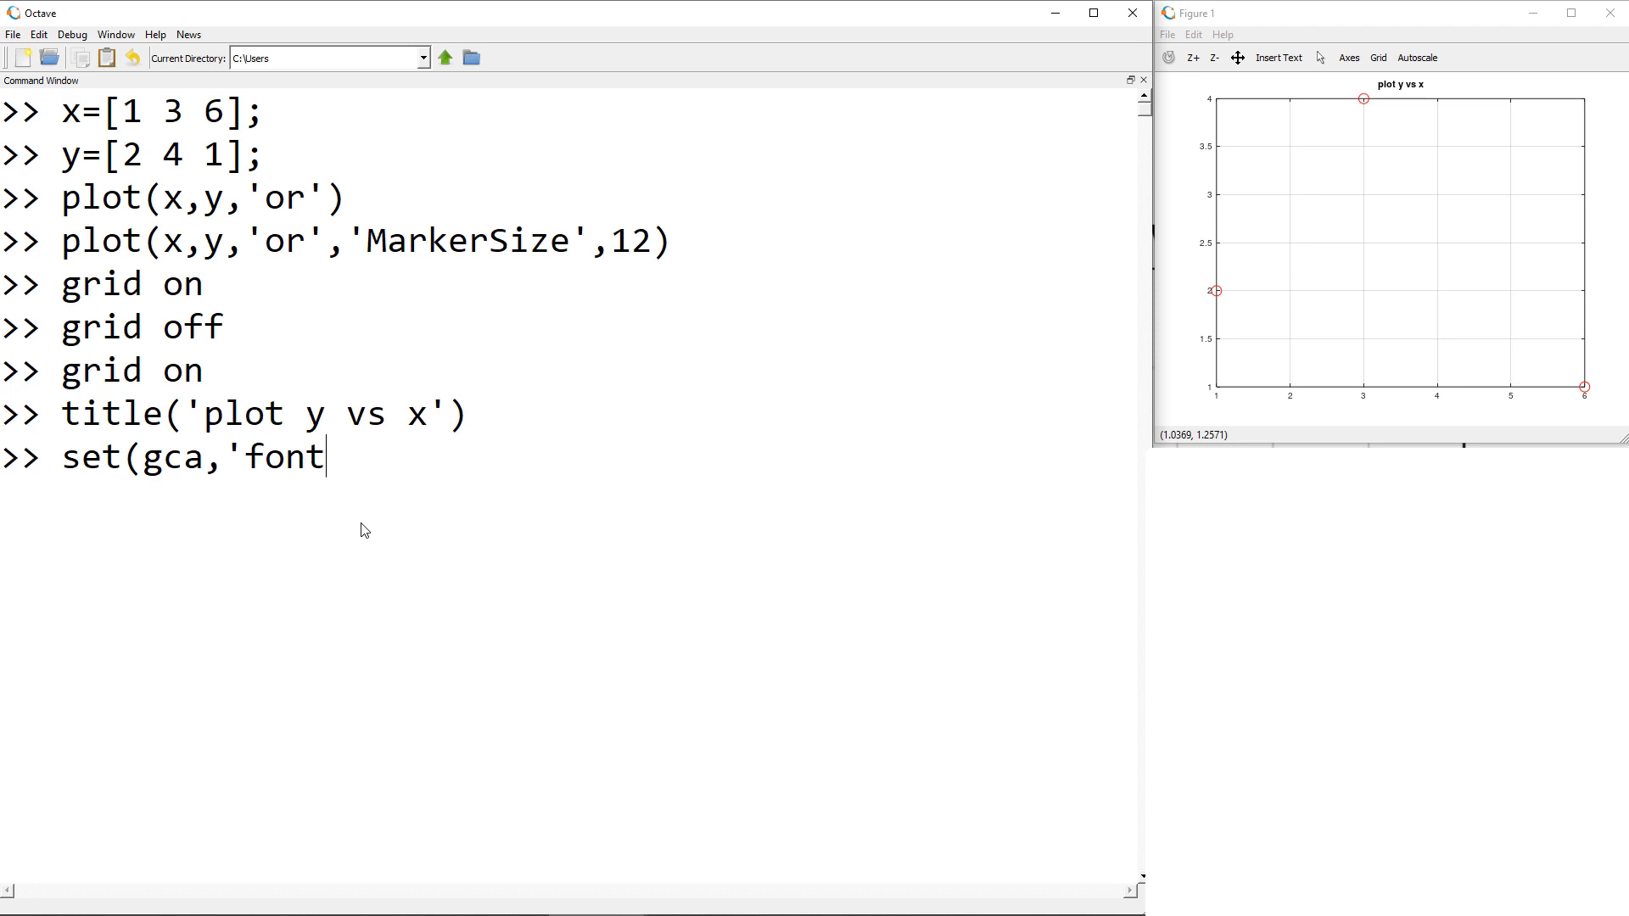
text(size',24)
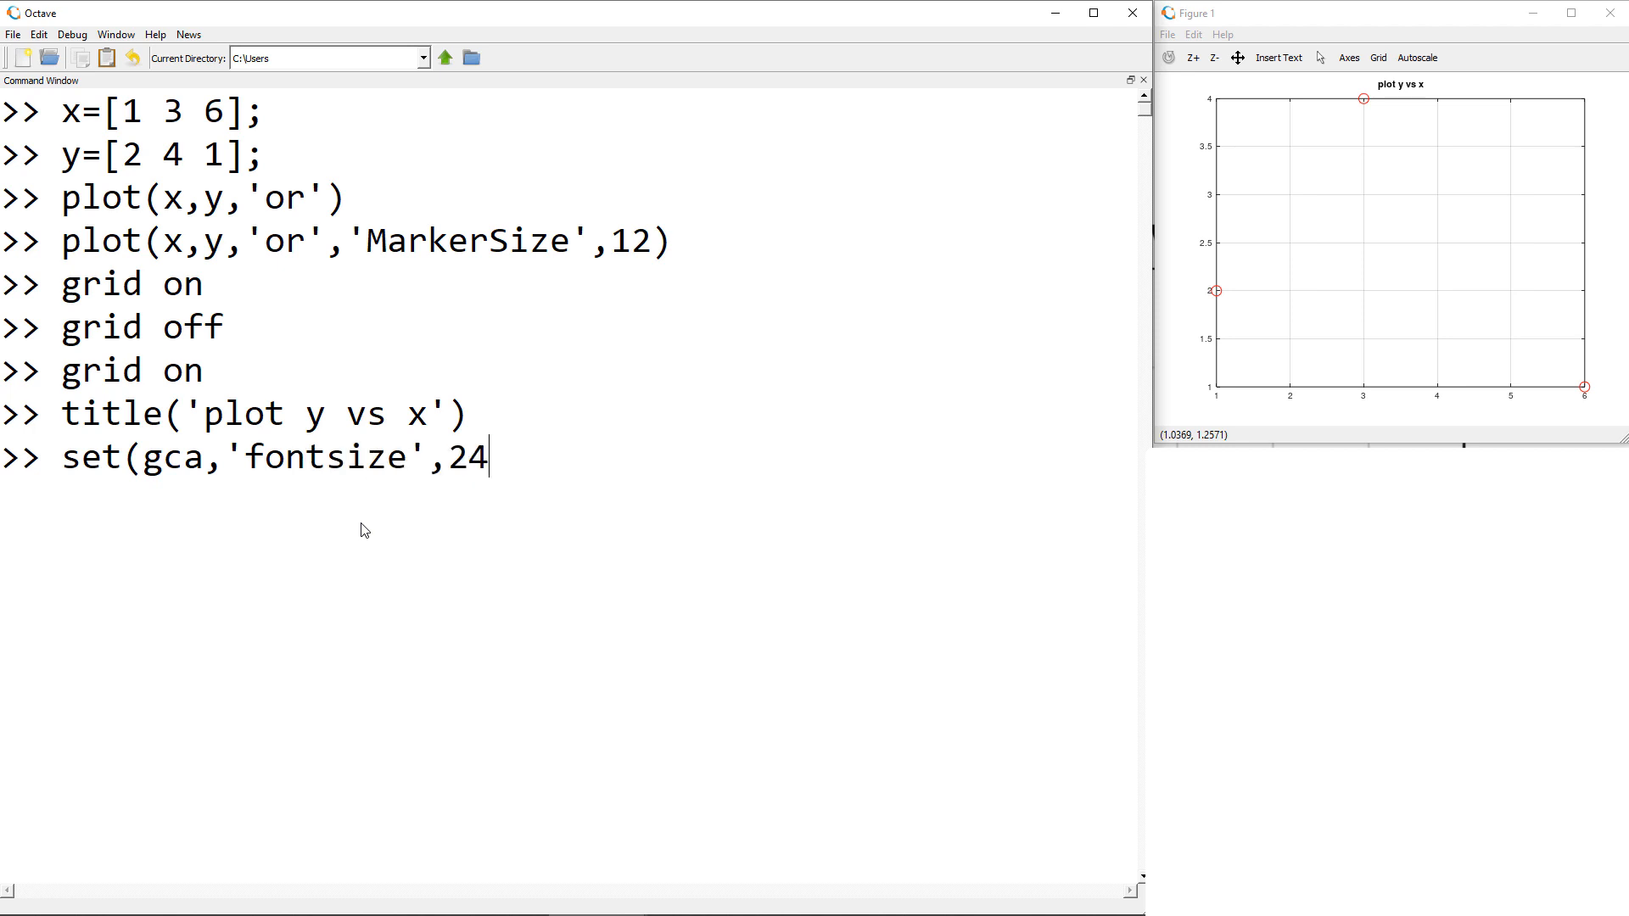
key(Return)
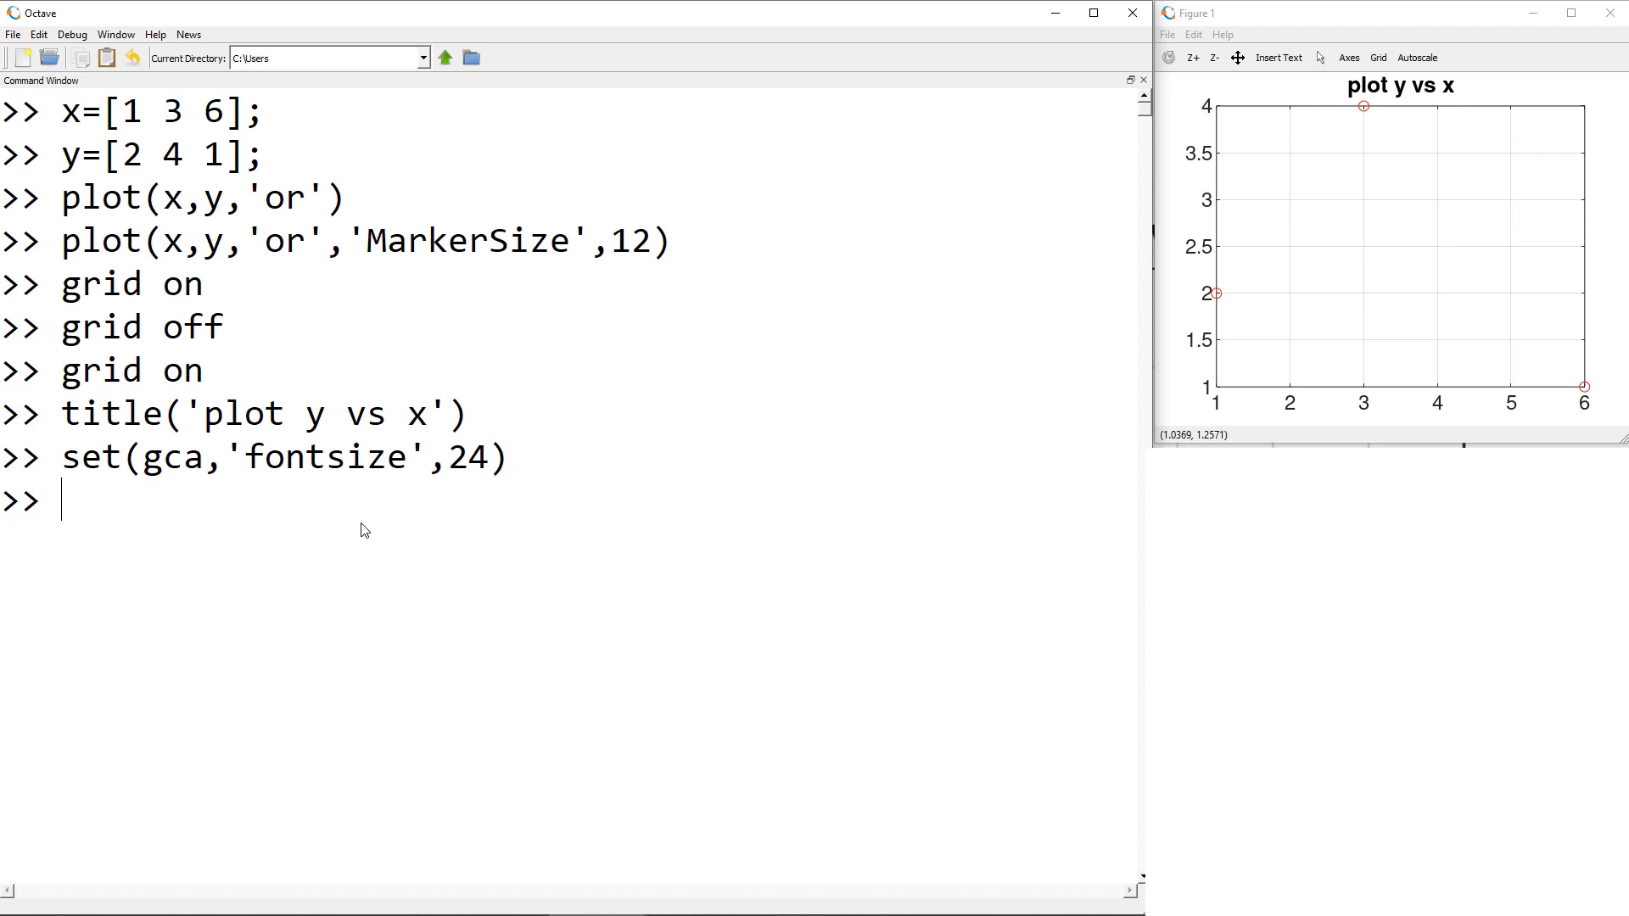
- Label the x-axis 'Variable x'
text(x)
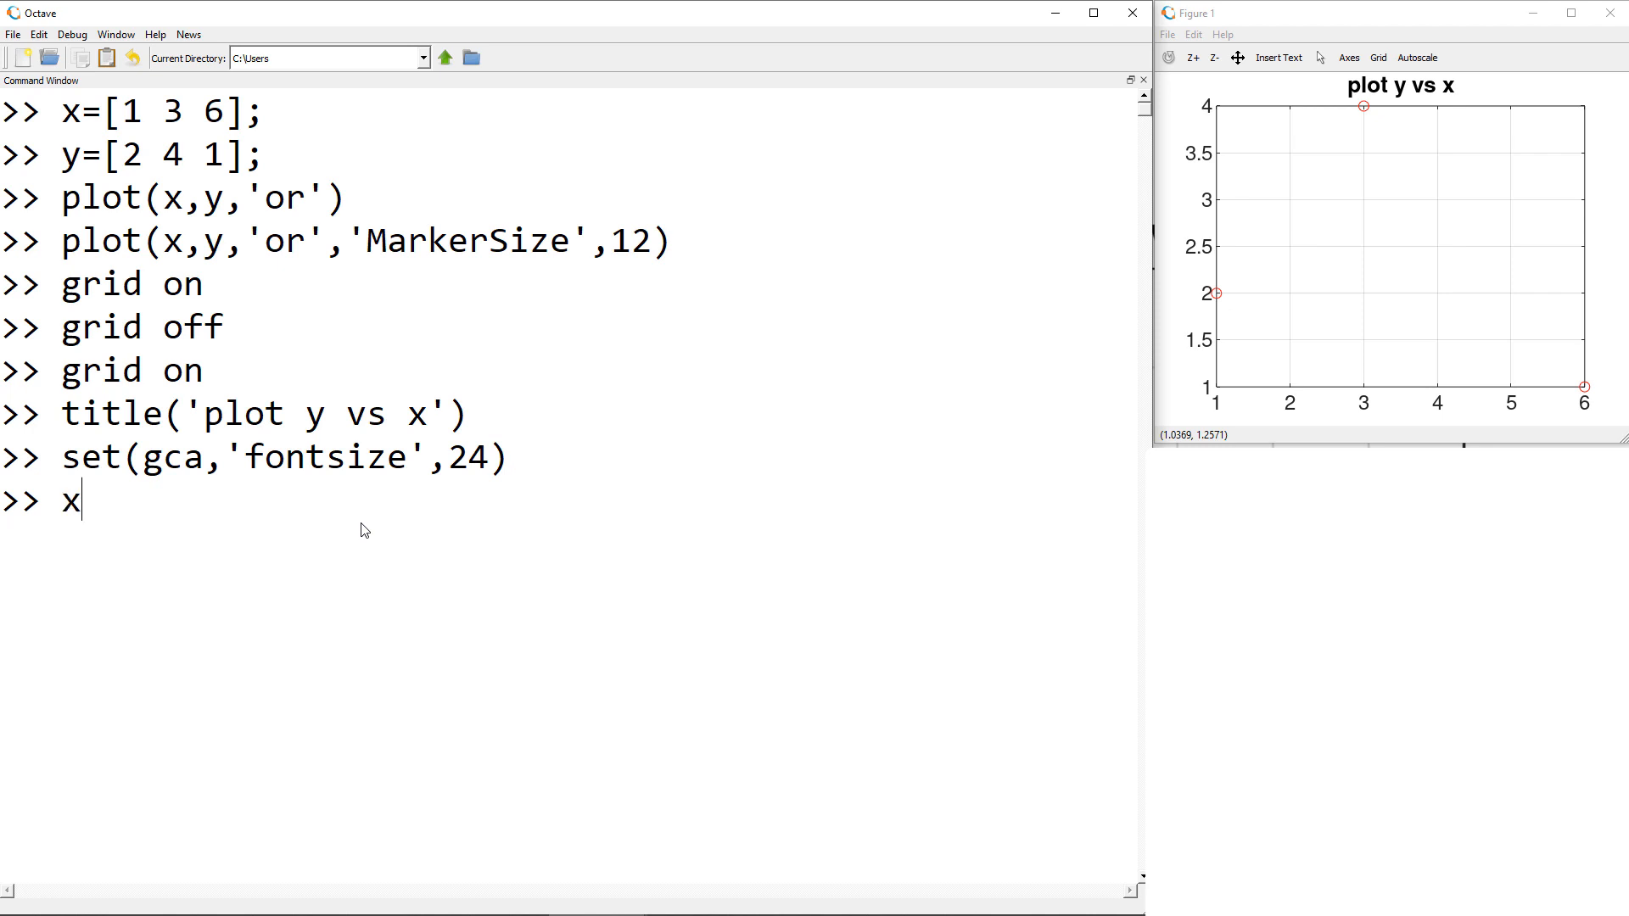
text(label(')
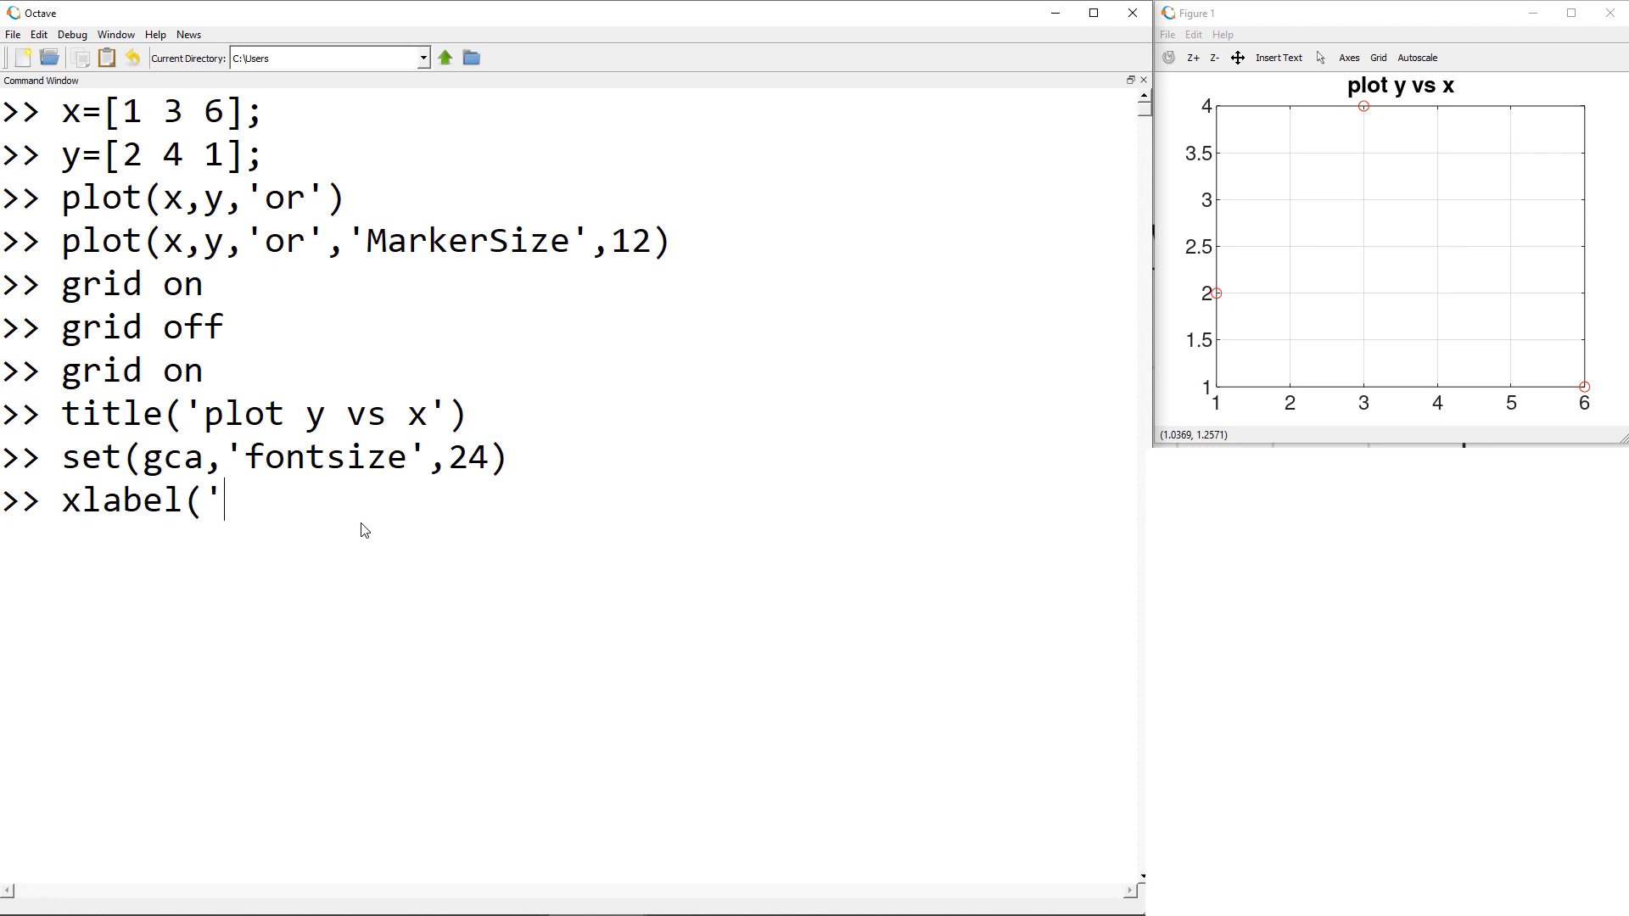
text(Variable)
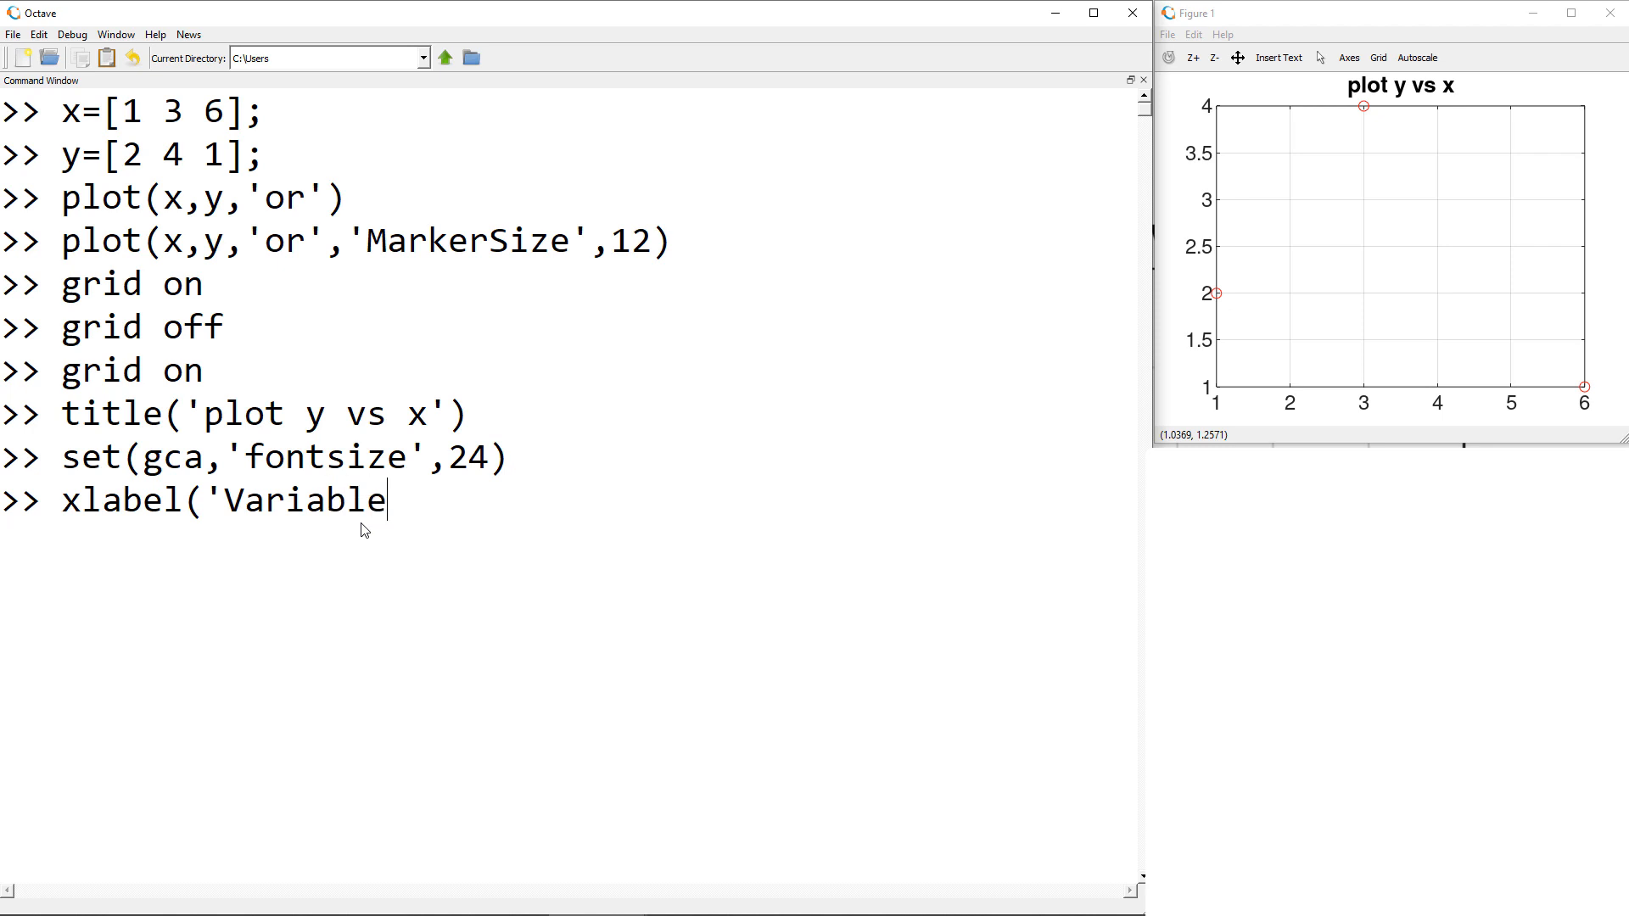
text(x')
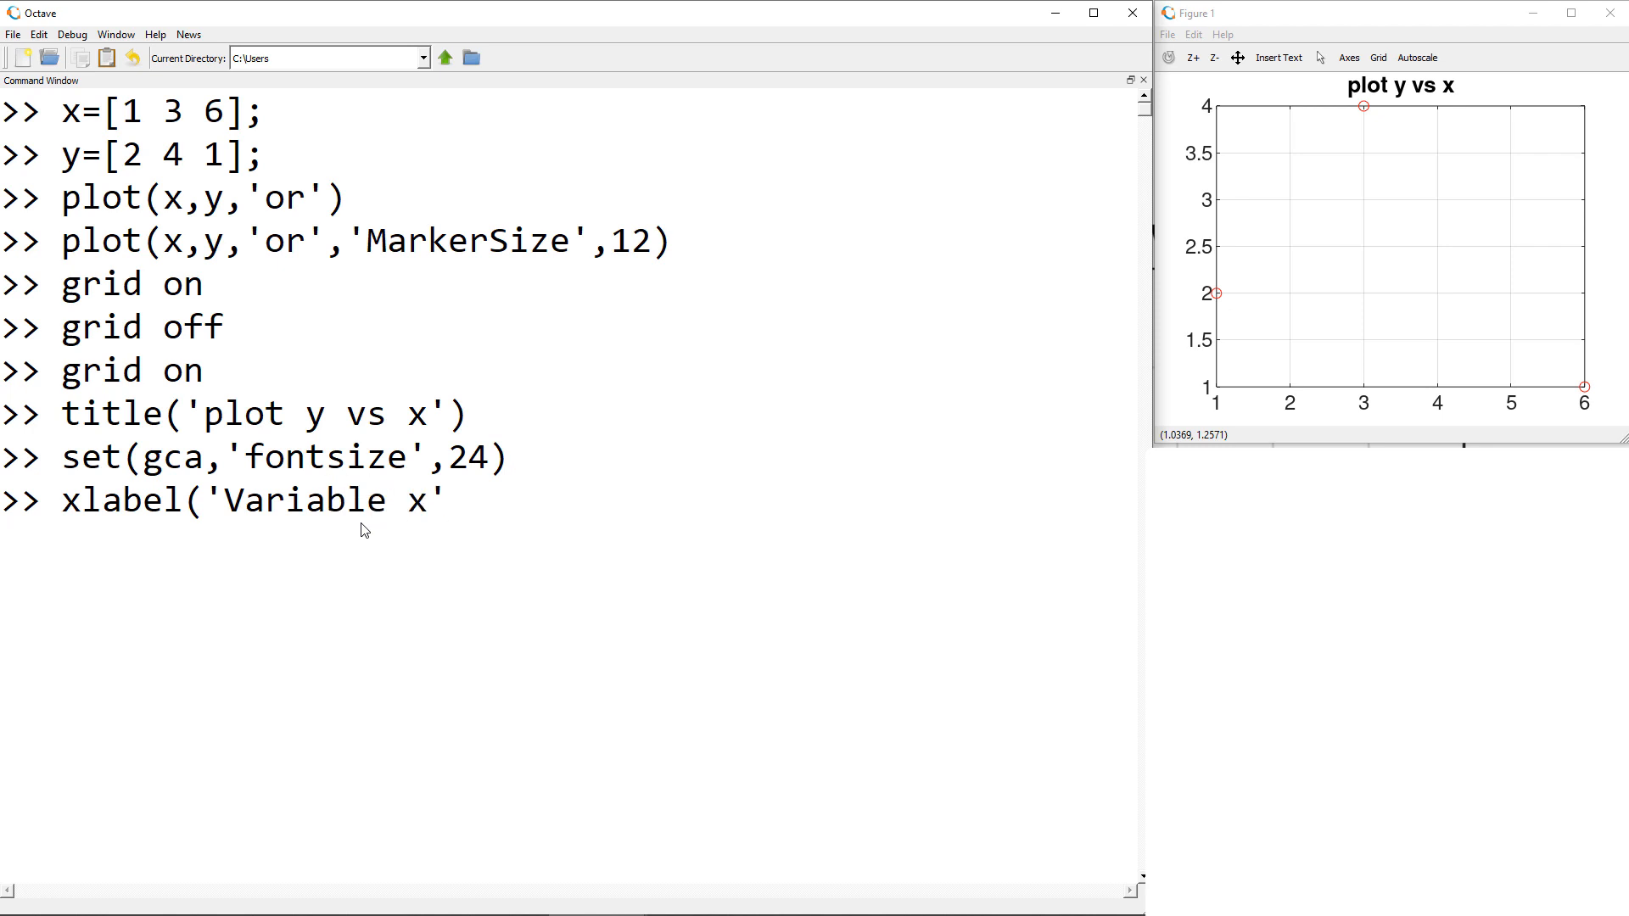
key(Return)
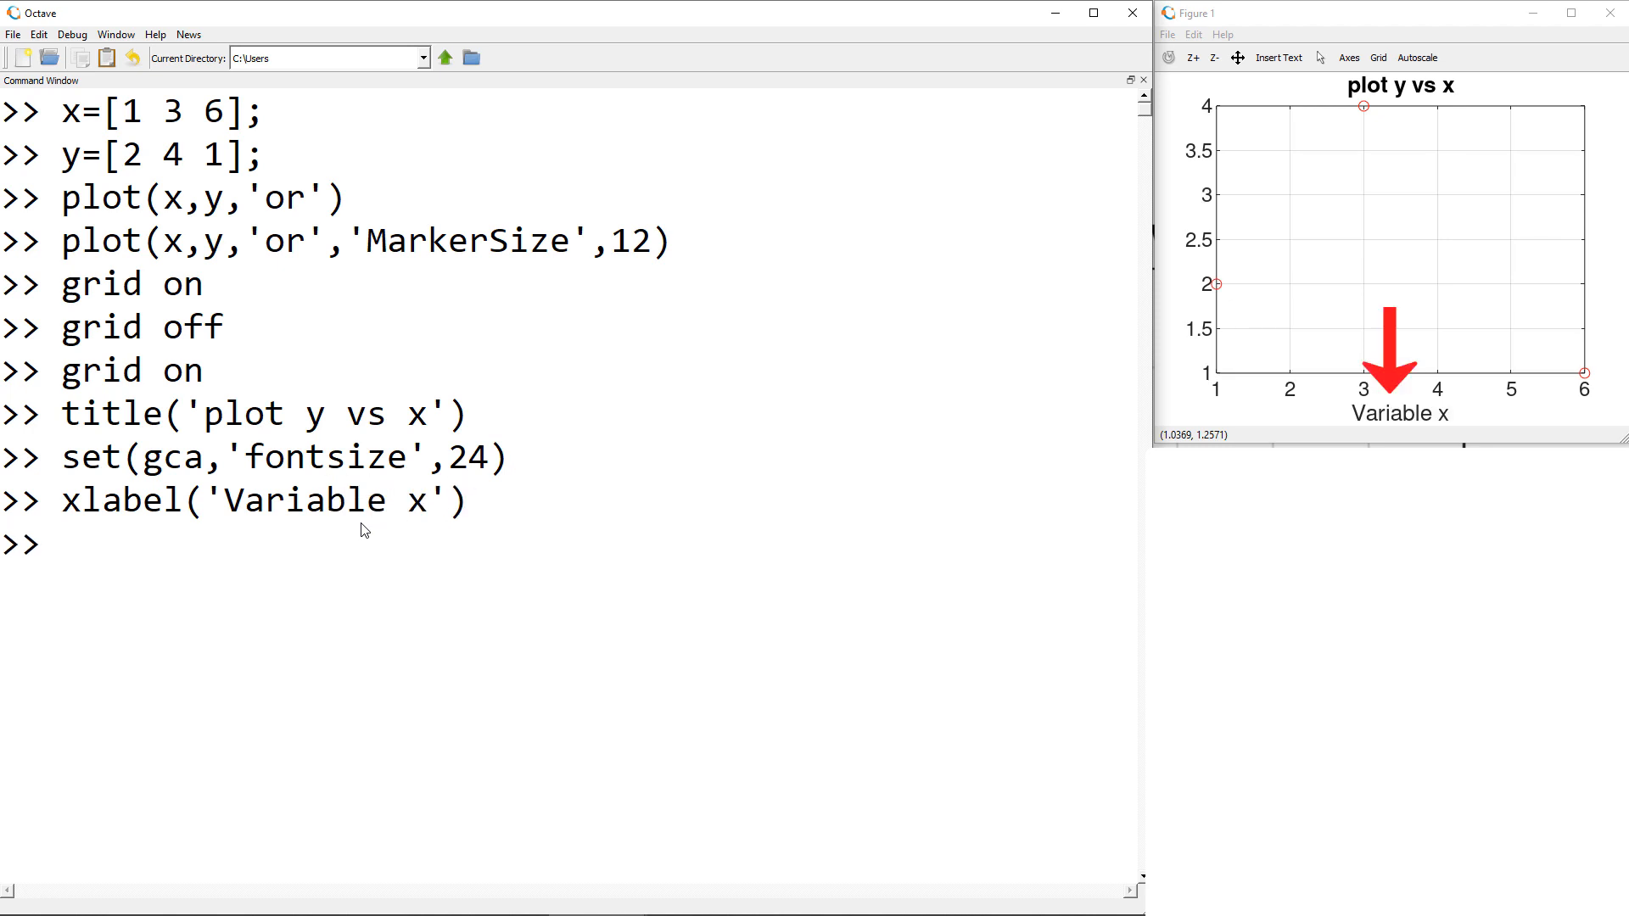
- Label the y-axis 'Variable y'
text(ylab)
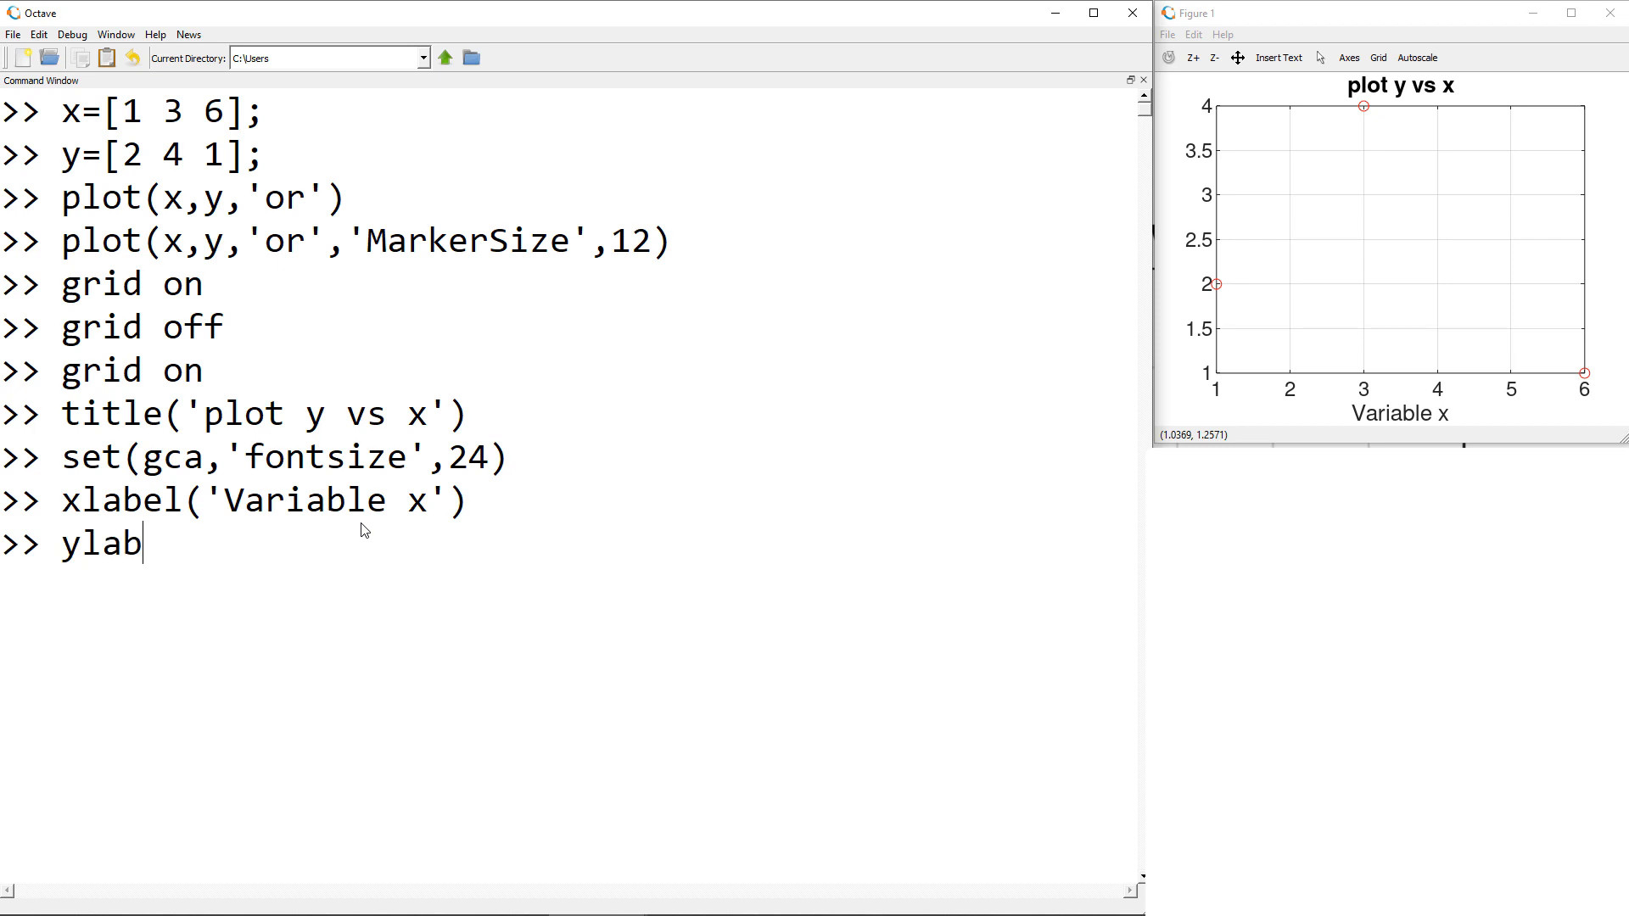
text(el(')
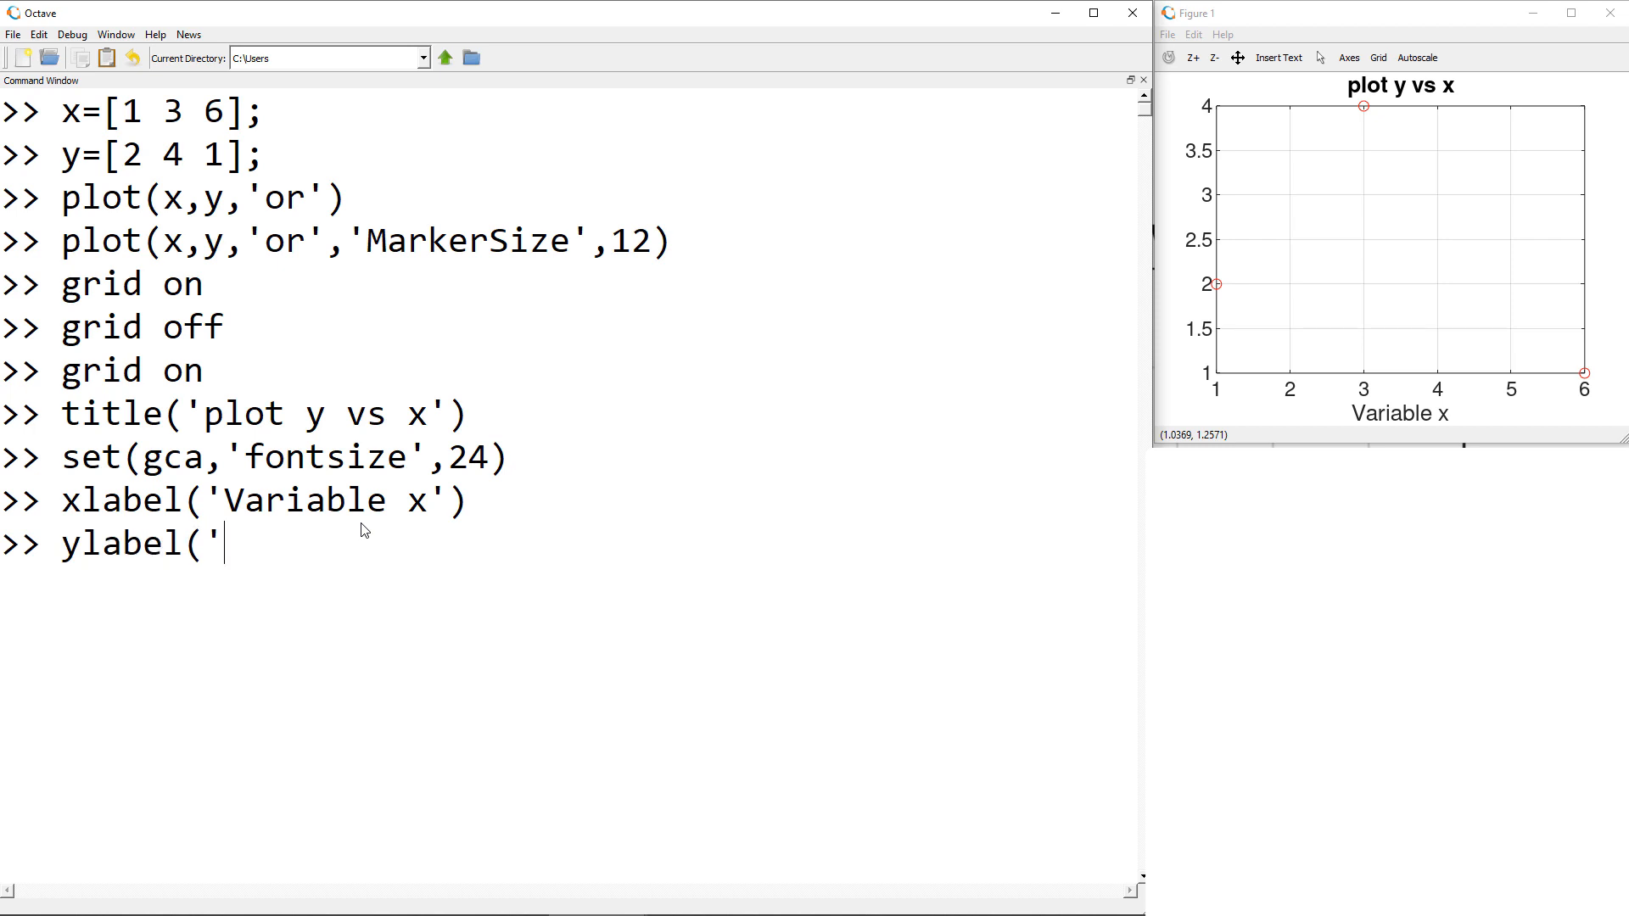
text(Variable y')
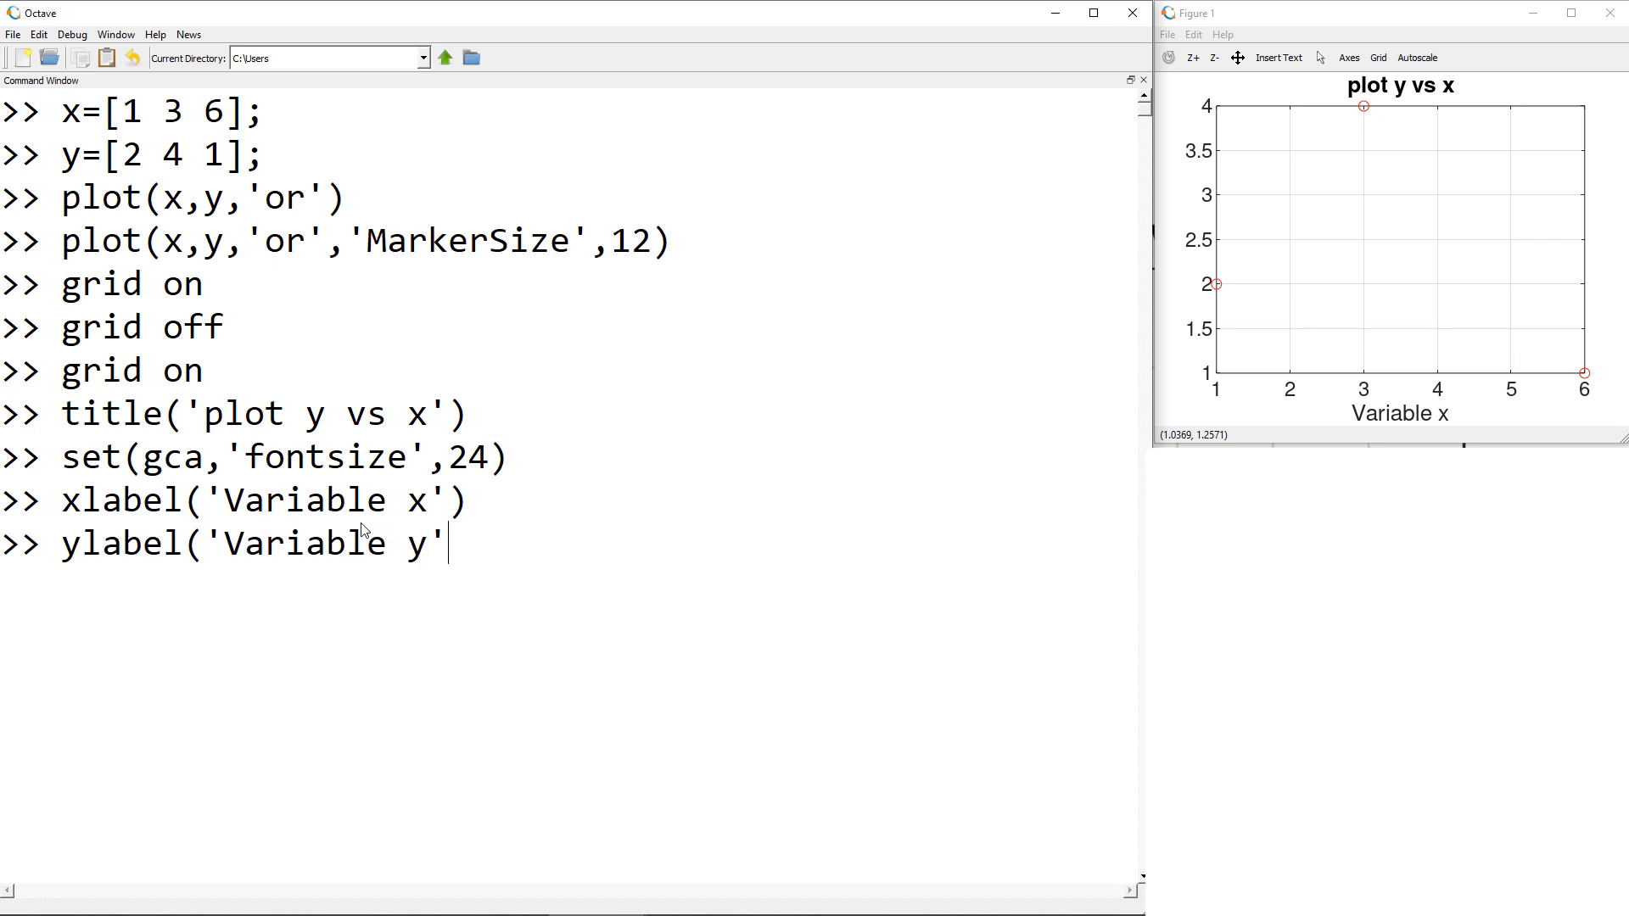
key(Return)
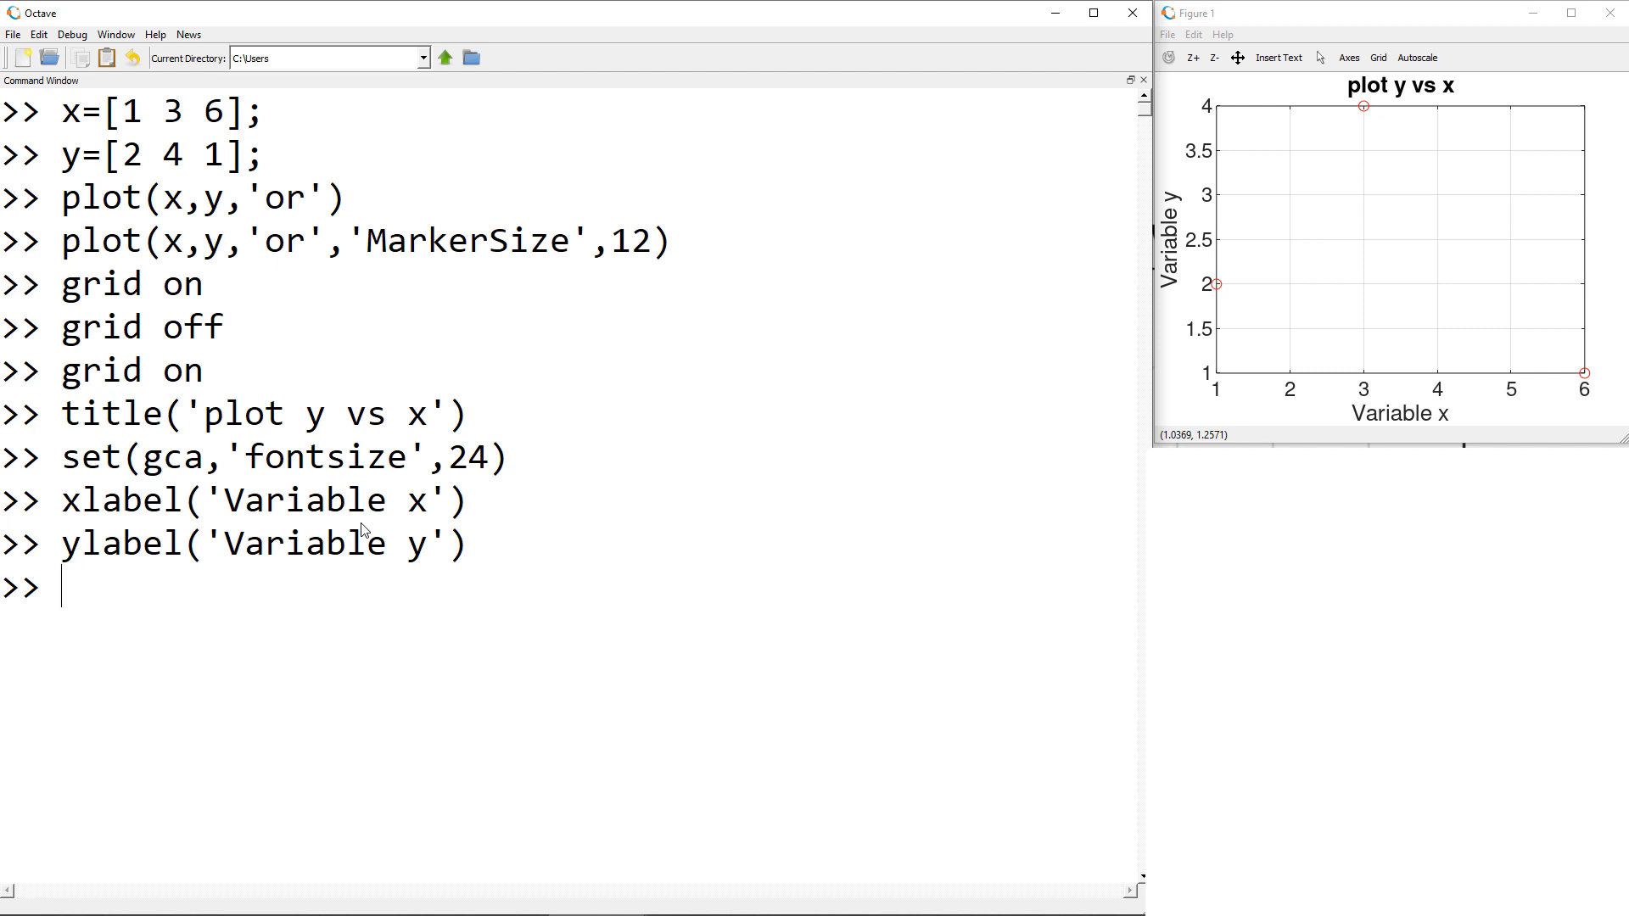
- Restrict the axes to x 0–7 and y 0–5 using axis([0 7 0 5])
click(1351, 13)
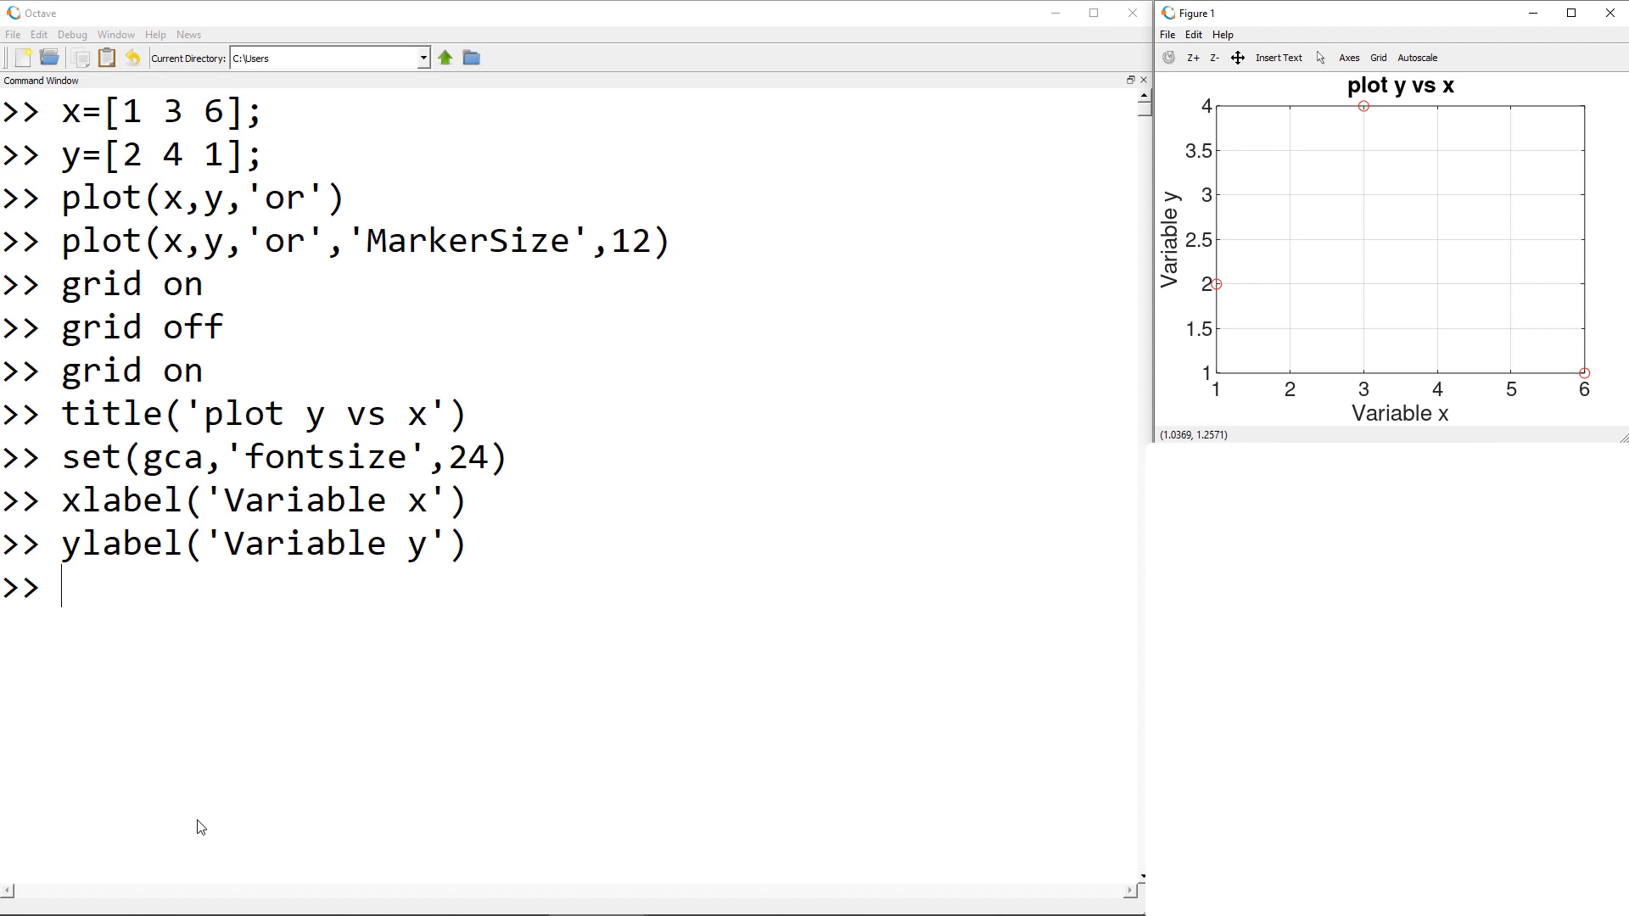
text(axi)
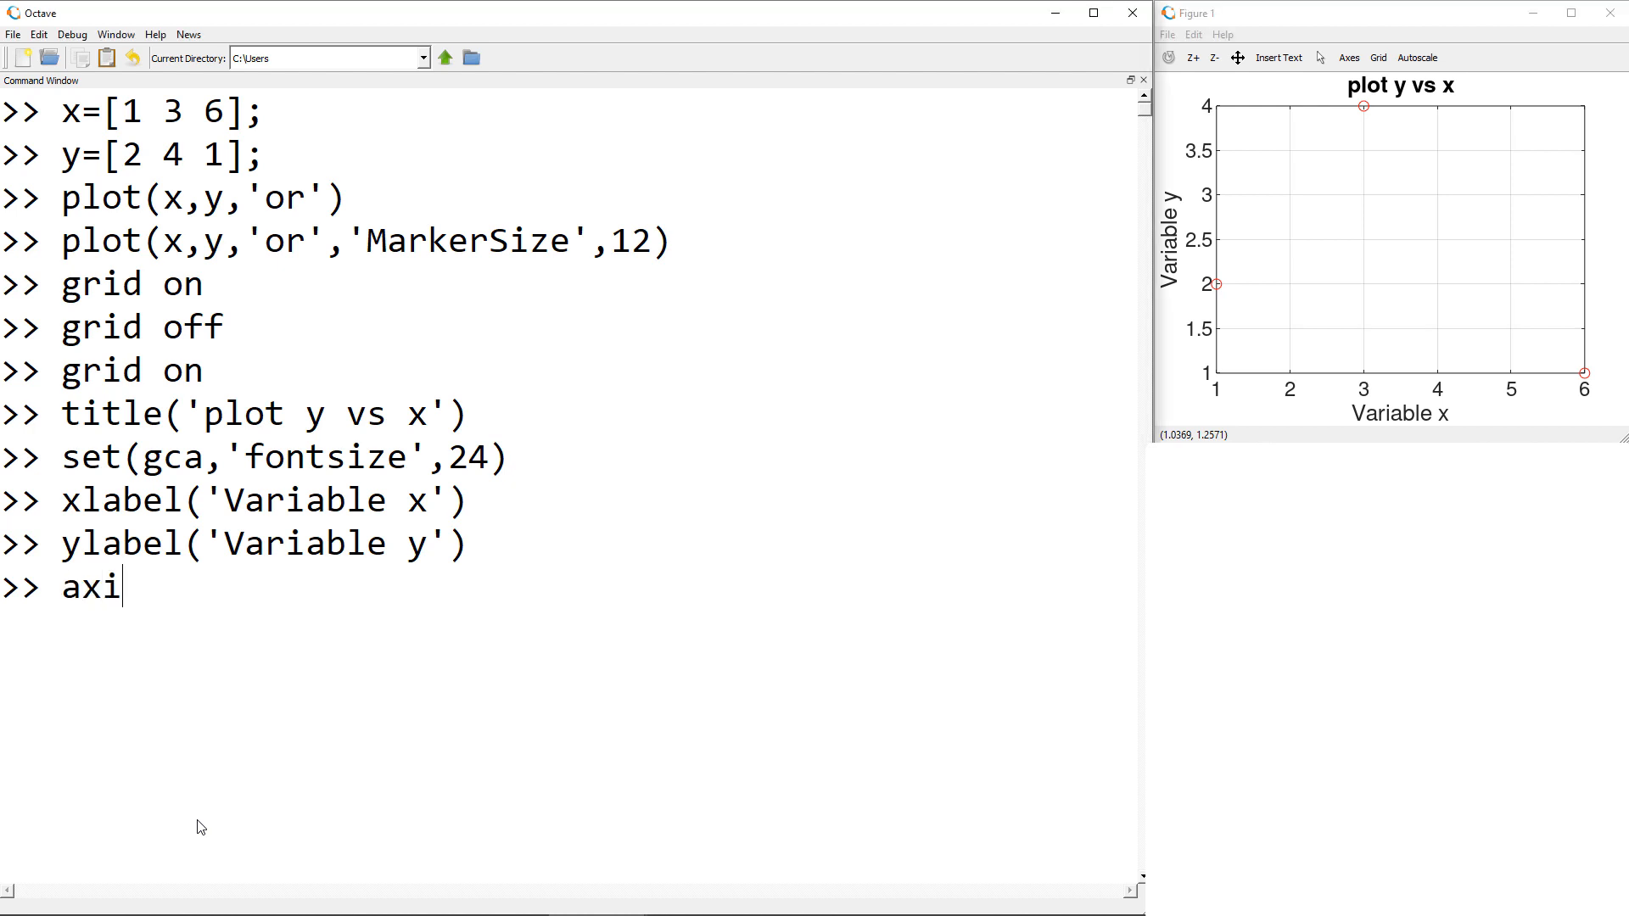
text(s([]))
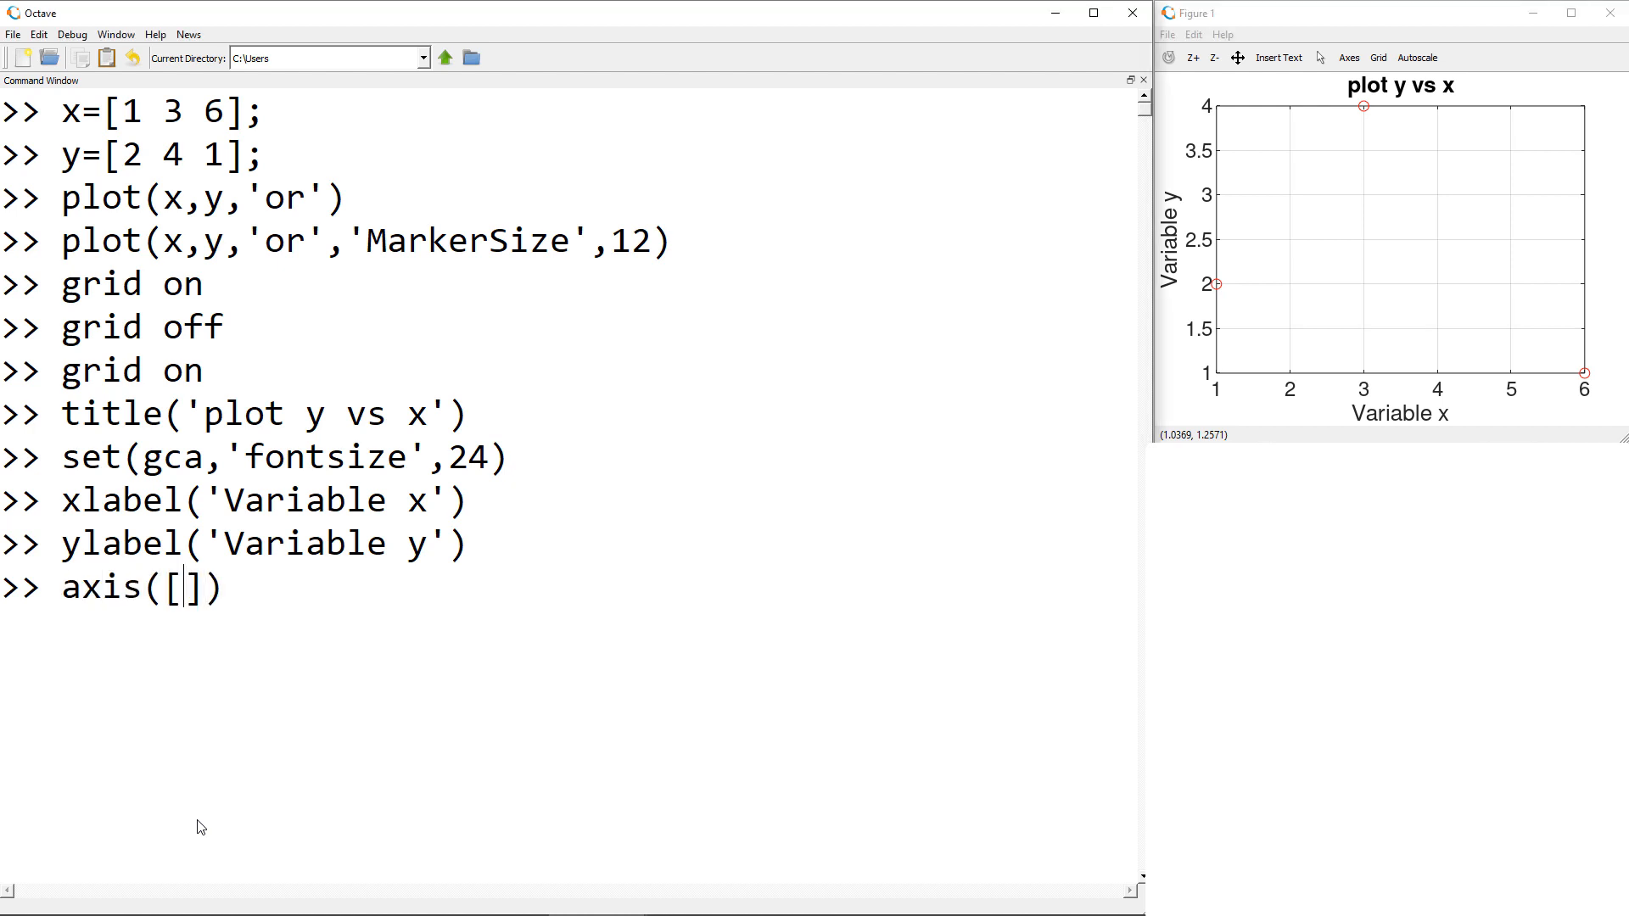
text(0 7)
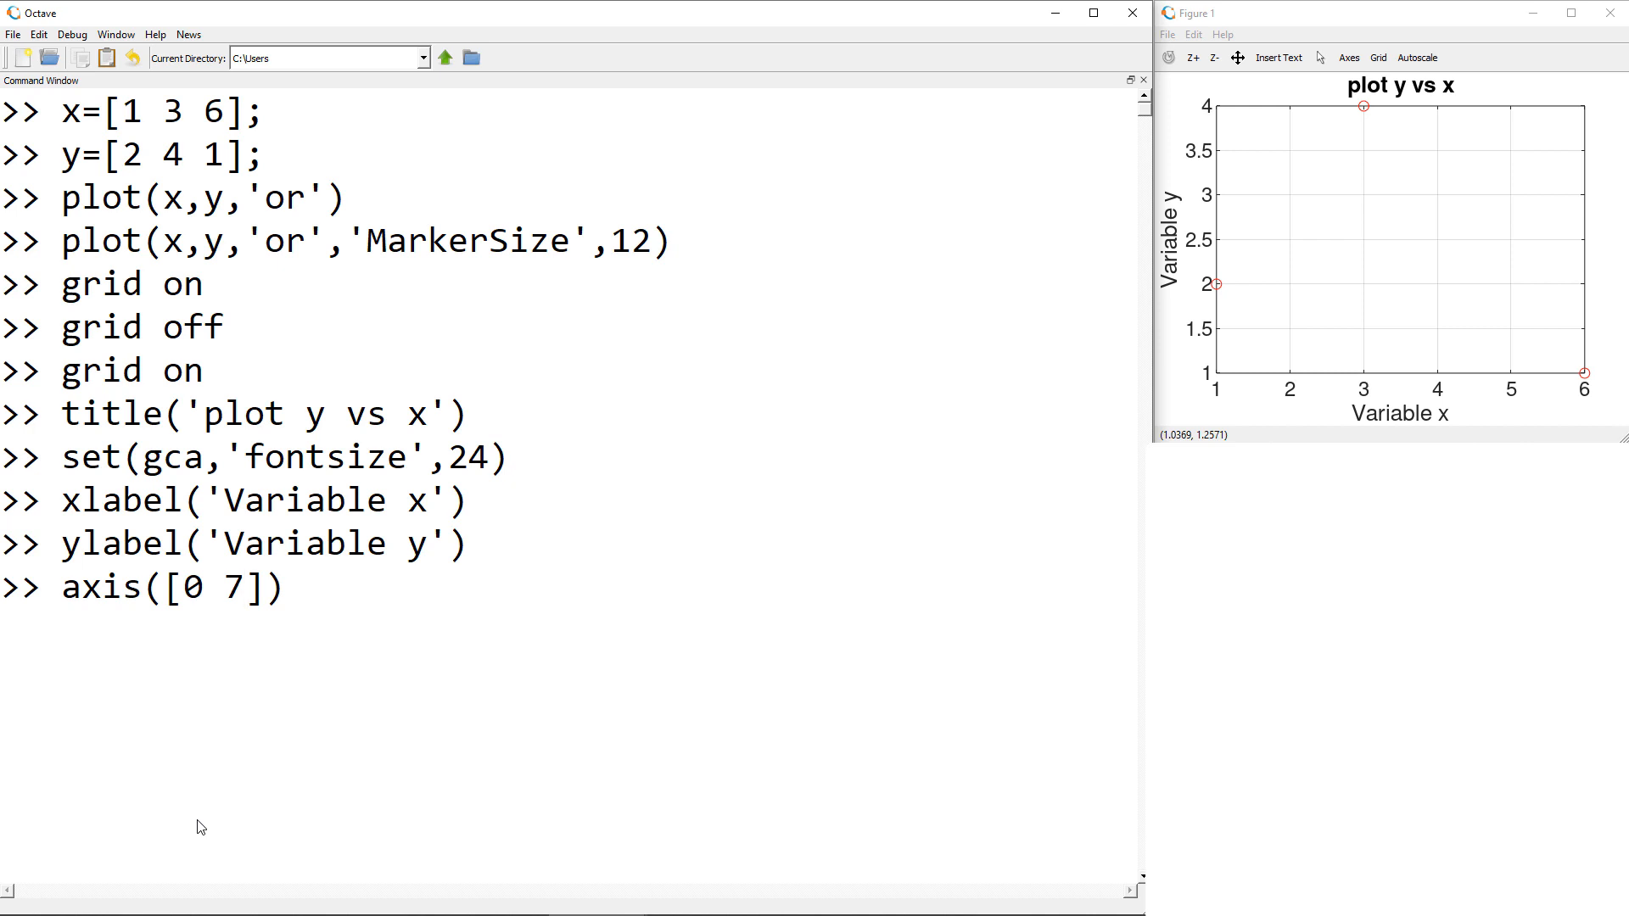
text(0 5)
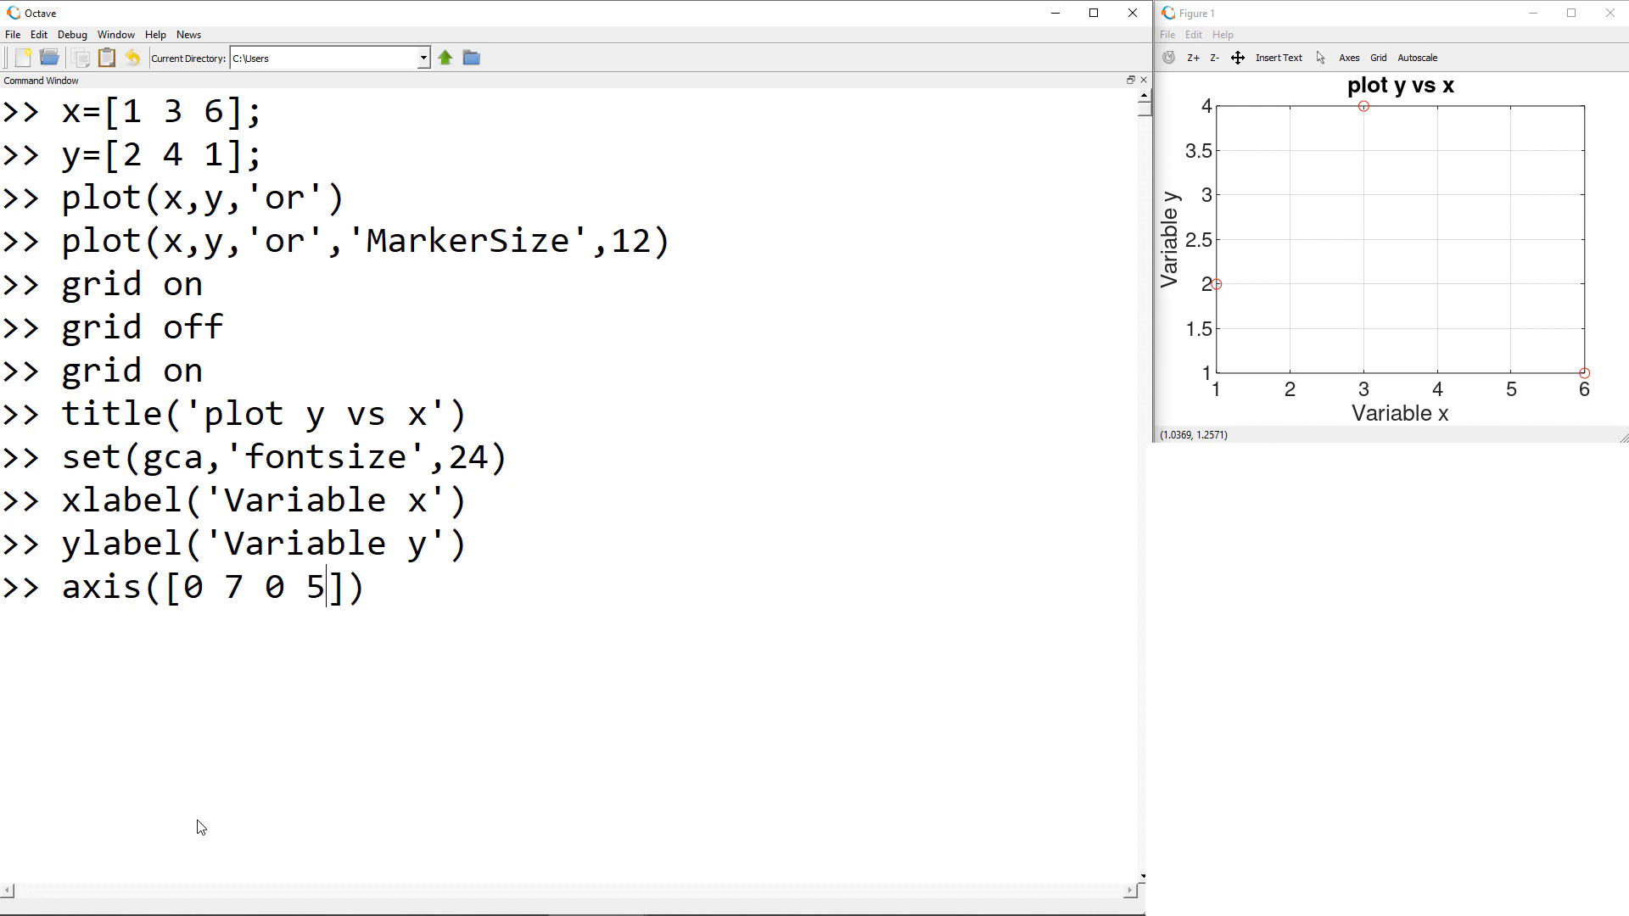
key(Return)
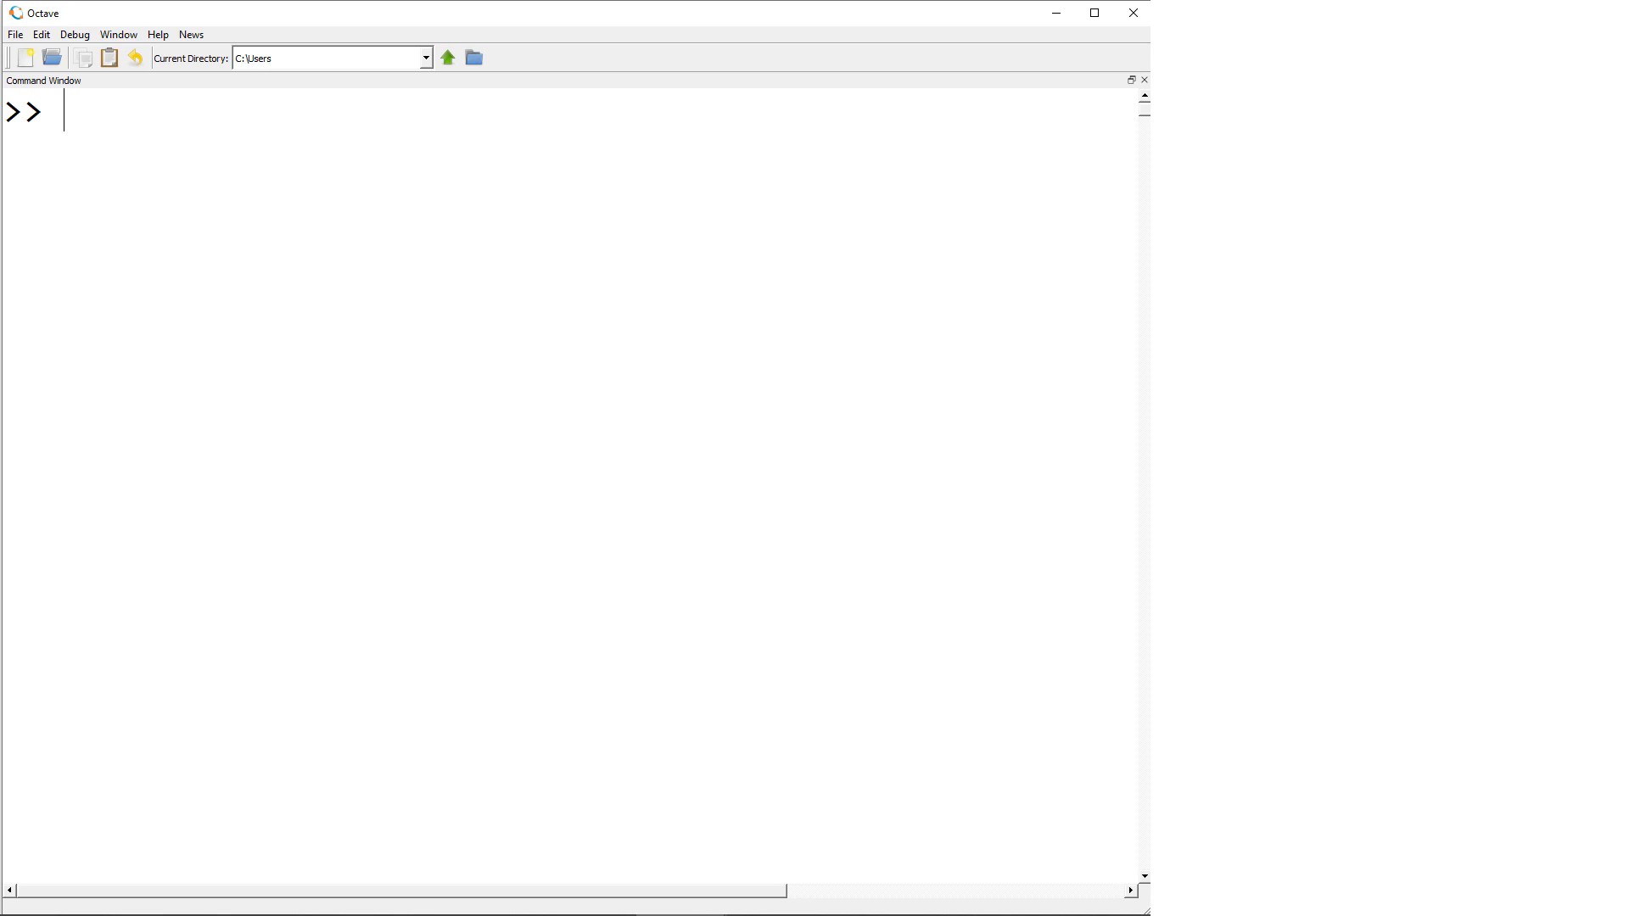
- Create x1 = linspace(-2,2,5)
text(x1)
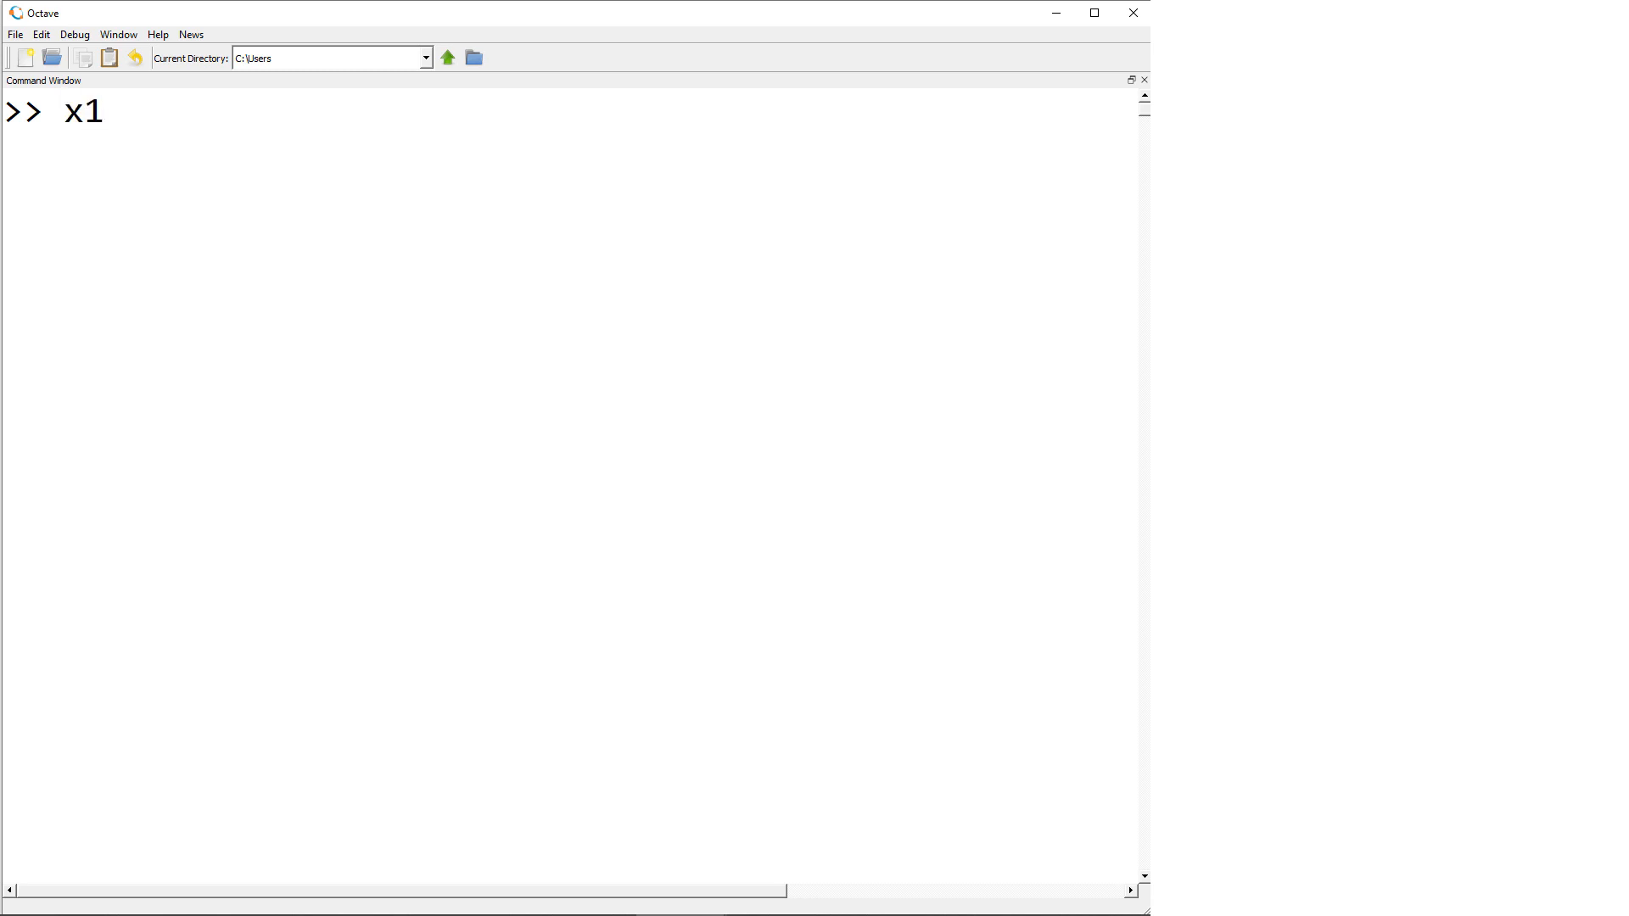
text(=1)
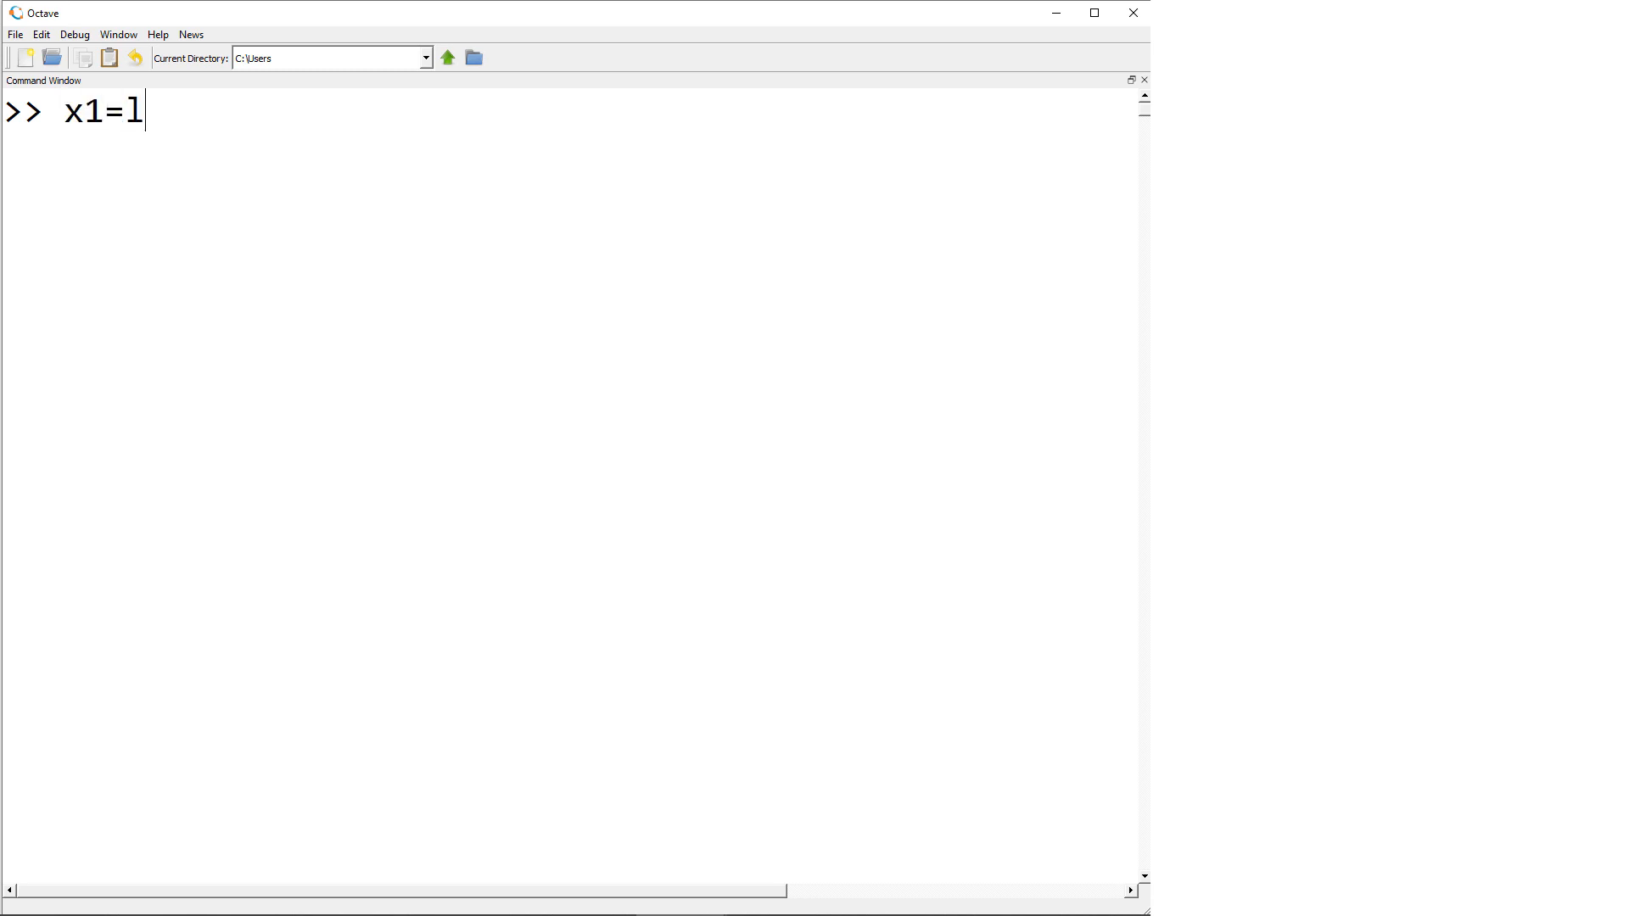
text(inspace(-)
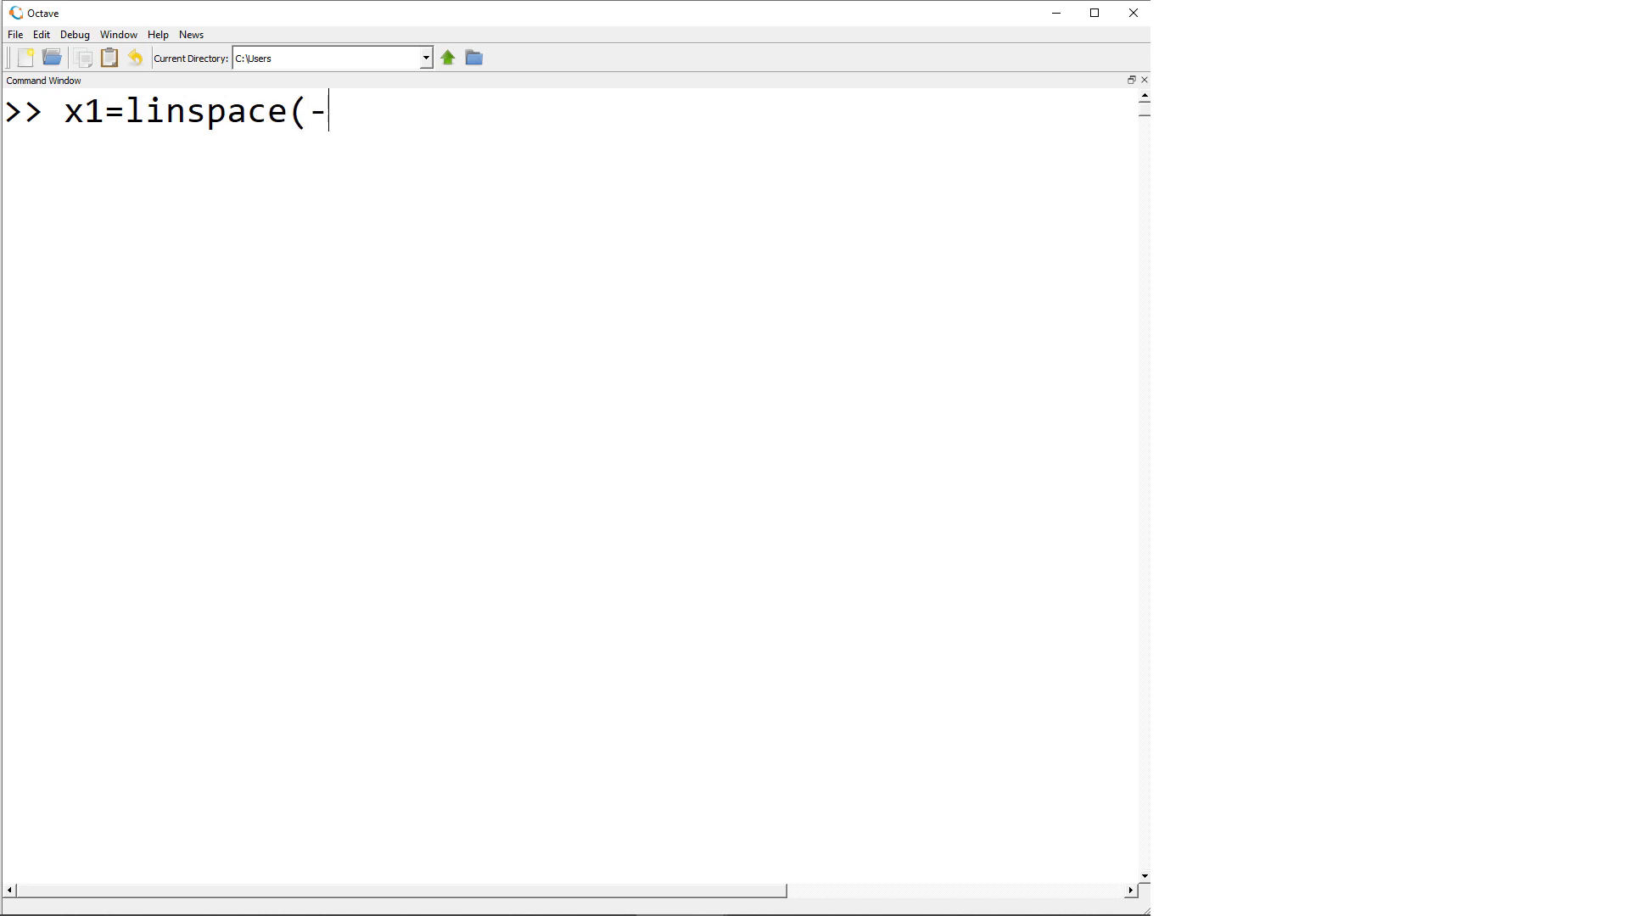
text(2,2,5)
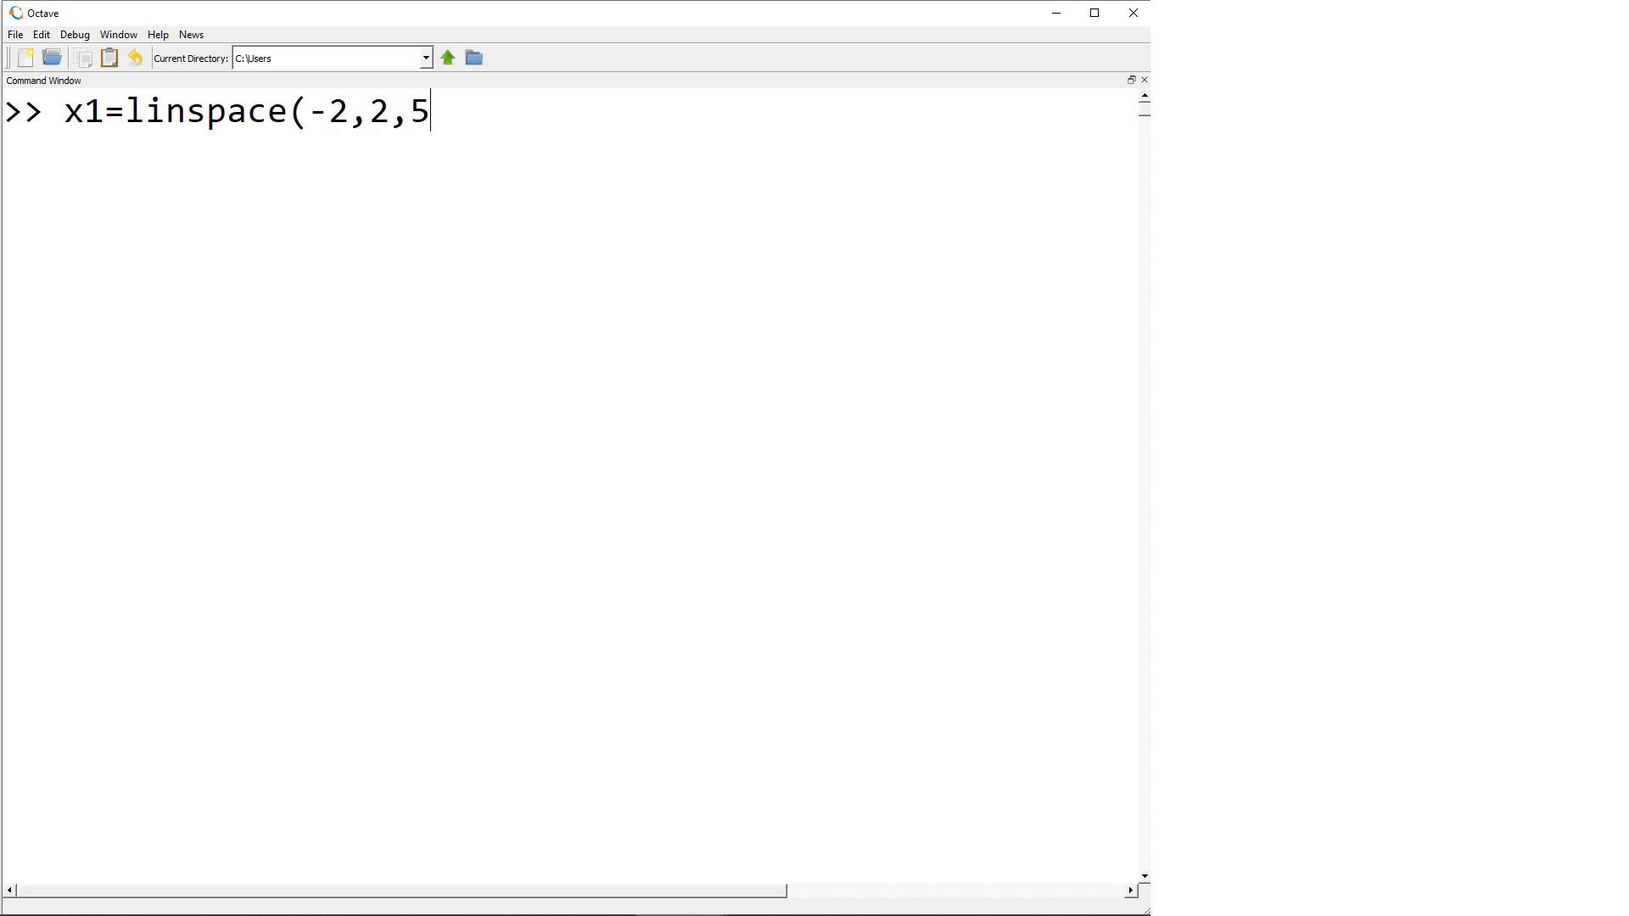
key(Return)
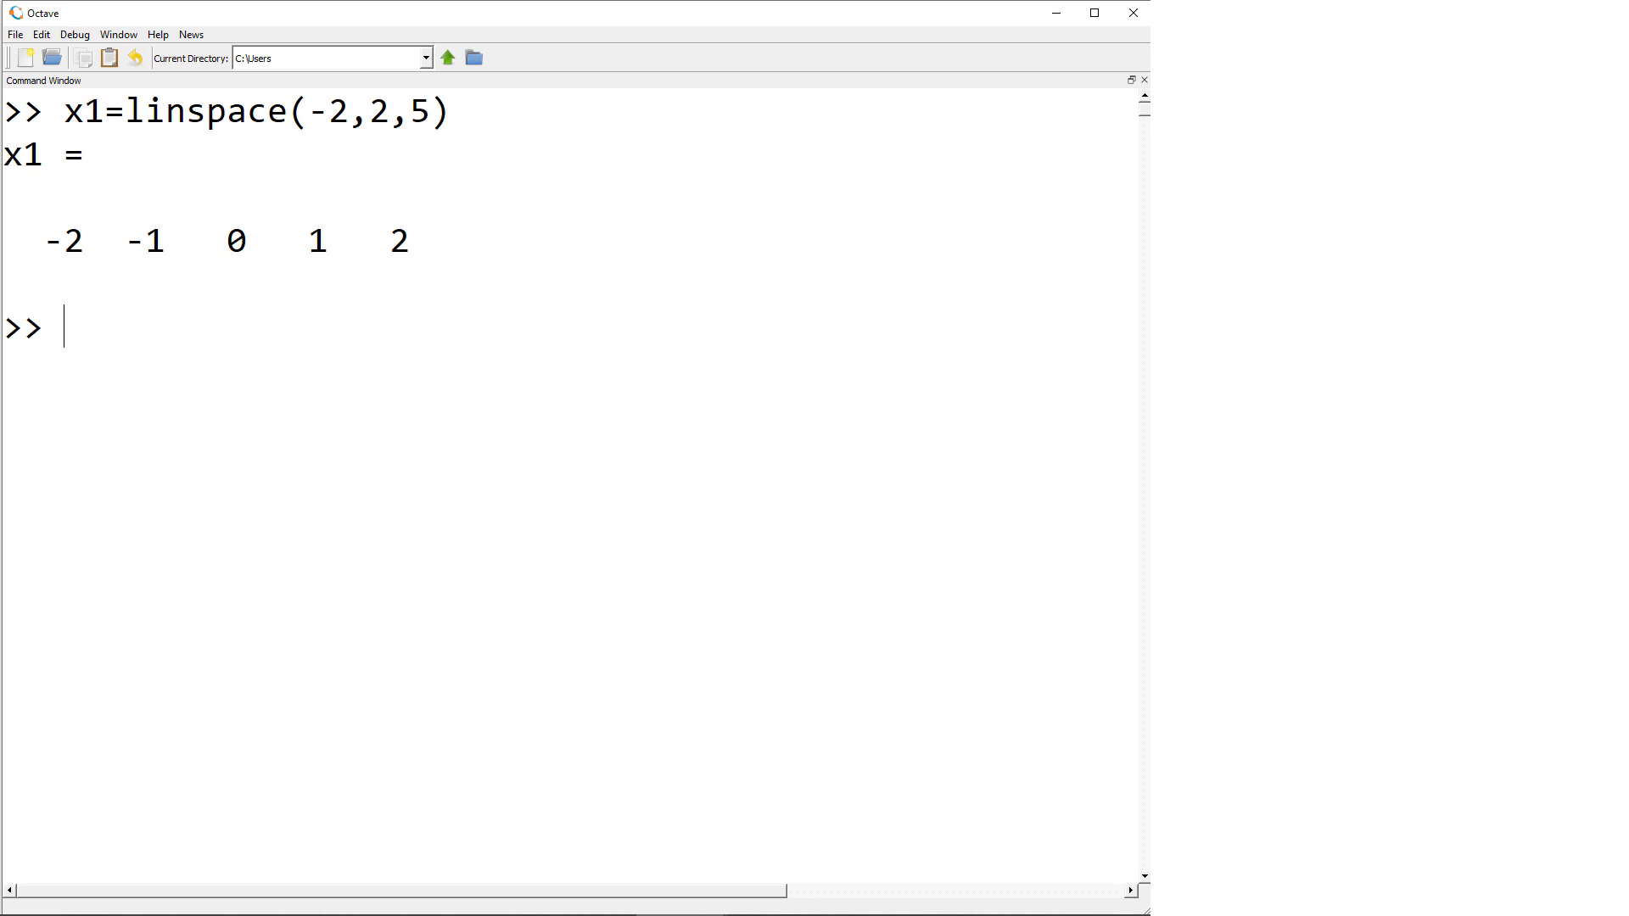
- Define y1 = 0.5*x1+1 and check the vector lengths
text(y1=0)
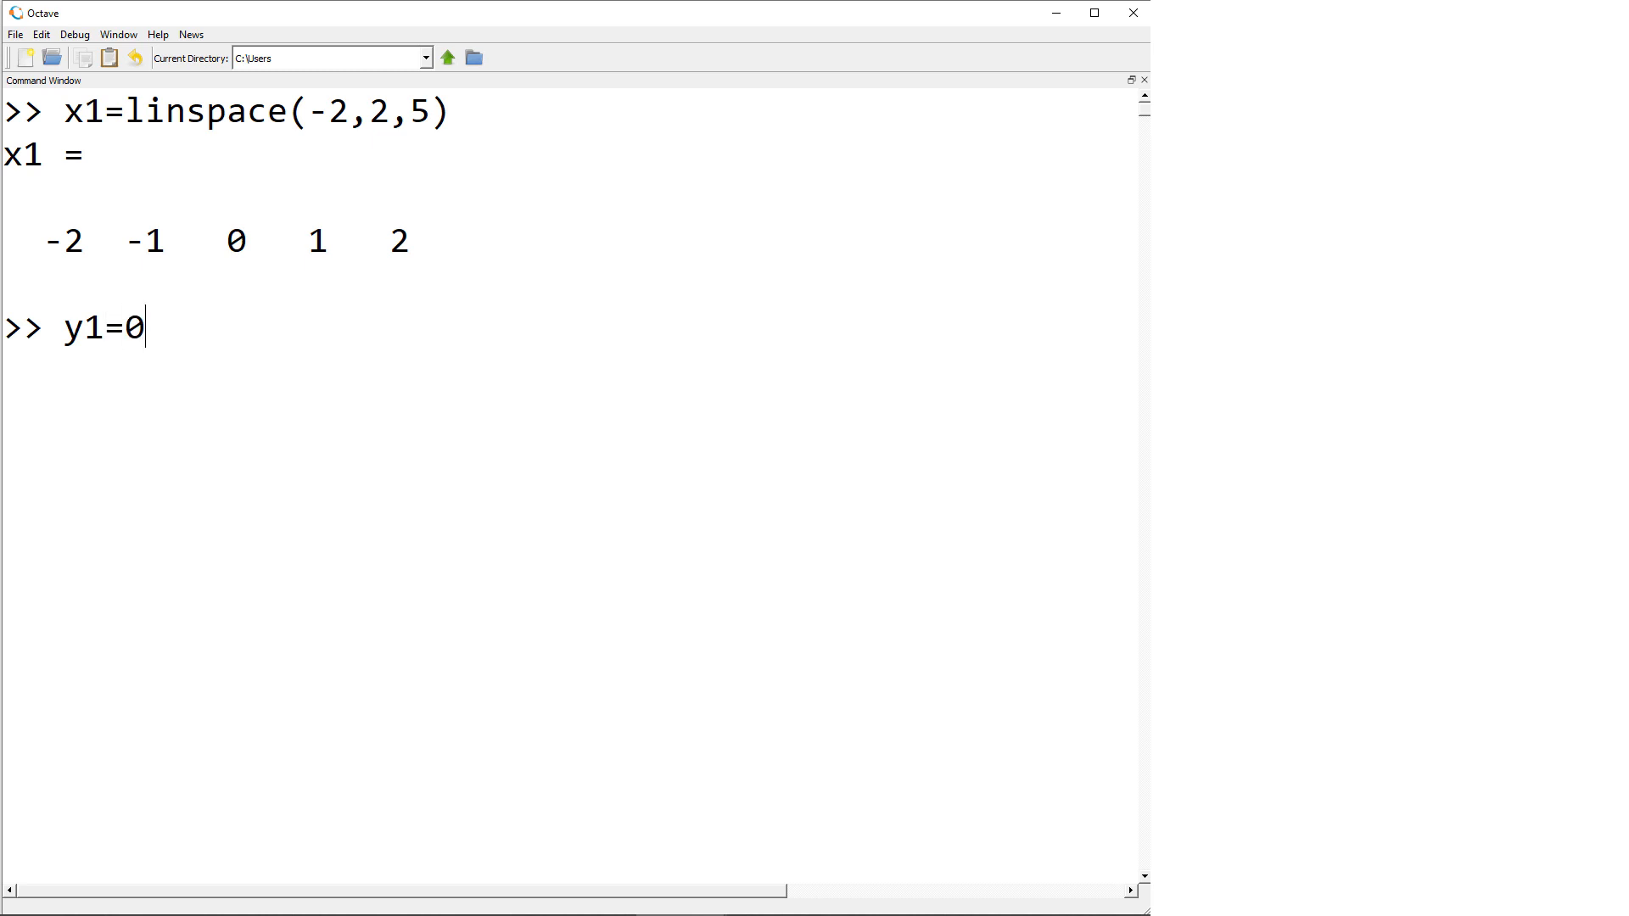
text(.5*x1+1)
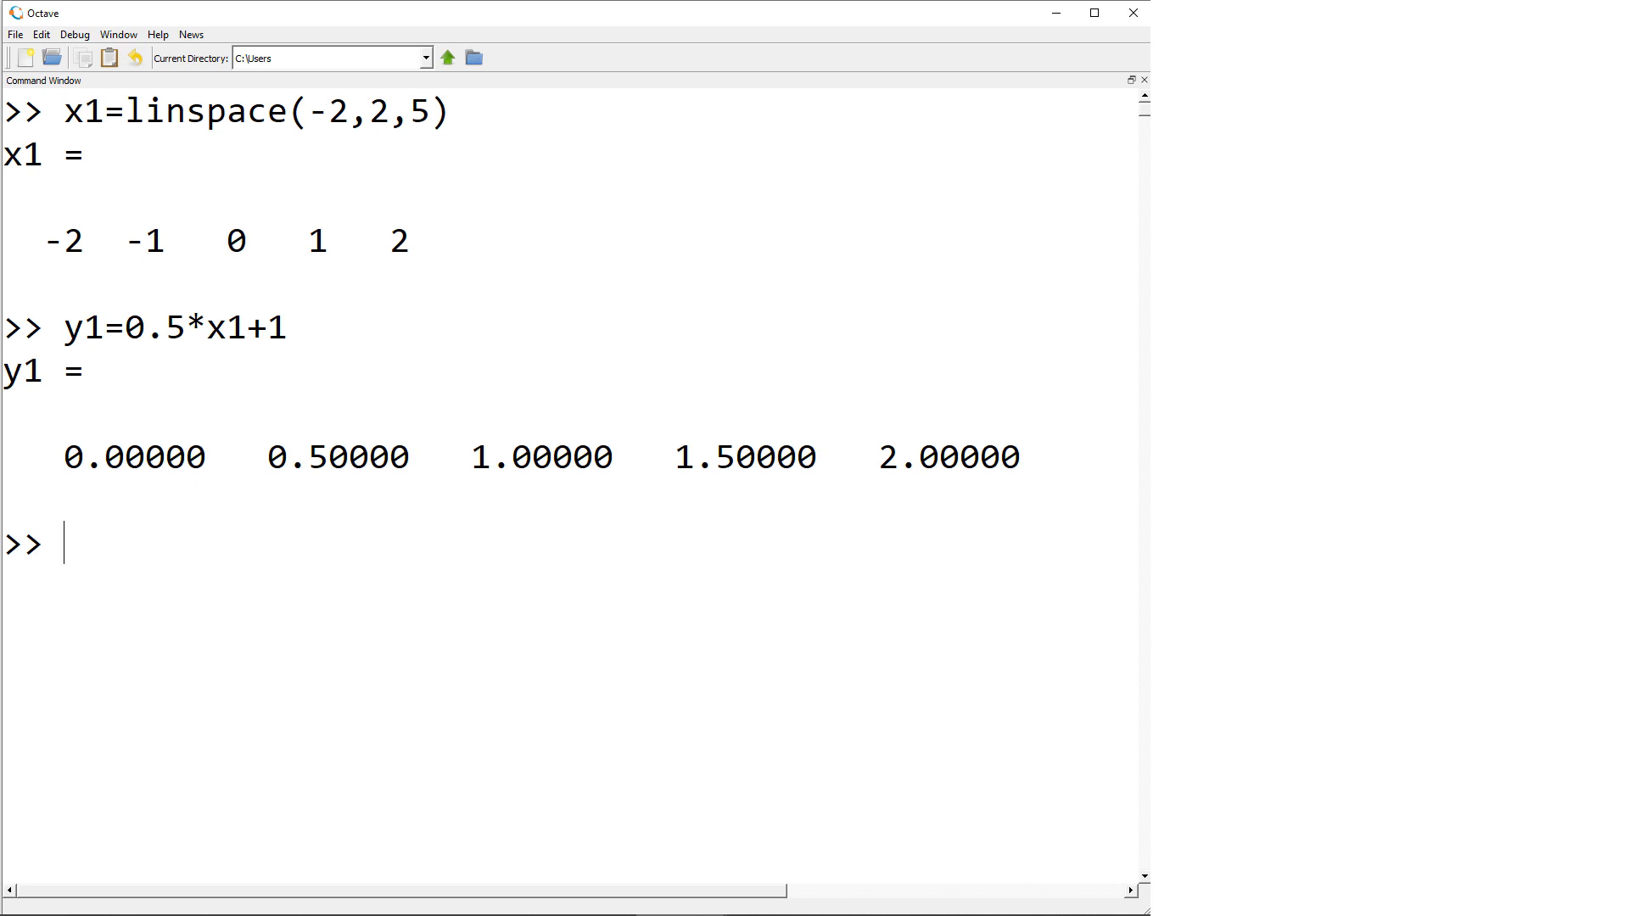
text(length(x1)
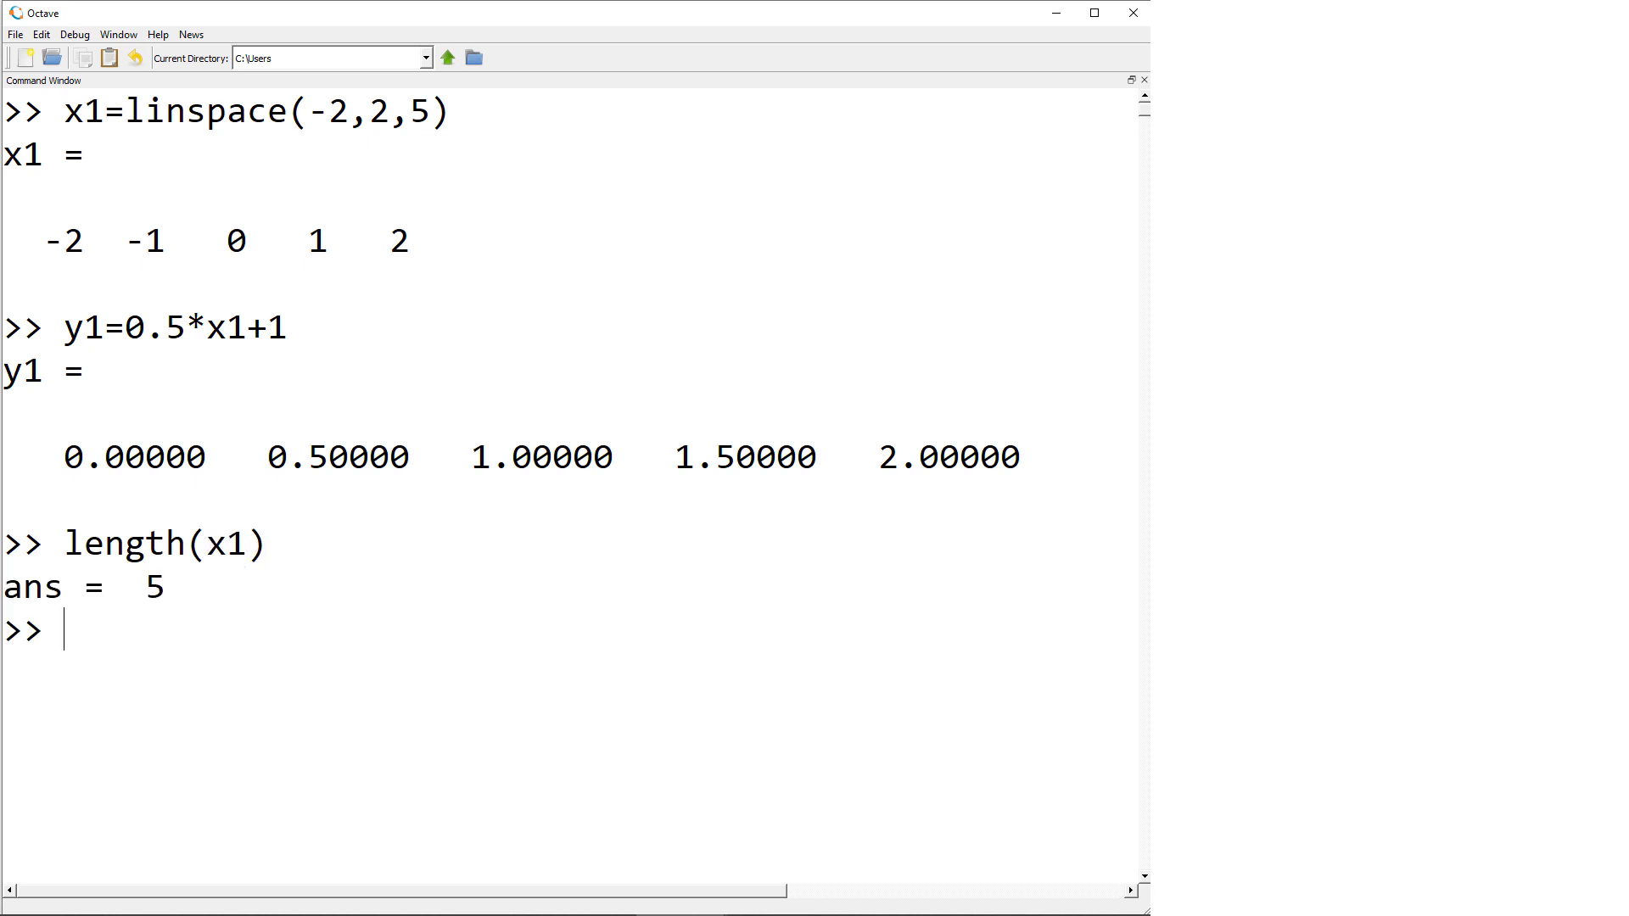
text(length(y1)
text(plot)
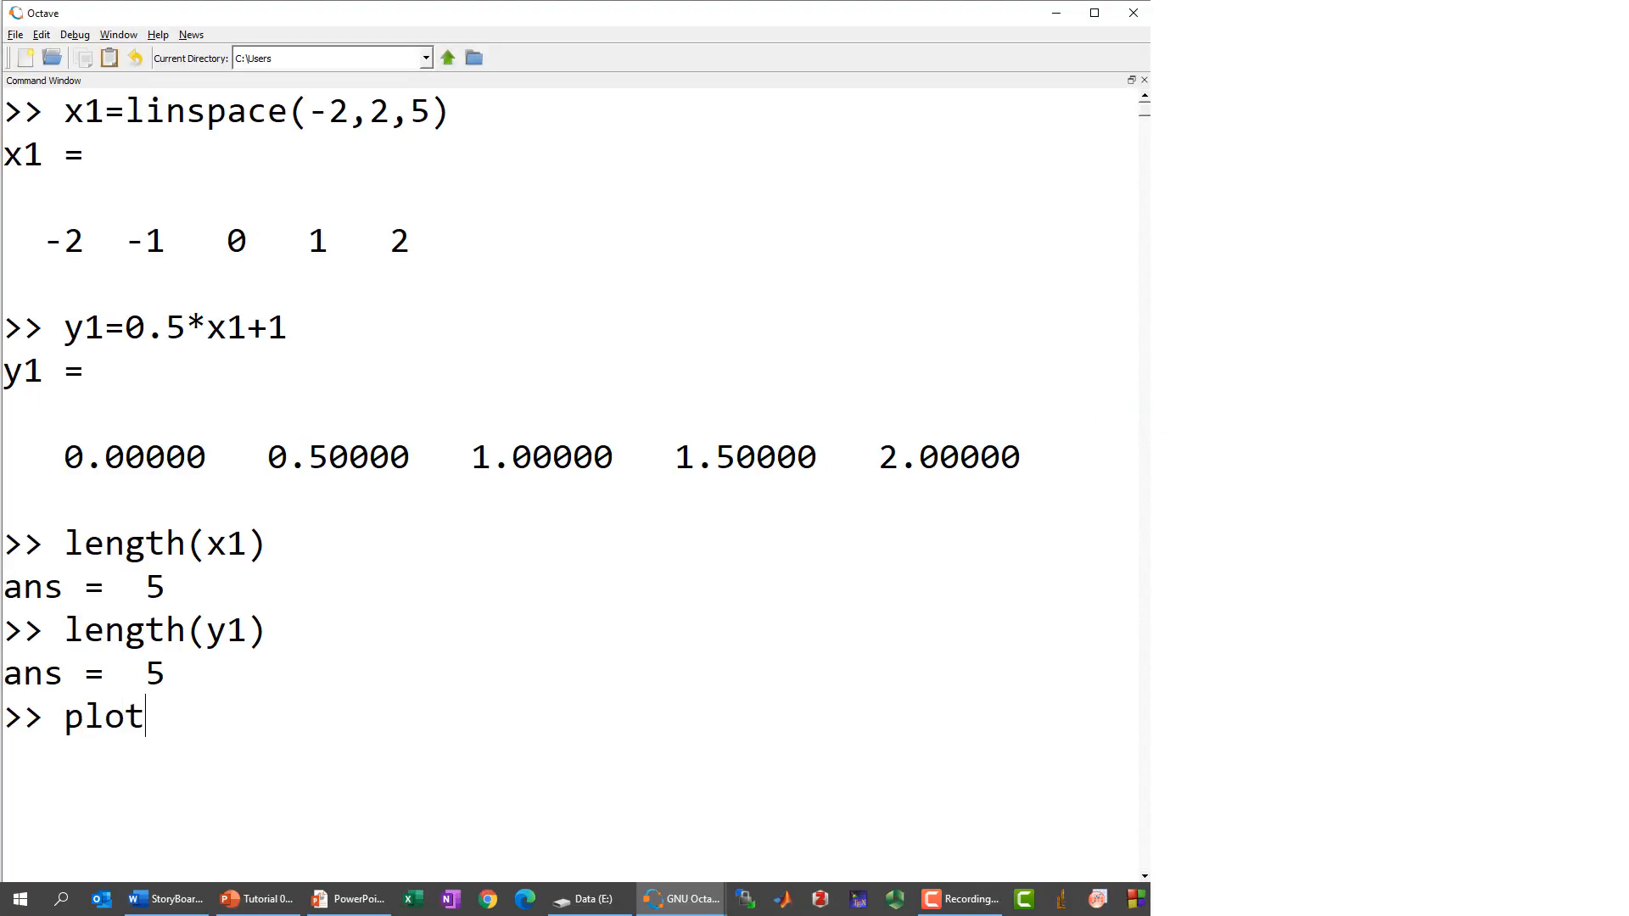
- Plot y1 against x1, then redraw as 'bo-' blue circles with a line and grid on
text((x1,y1)
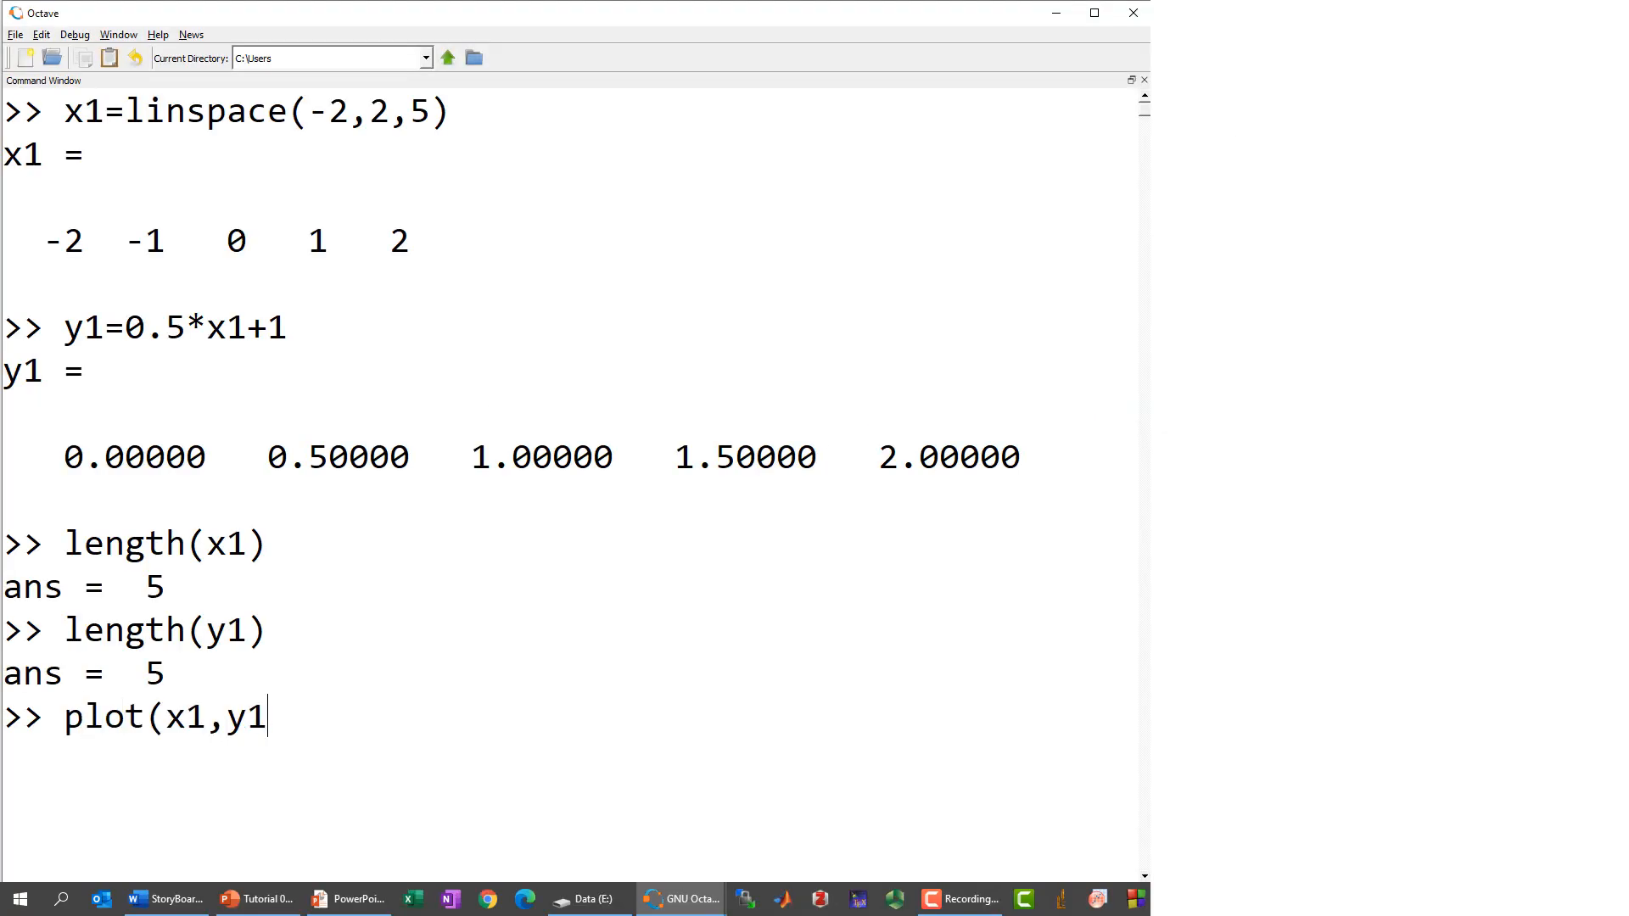
key(Return)
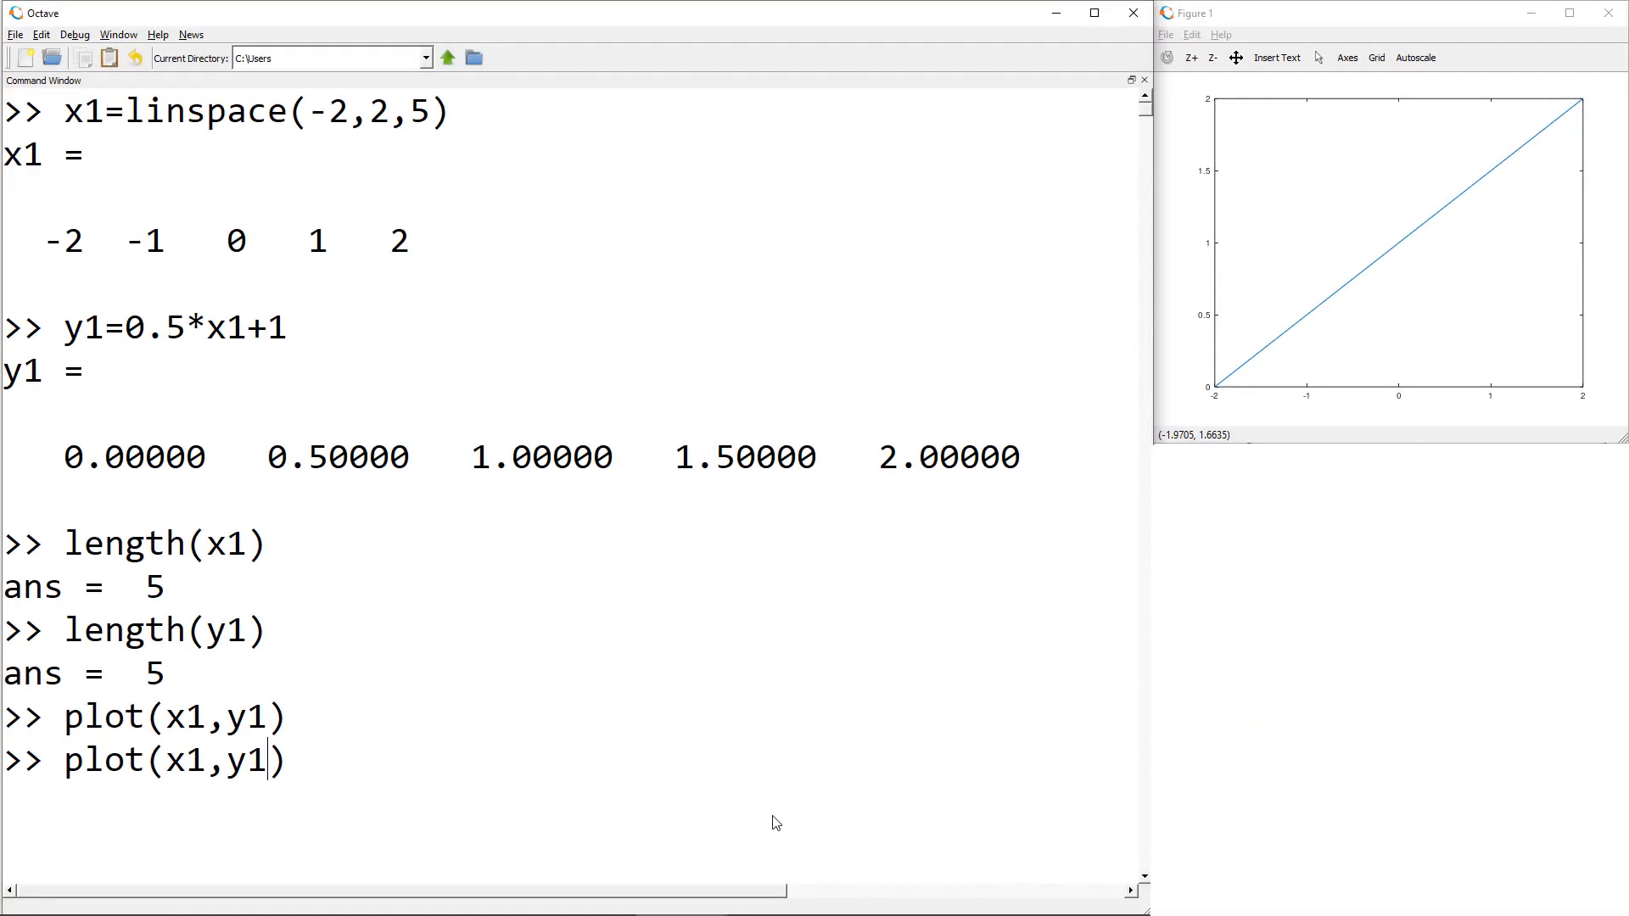
text(,'bo-)
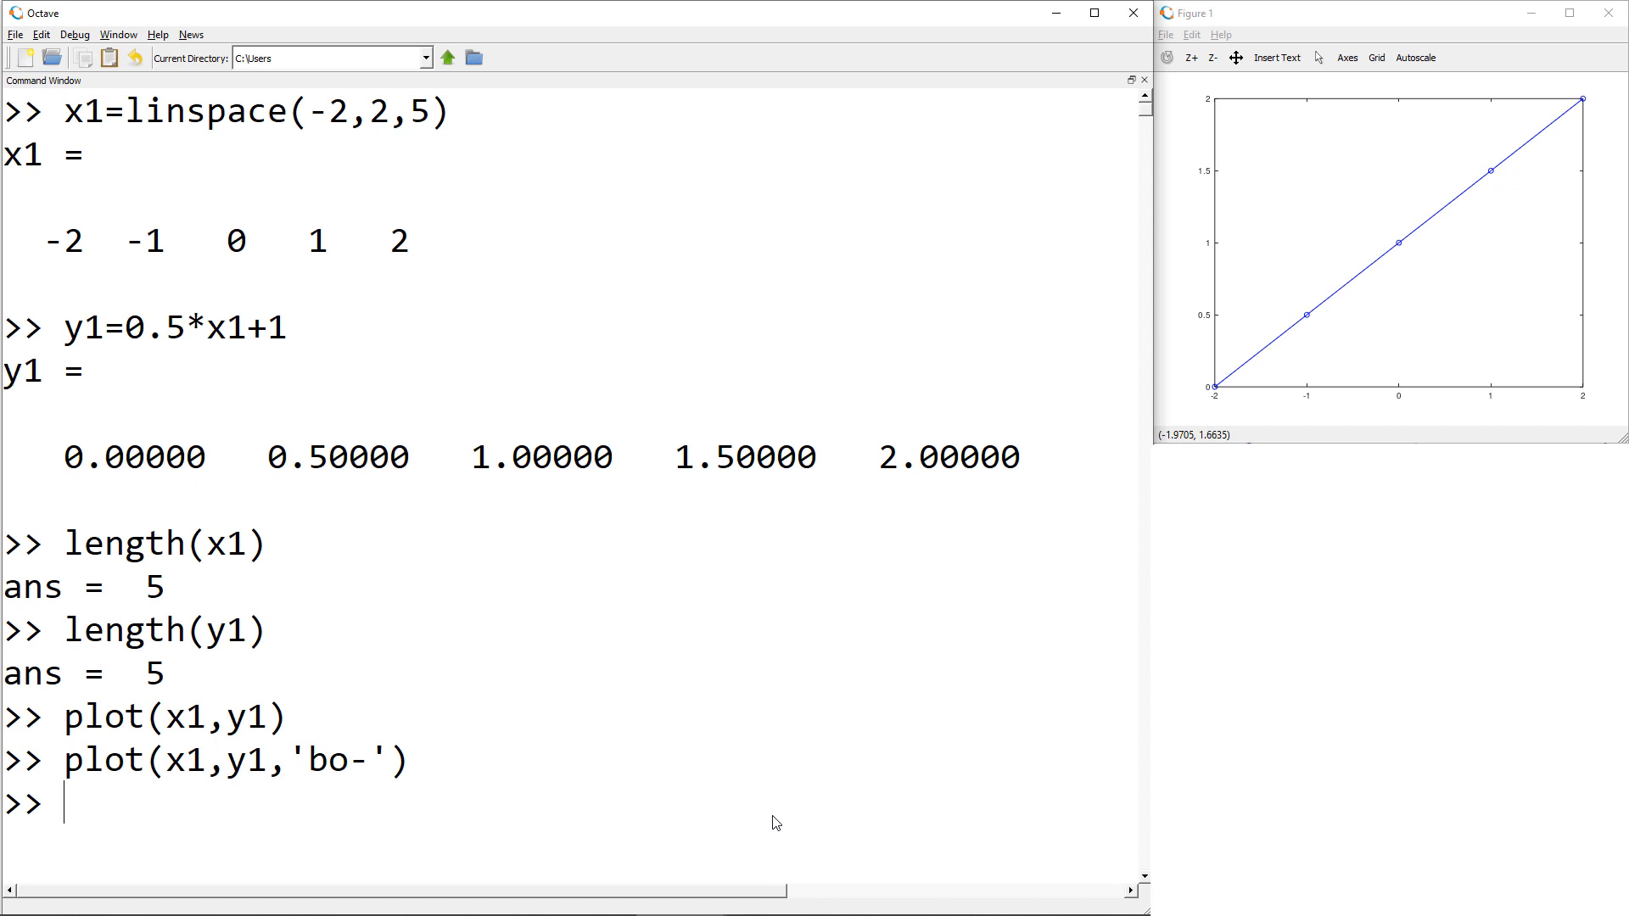
text(grid on)
text(title(')
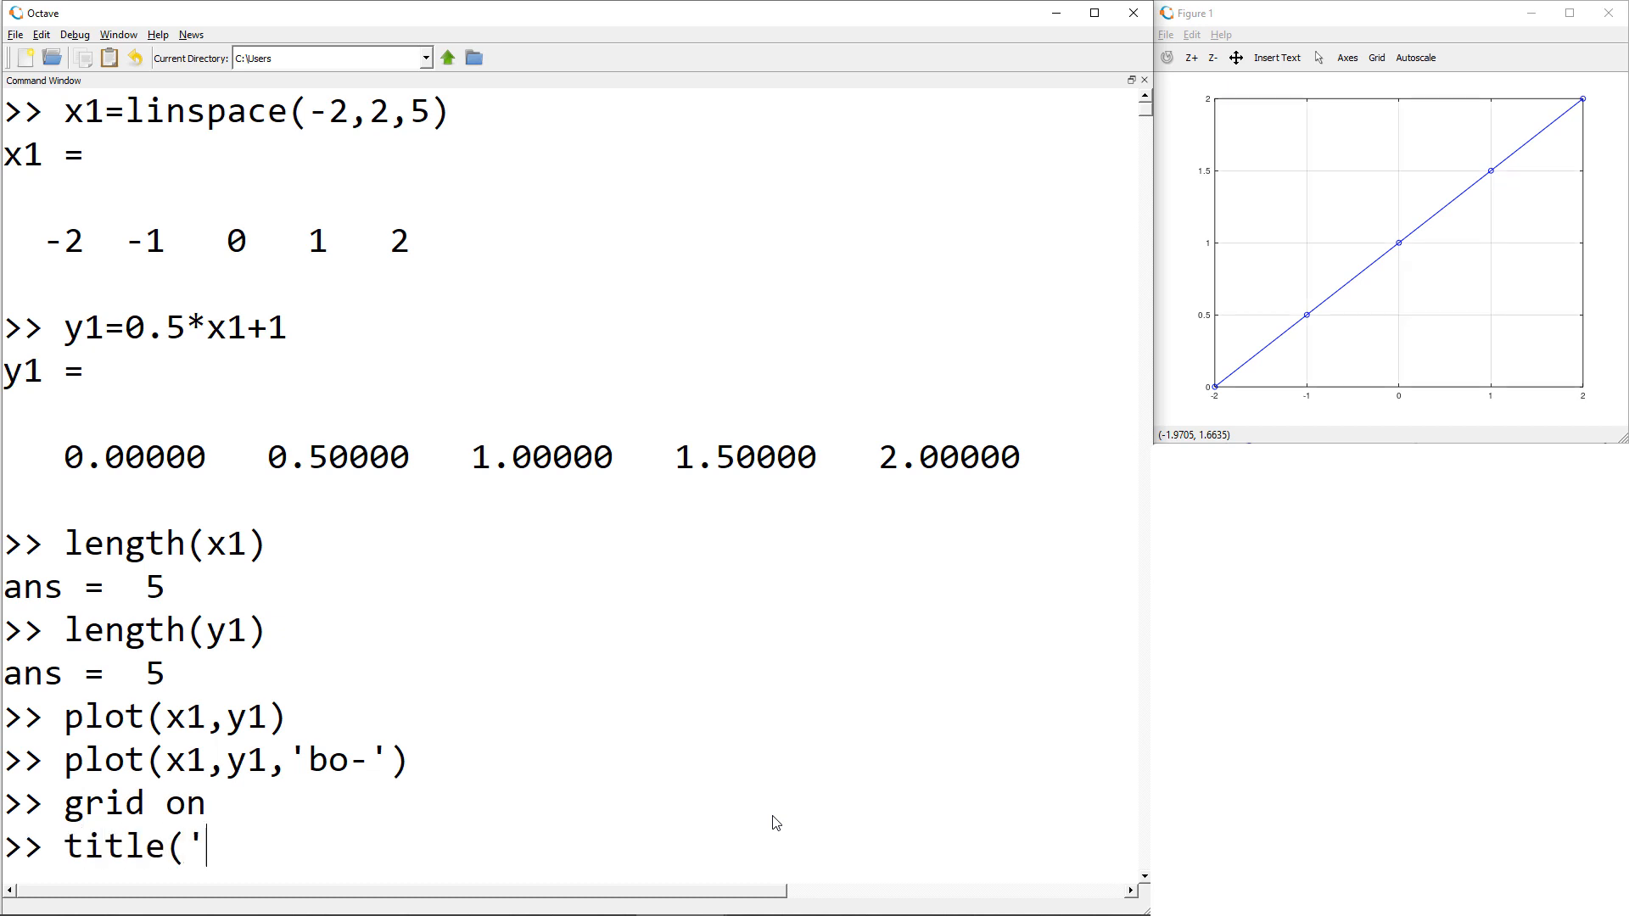
- Title the plot 'plot y vs x' and label axes 'Variable x' and 'Variable y'
text(plot y vs x'))
text(xl)
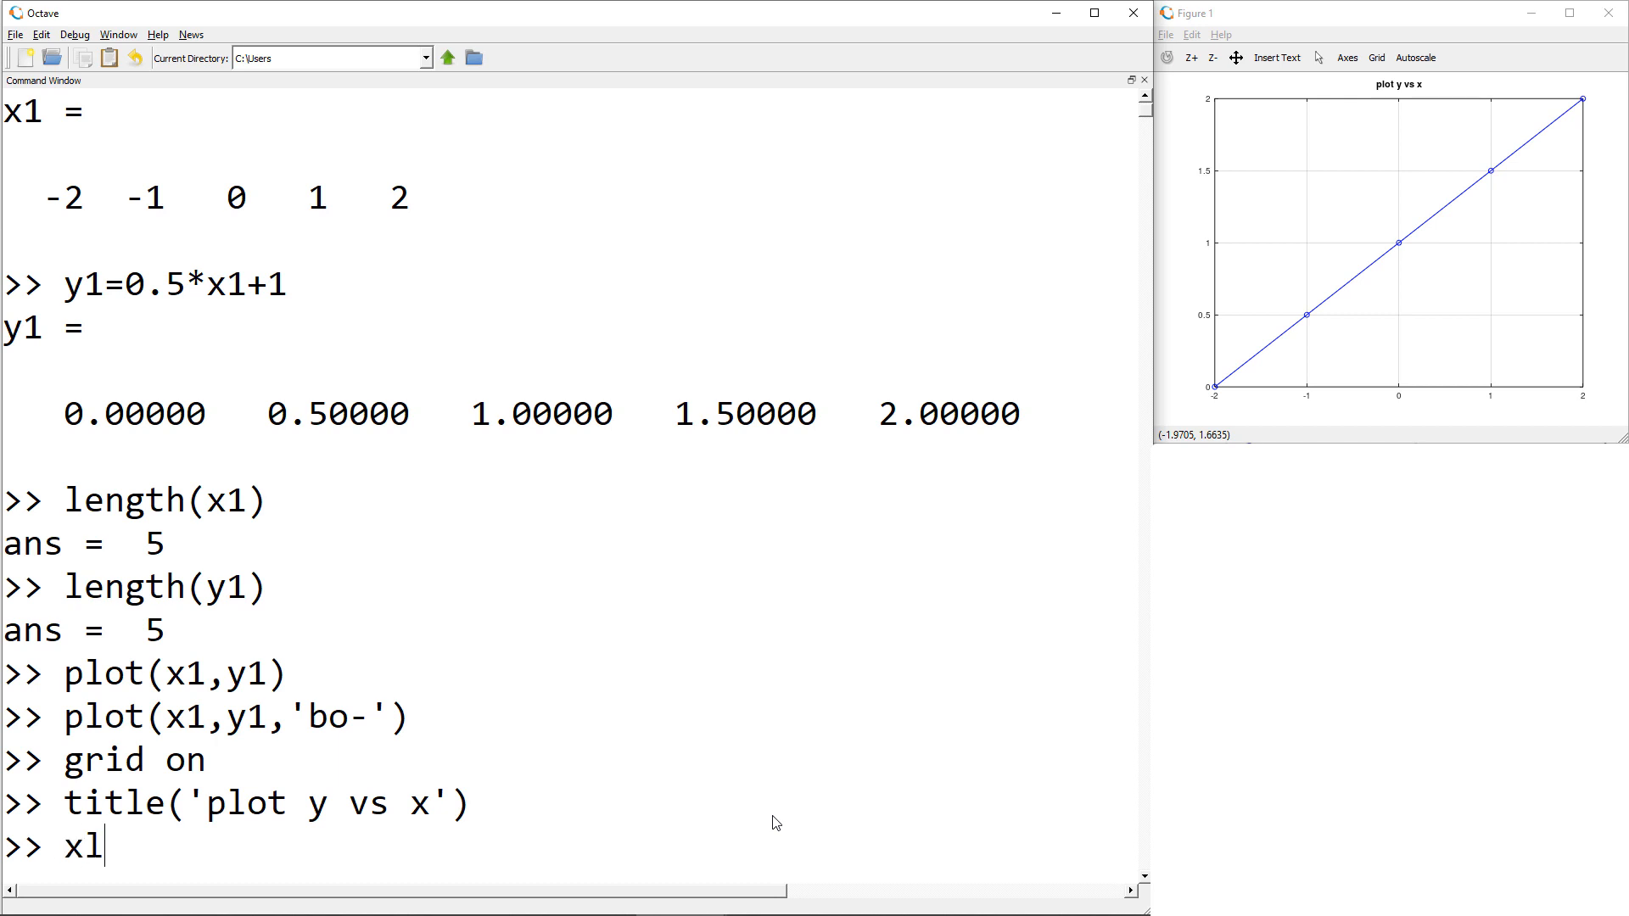
text(abel(')
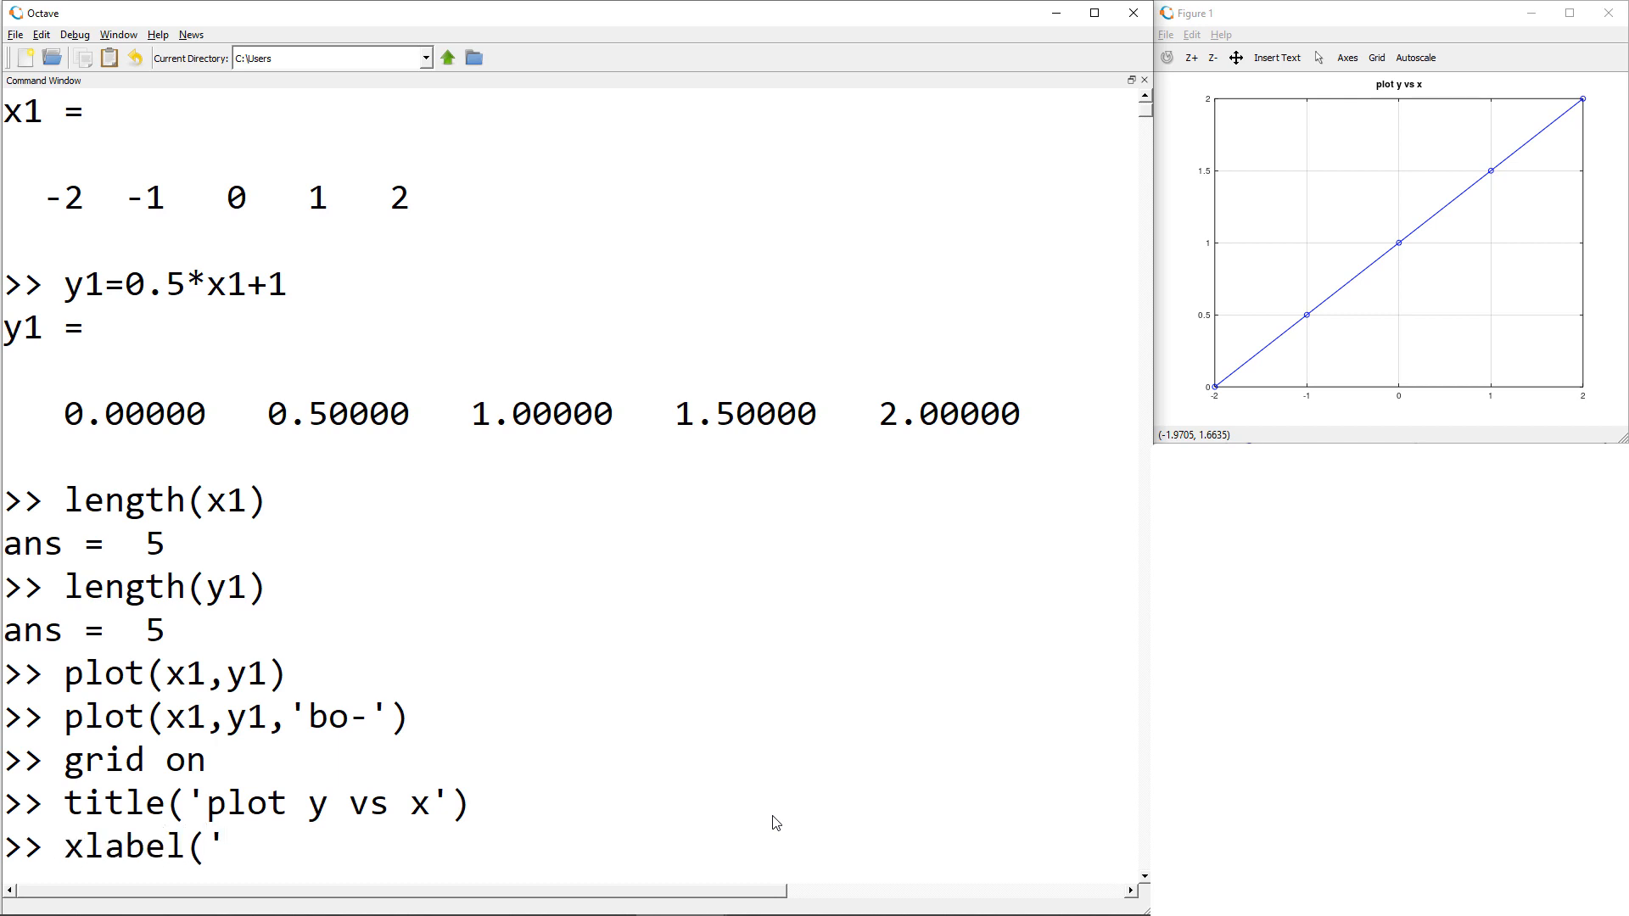
text(Variable x')
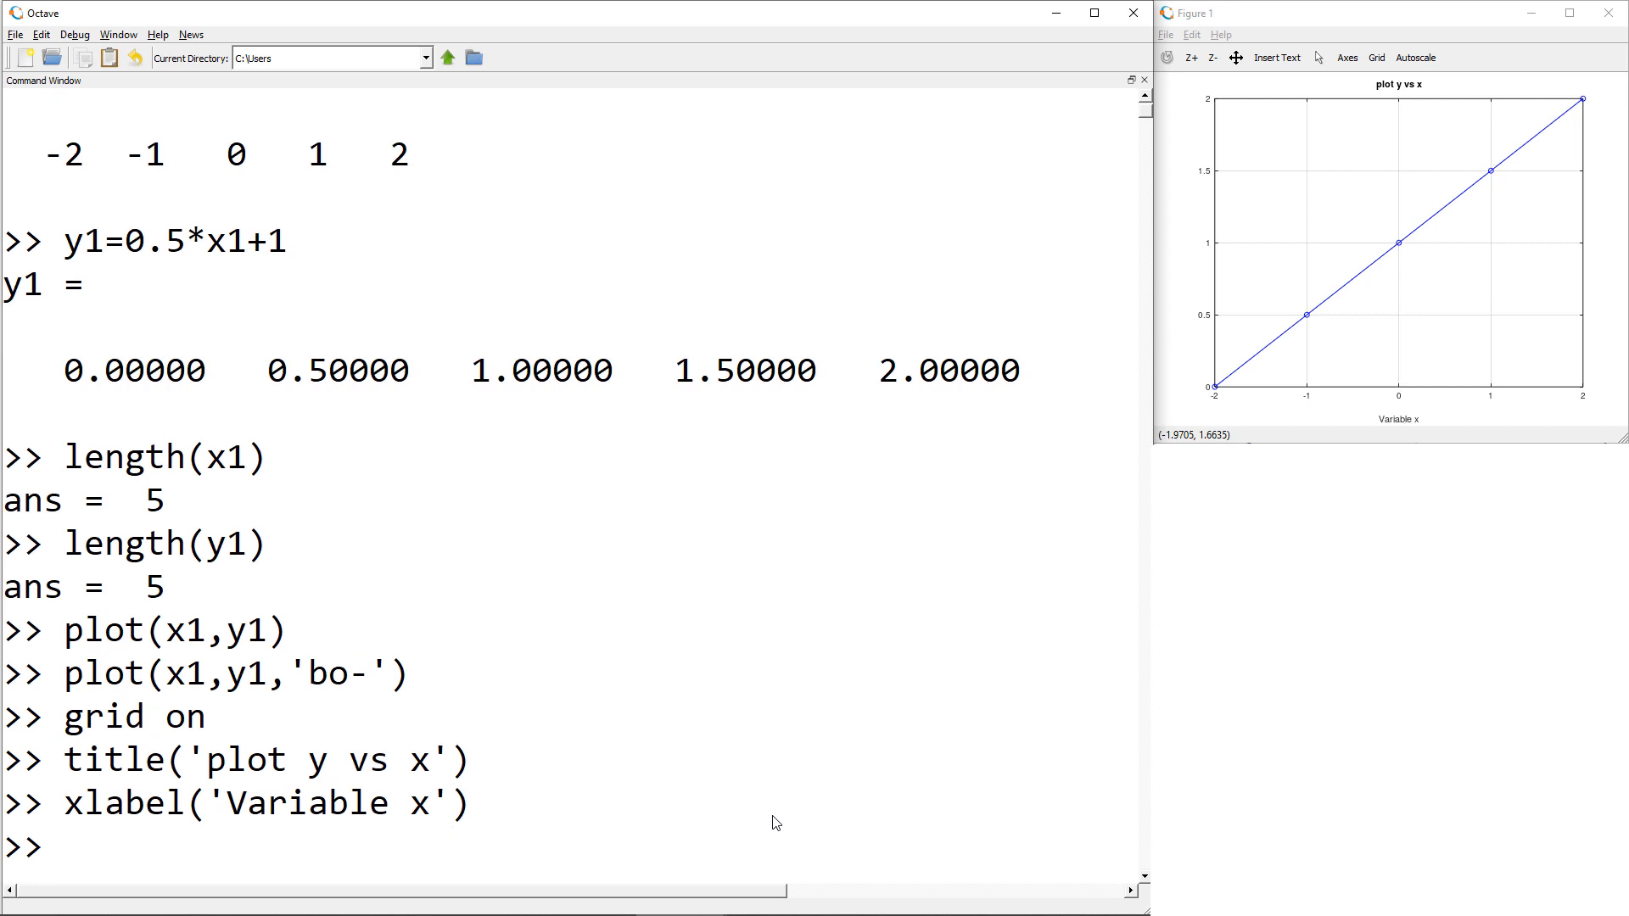
text(ylabel)
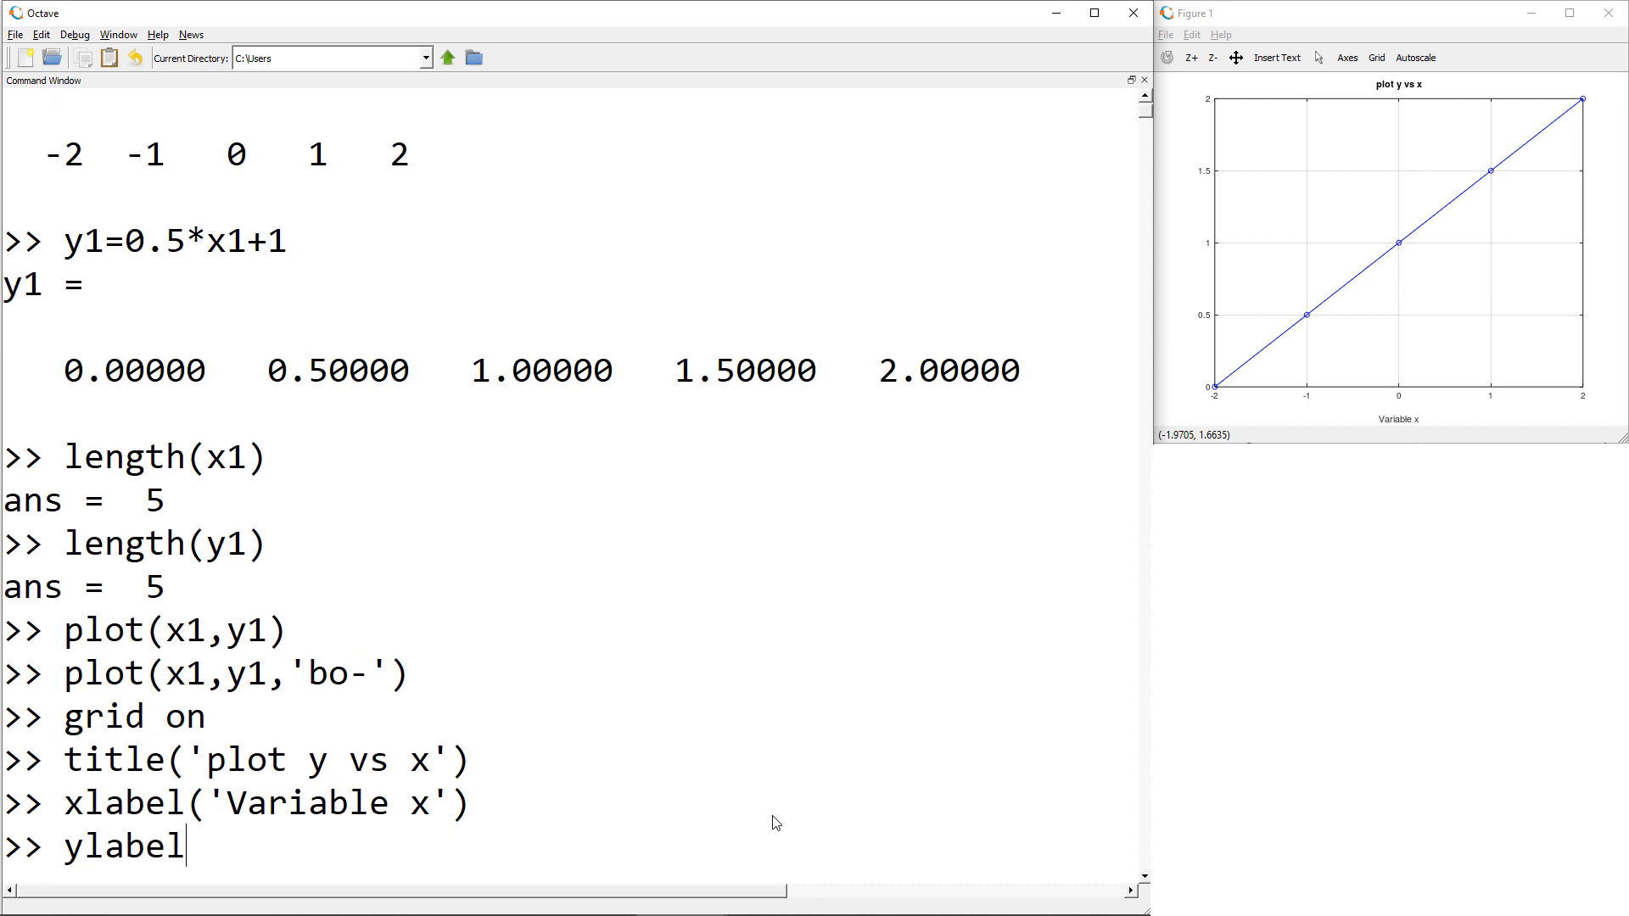
text(('Va)
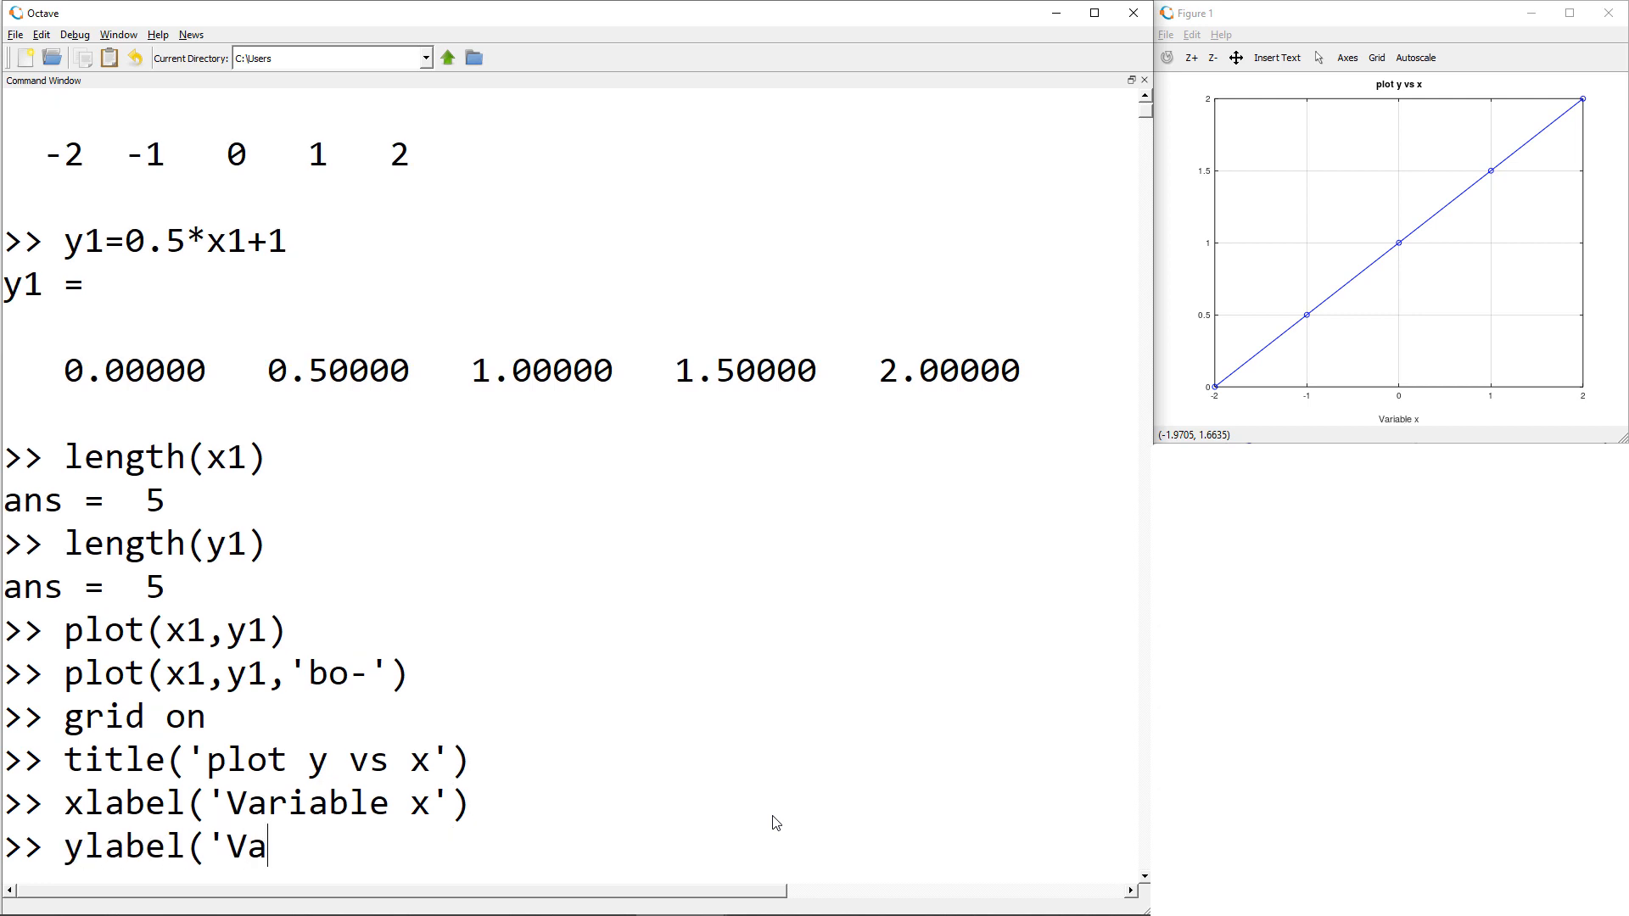
text(riable y'))
text(set(g)
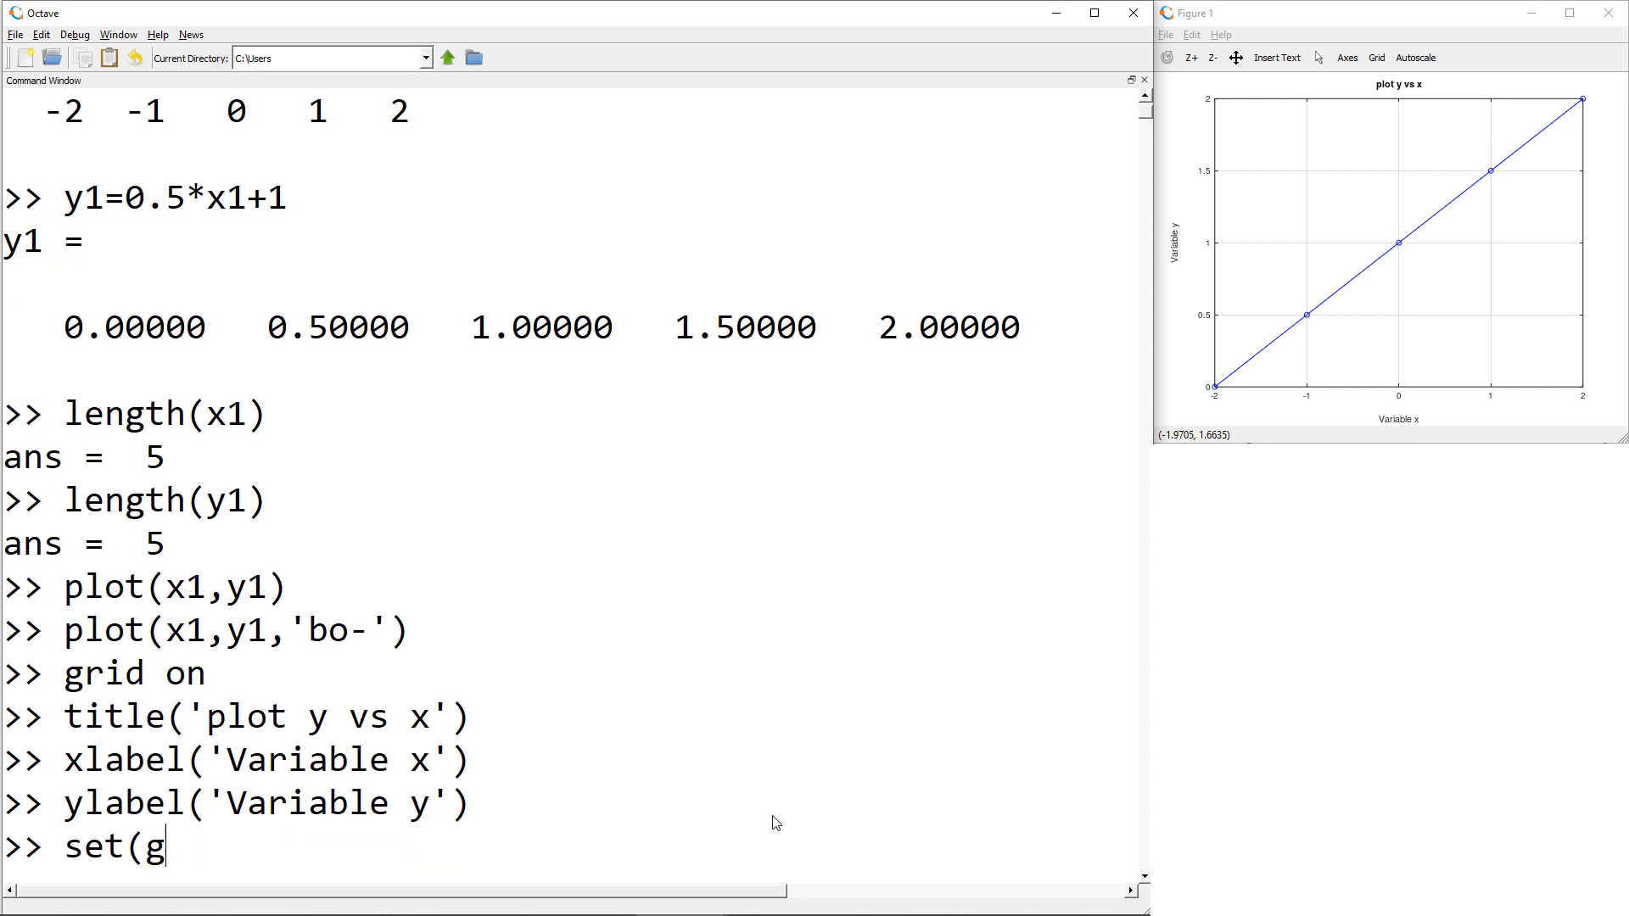
- Set the axis FontSize to 24 with set(gca,'FontSize',24)
text(ca,)
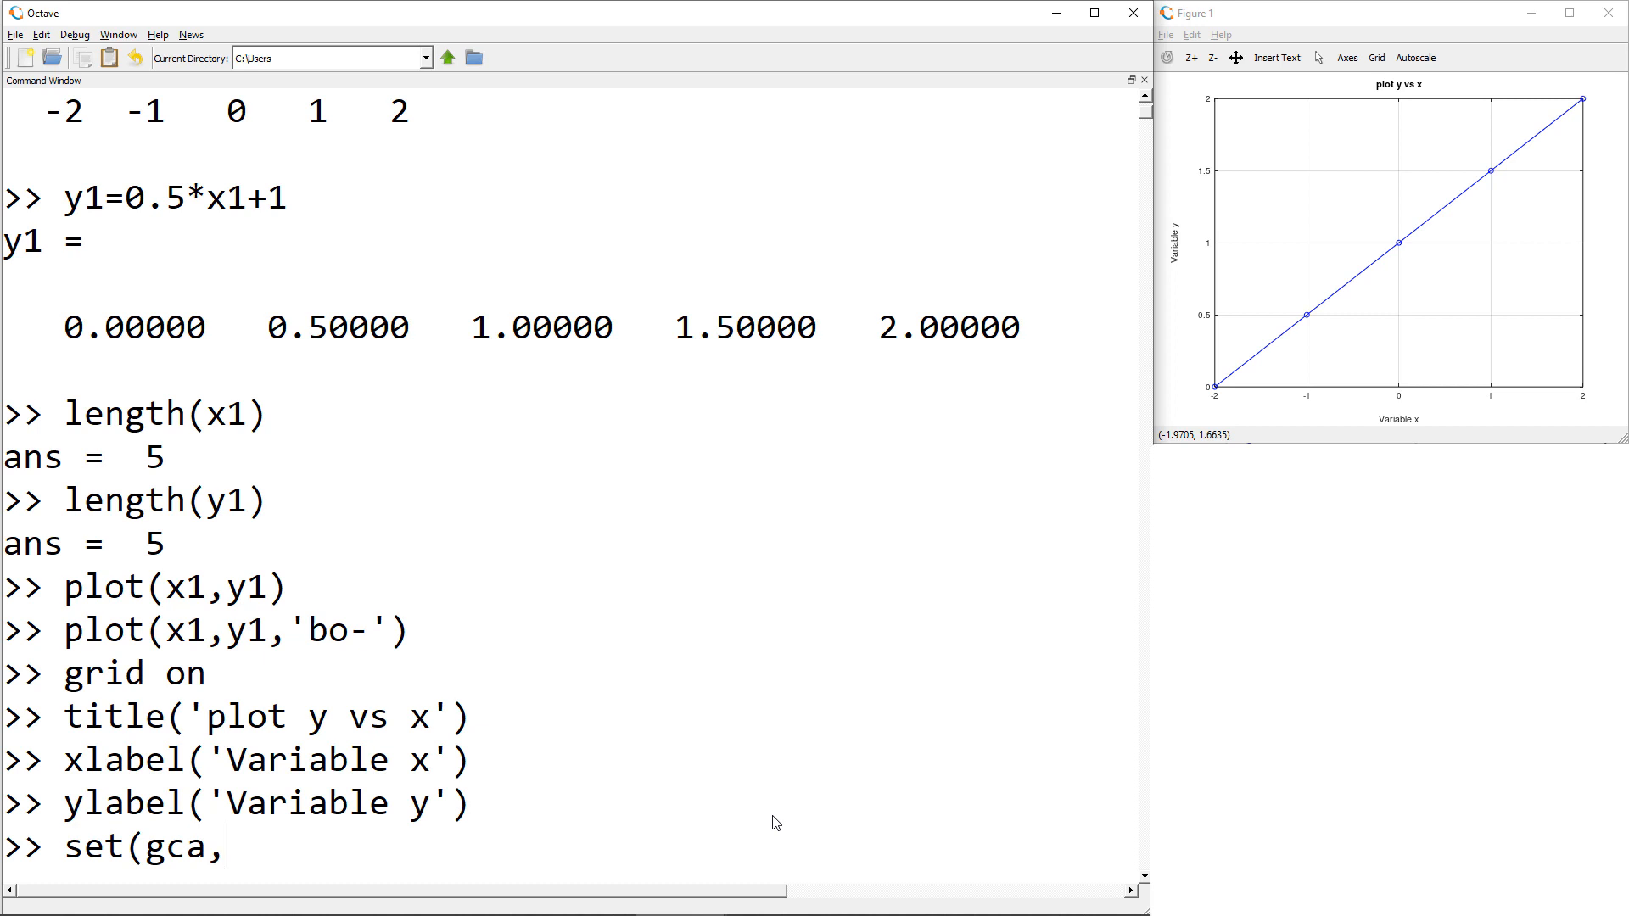
text(')
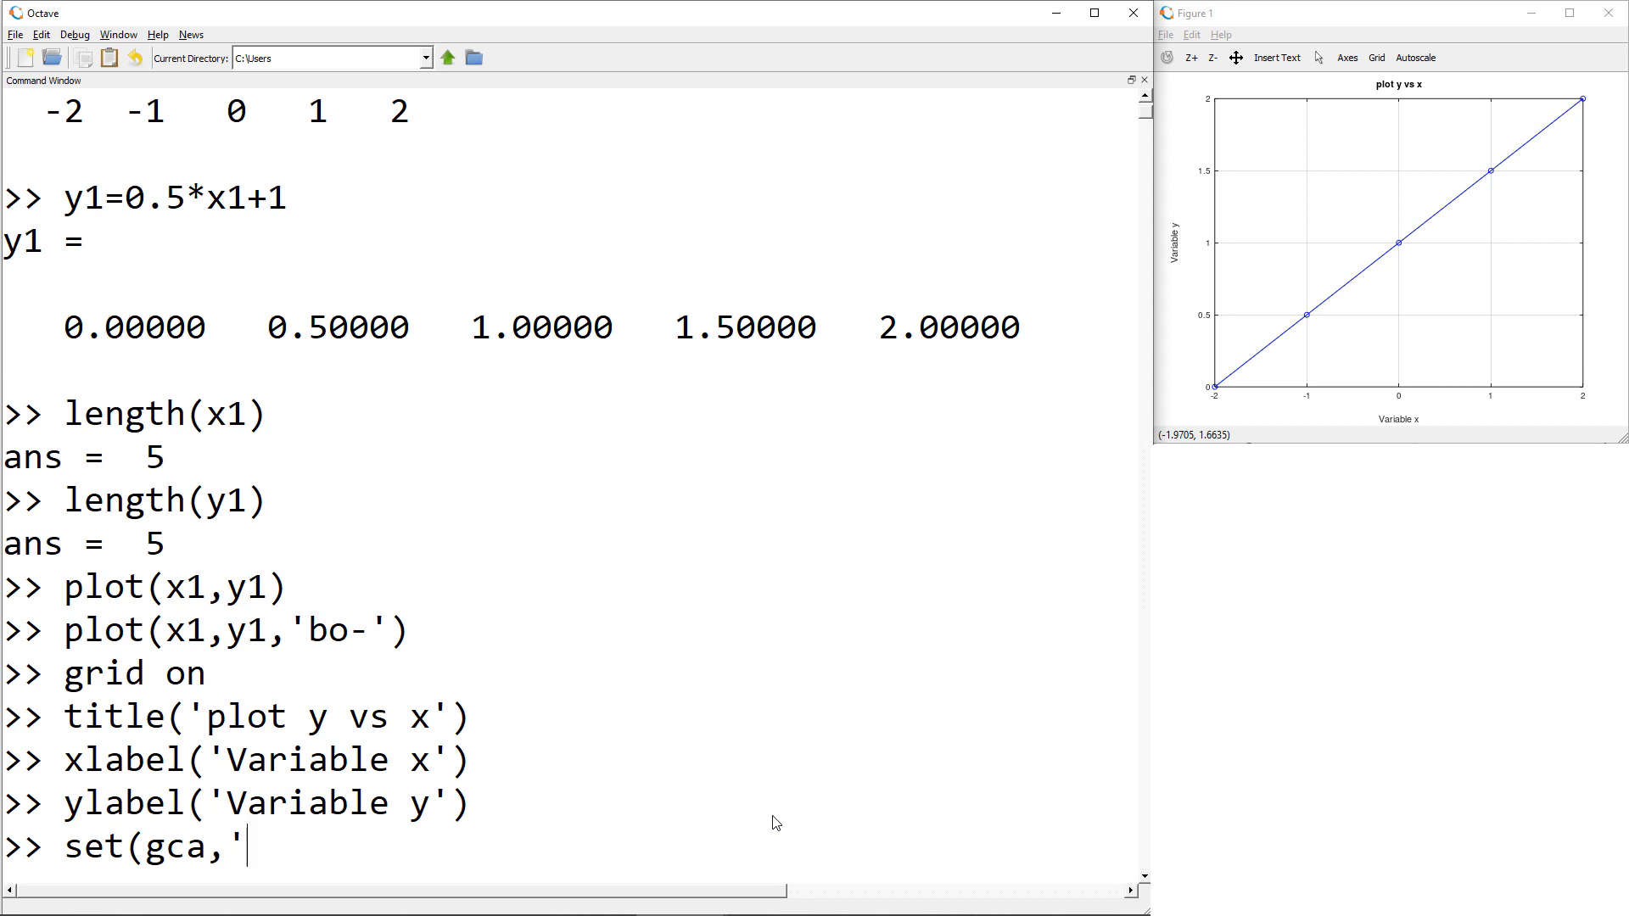
text(Font)
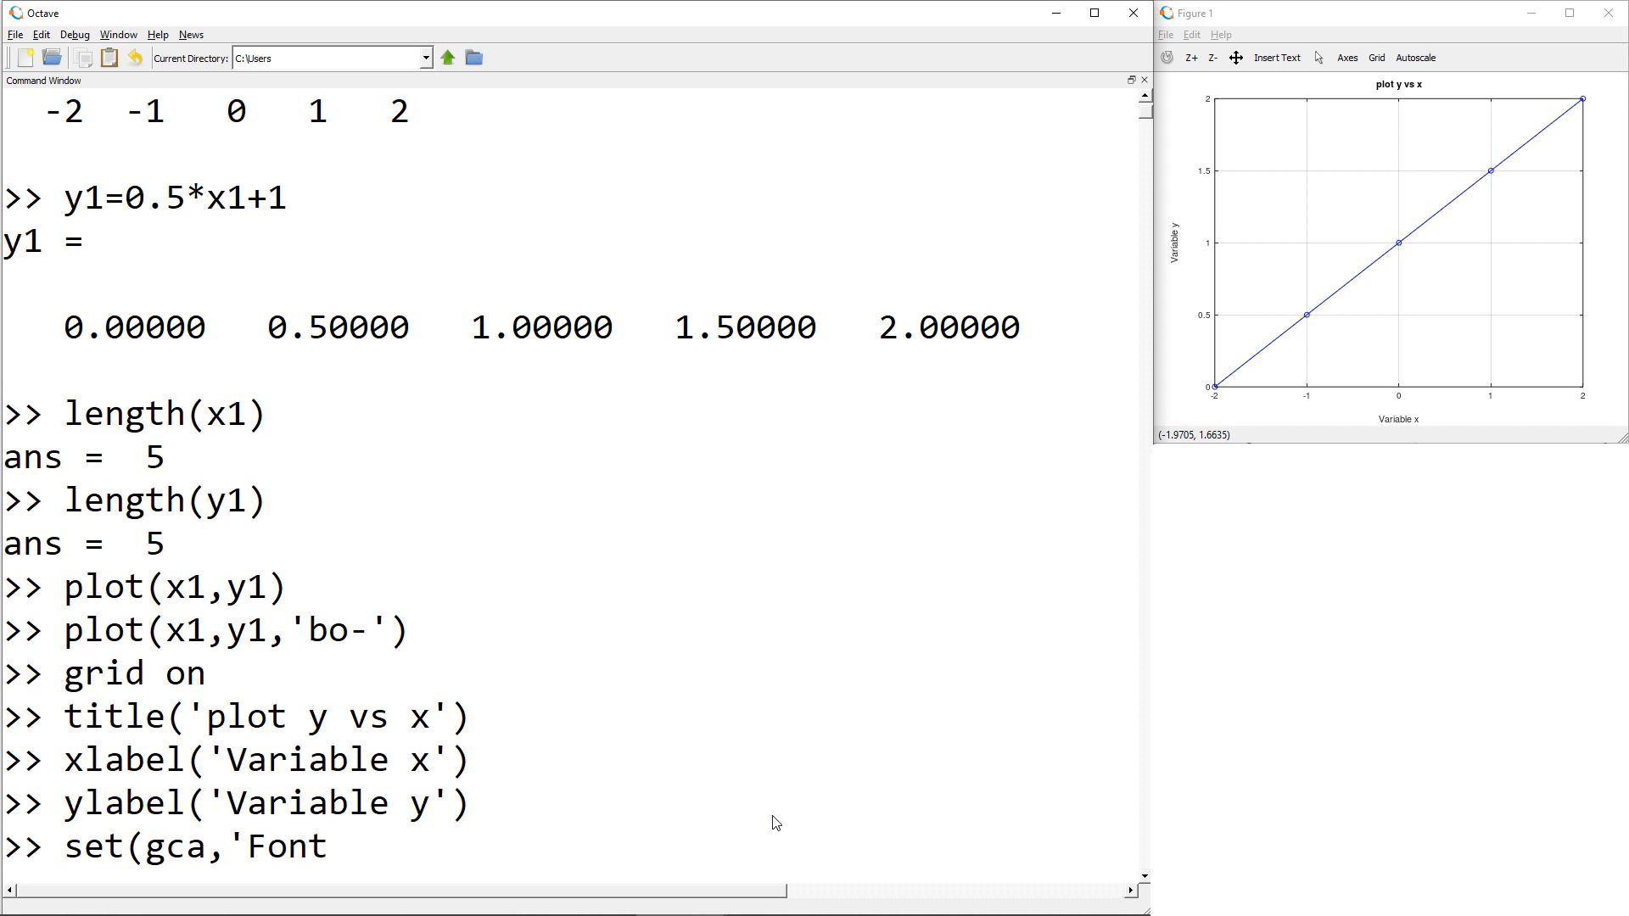
text(Size',2)
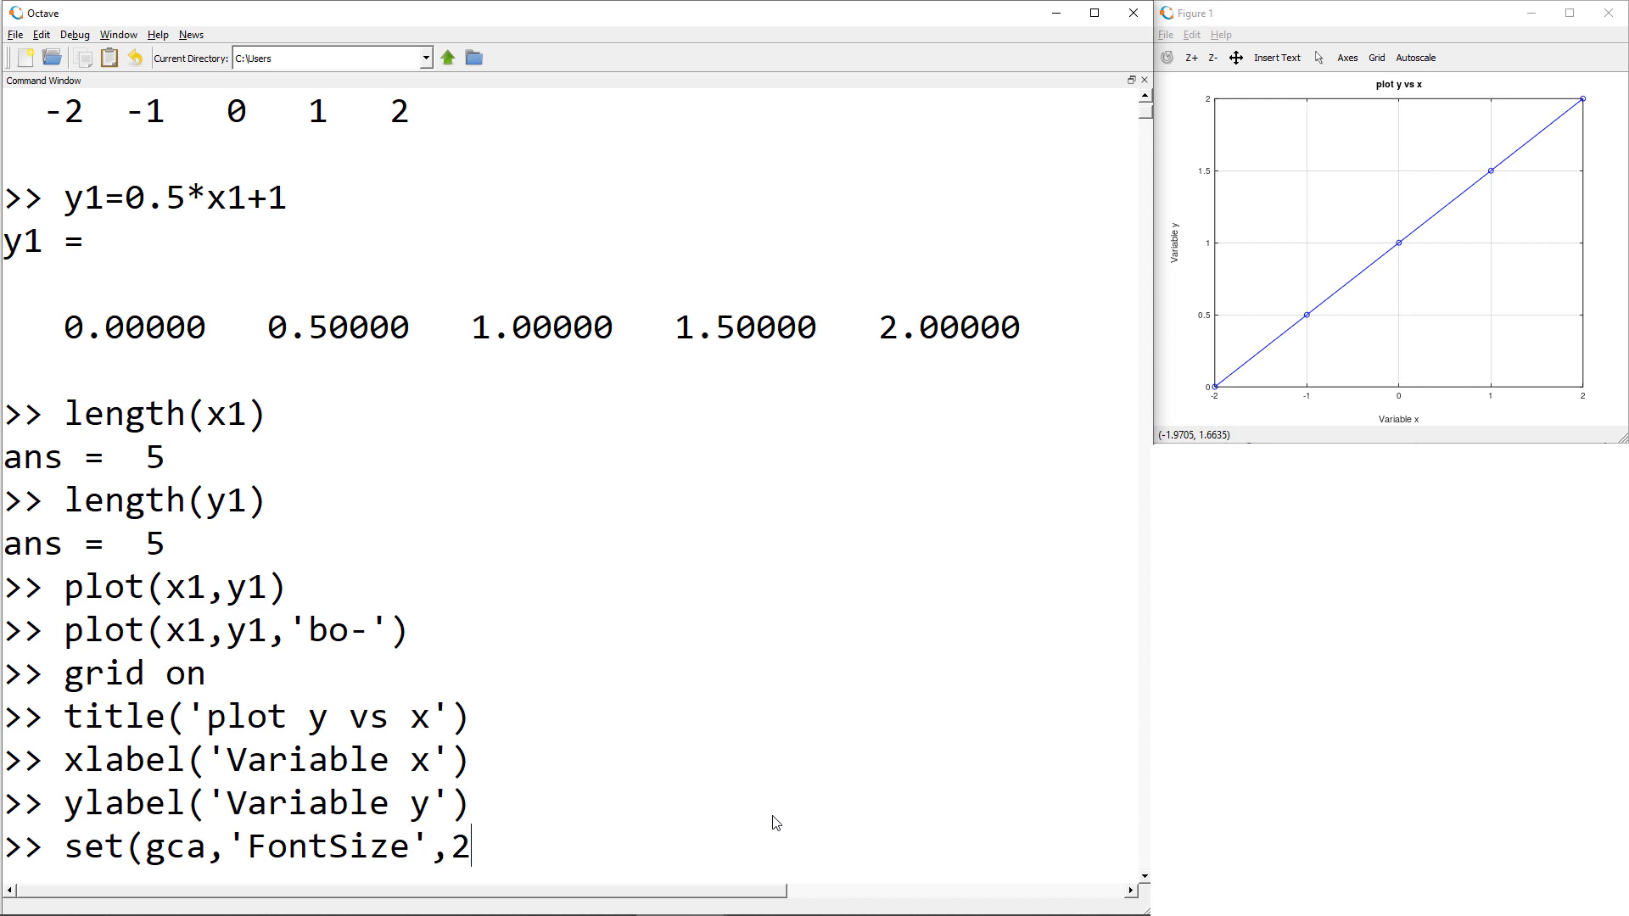
key(Return)
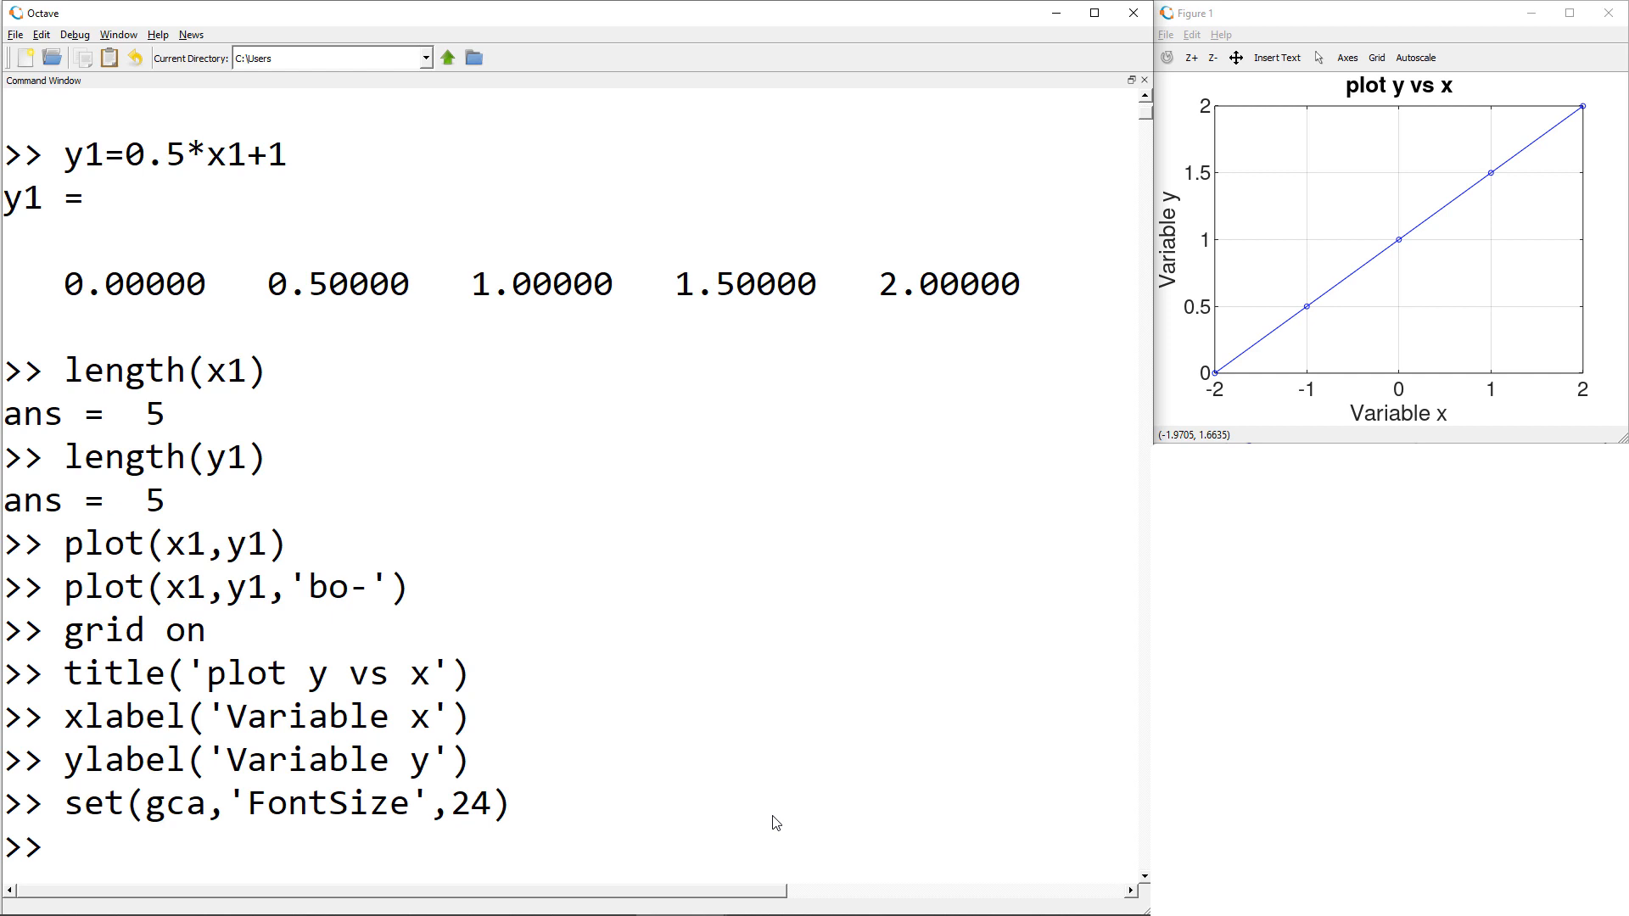
- Create x2 = linspace(0,2,5) and its squares y2 = x2.^2
text(x2=)
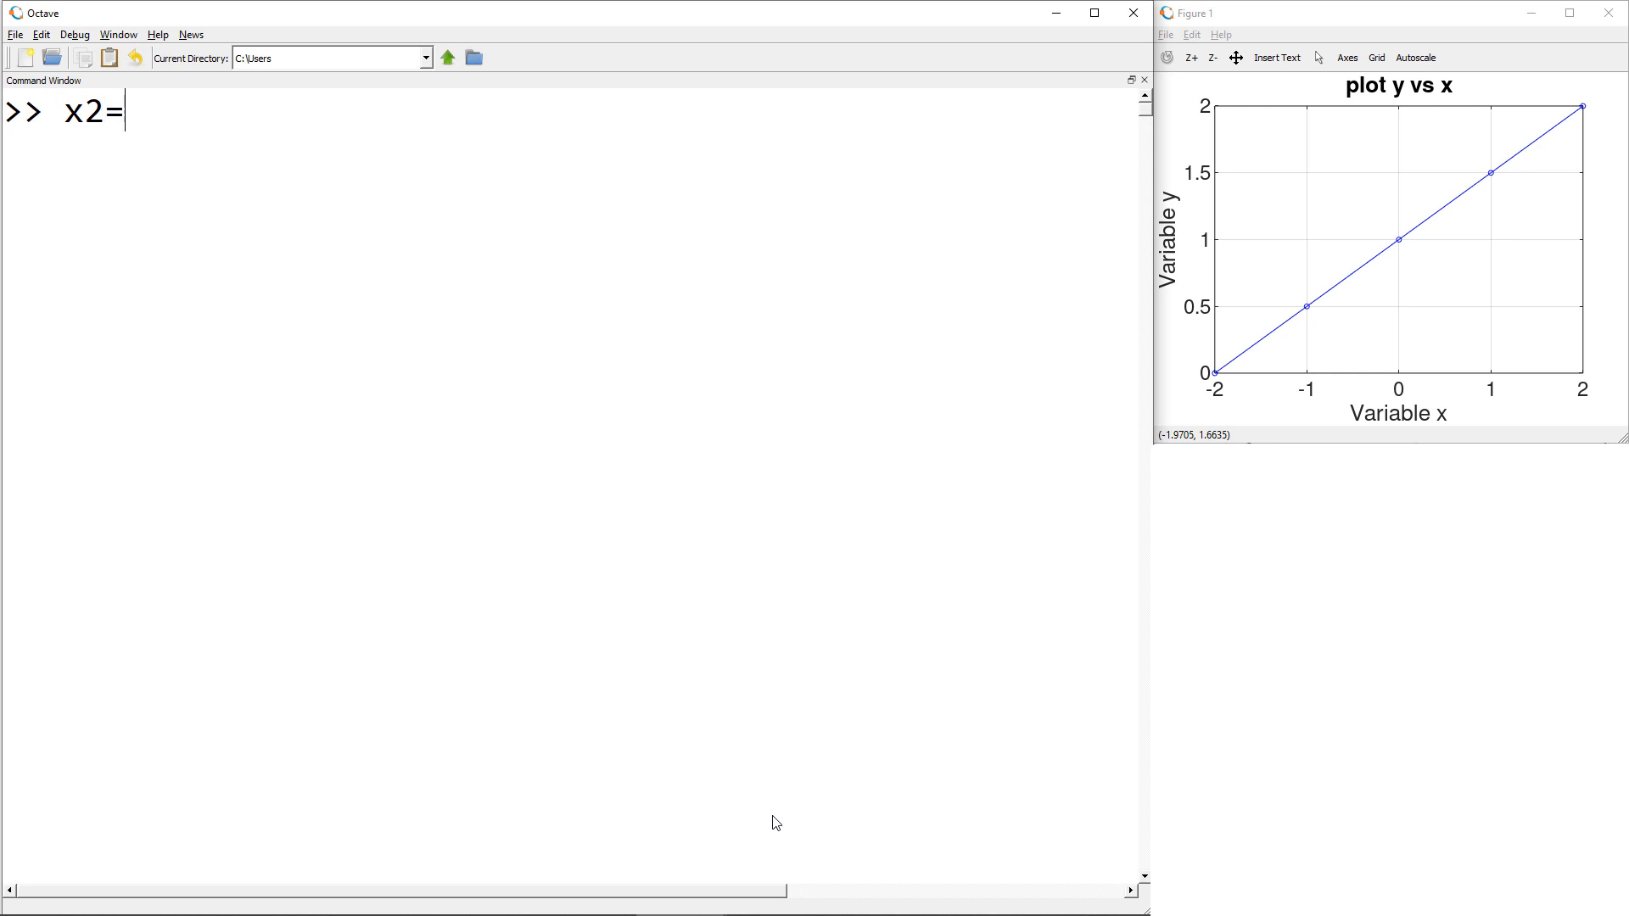
text(lin)
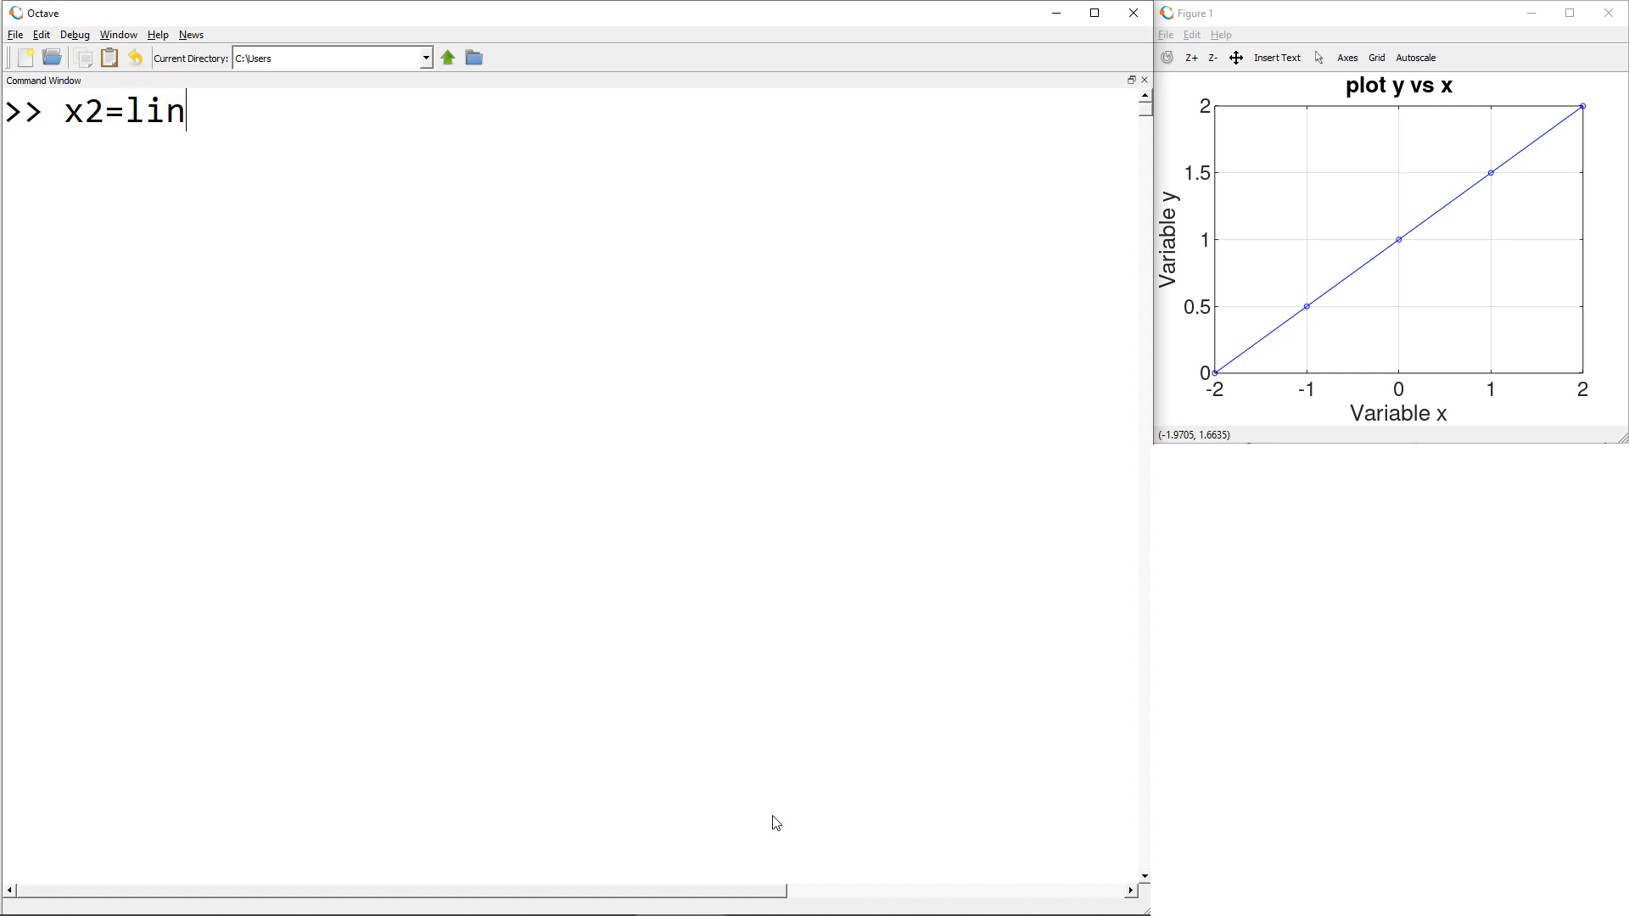
text(space(0,2,5)
text(y2=x2.^2)
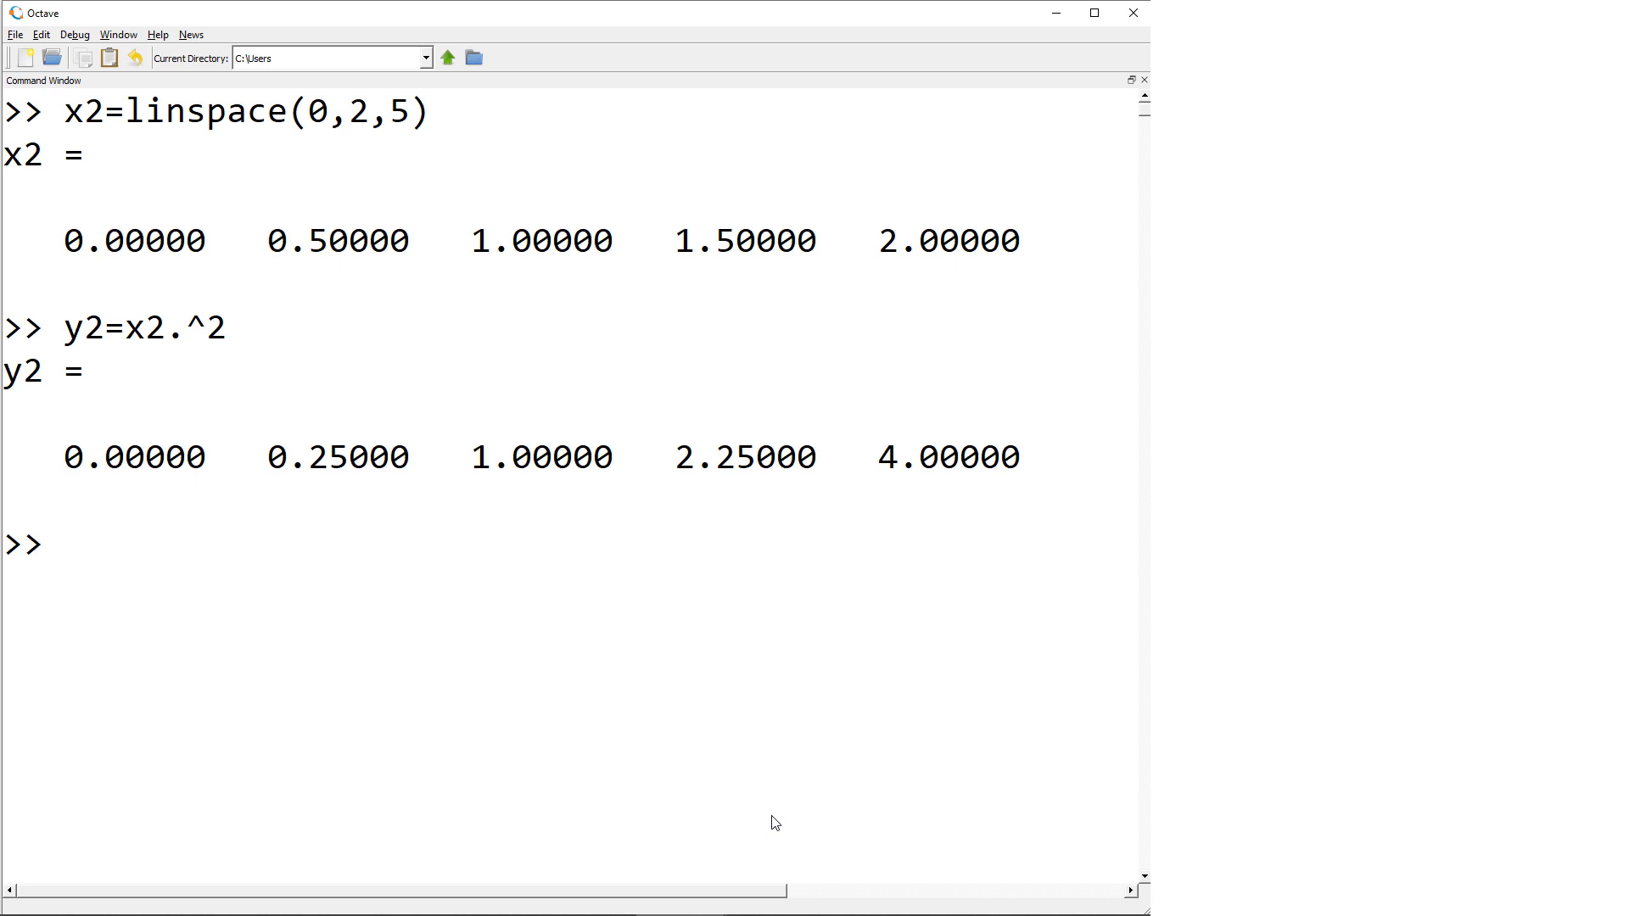
- Plot x1,y1 with 'bo-' and x2,y2 with 'rx:', then redefine x2 as linspace(0,2,3)
text(plot(x)
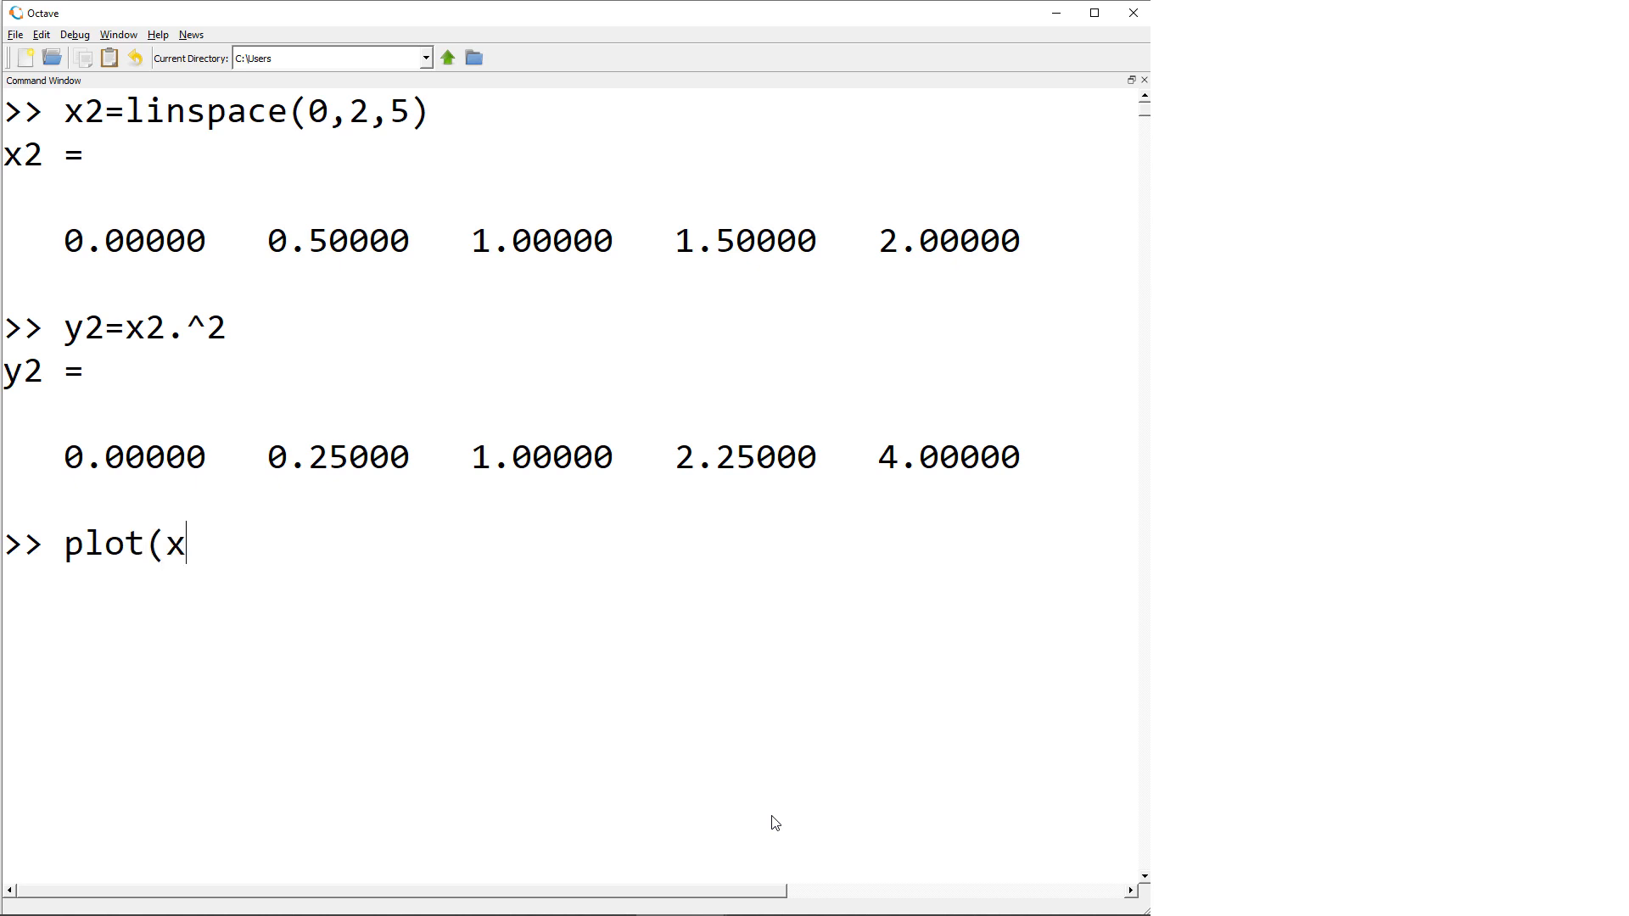
text(1,y1,'b)
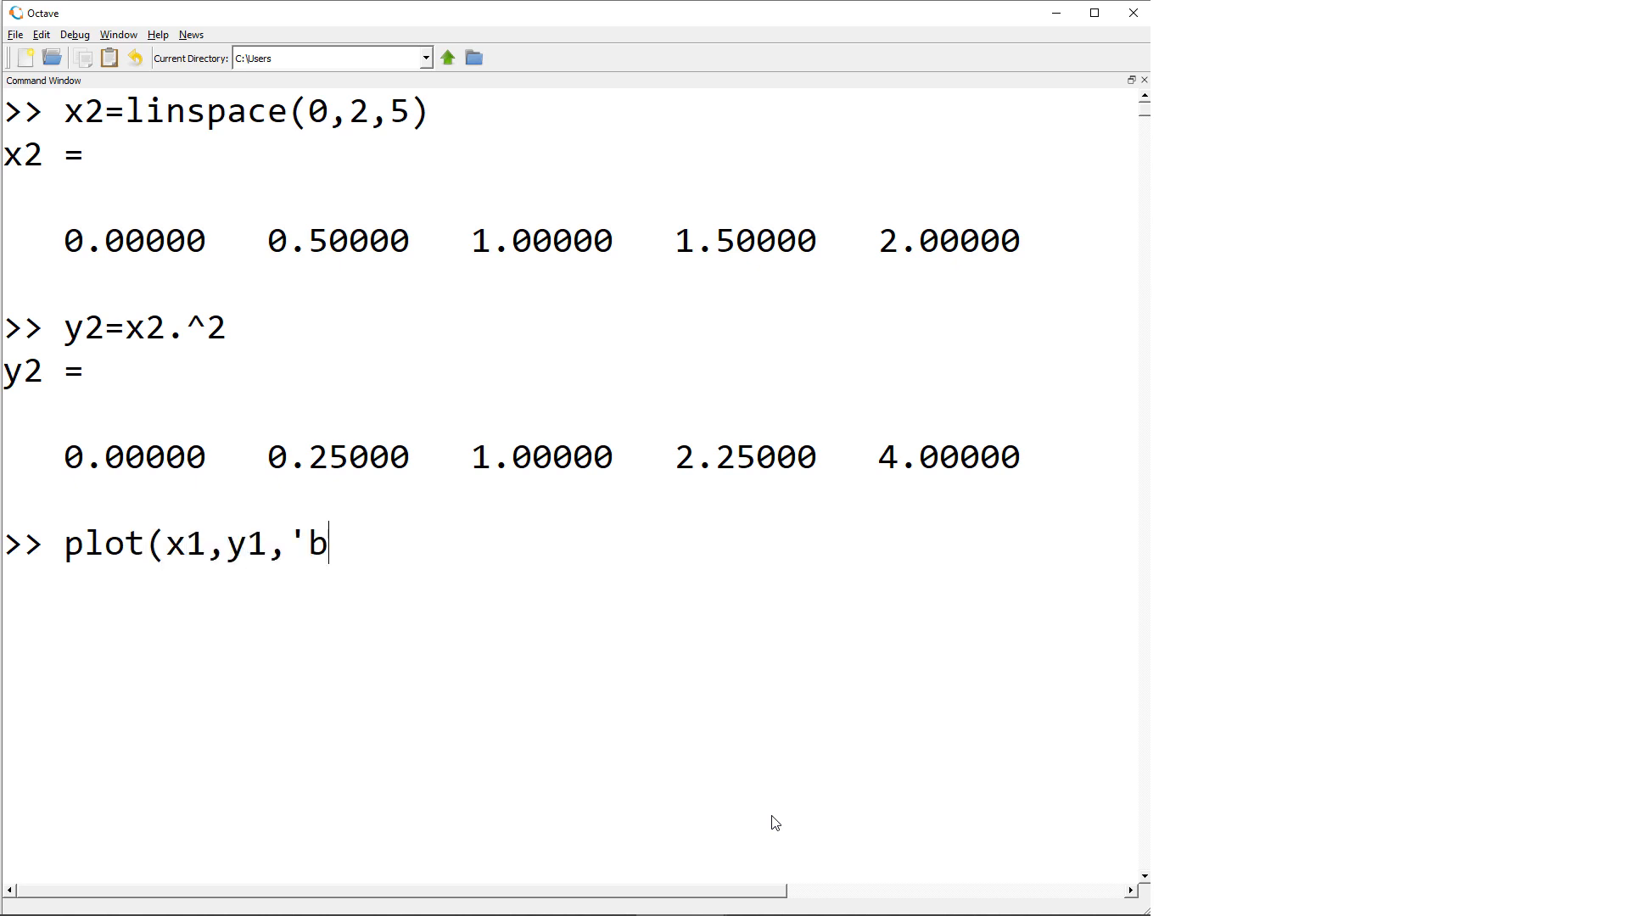
text(o-',x2)
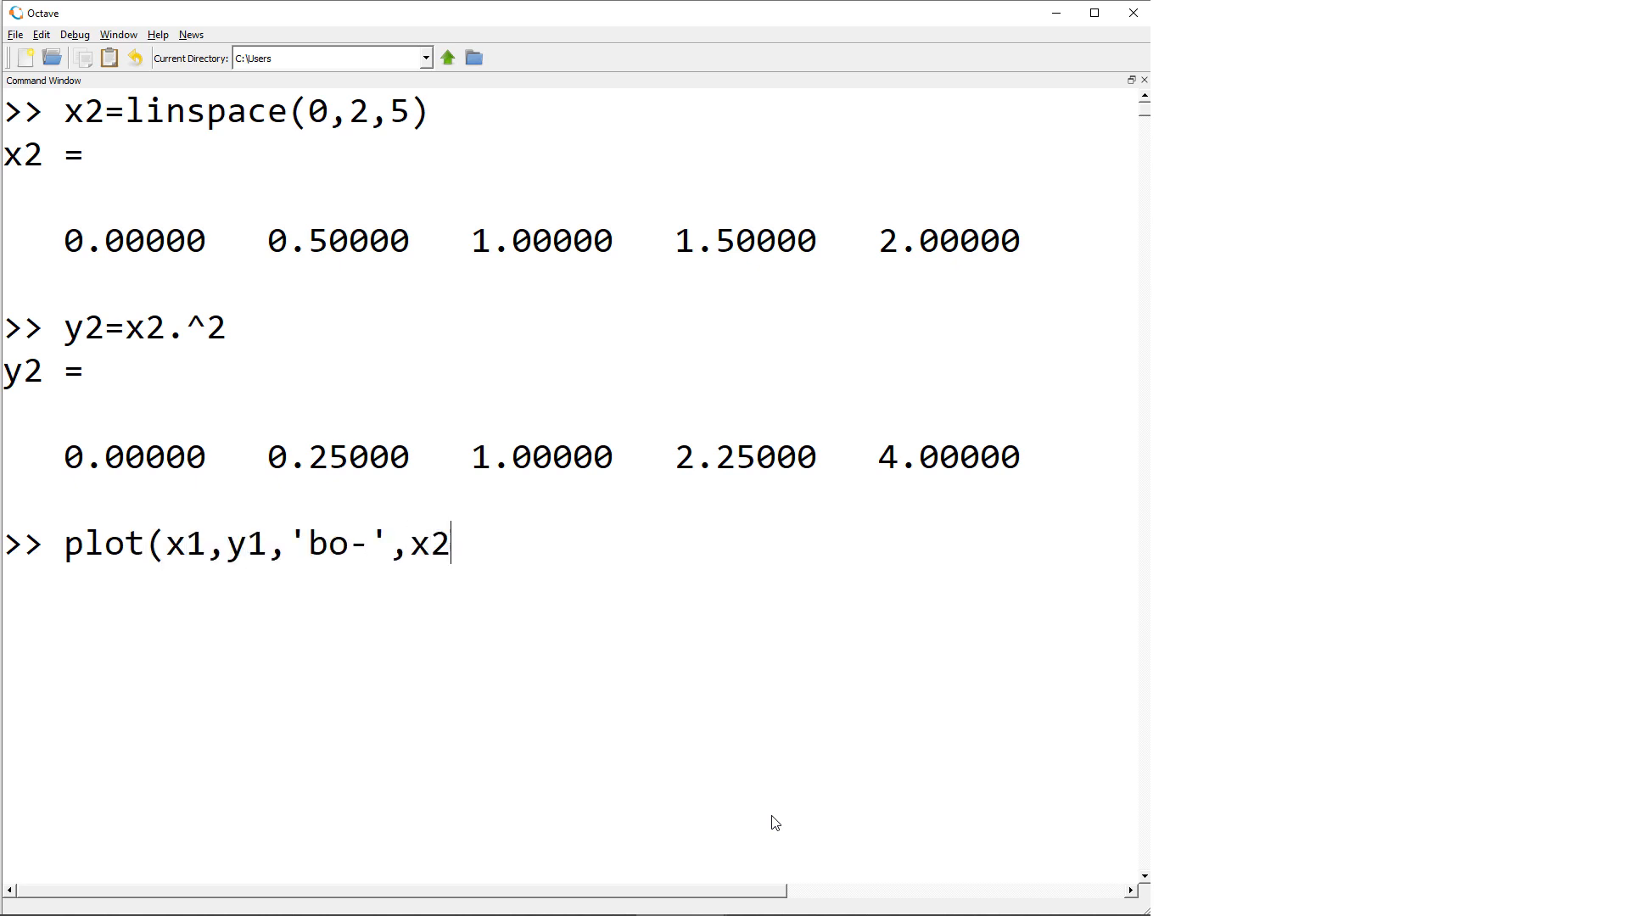
key(Return)
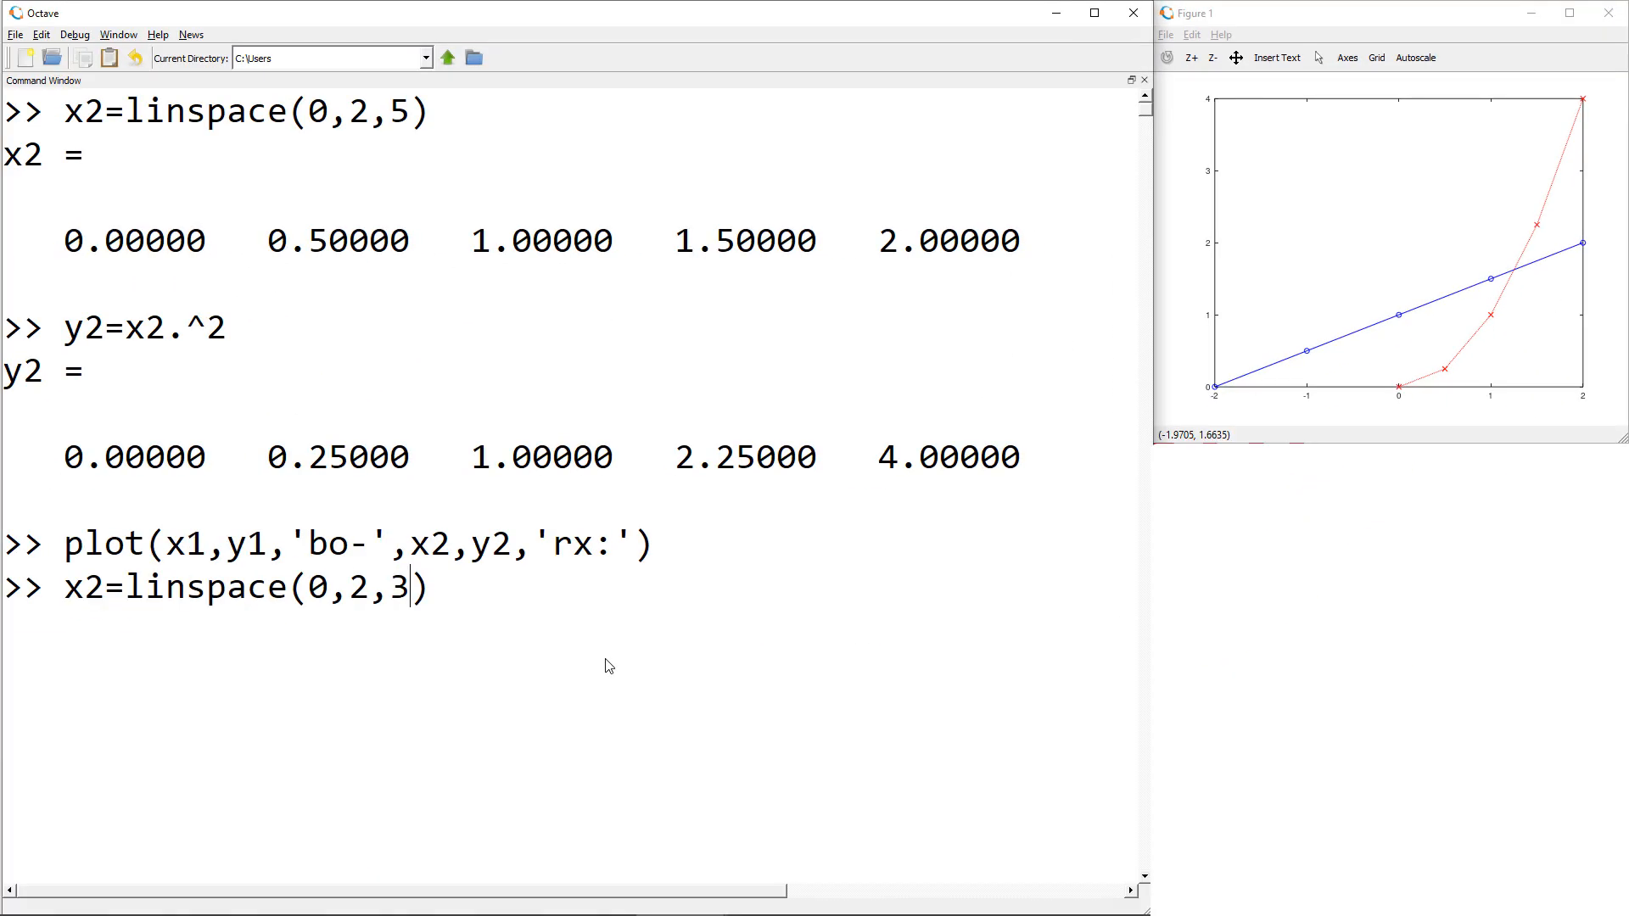
key(Return)
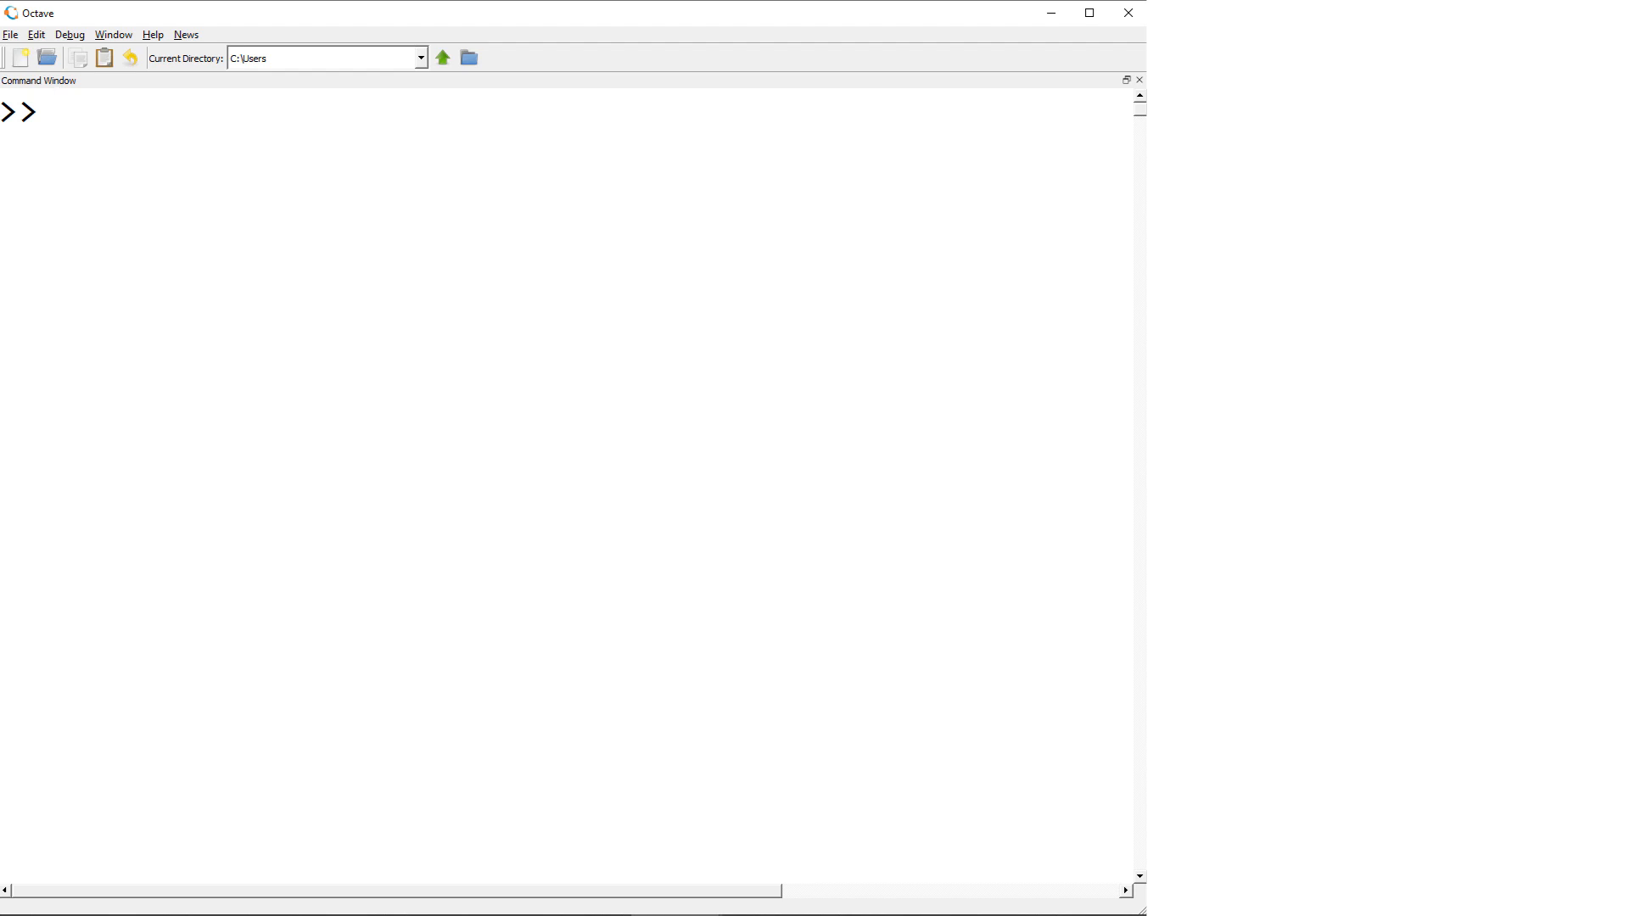
- Define x1=linspace(-2*pi,2*pi) with output suppressed
text(x1=)
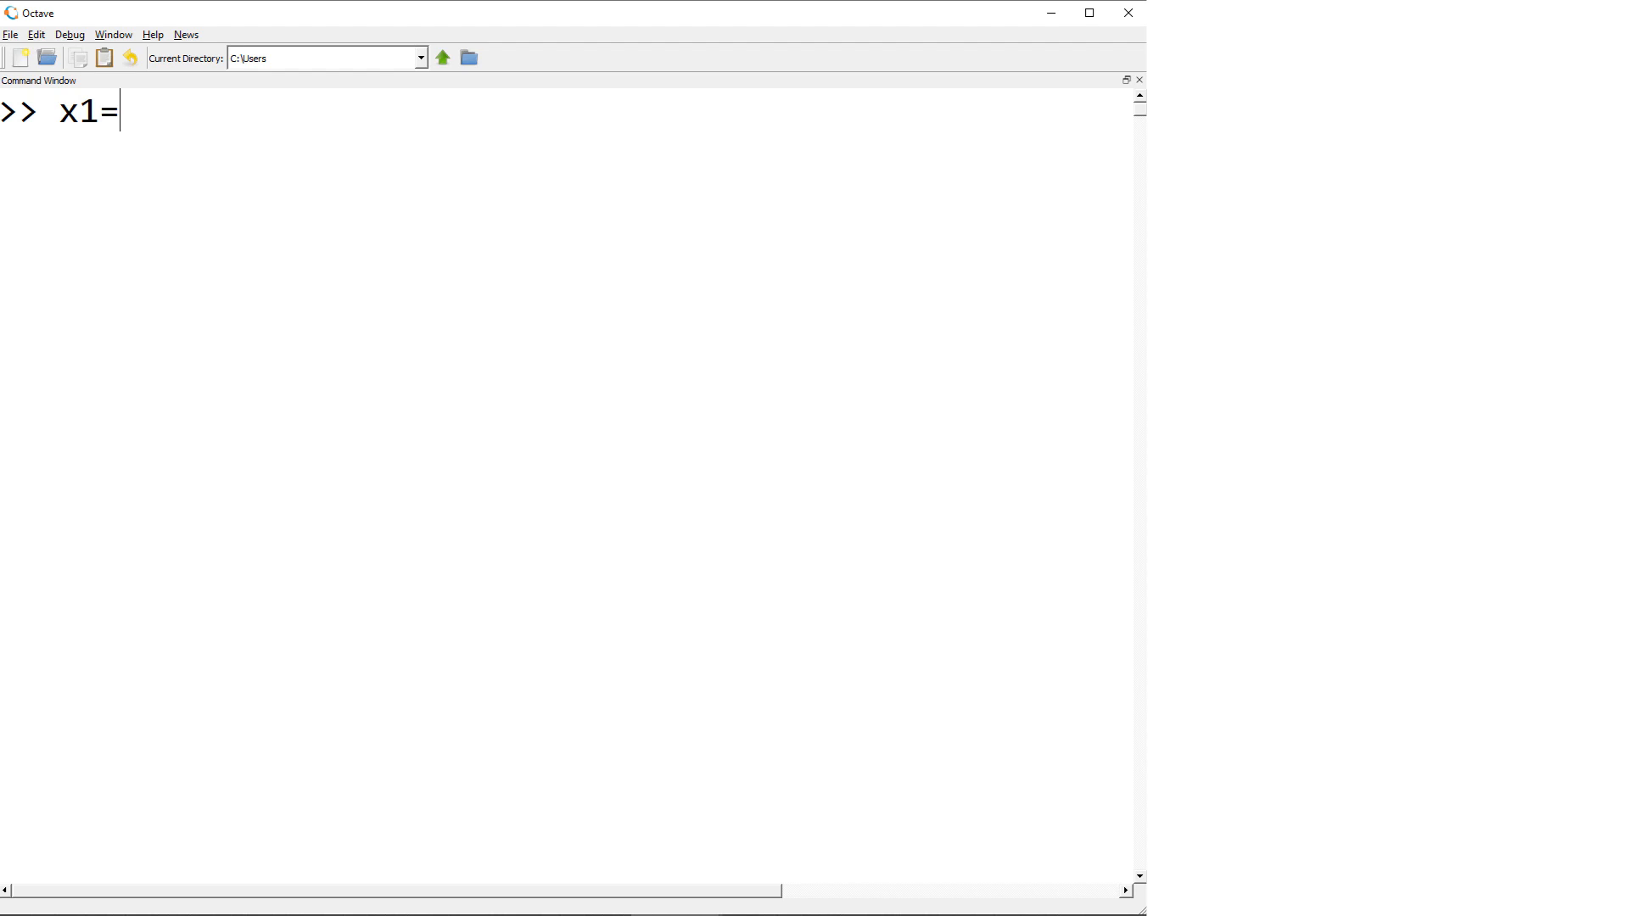
text(linspac)
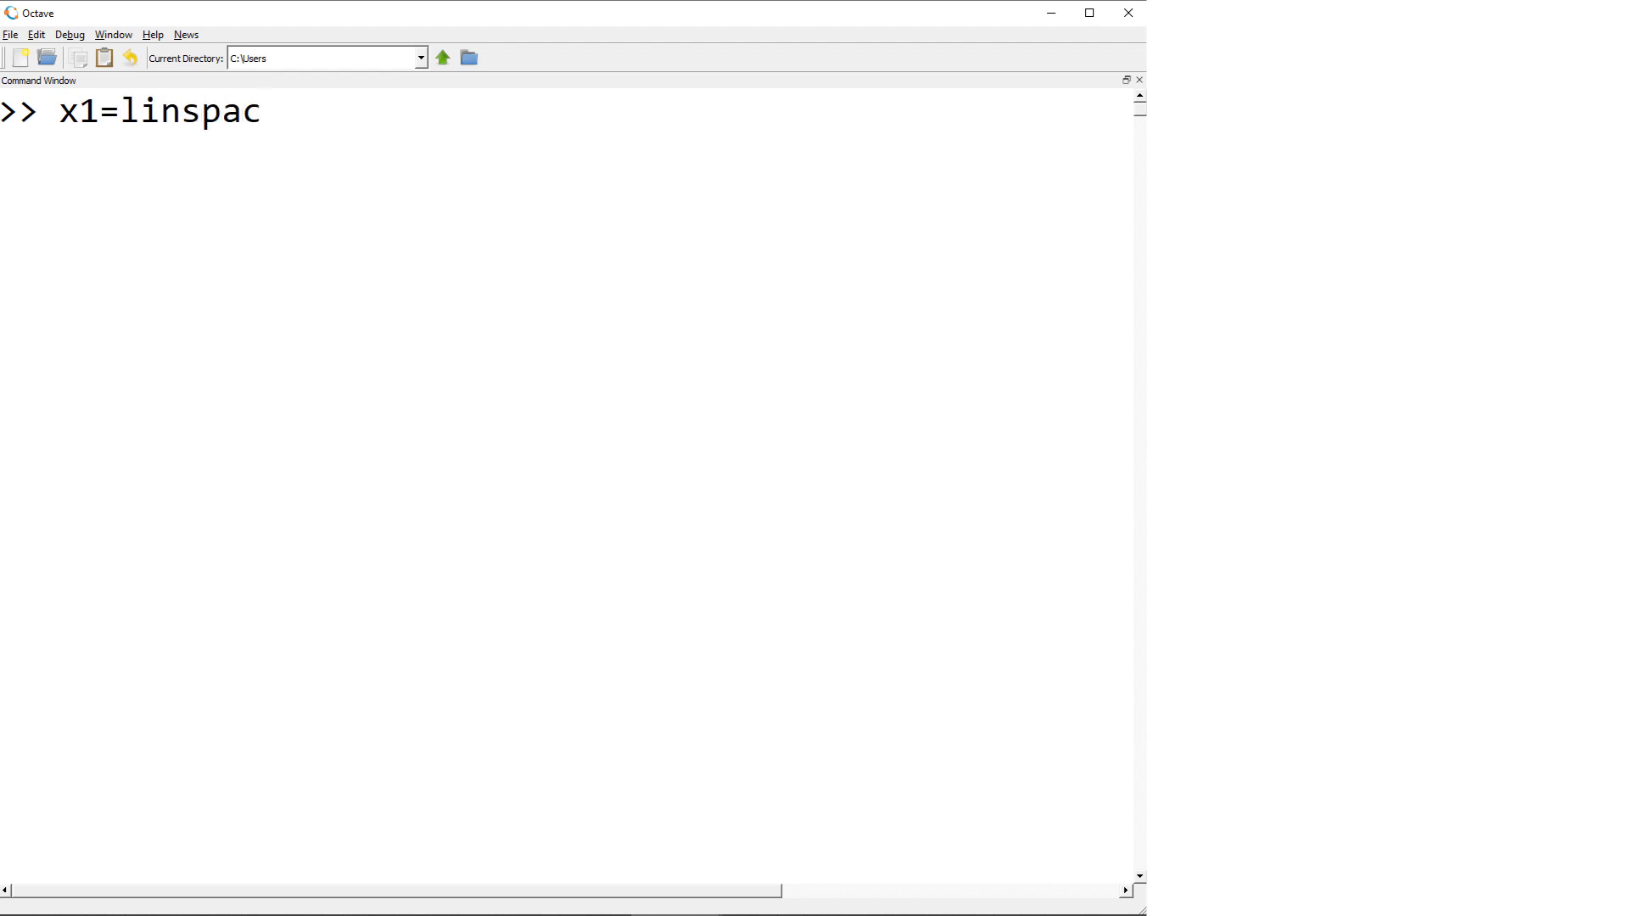
text(e()
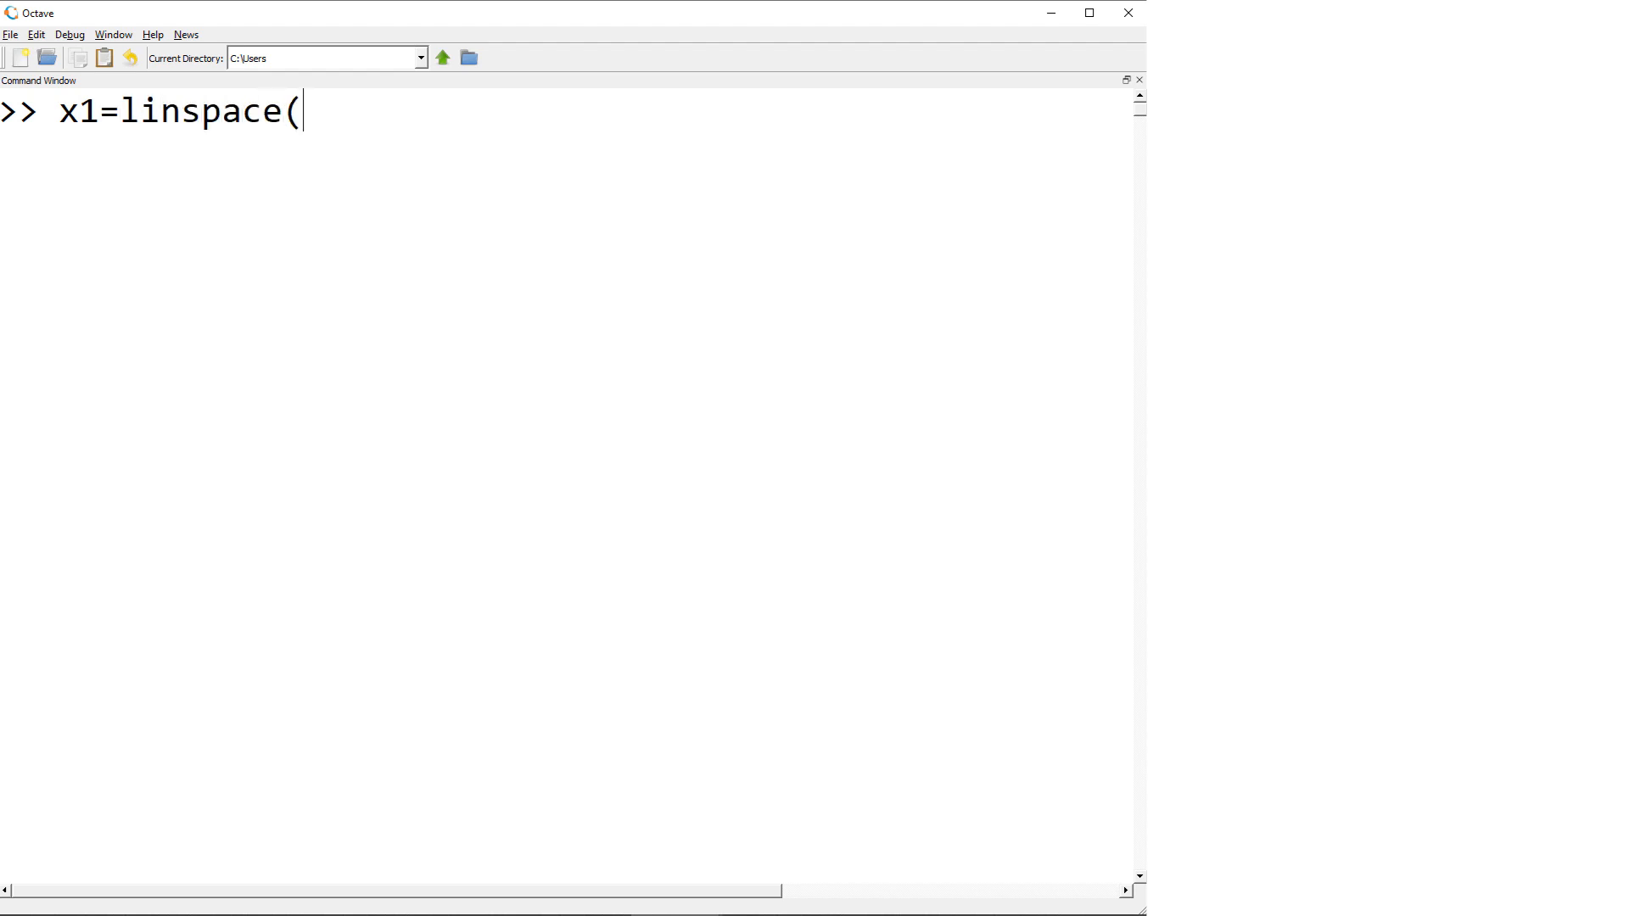
text(-2*)
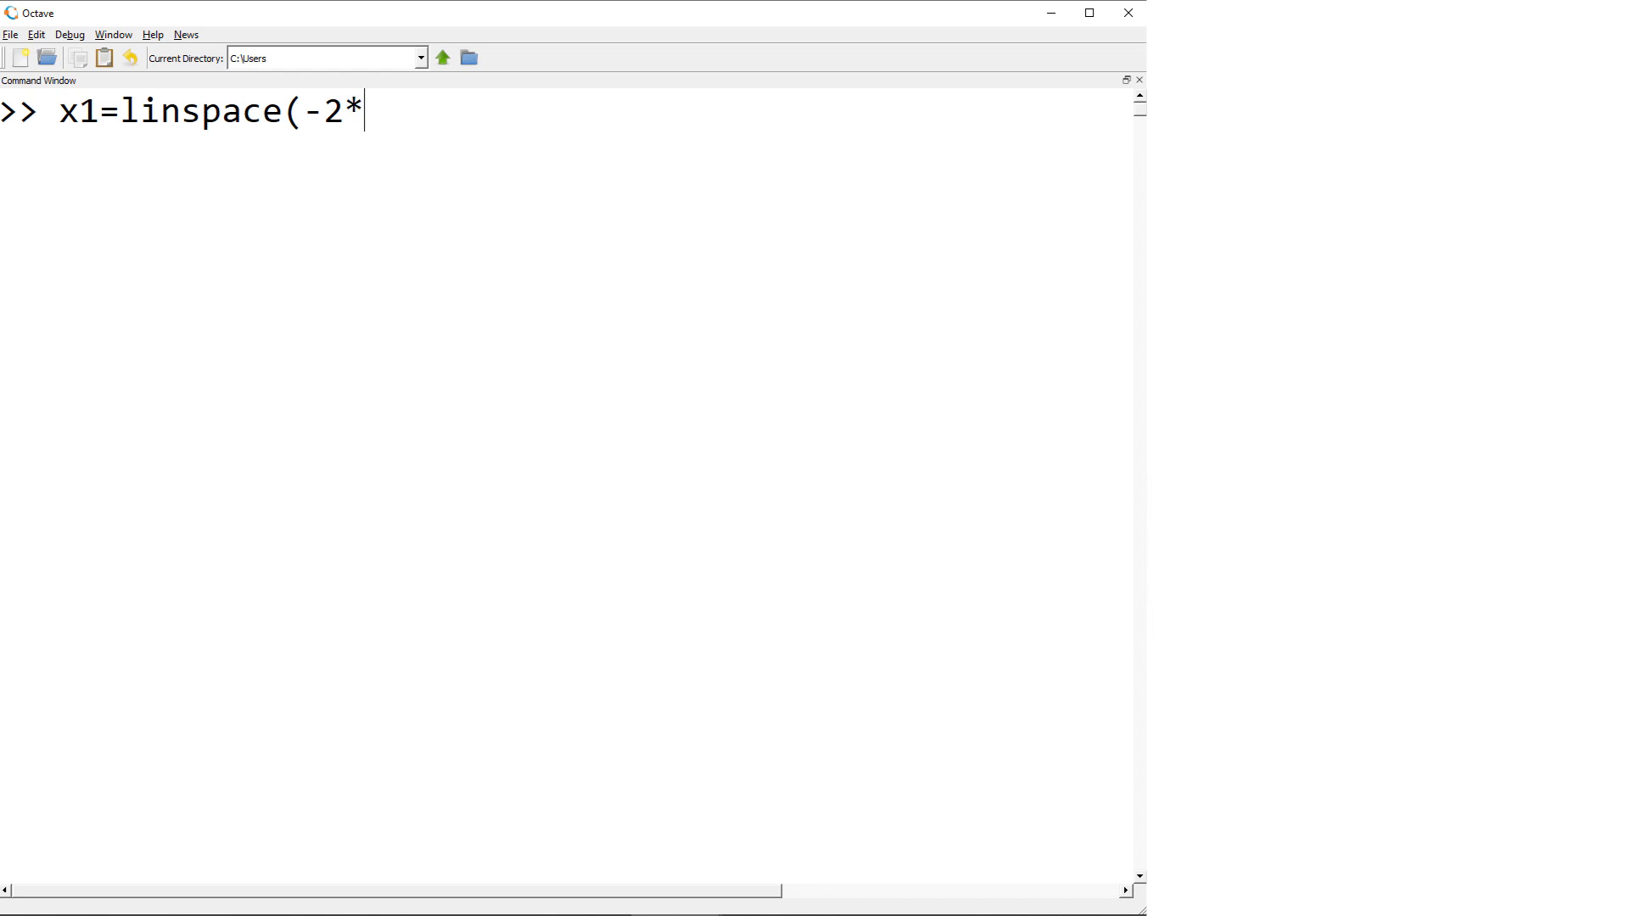
text(pi,2*p)
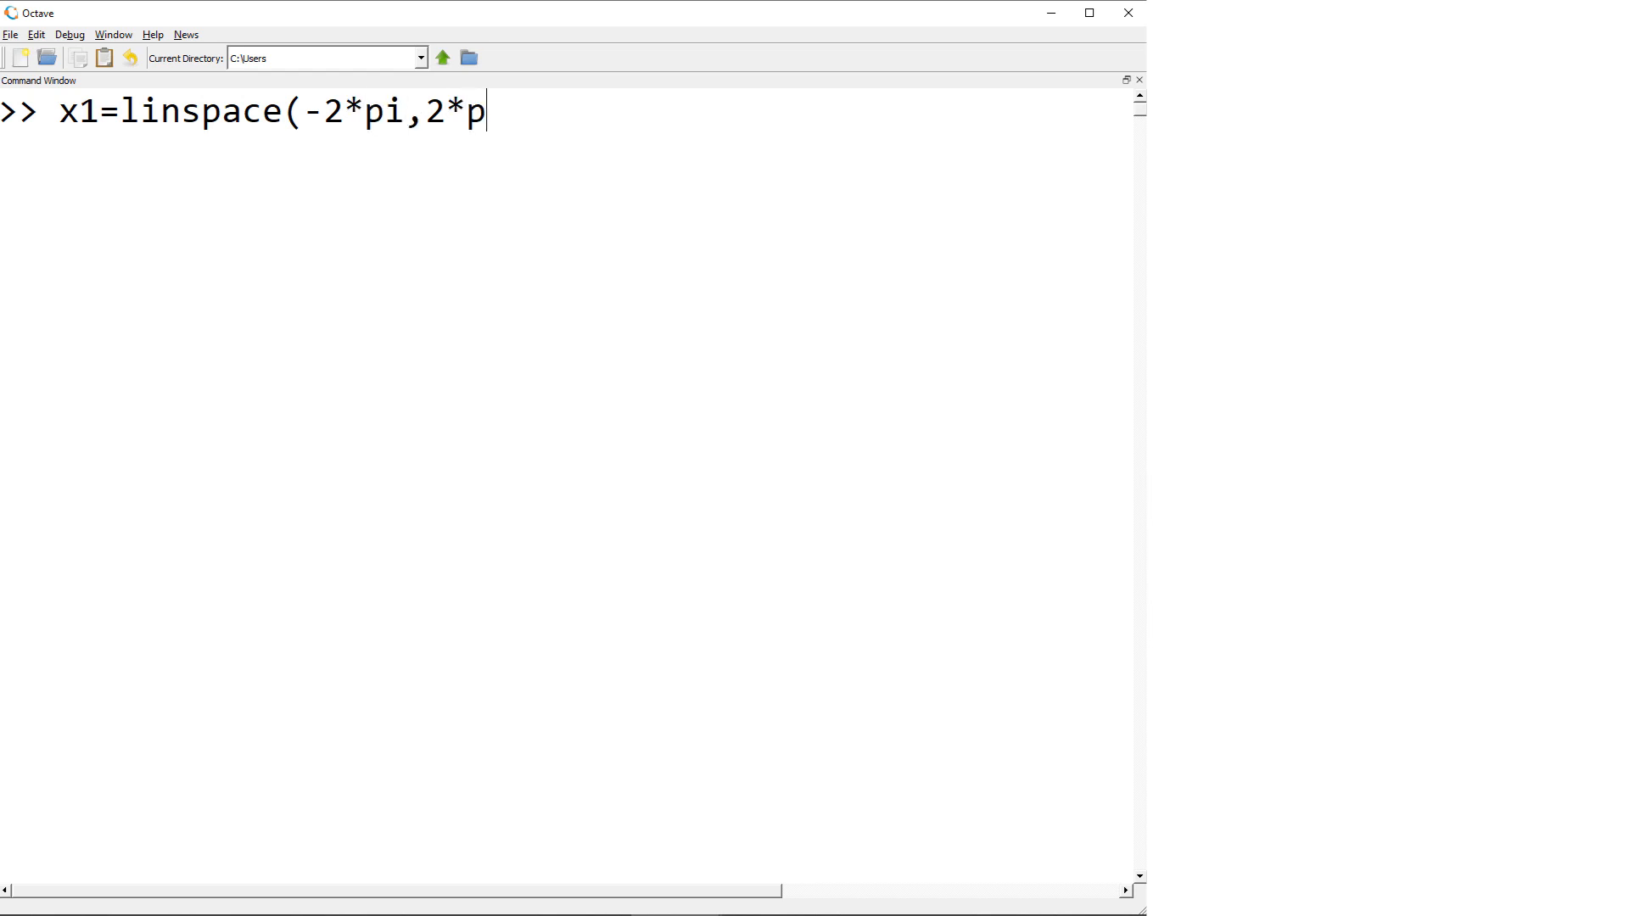
key(Return)
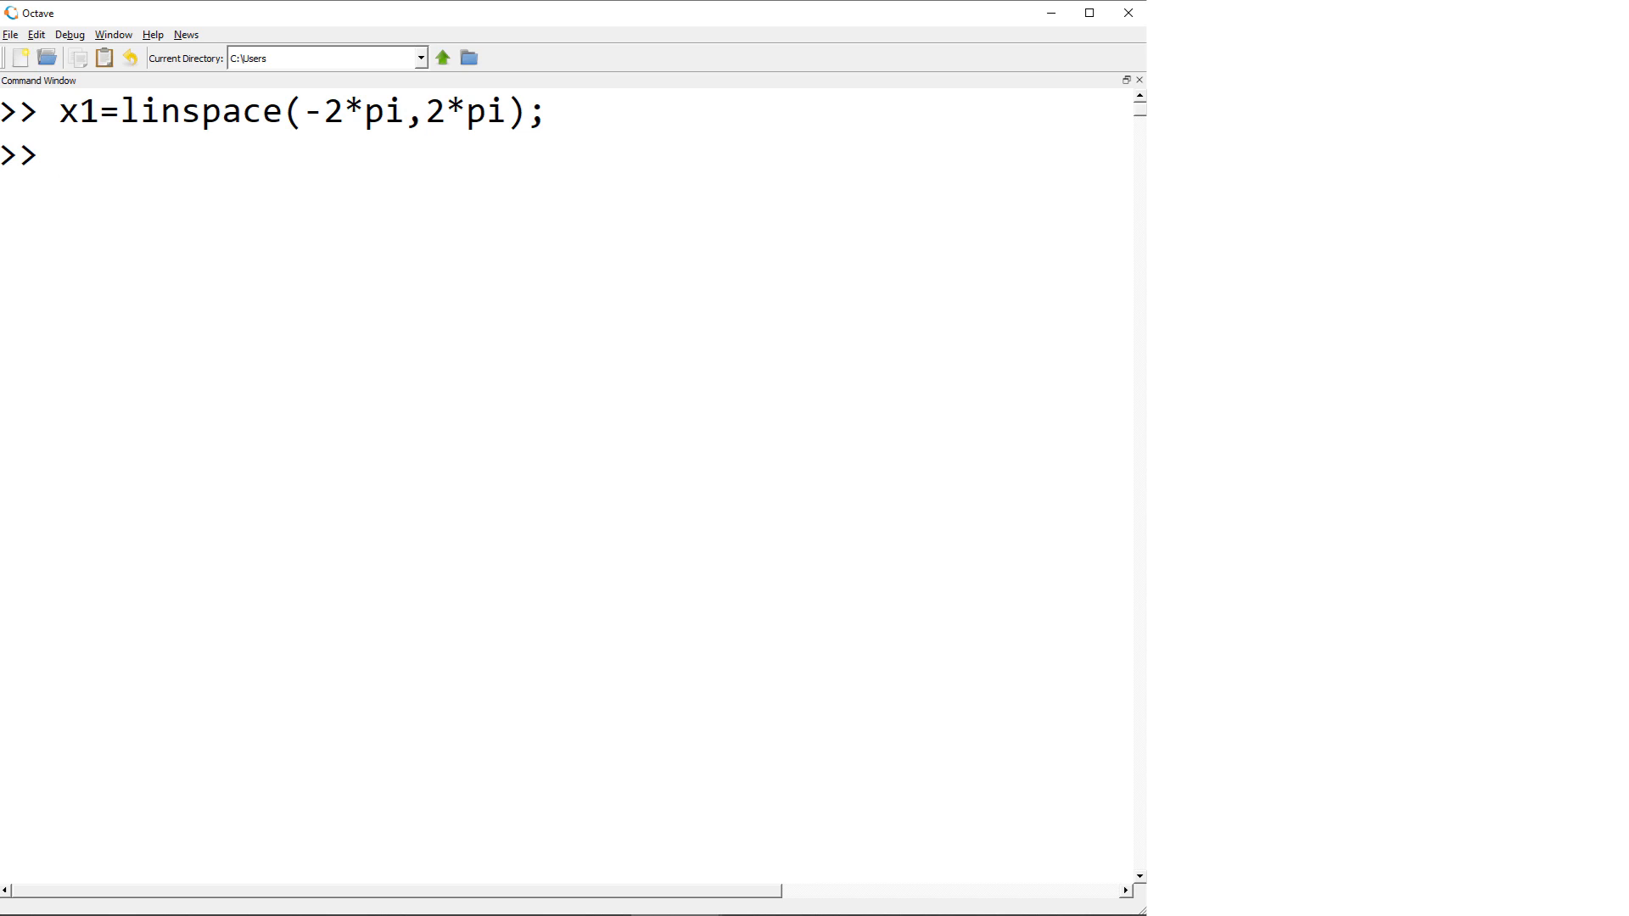
- Define x2=linspace(-pi,2*pi) spanning −π to 2π
text(x)
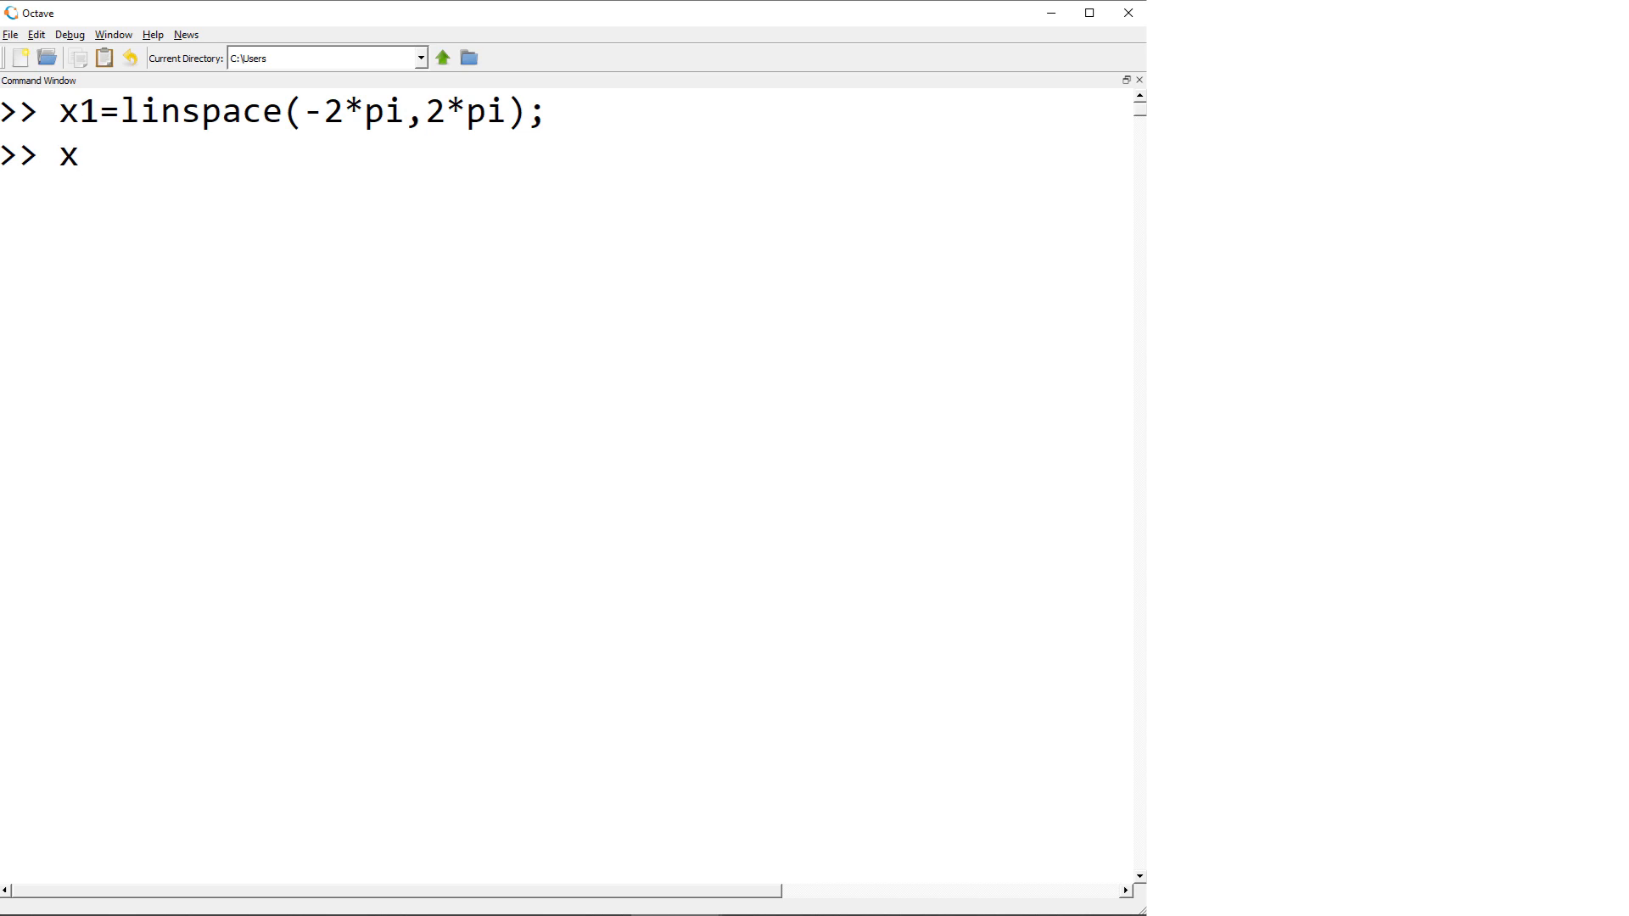
text(2=li)
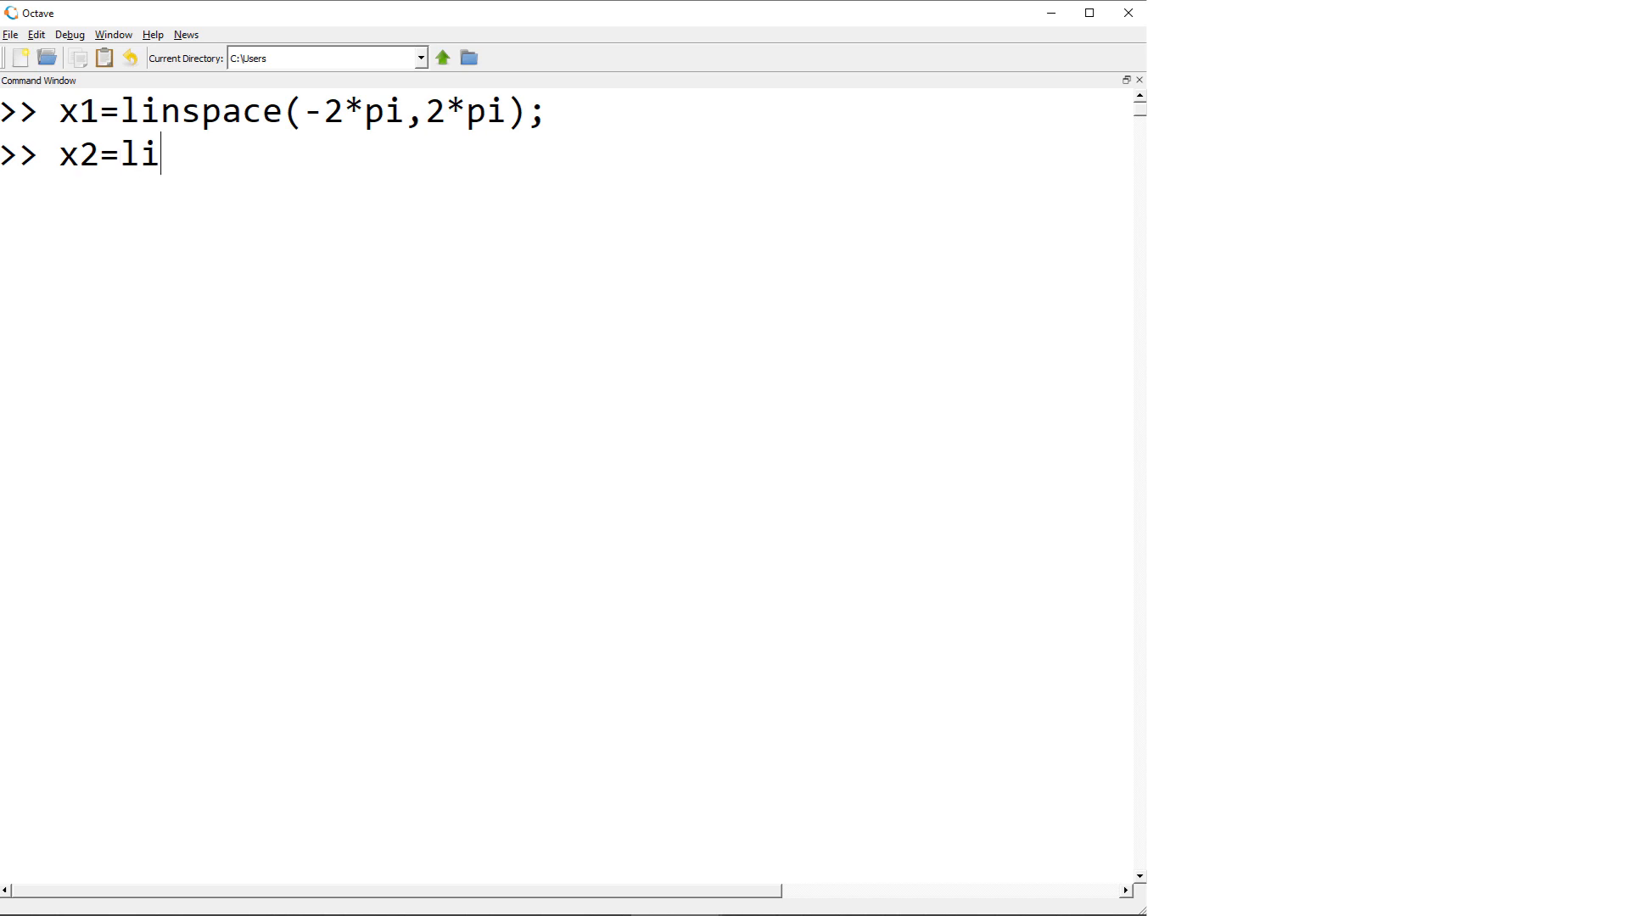
text(nspace(-)
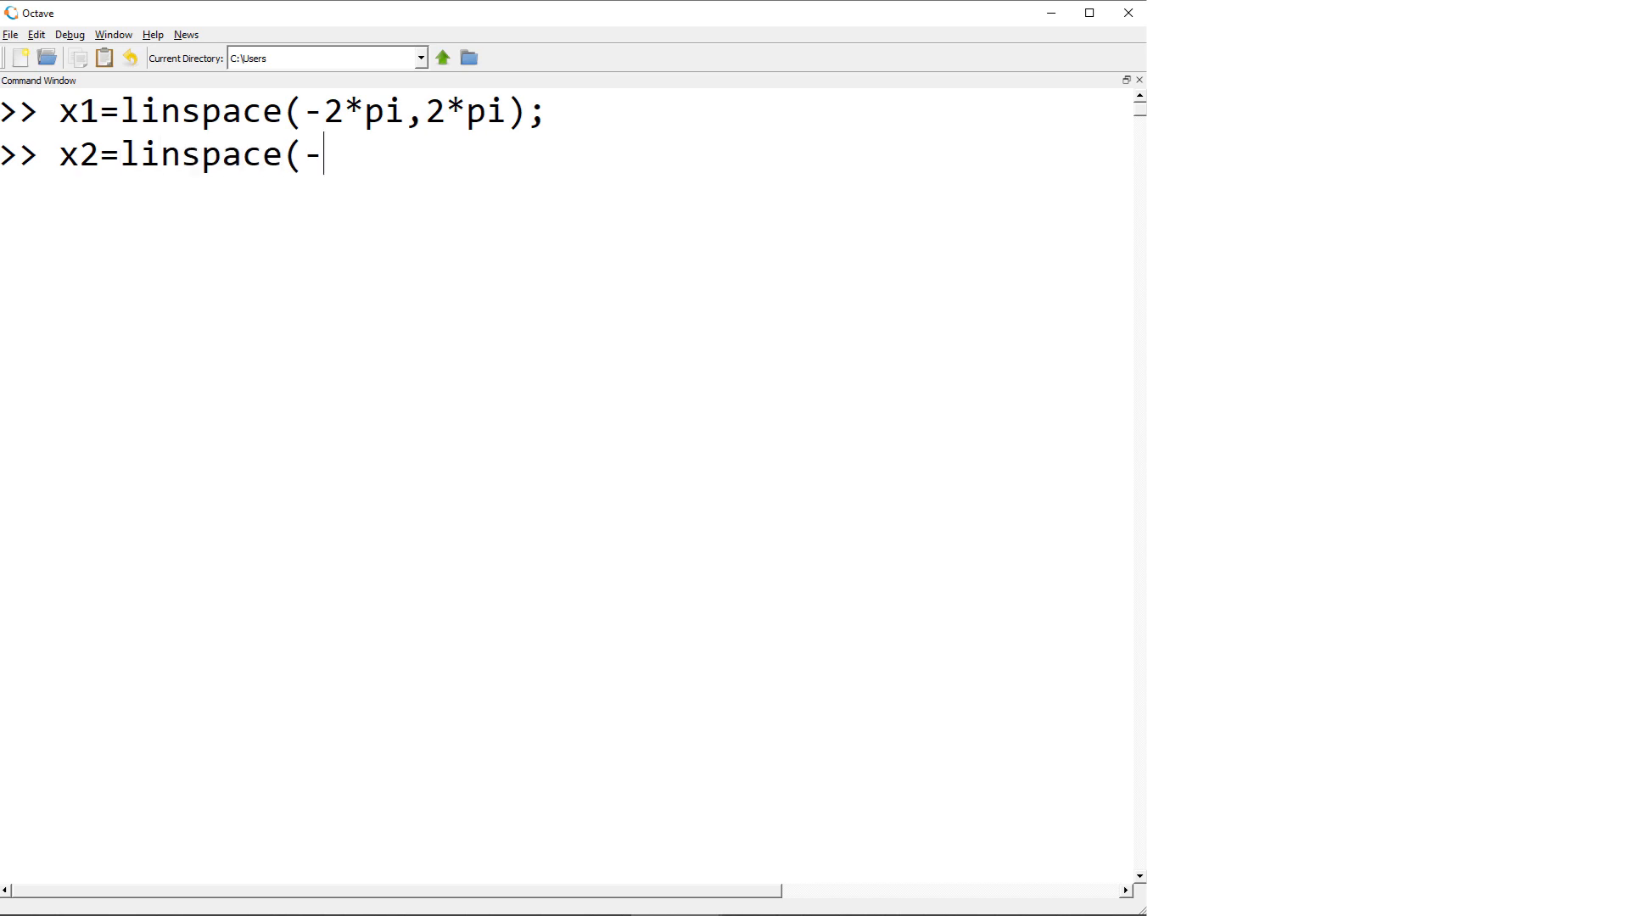
text(pi,2*pi);)
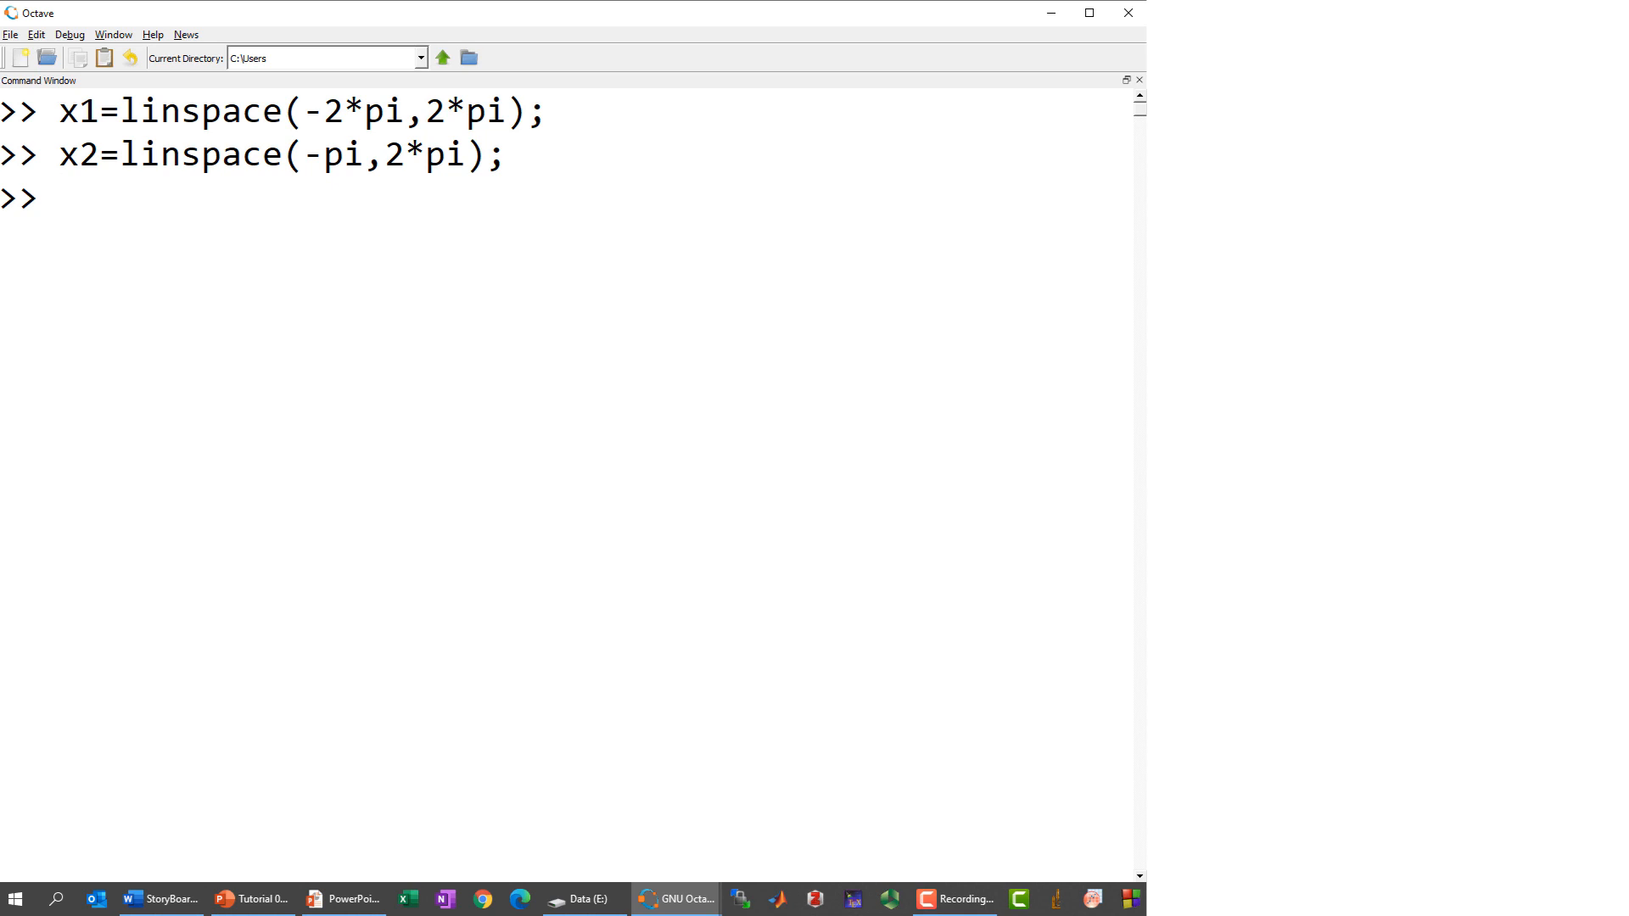
- Define y1=cos(x1) and y2=cos(x2).^2
text(y1=co)
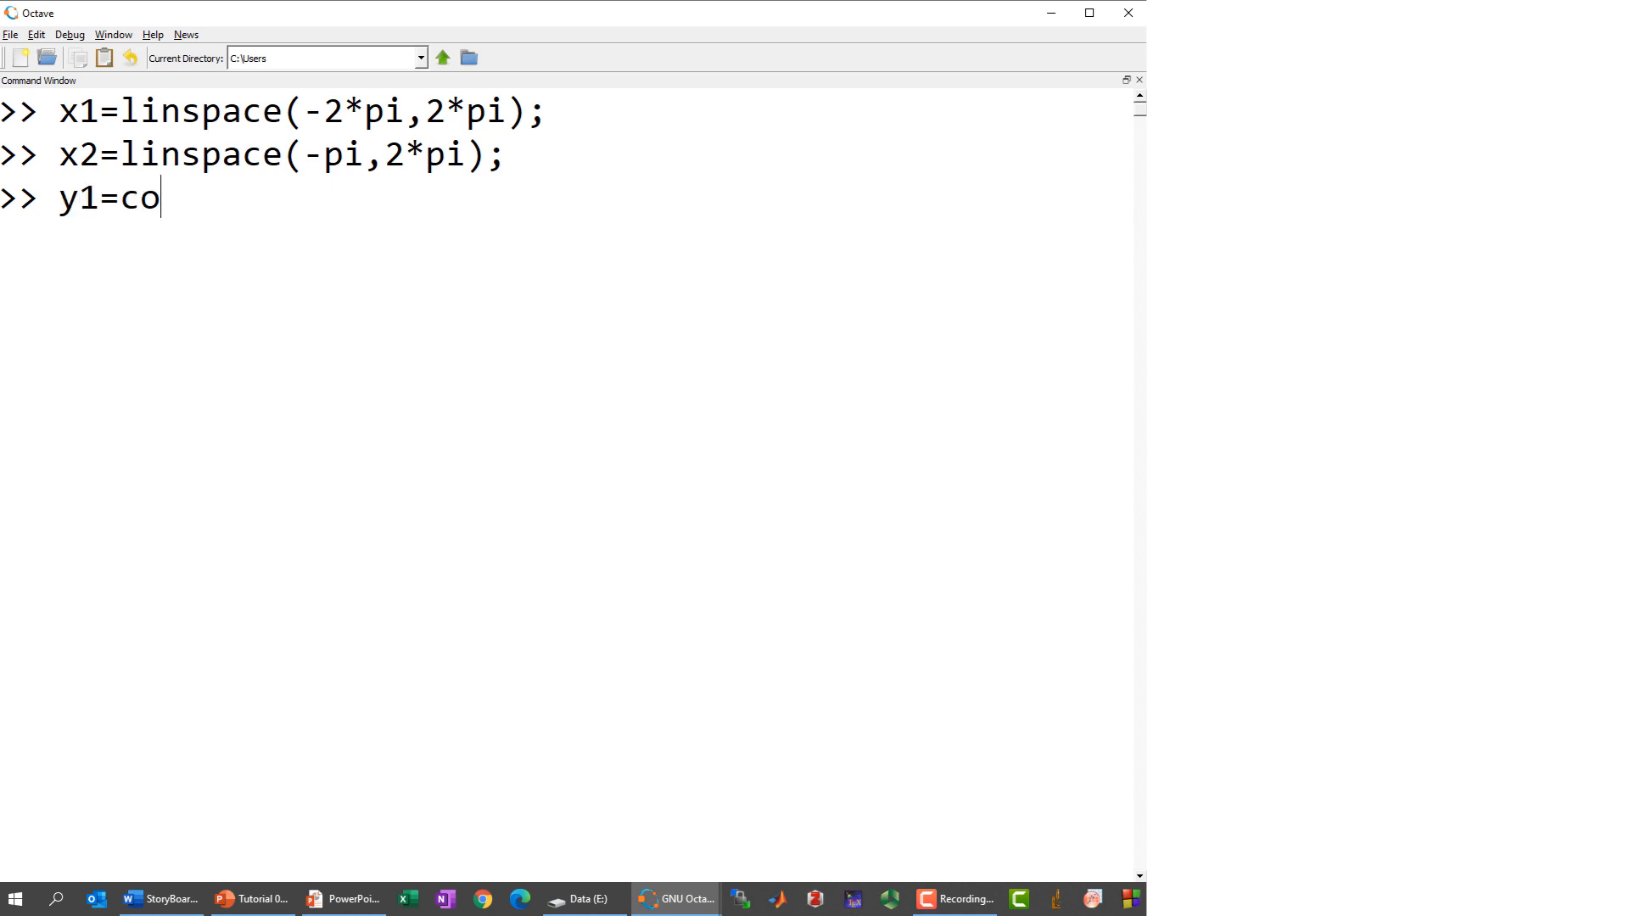
text(s(x1);)
text(y2)
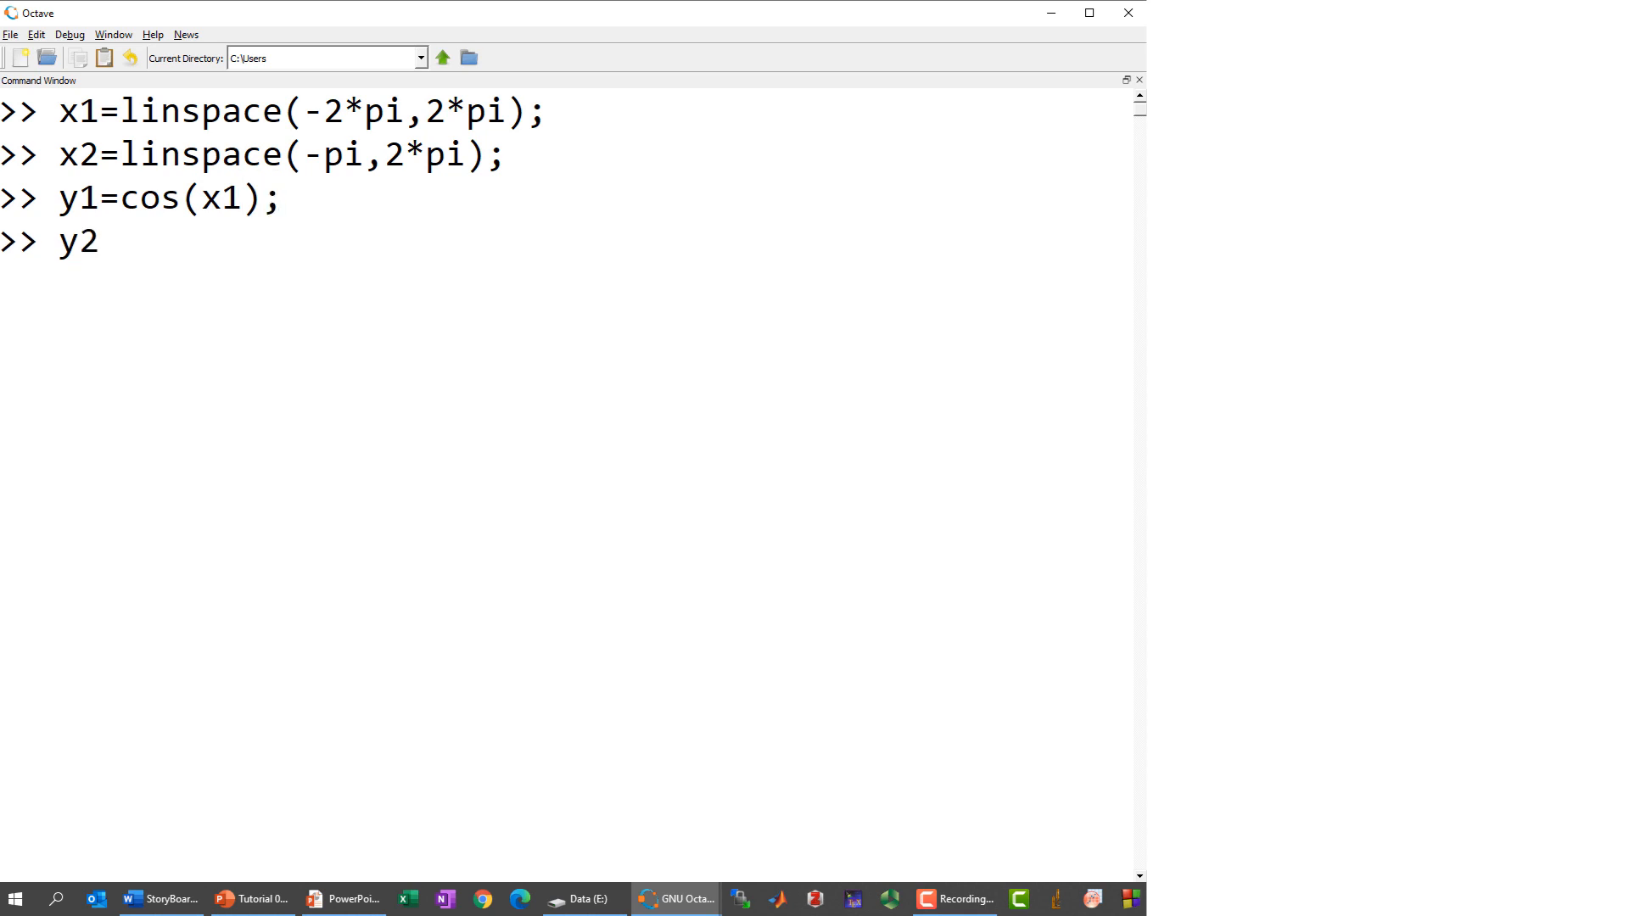
text(=cos)
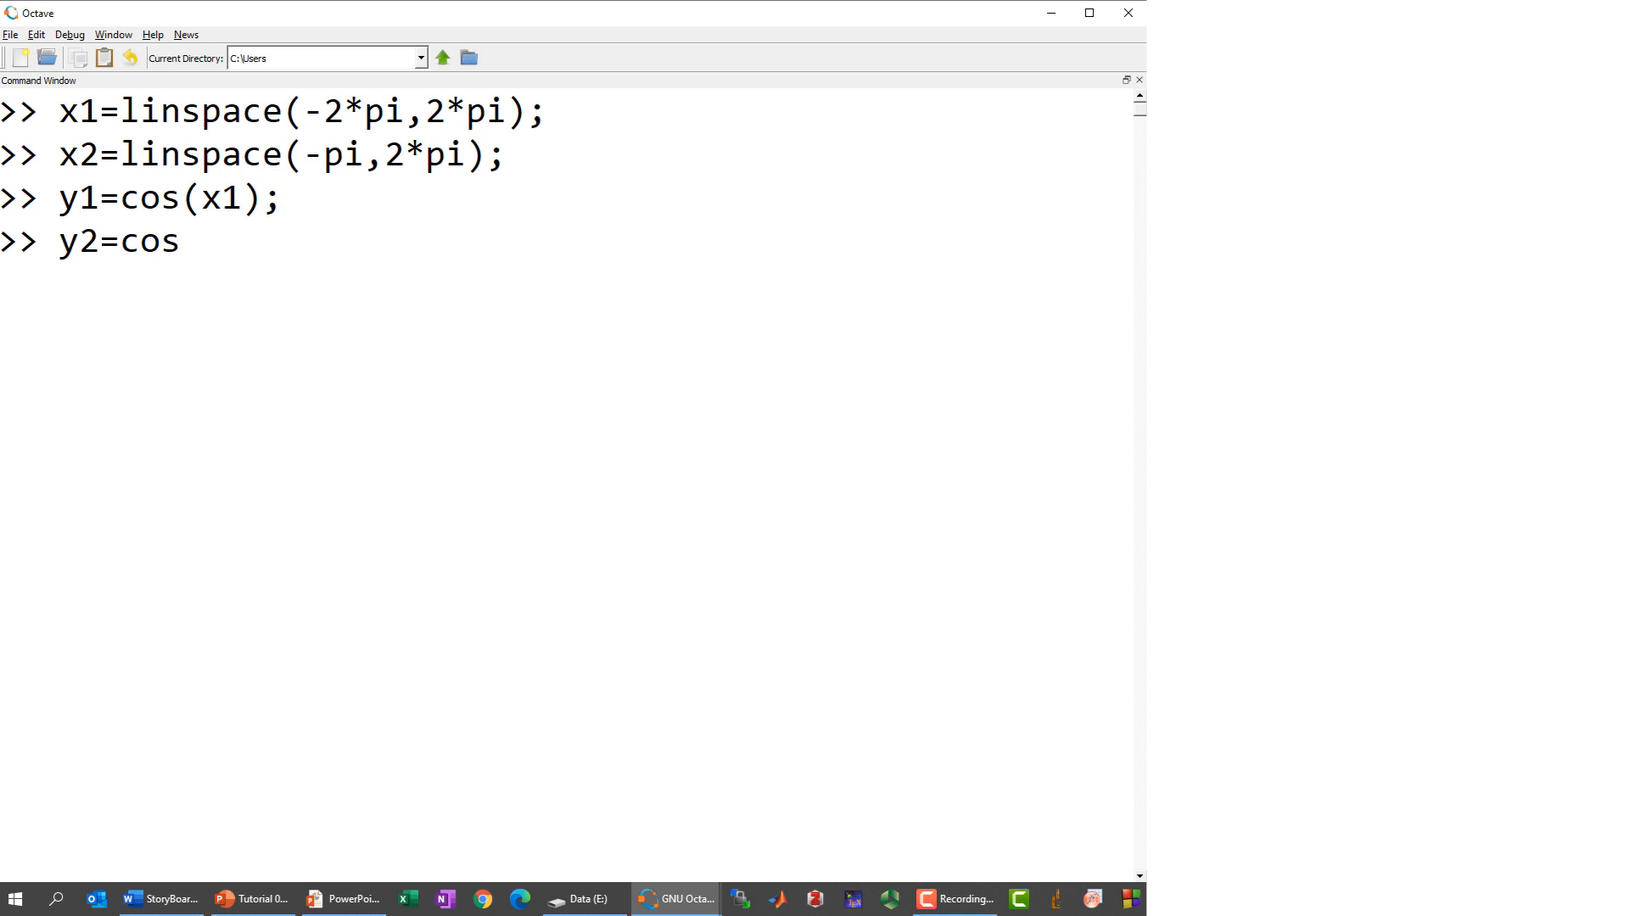
text((x2).^2;)
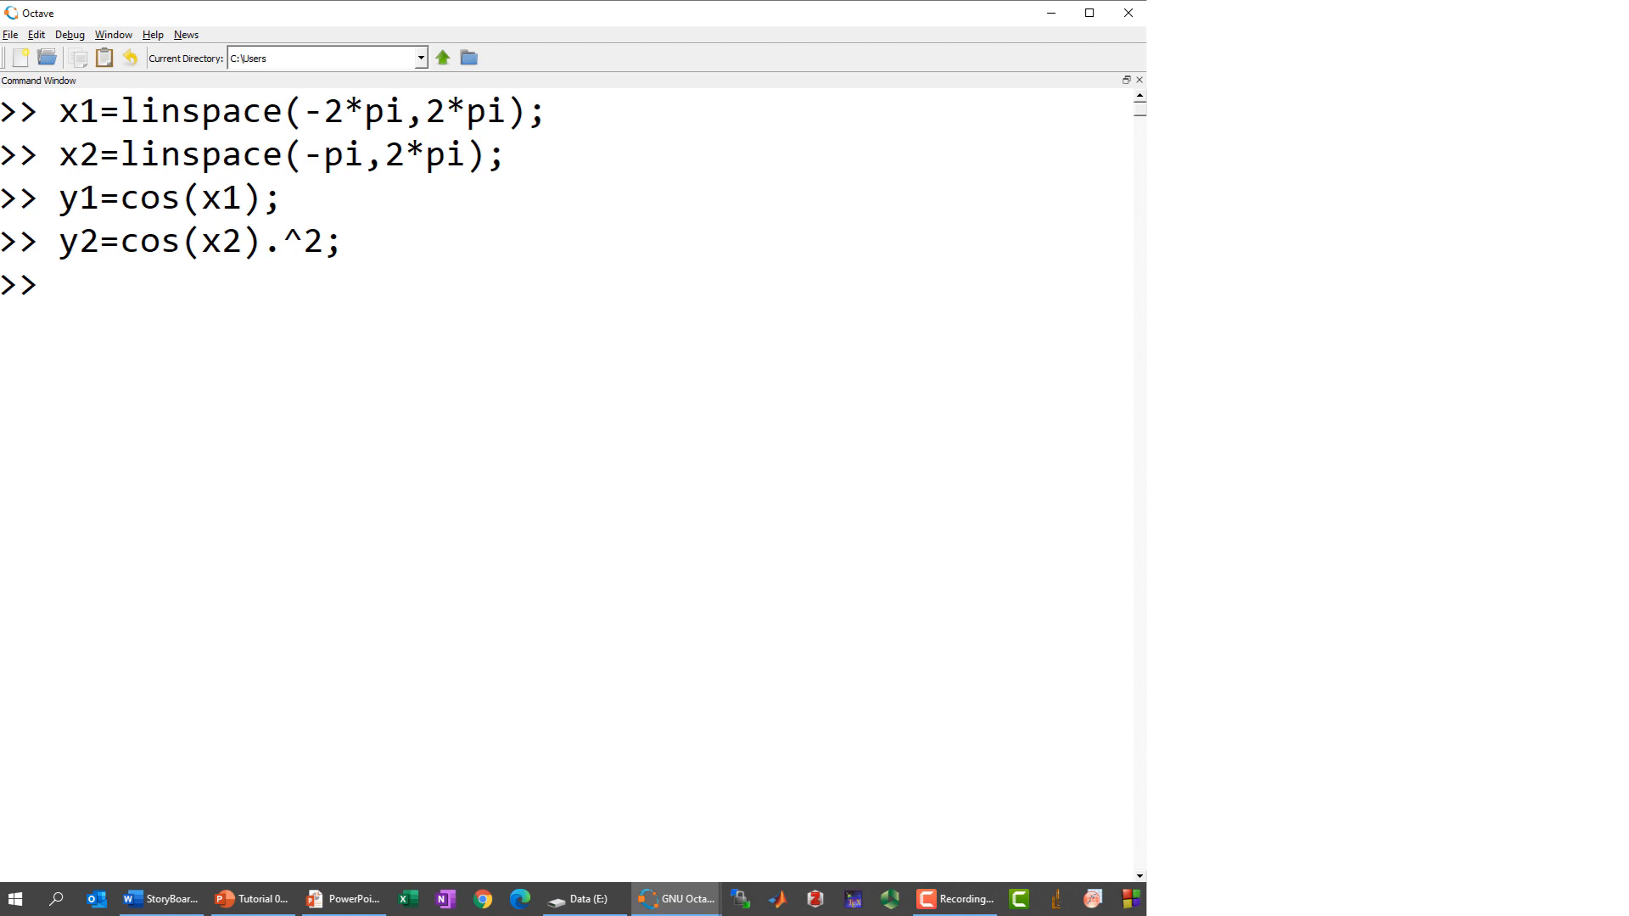
- Plot y1 as a blue solid line and y2 as a red dotted curve with plot(x1,y1,'b-',x2,y2,'r:')
text(plot)
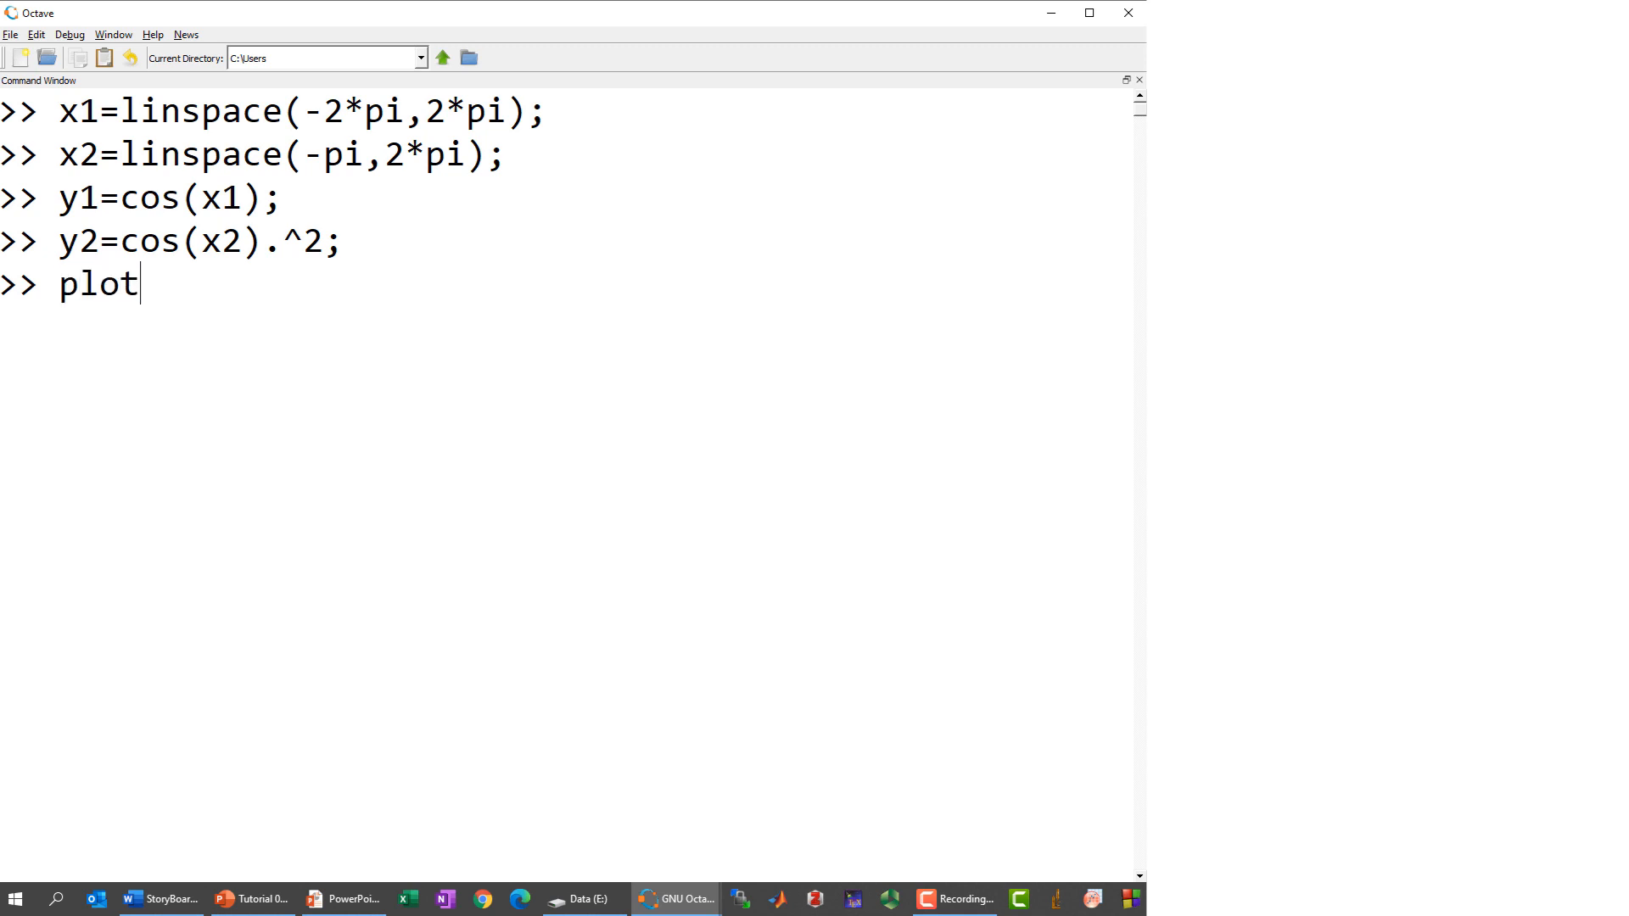
text((x1,y1,)
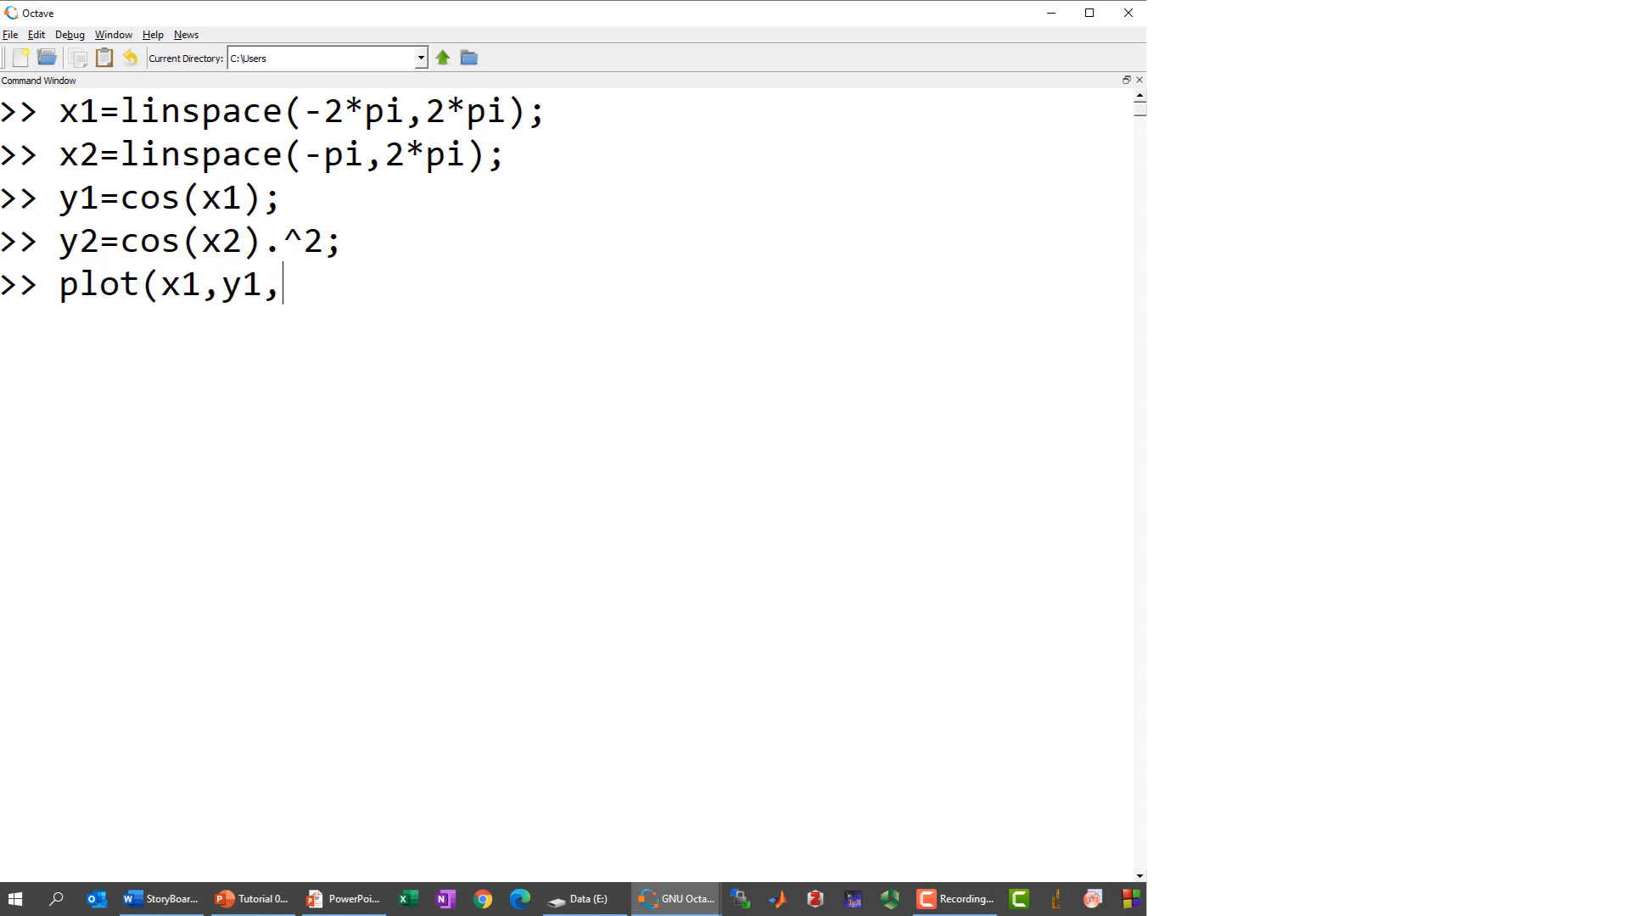
text('b-')
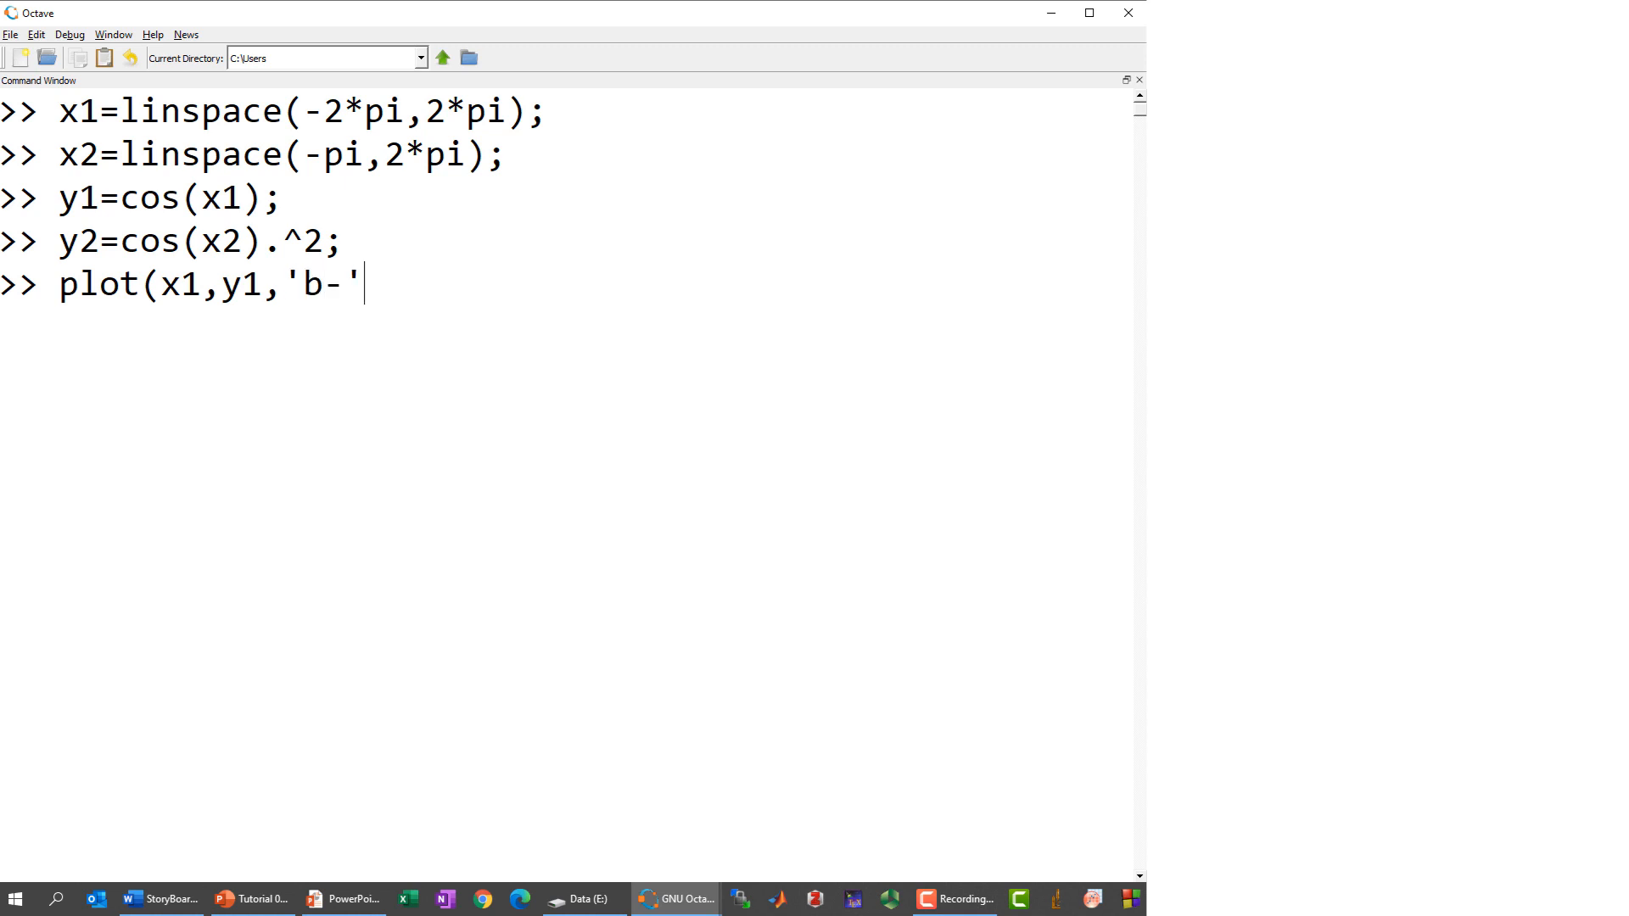
text(,x)
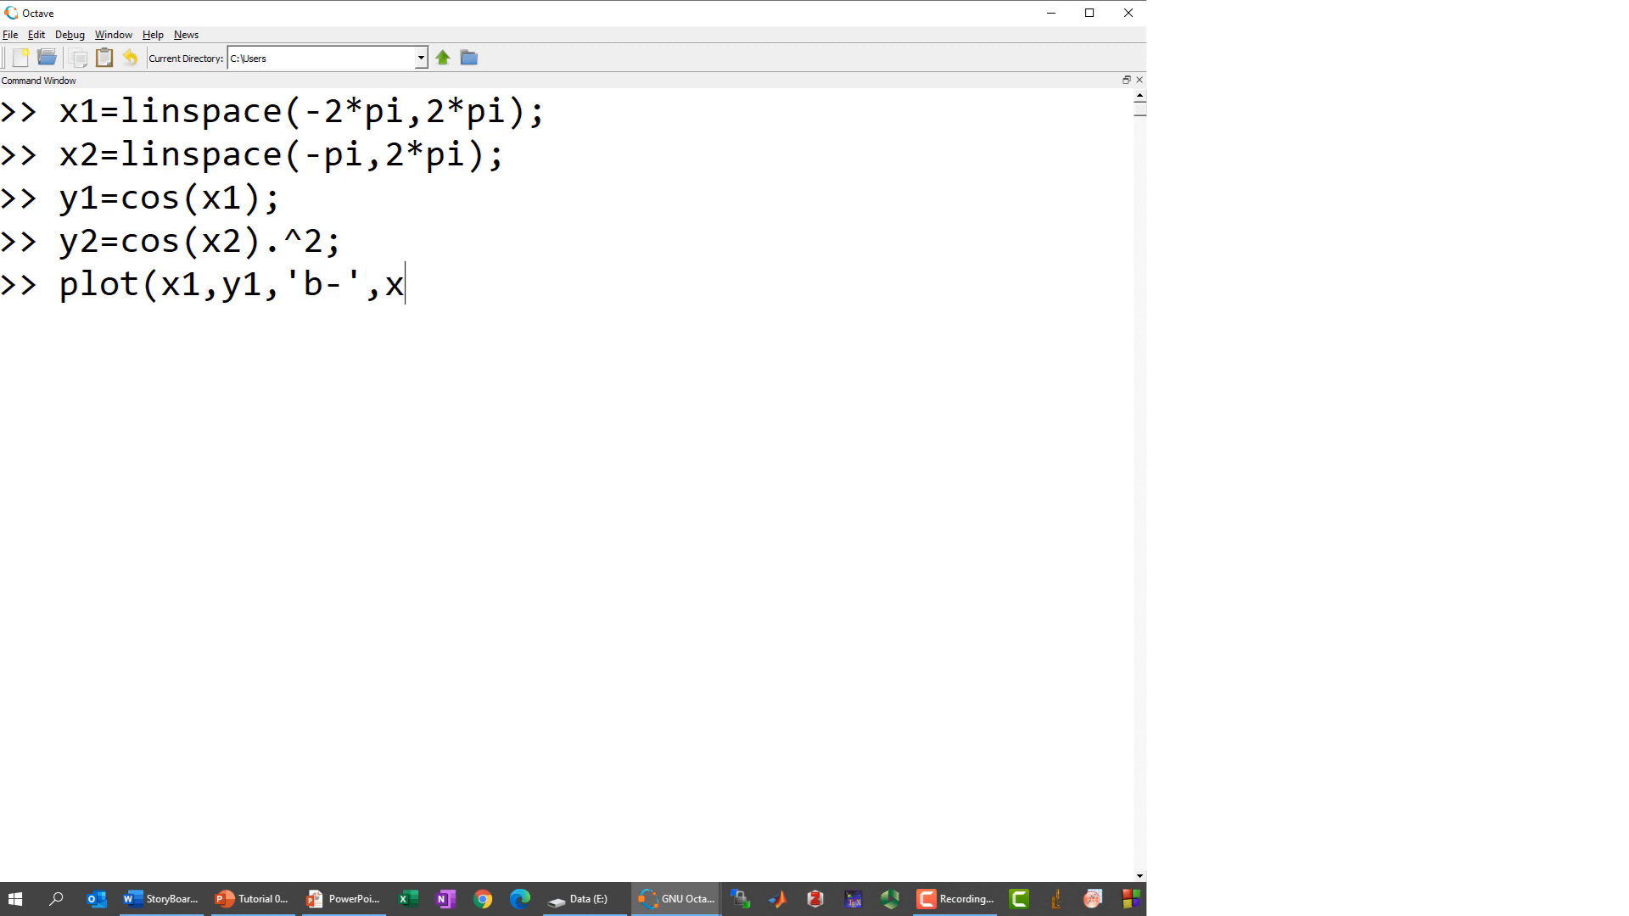
text(2,y2,)
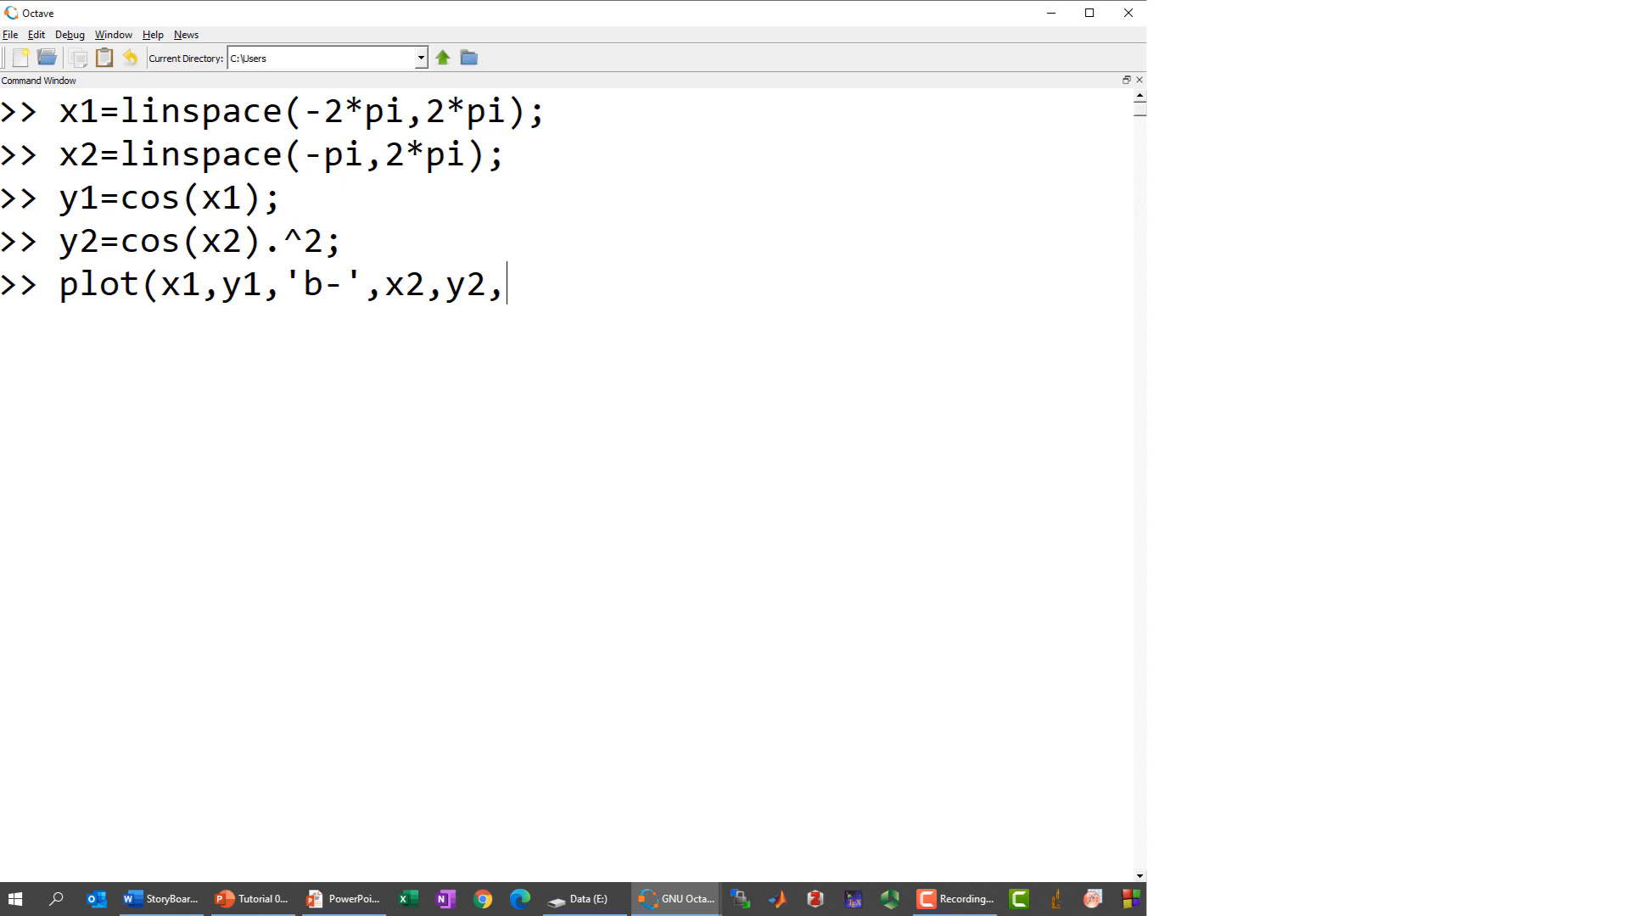
key(Return)
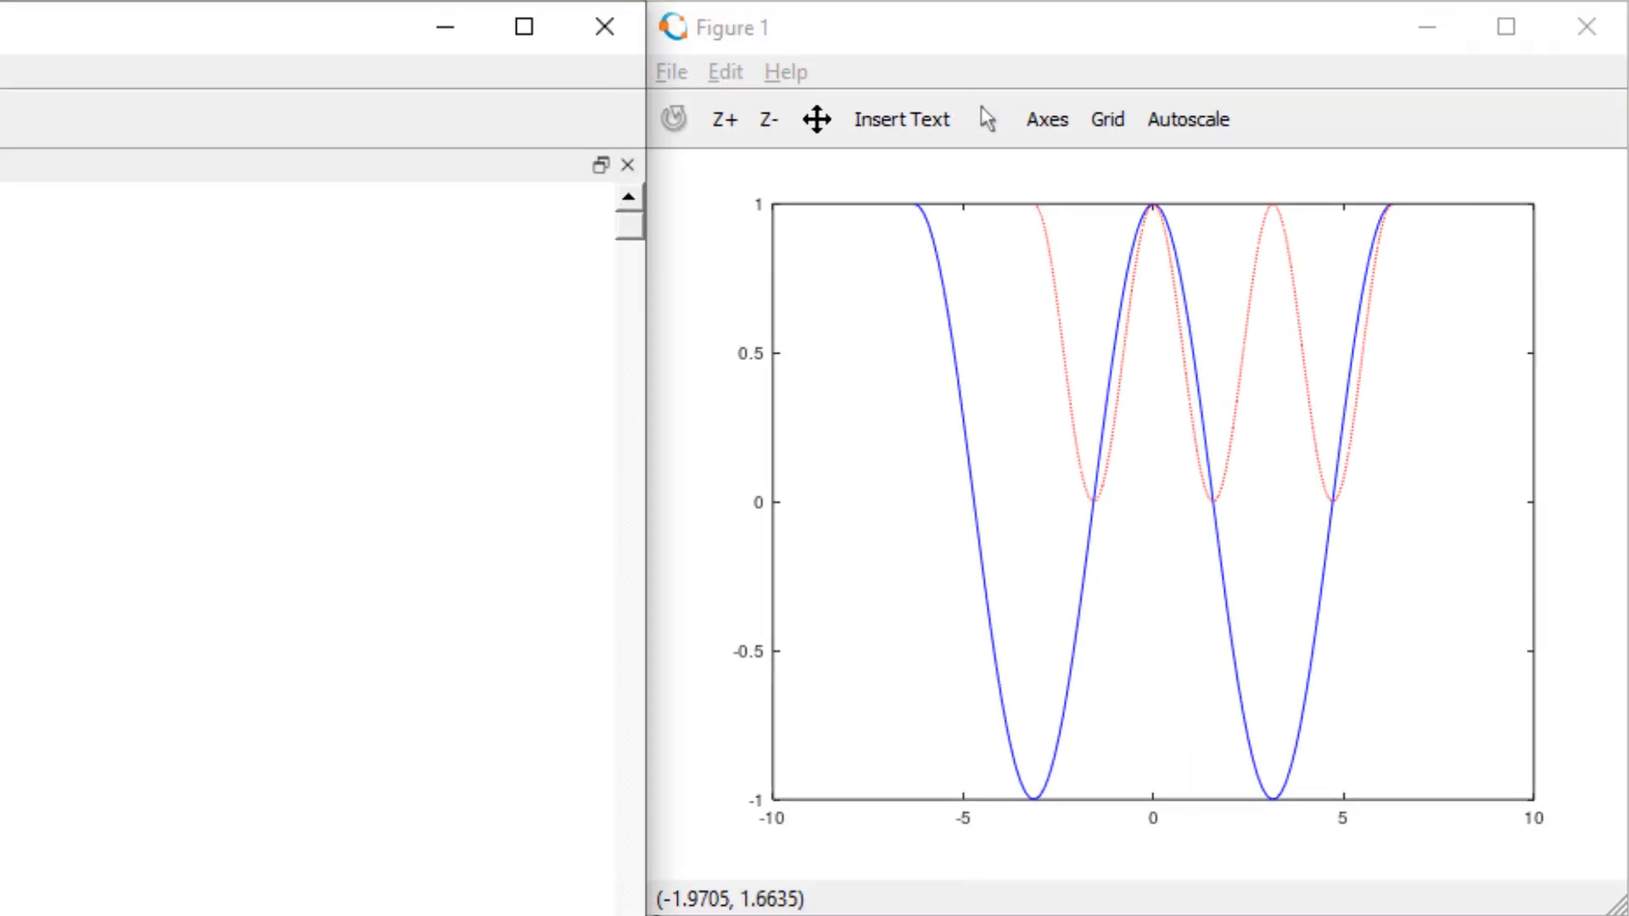
- Add a grid, title 'plot y vs x', labels 'Variable x'/'Variable y', and font size 24
click(1105, 119)
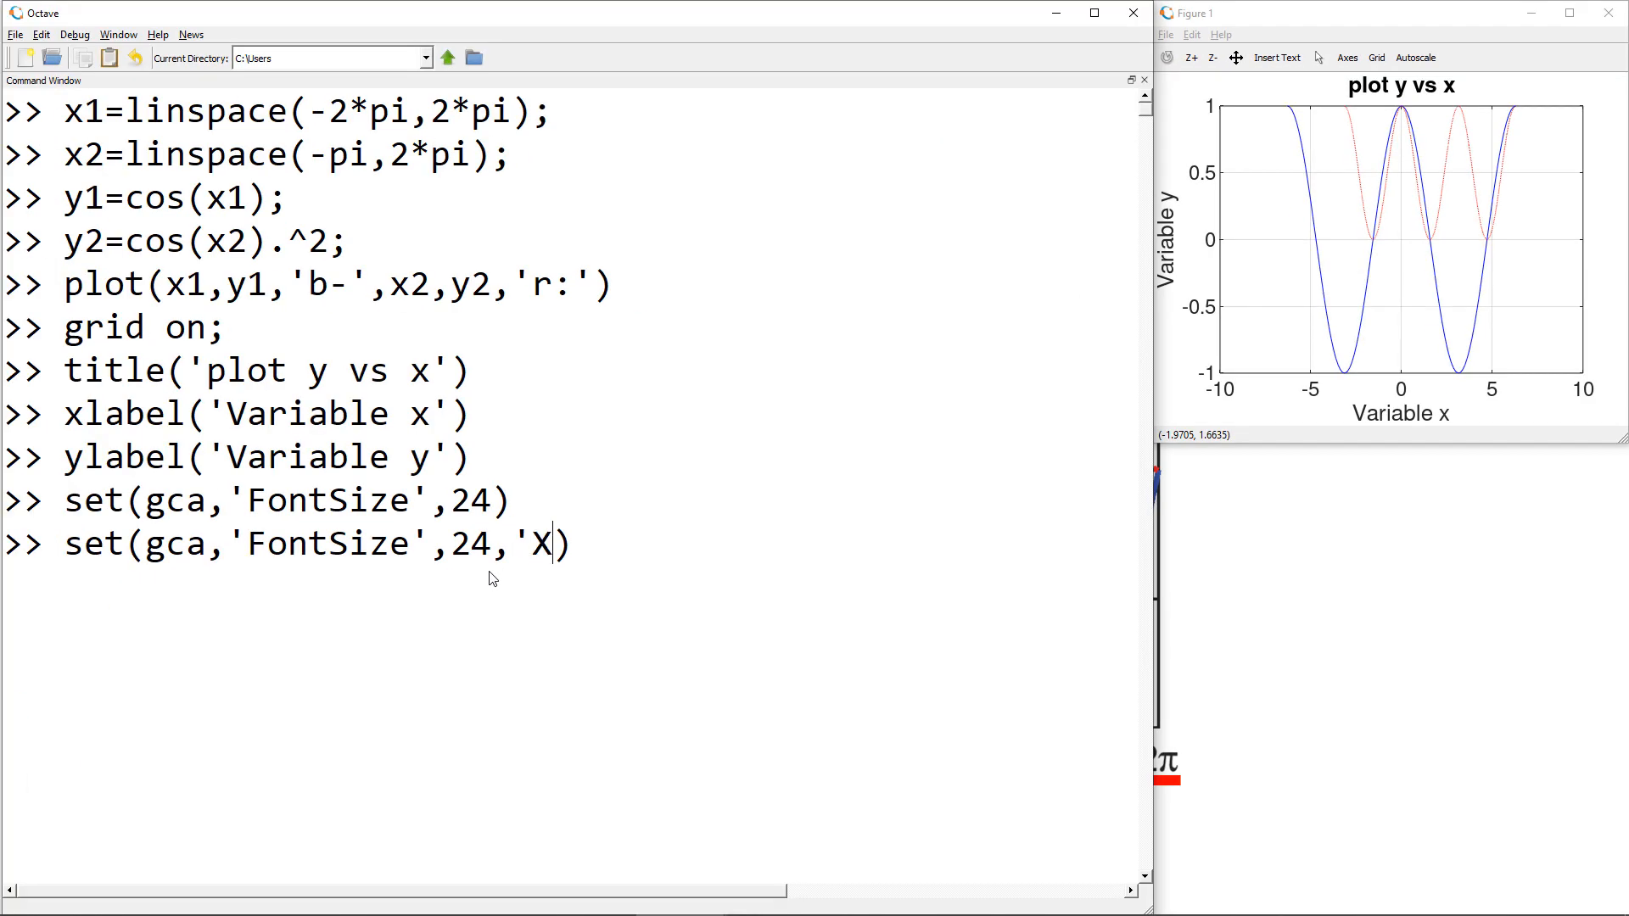
- Set the XTick positions to [-2*pi -pi 0 pi 2*pi] with 24-point axis font
text(Tick',[-)
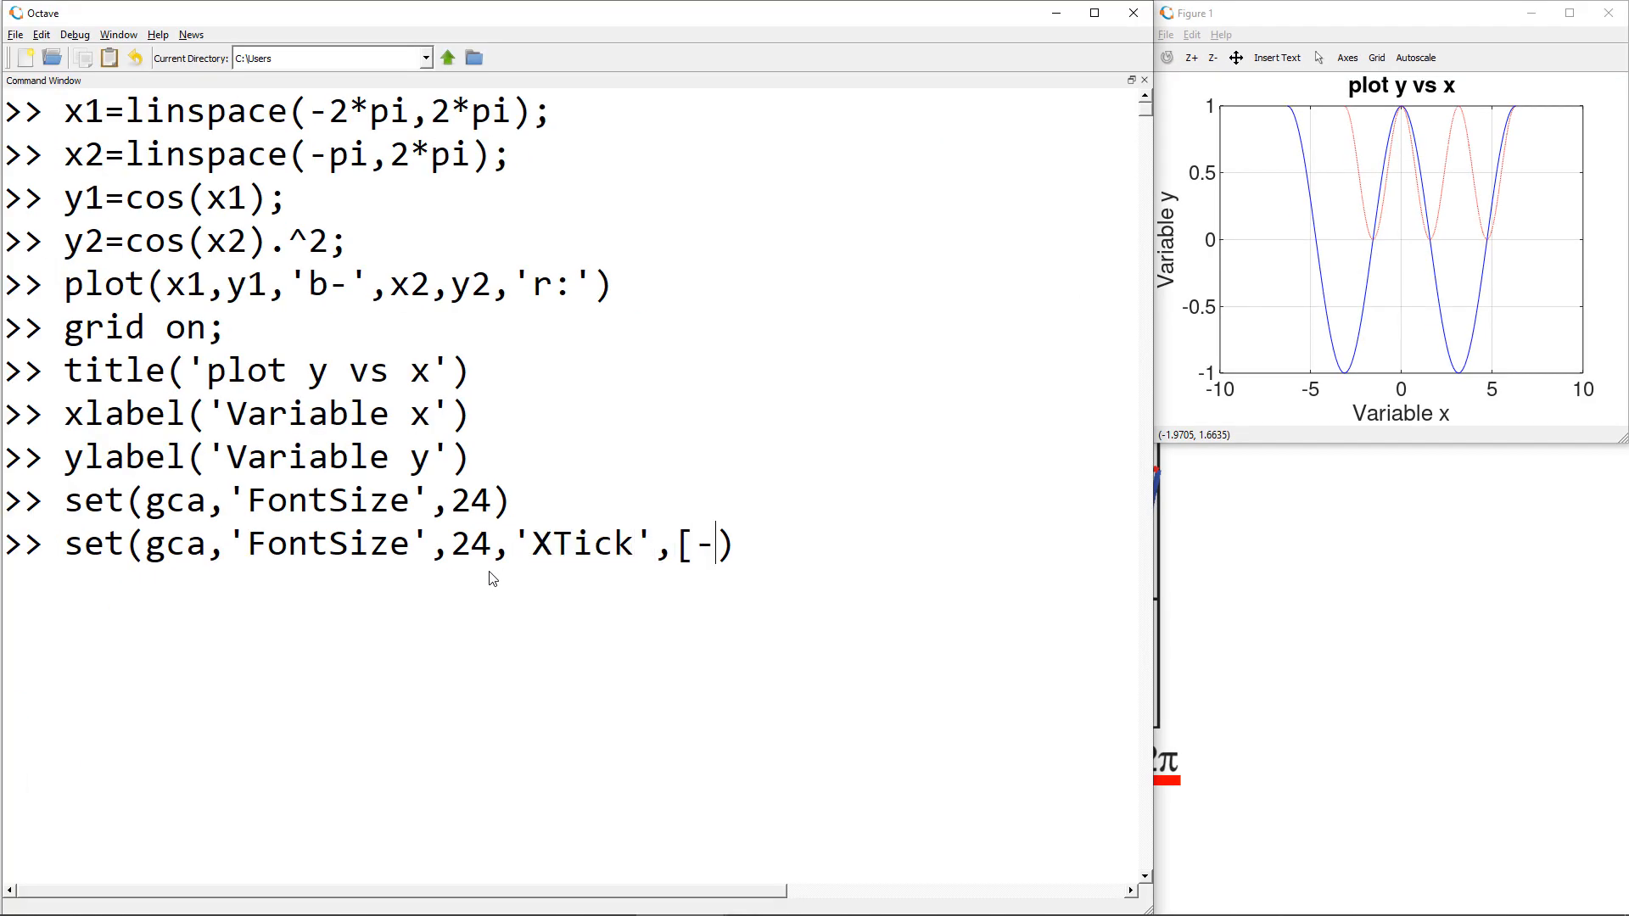
text(2*)
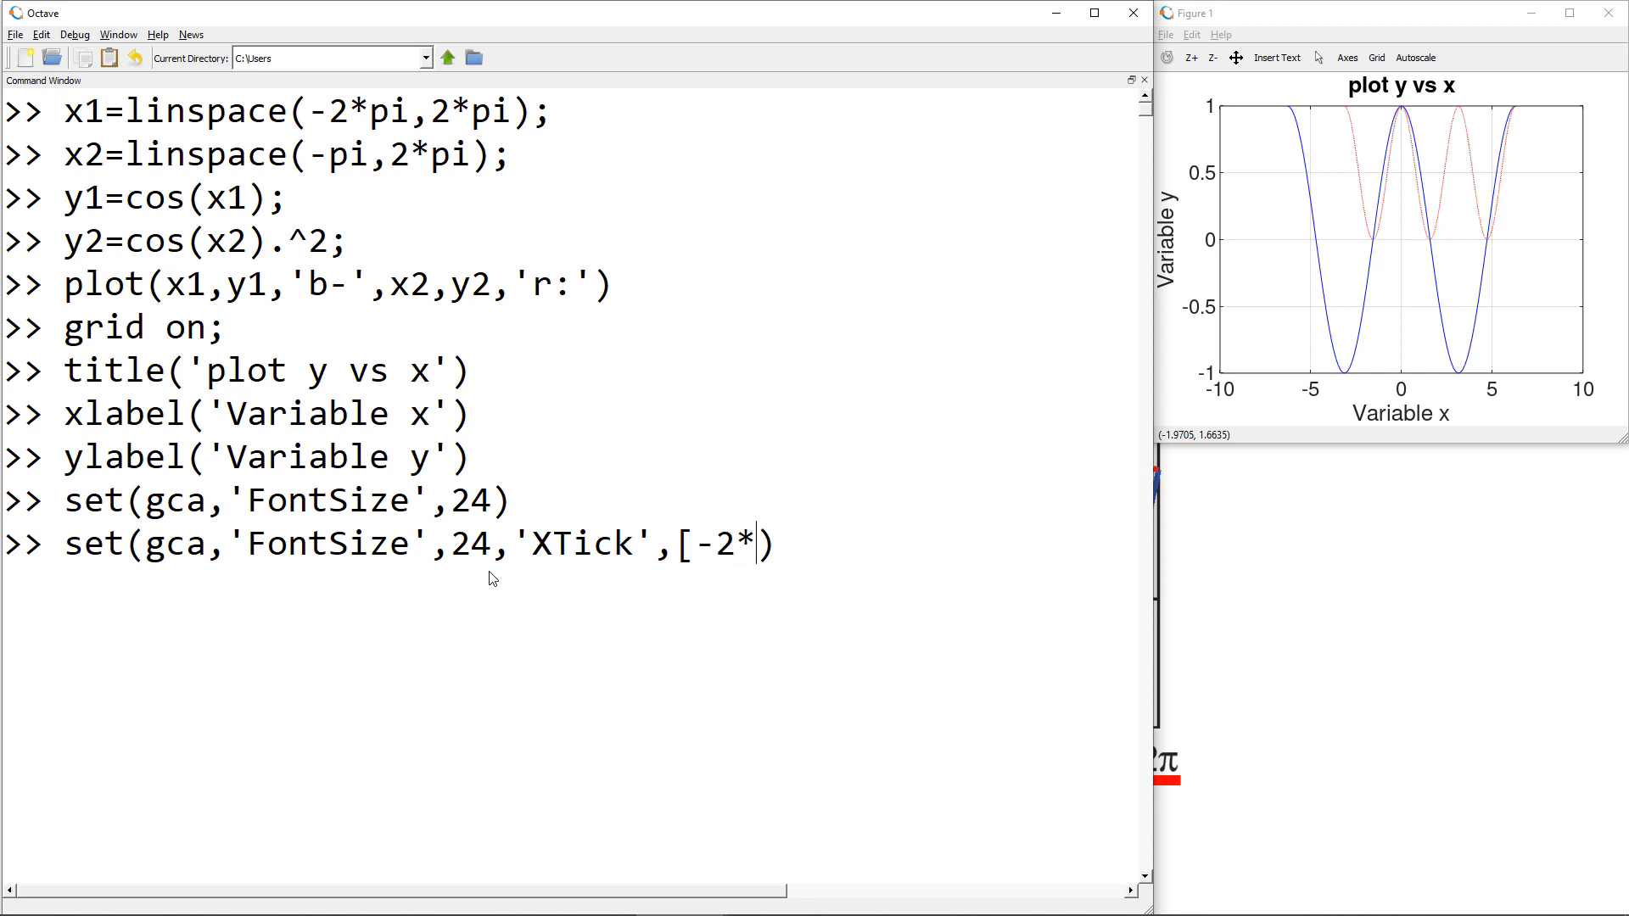
text(pi -pi)
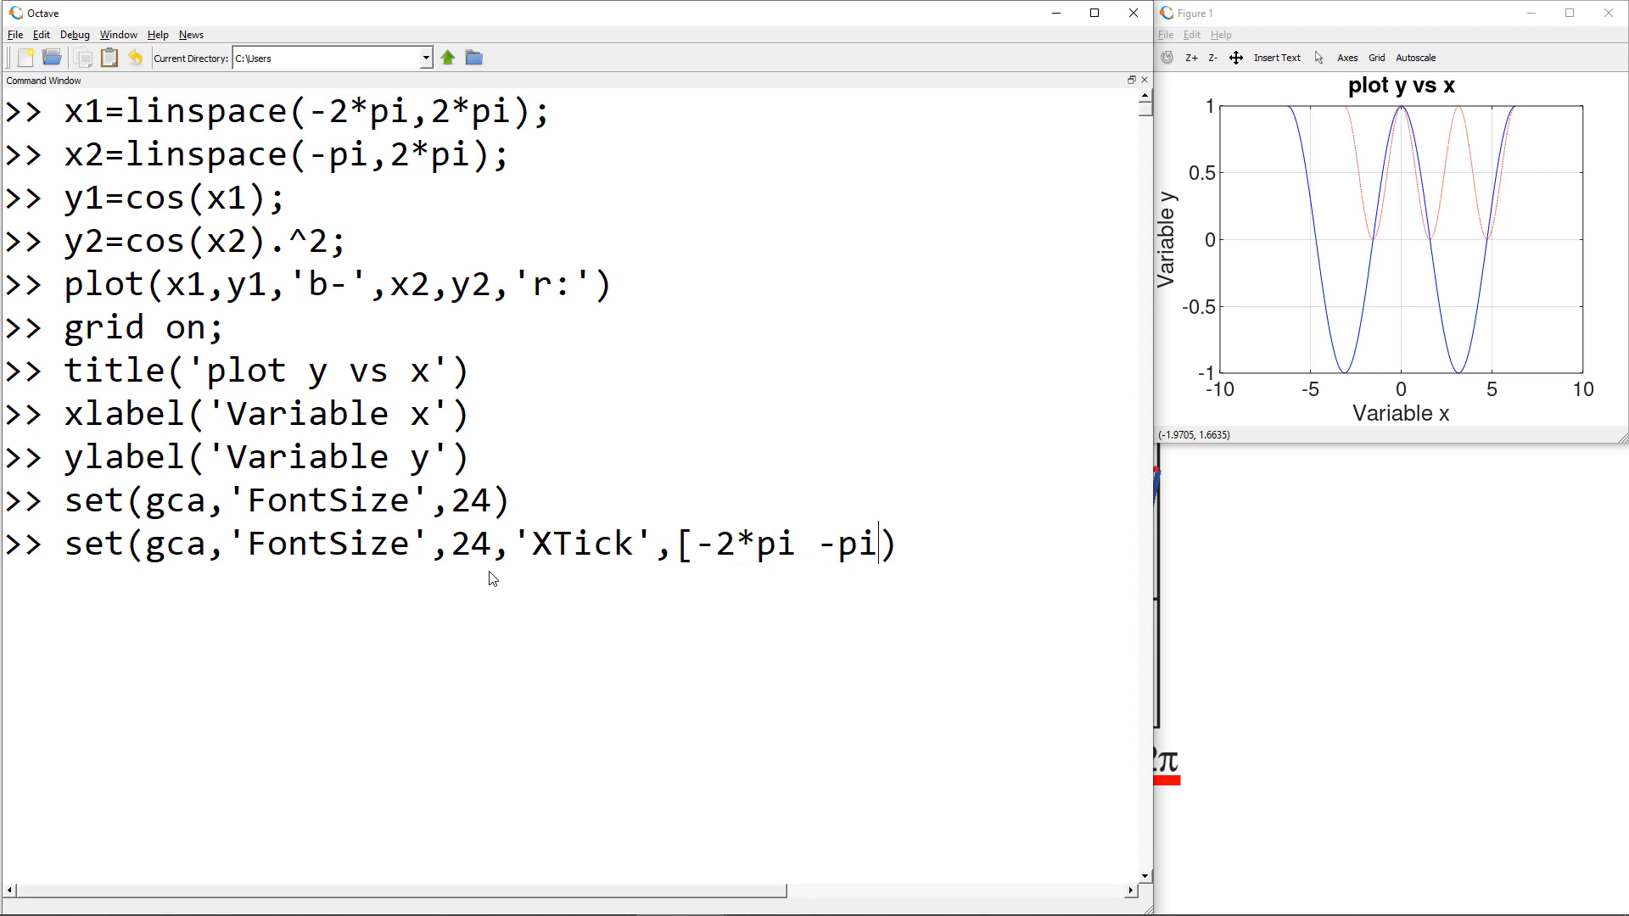
text(0 pi)
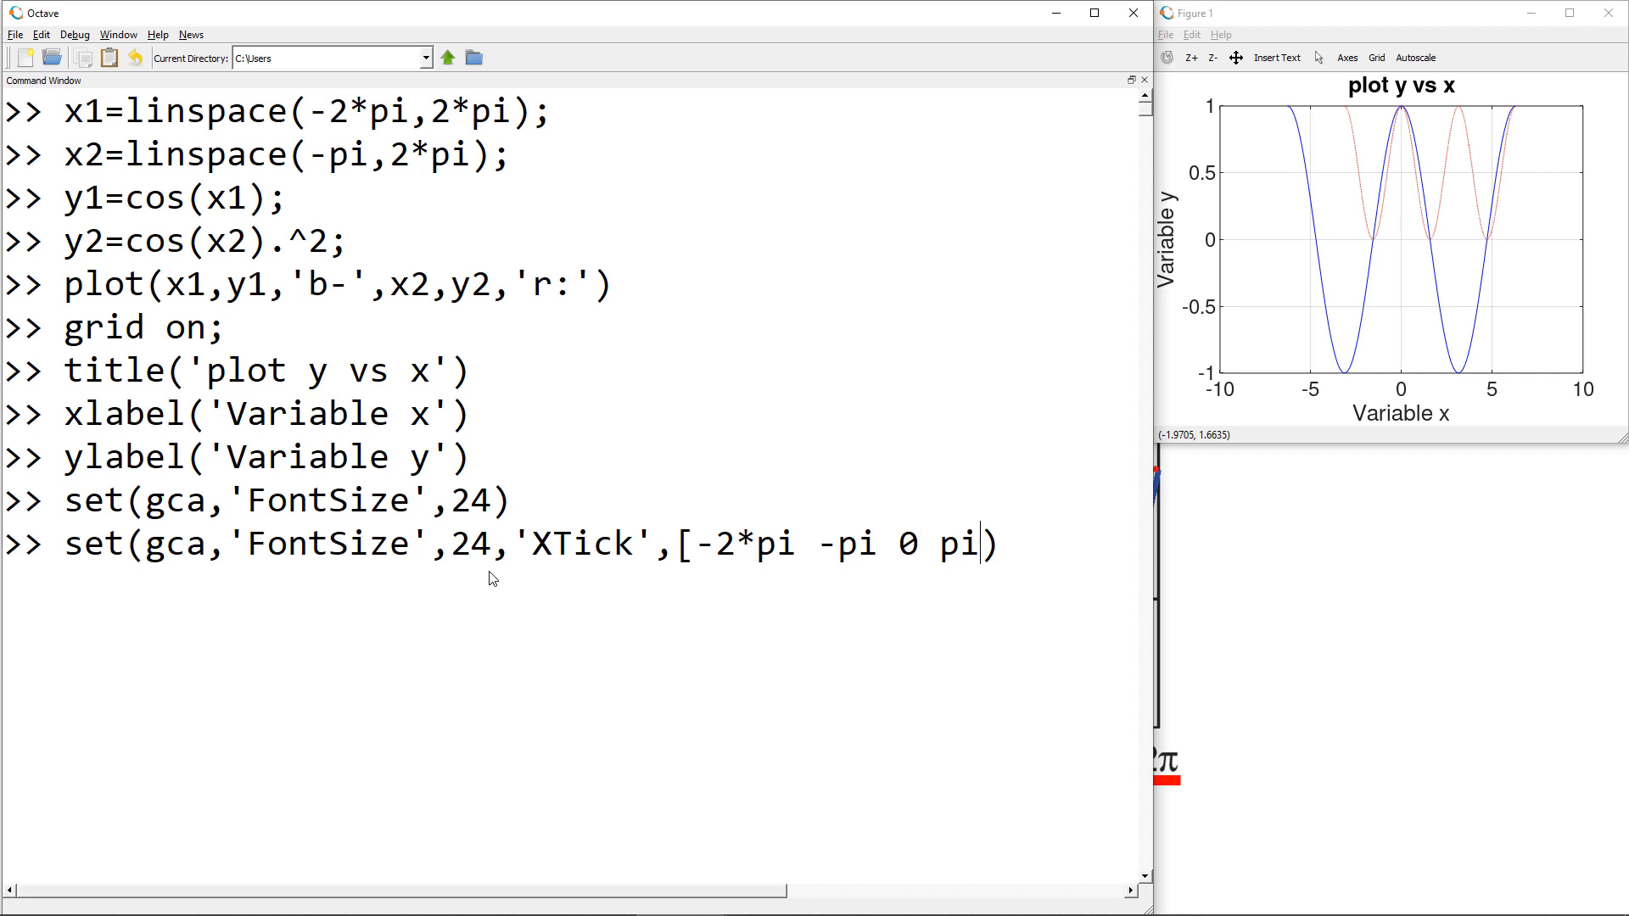
text(2*p)
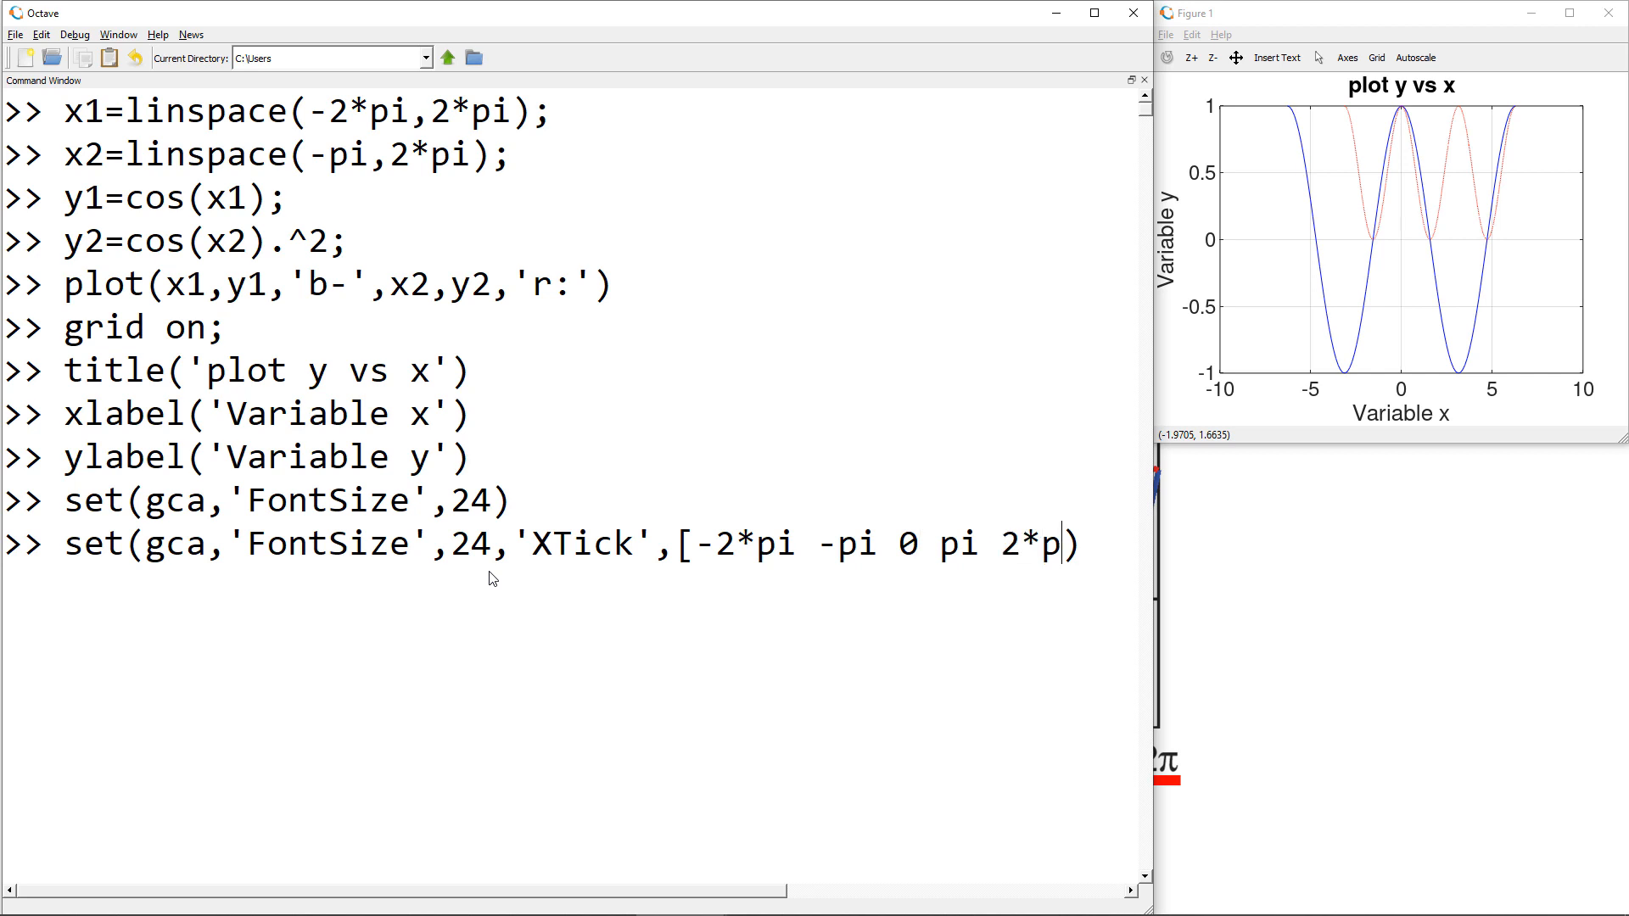
key(Return)
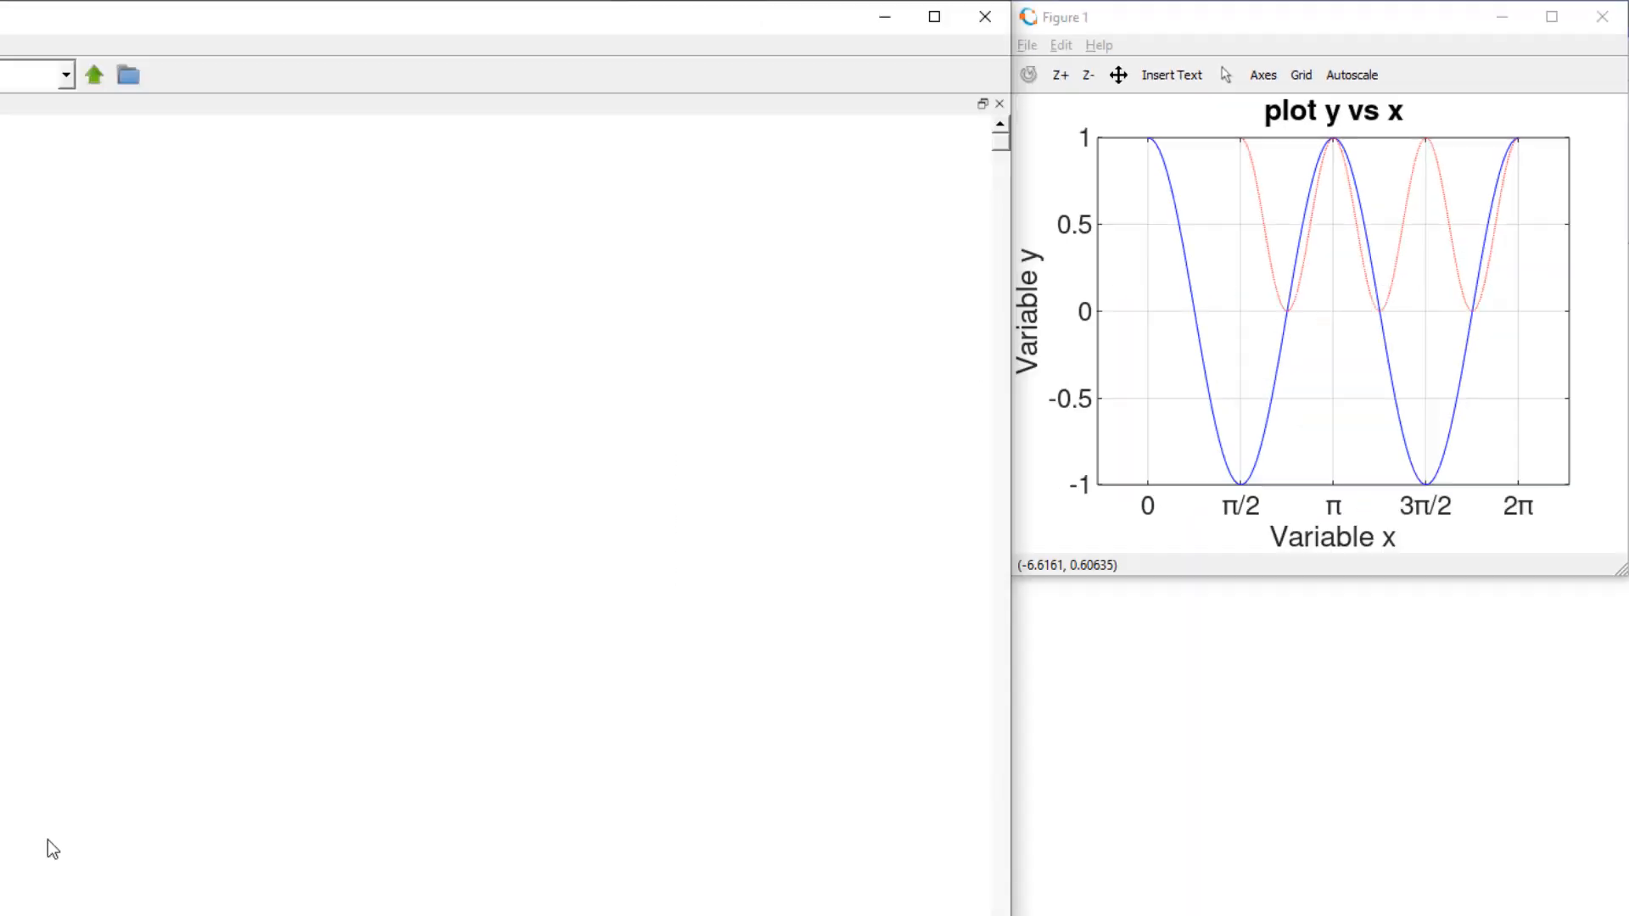
- Set XTickLabel to {'-2\pi','\pi','0','\pi','2\pi'} on the current axes
text(set(gca)
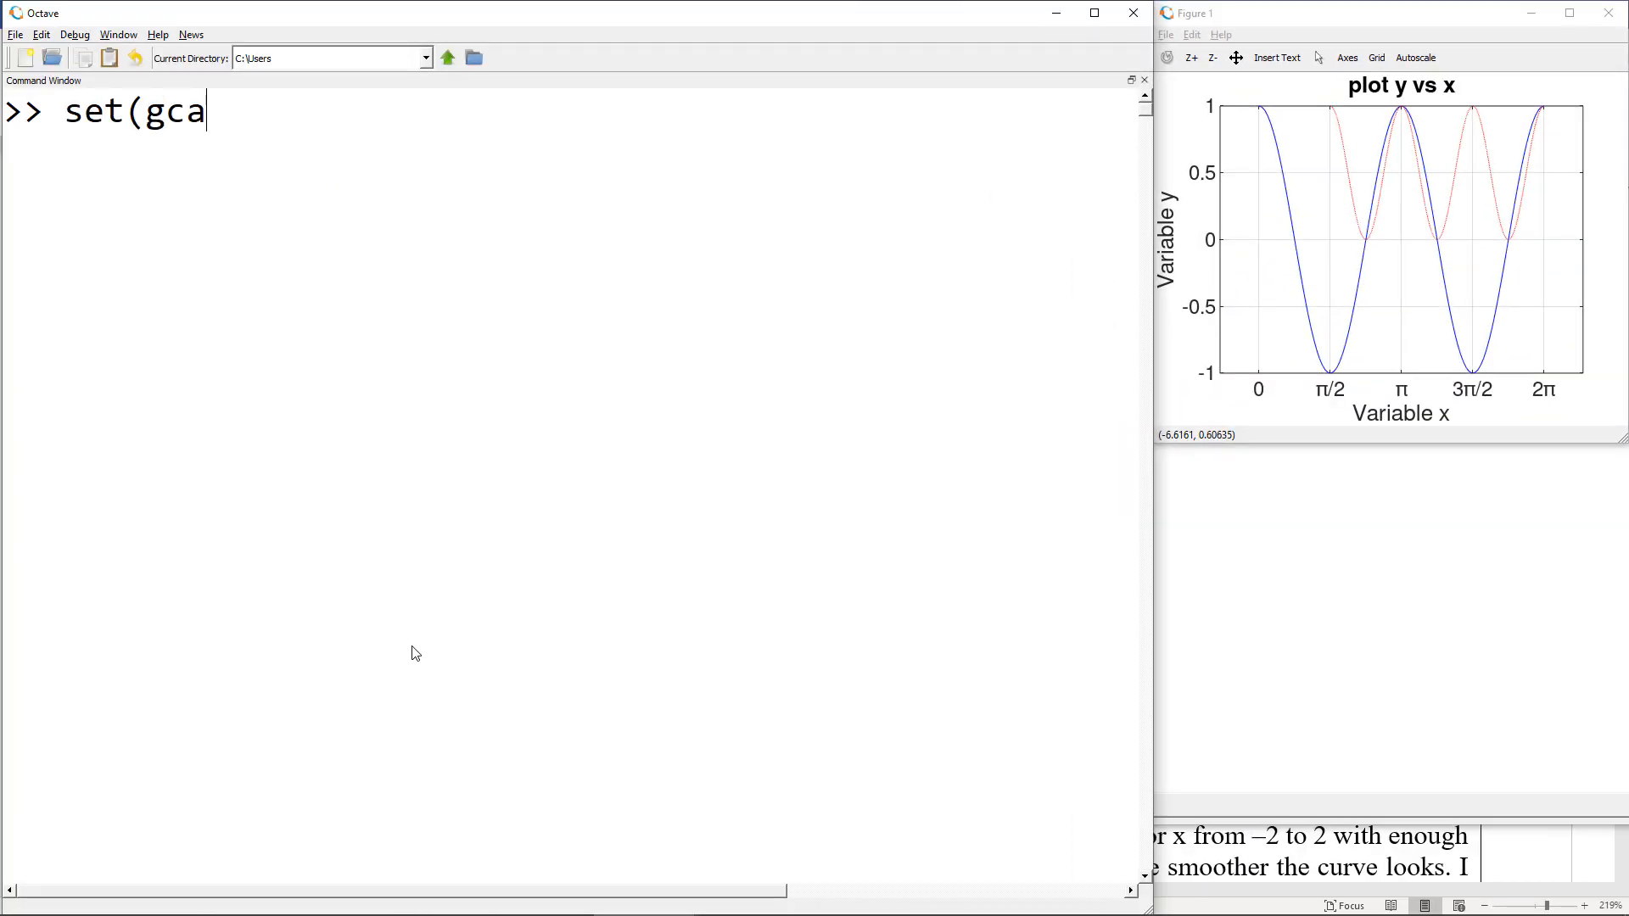
text(,'XTi)
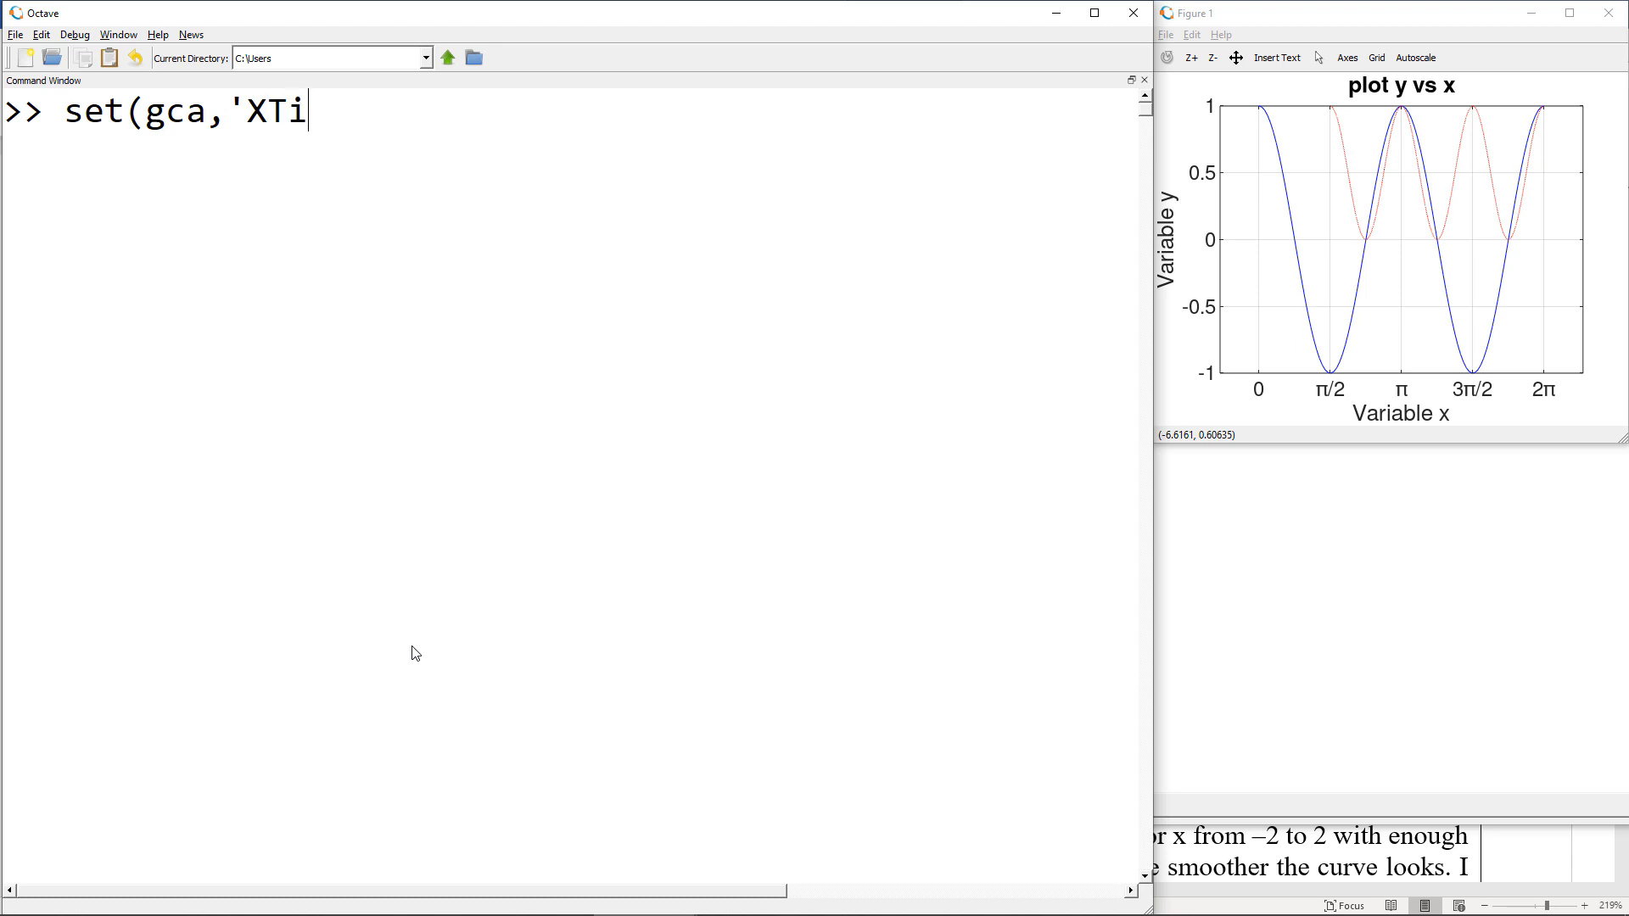
text(ckLabe)
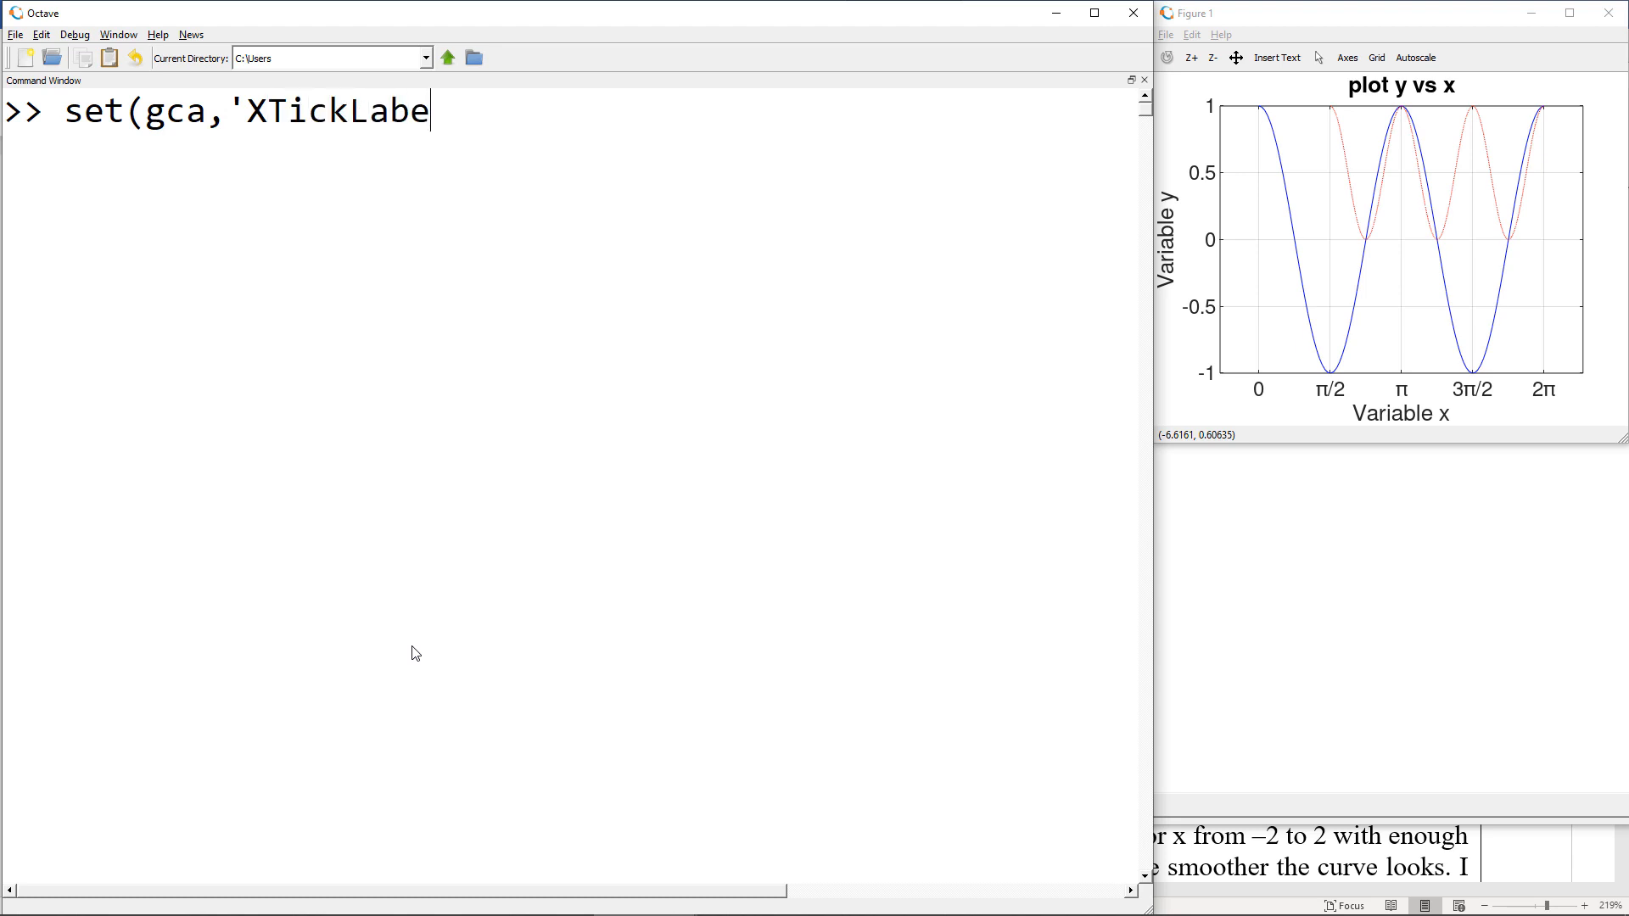
text(l',{})
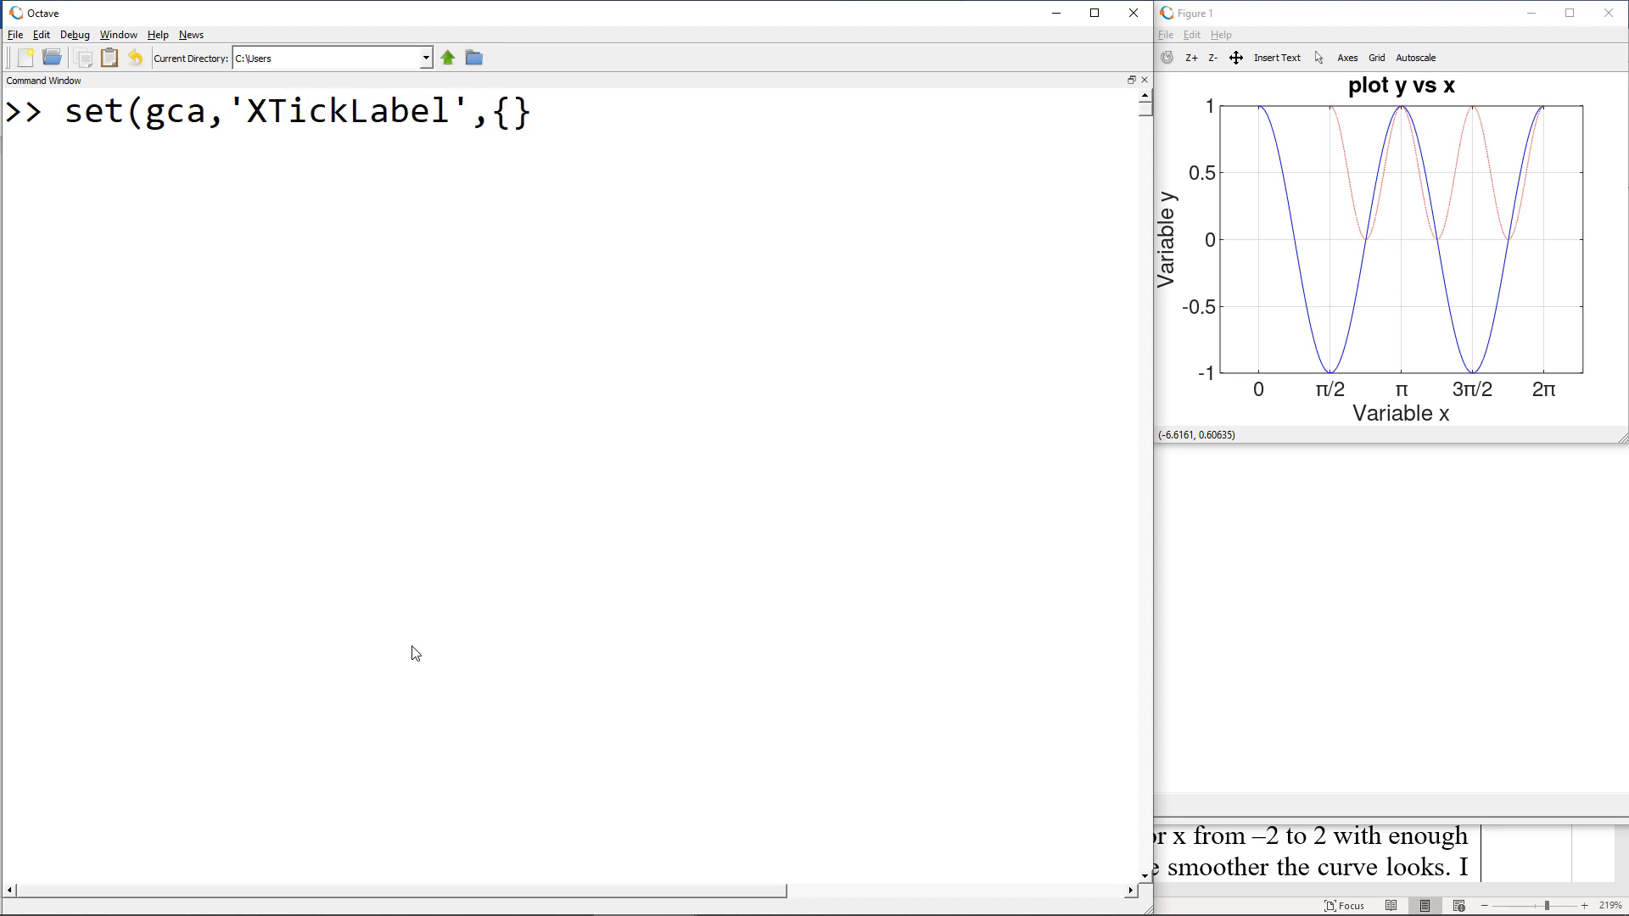
text('-2)
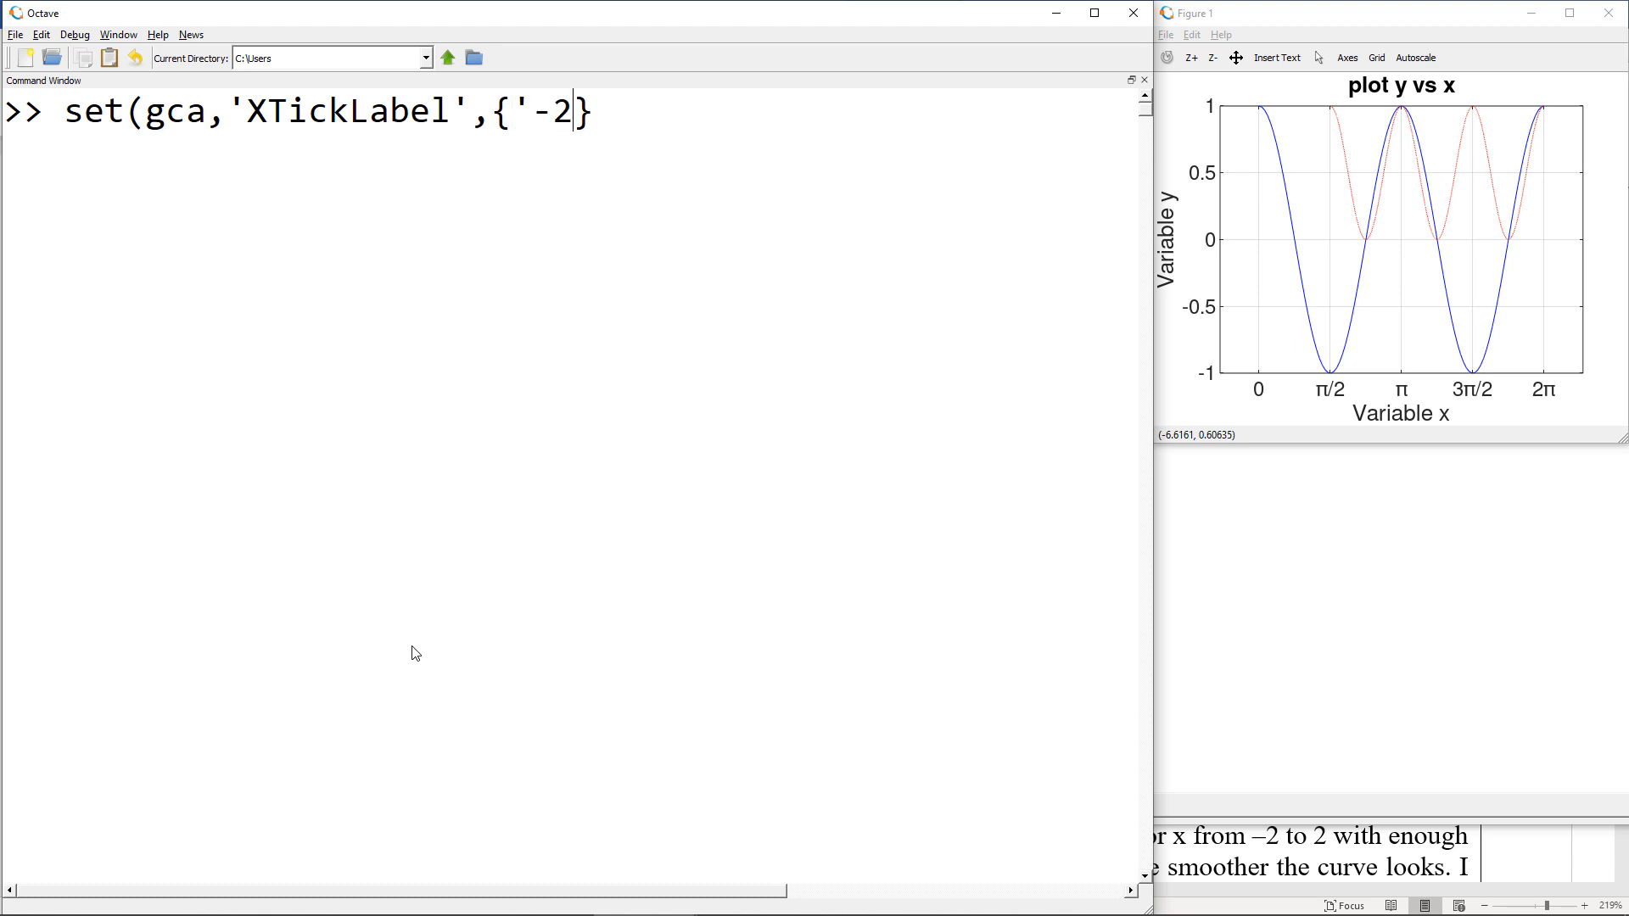
text(\pi',)
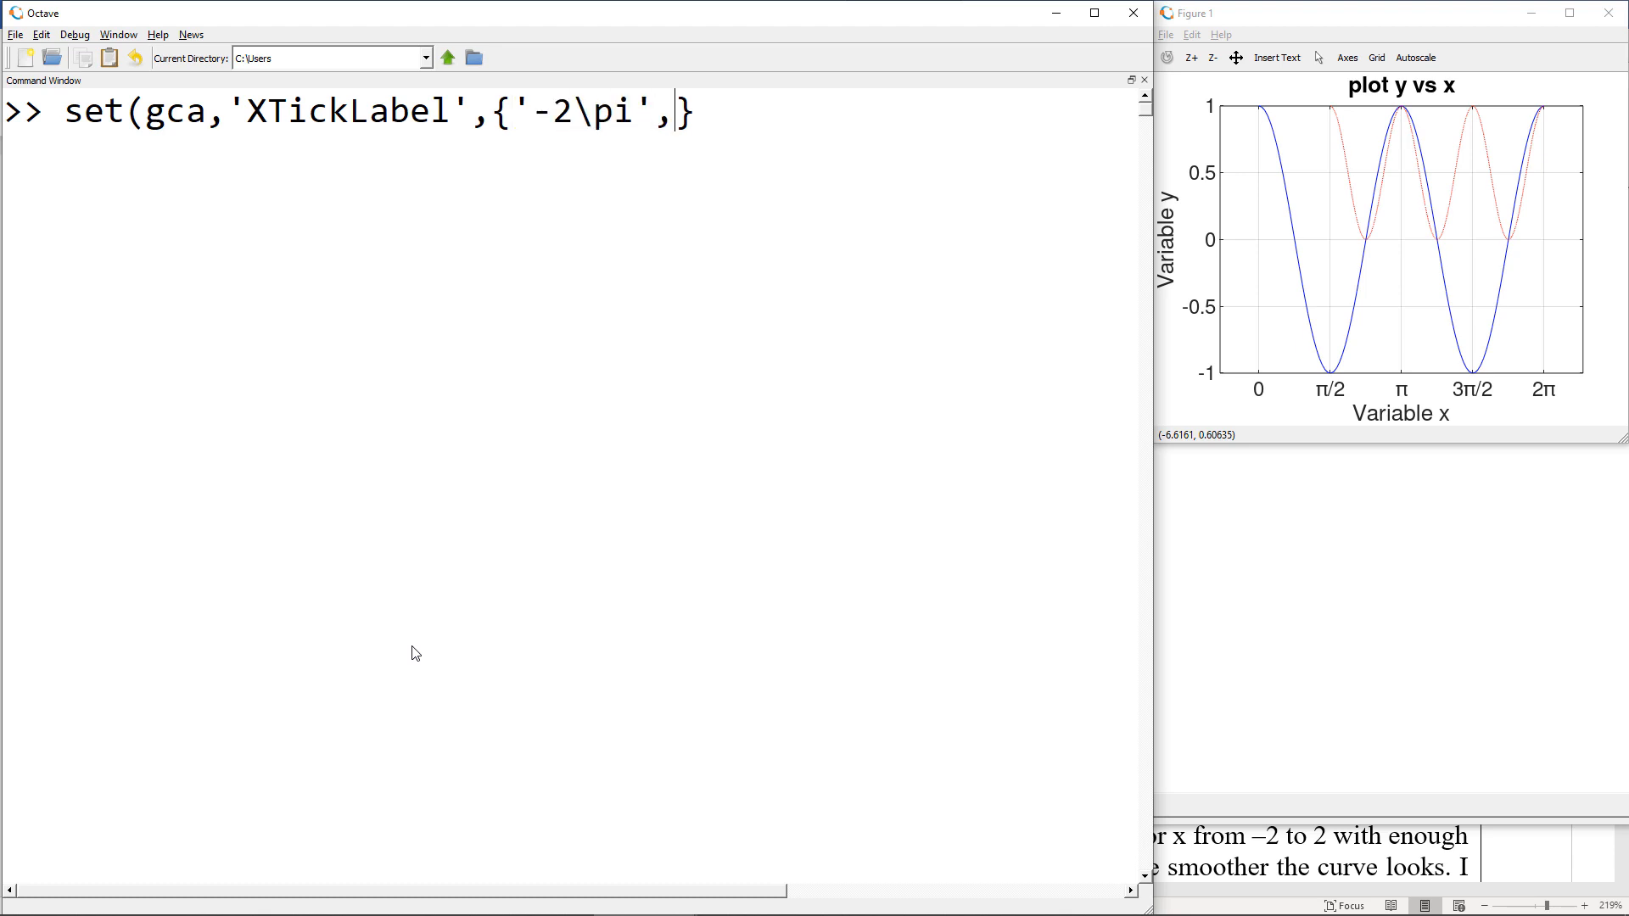
text('\pi)
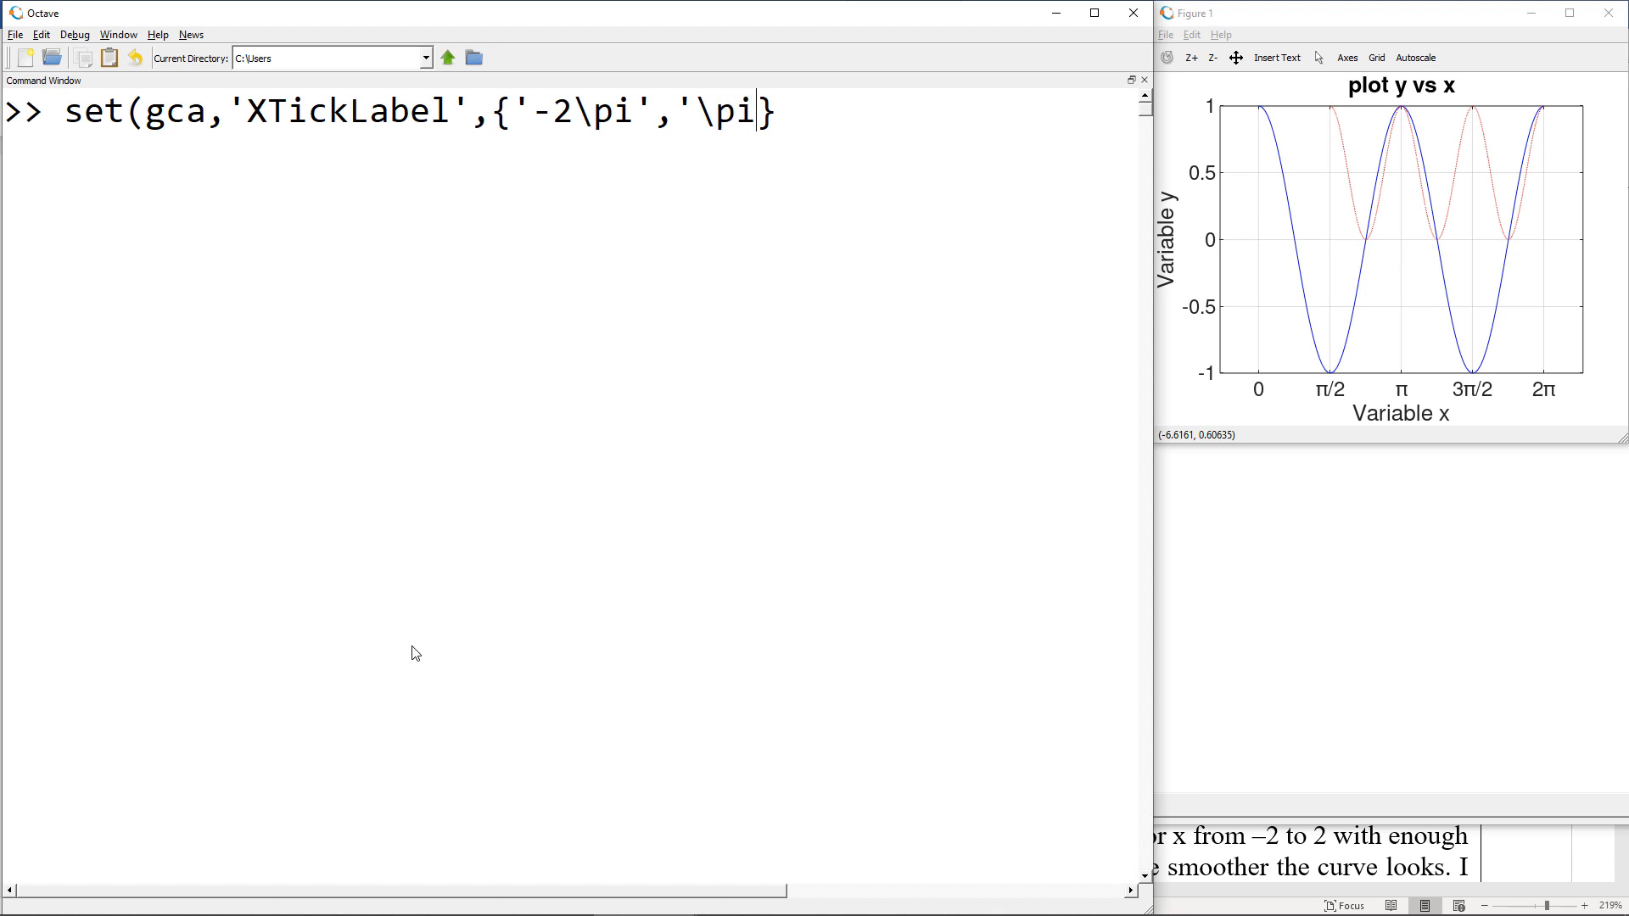
text(,'0')
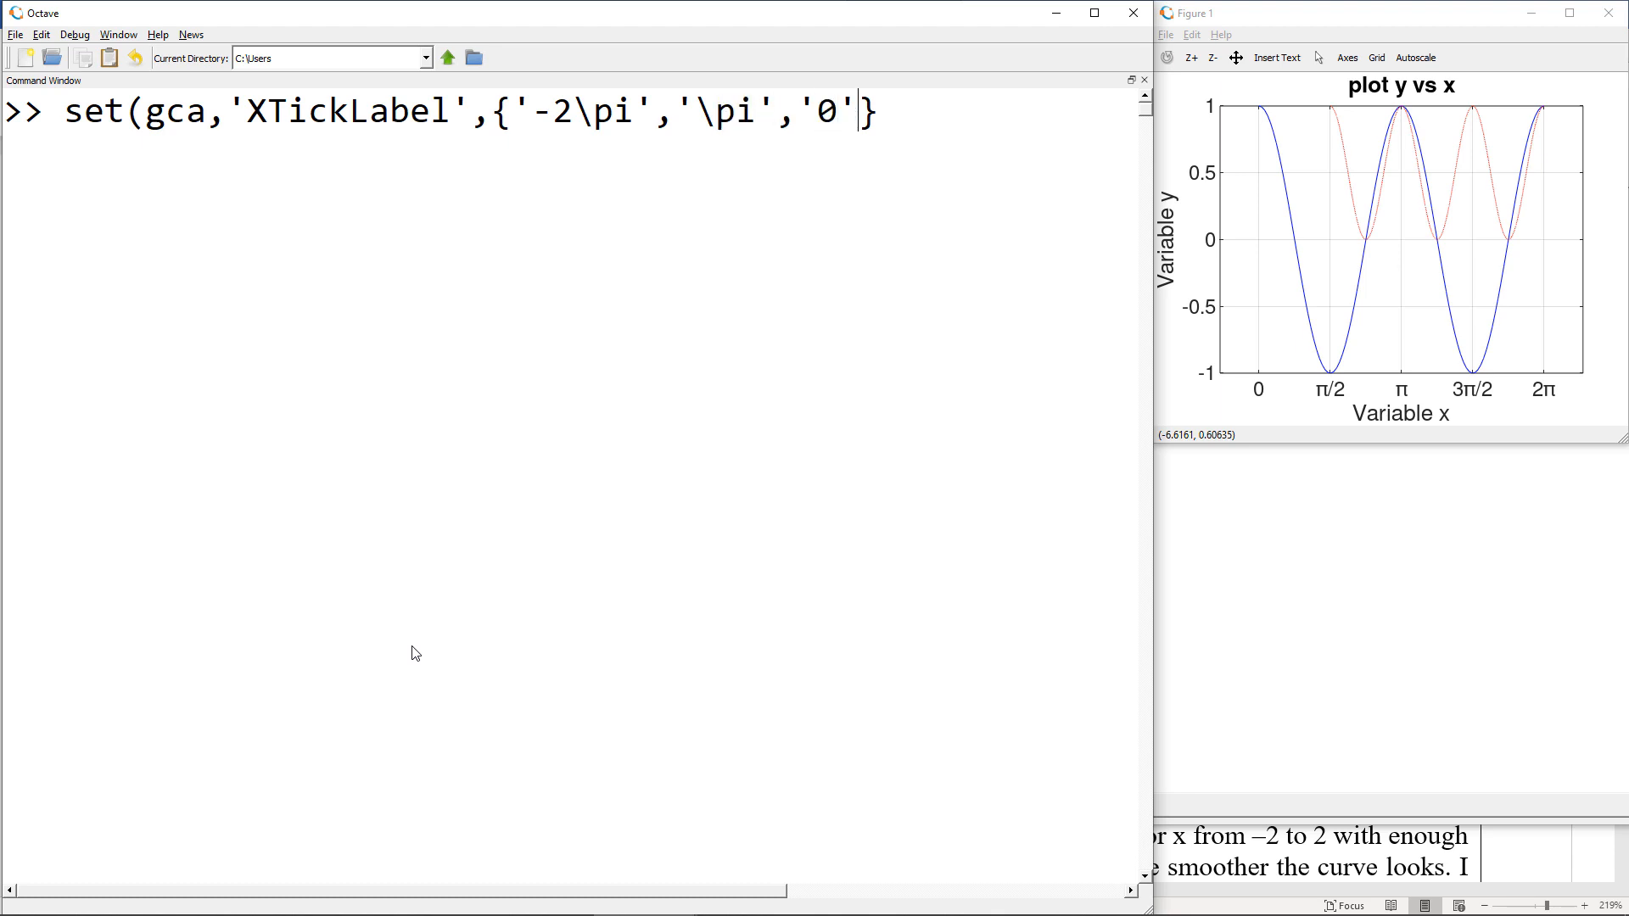
text(,'\pi','2\pi')
text(ax)
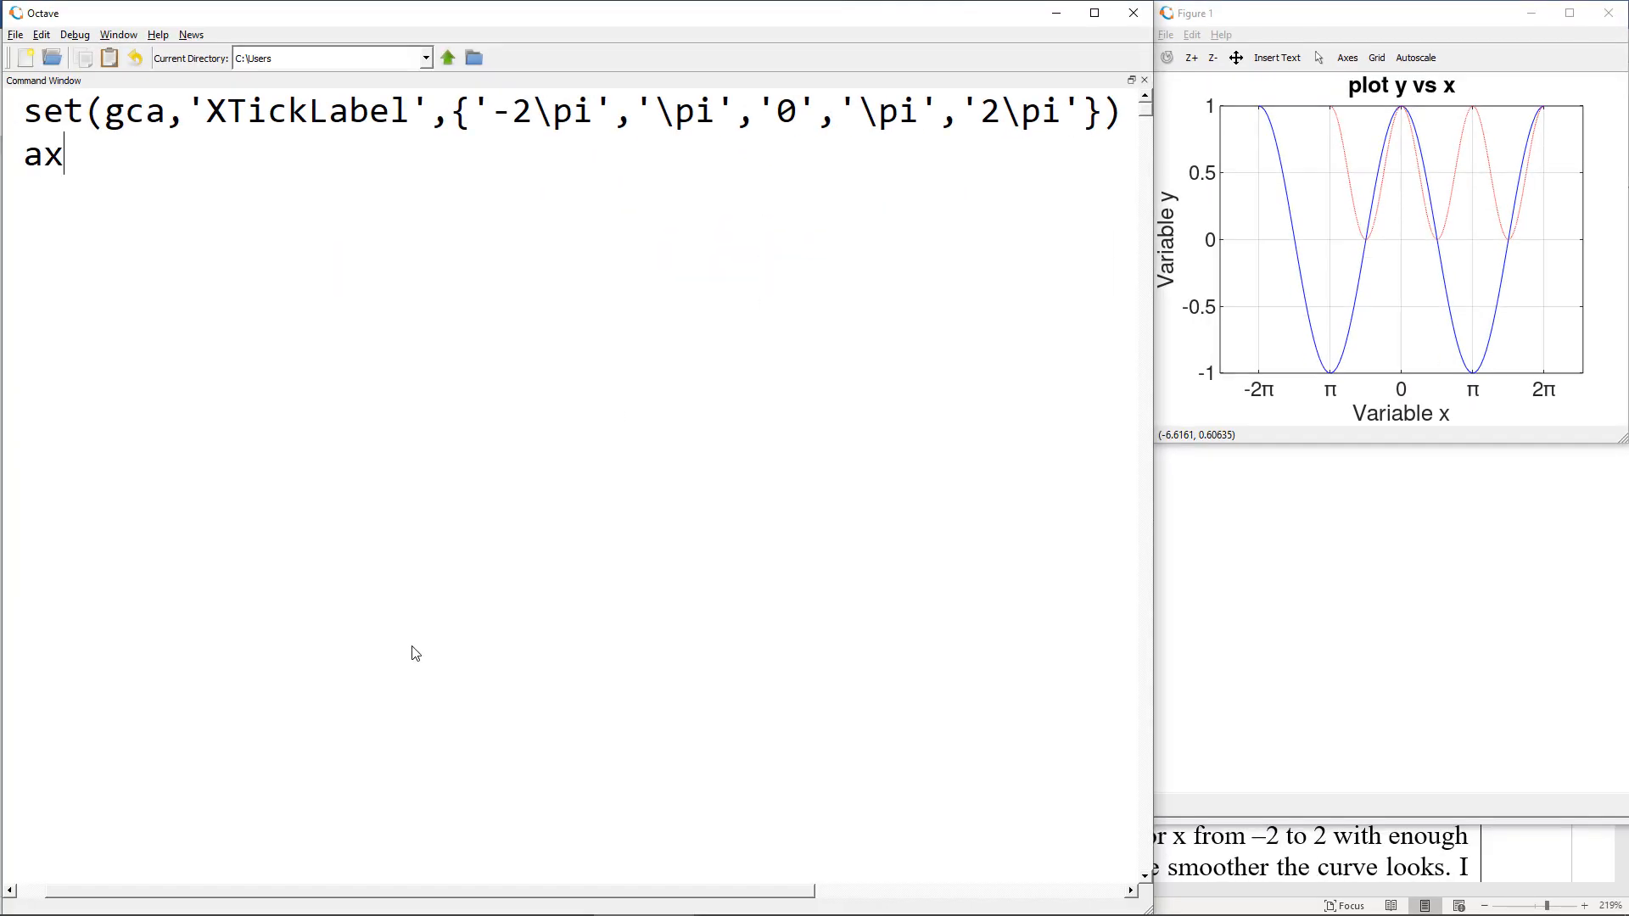
- Type axis([-2*pi 2*pi -1 1]) to limit x to ±2π and y to ±1
text(is([-)
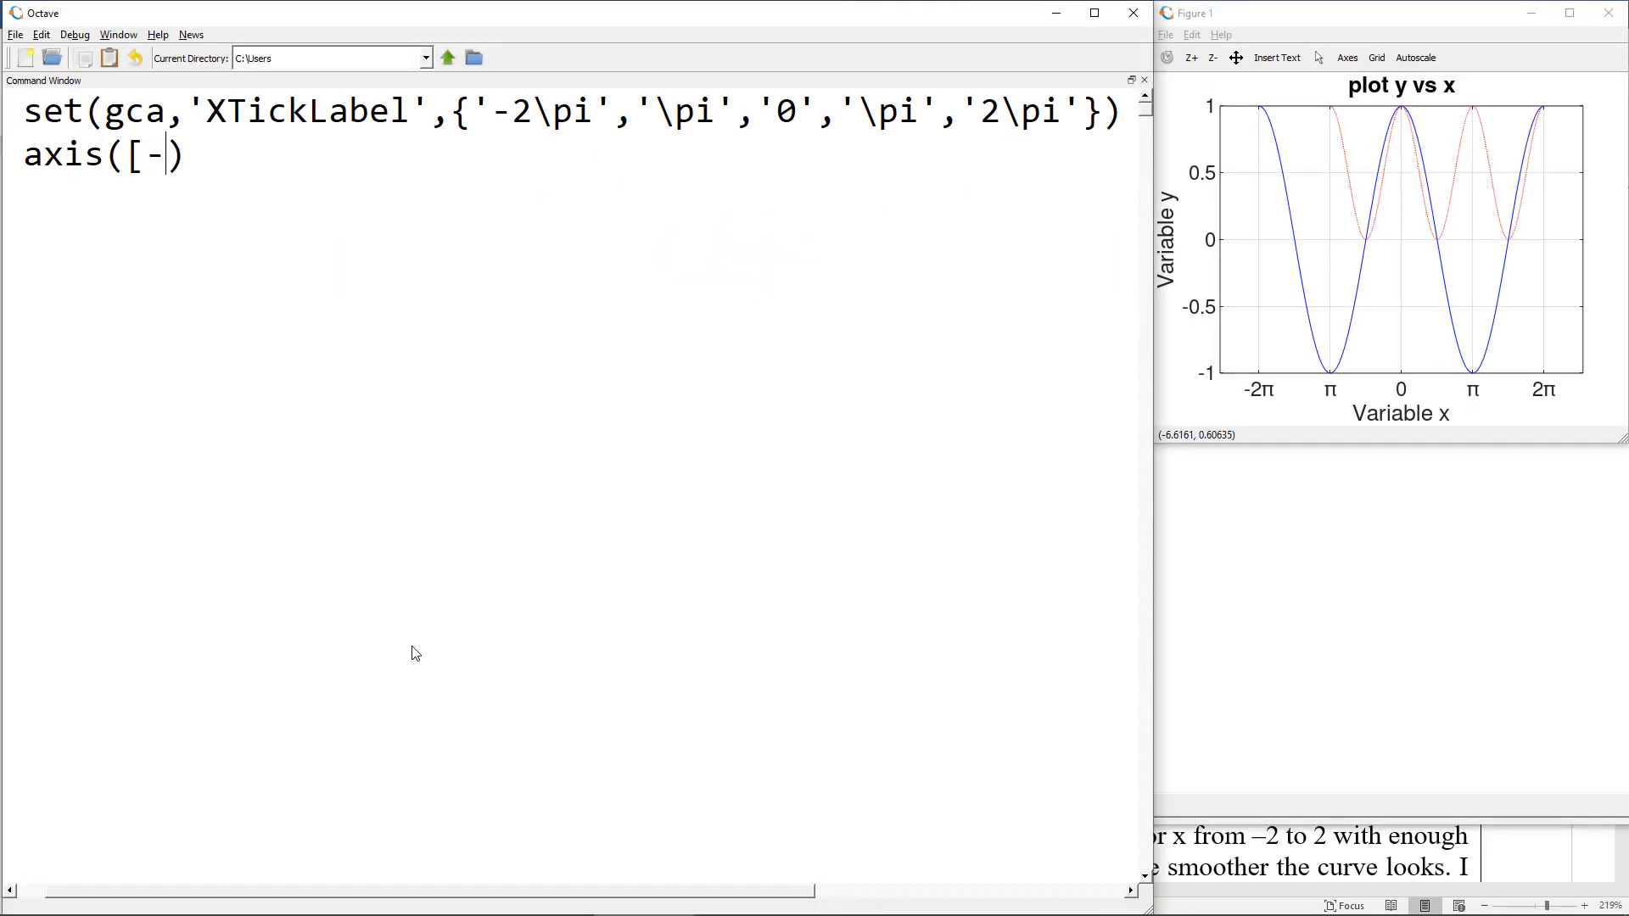
text(2*pi 2*)
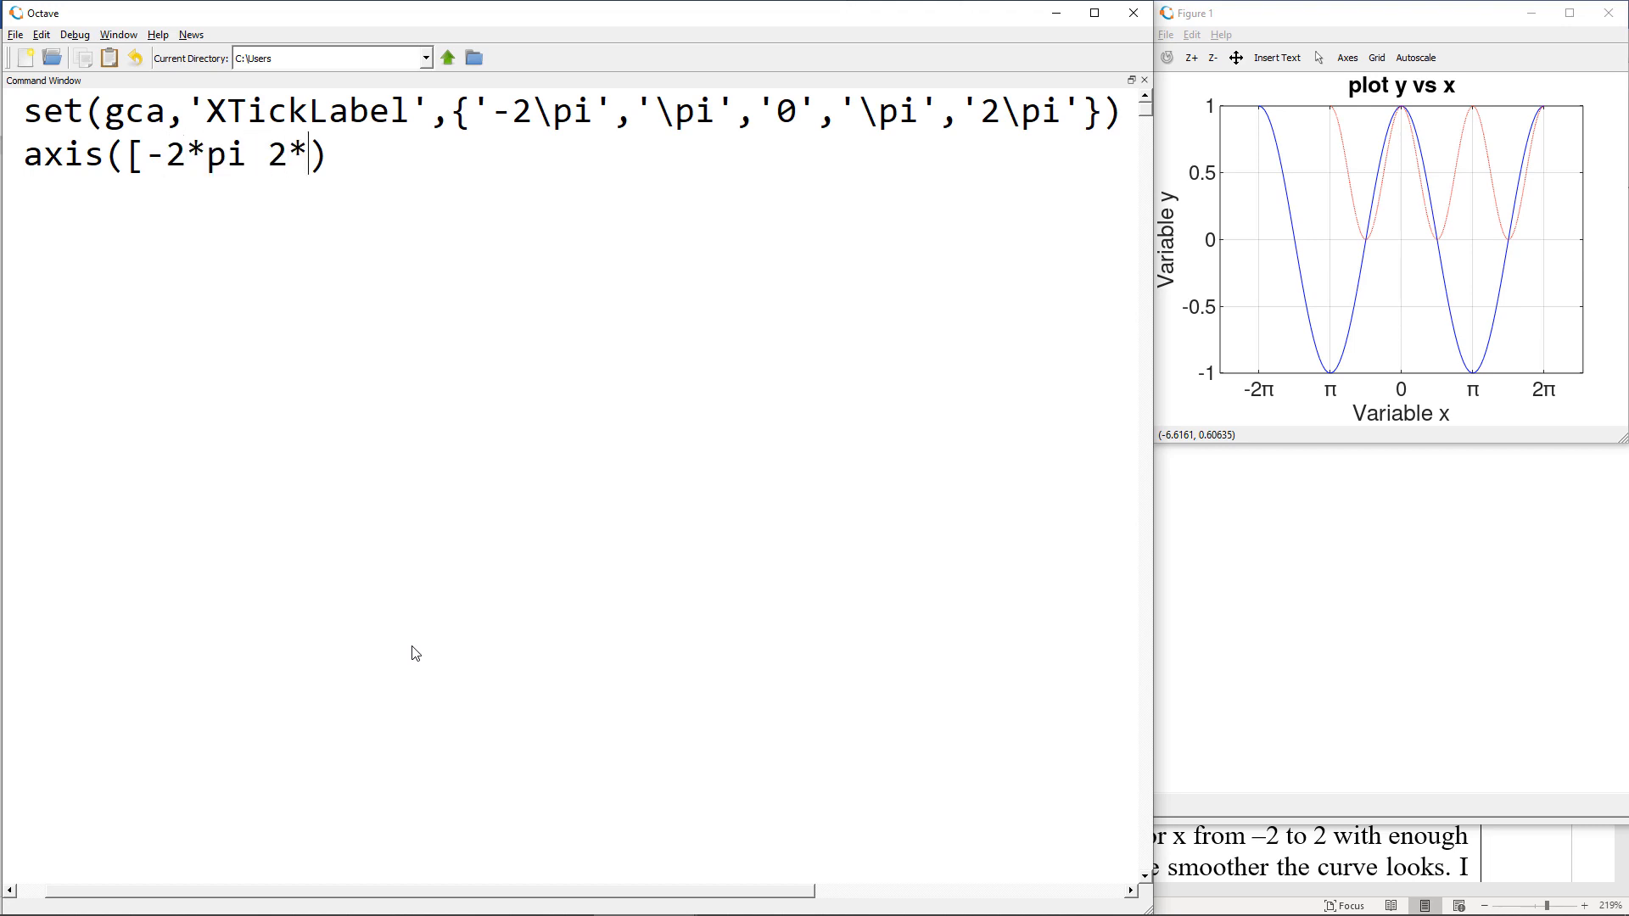
text(pi -1 1])
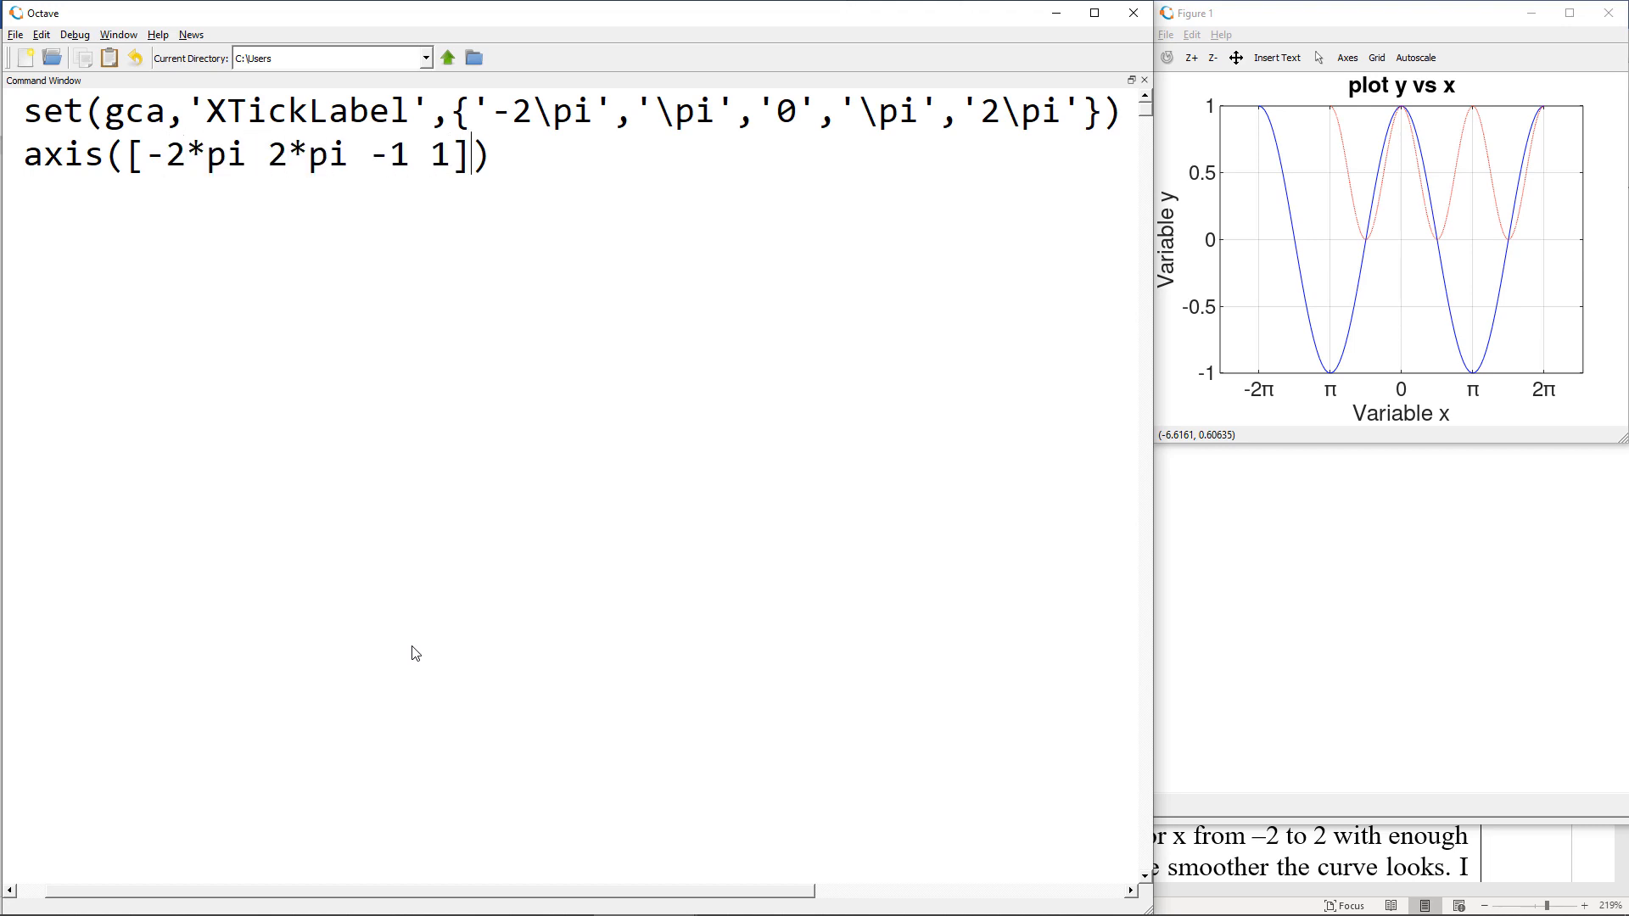